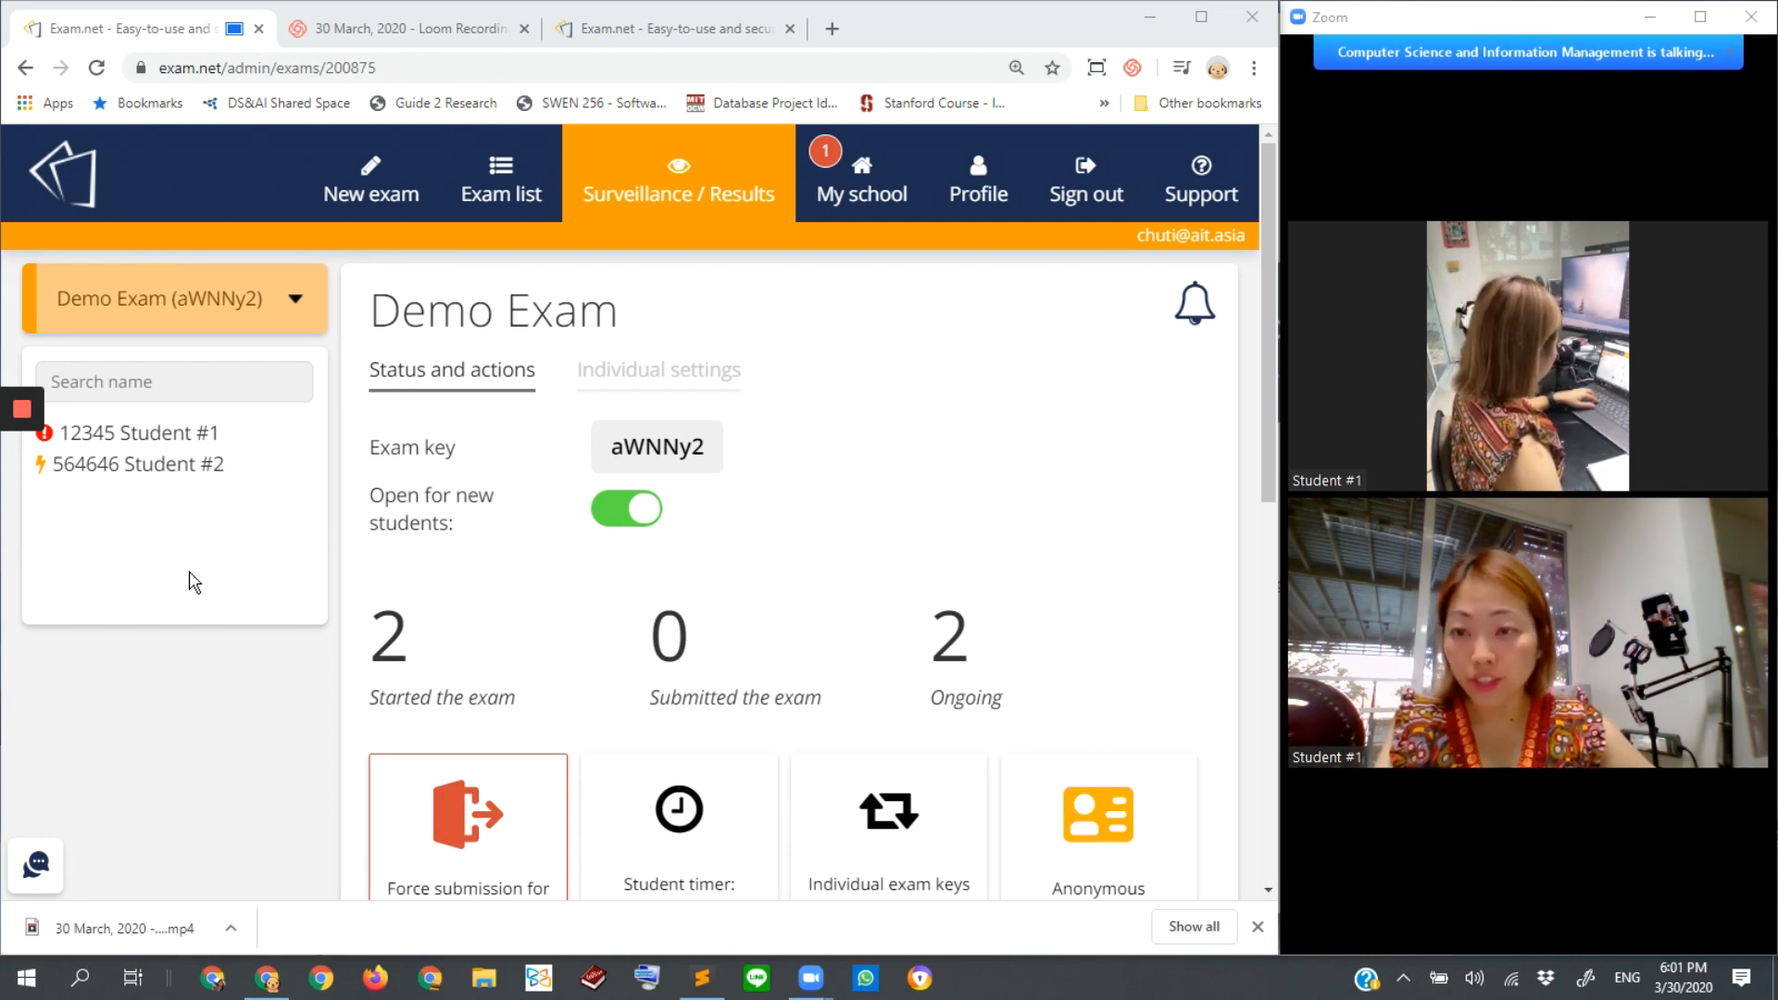
{"action": "mouse_move", "coordinate": [218, 584]}
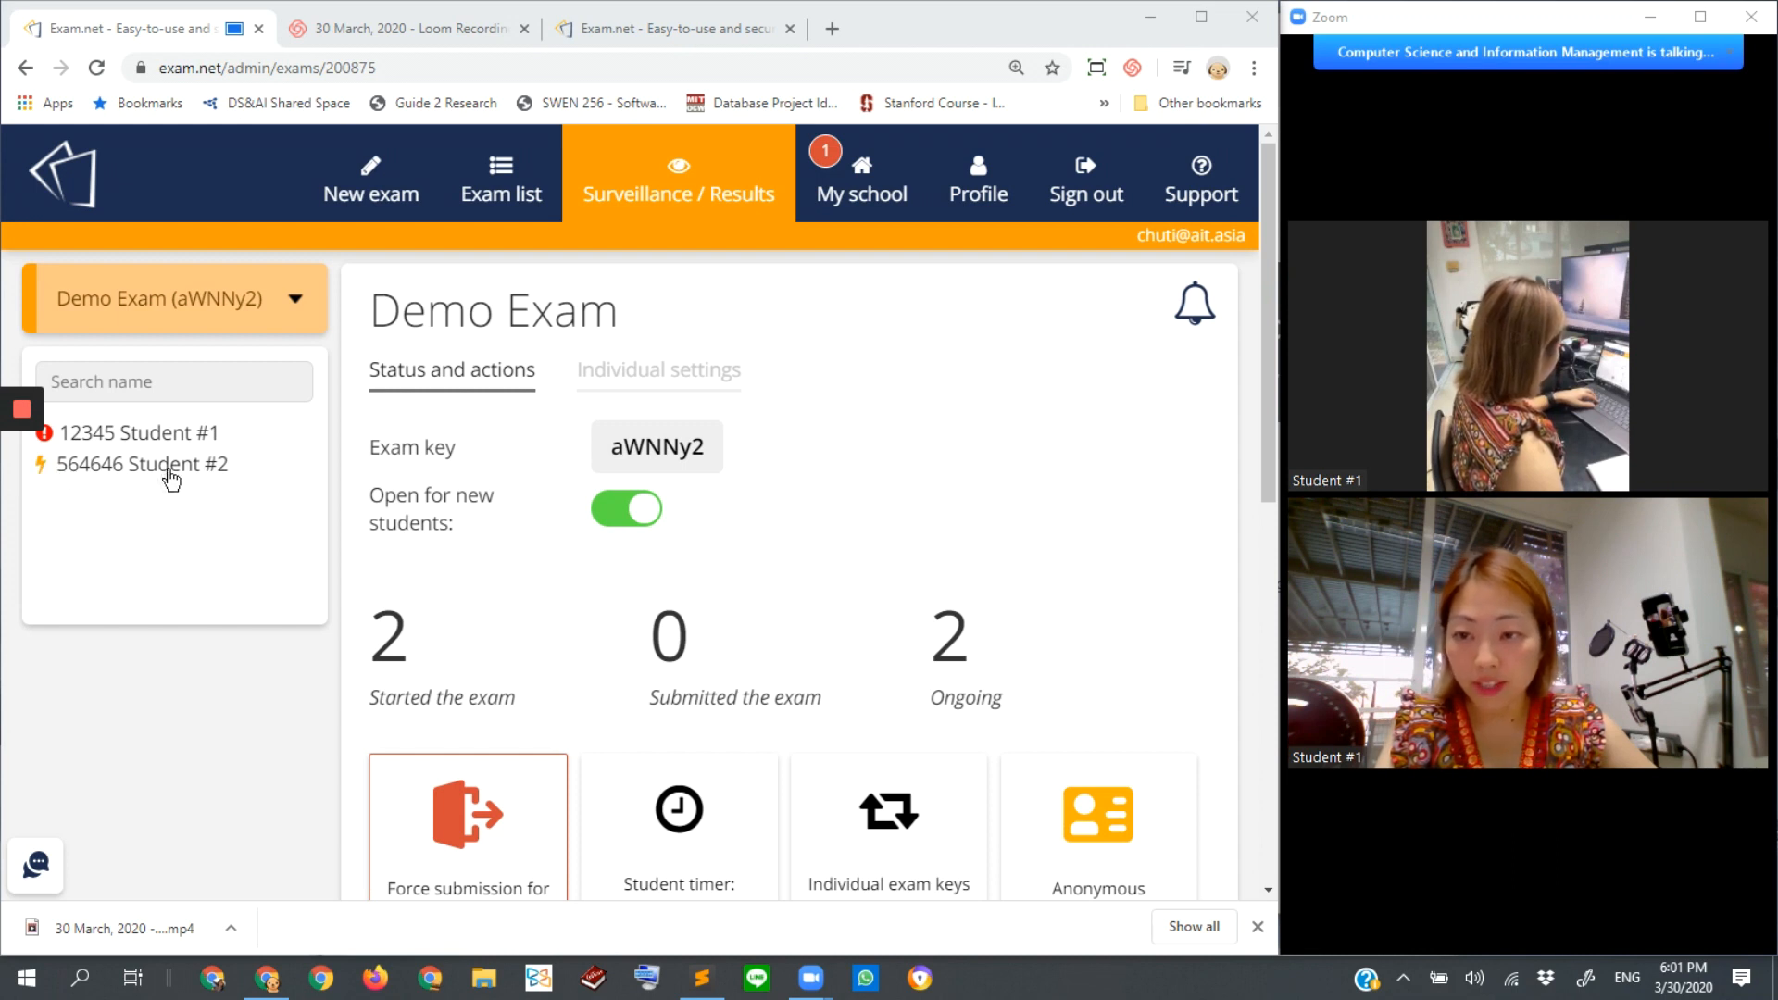
Show 564646 Student #2's status with lost connection, resume key and focus-loss events.
{"action": "left_click", "coordinate": [143, 463]}
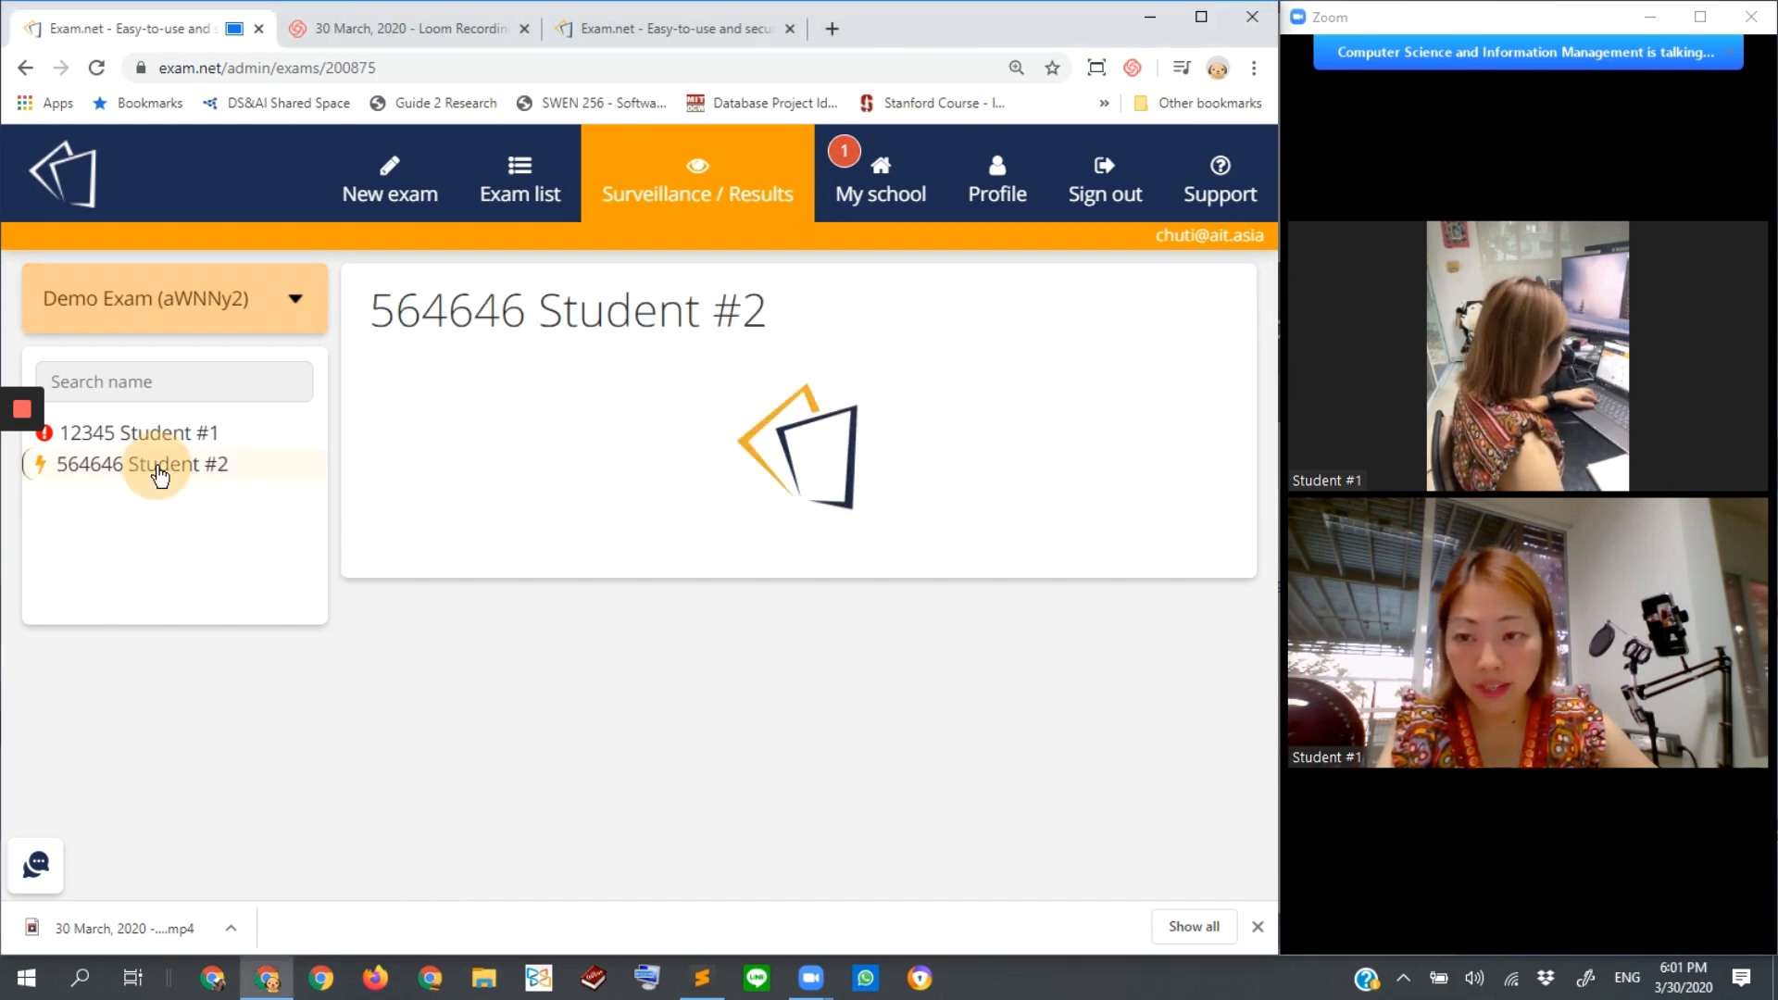
{"action": "left_click", "coordinate": [141, 465]}
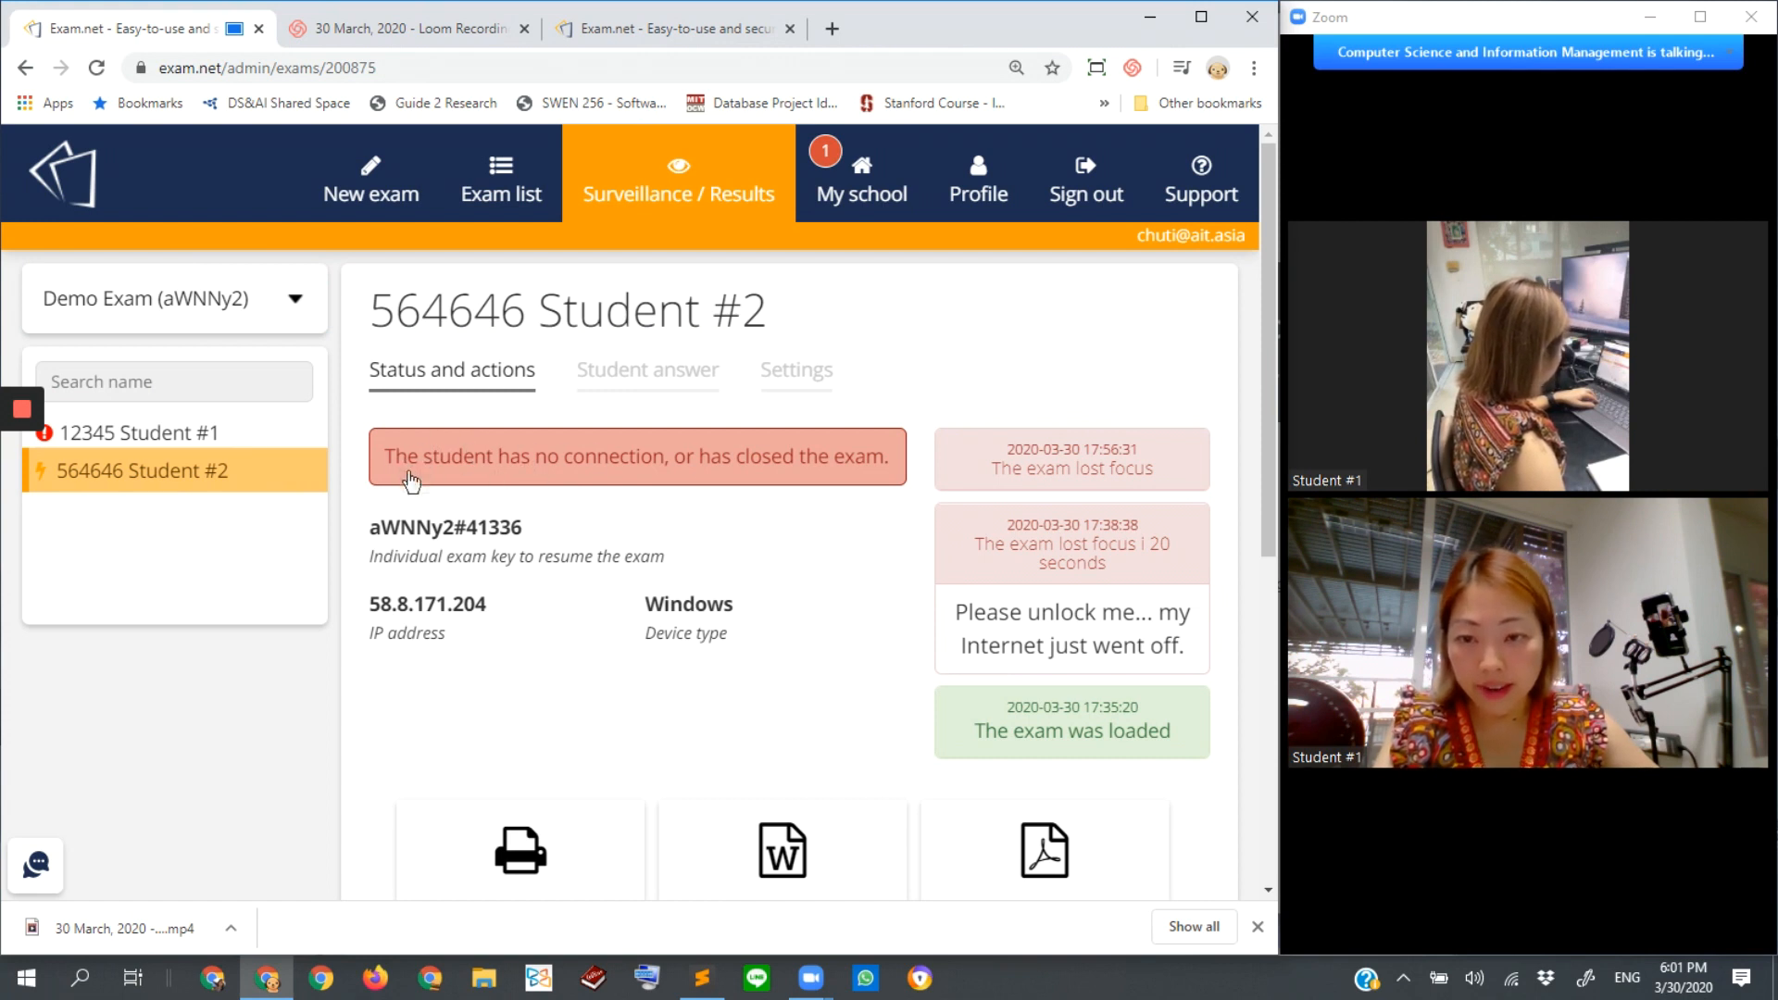
{"action": "mouse_move", "coordinate": [689, 478]}
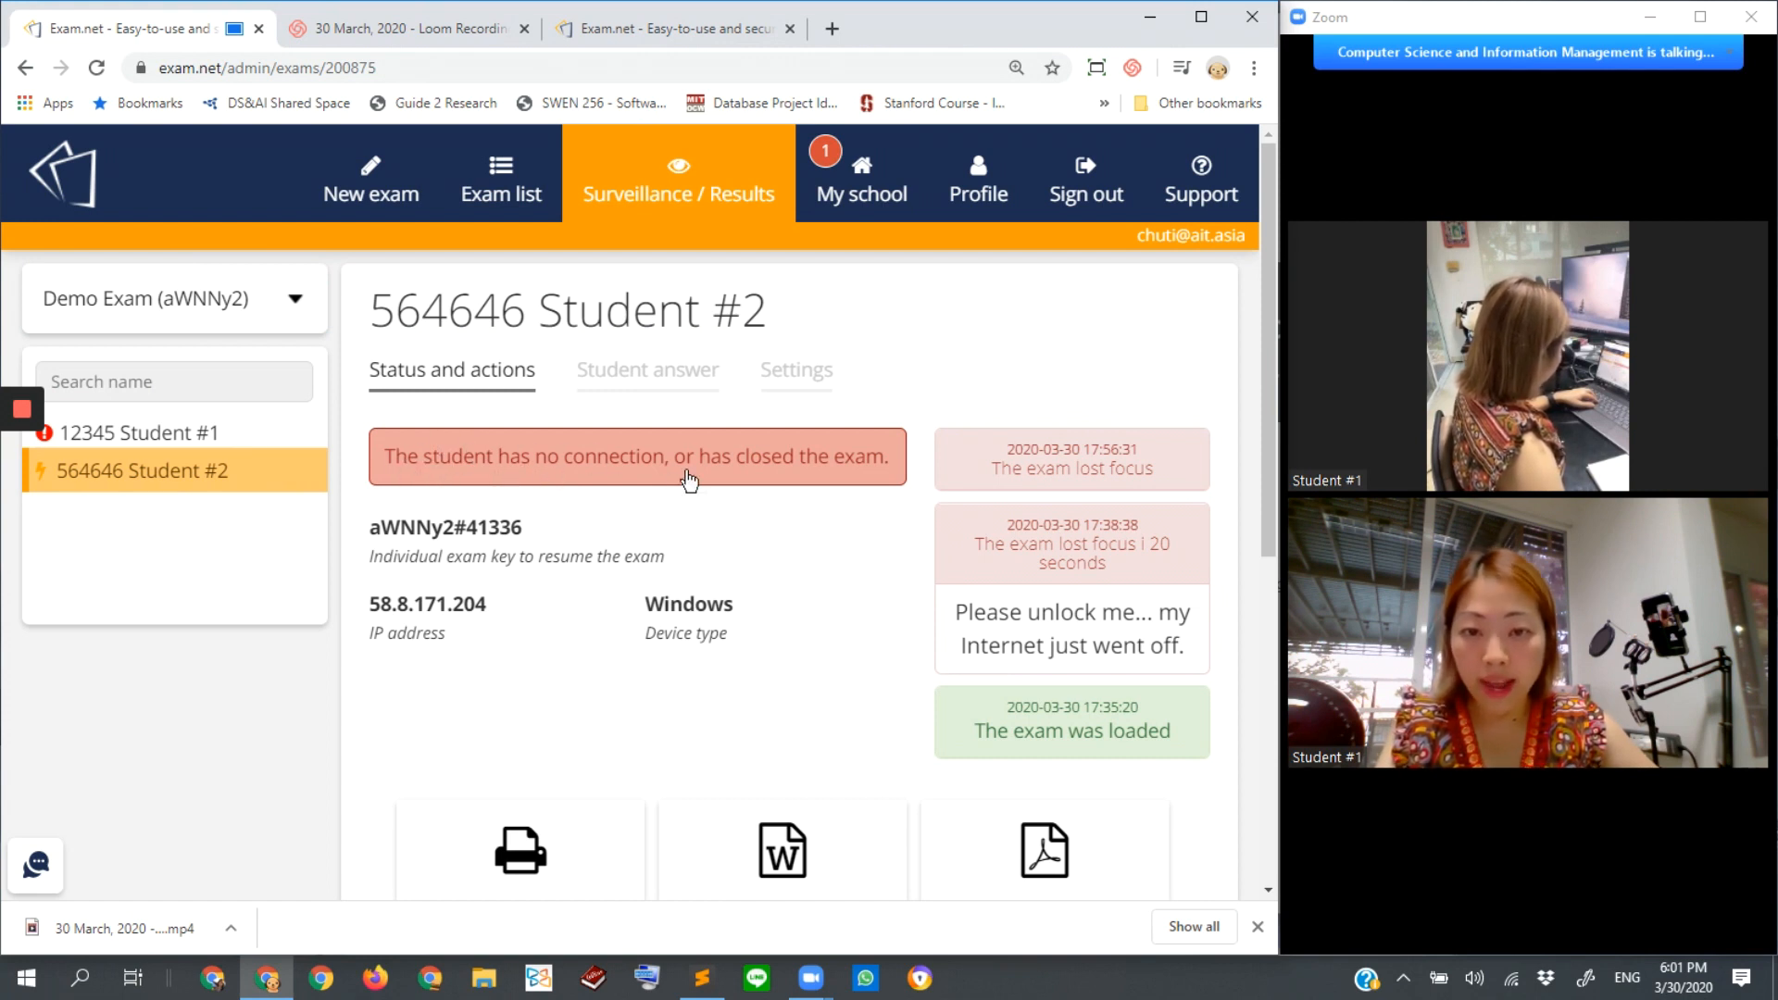
{"action": "mouse_move", "coordinate": [833, 473]}
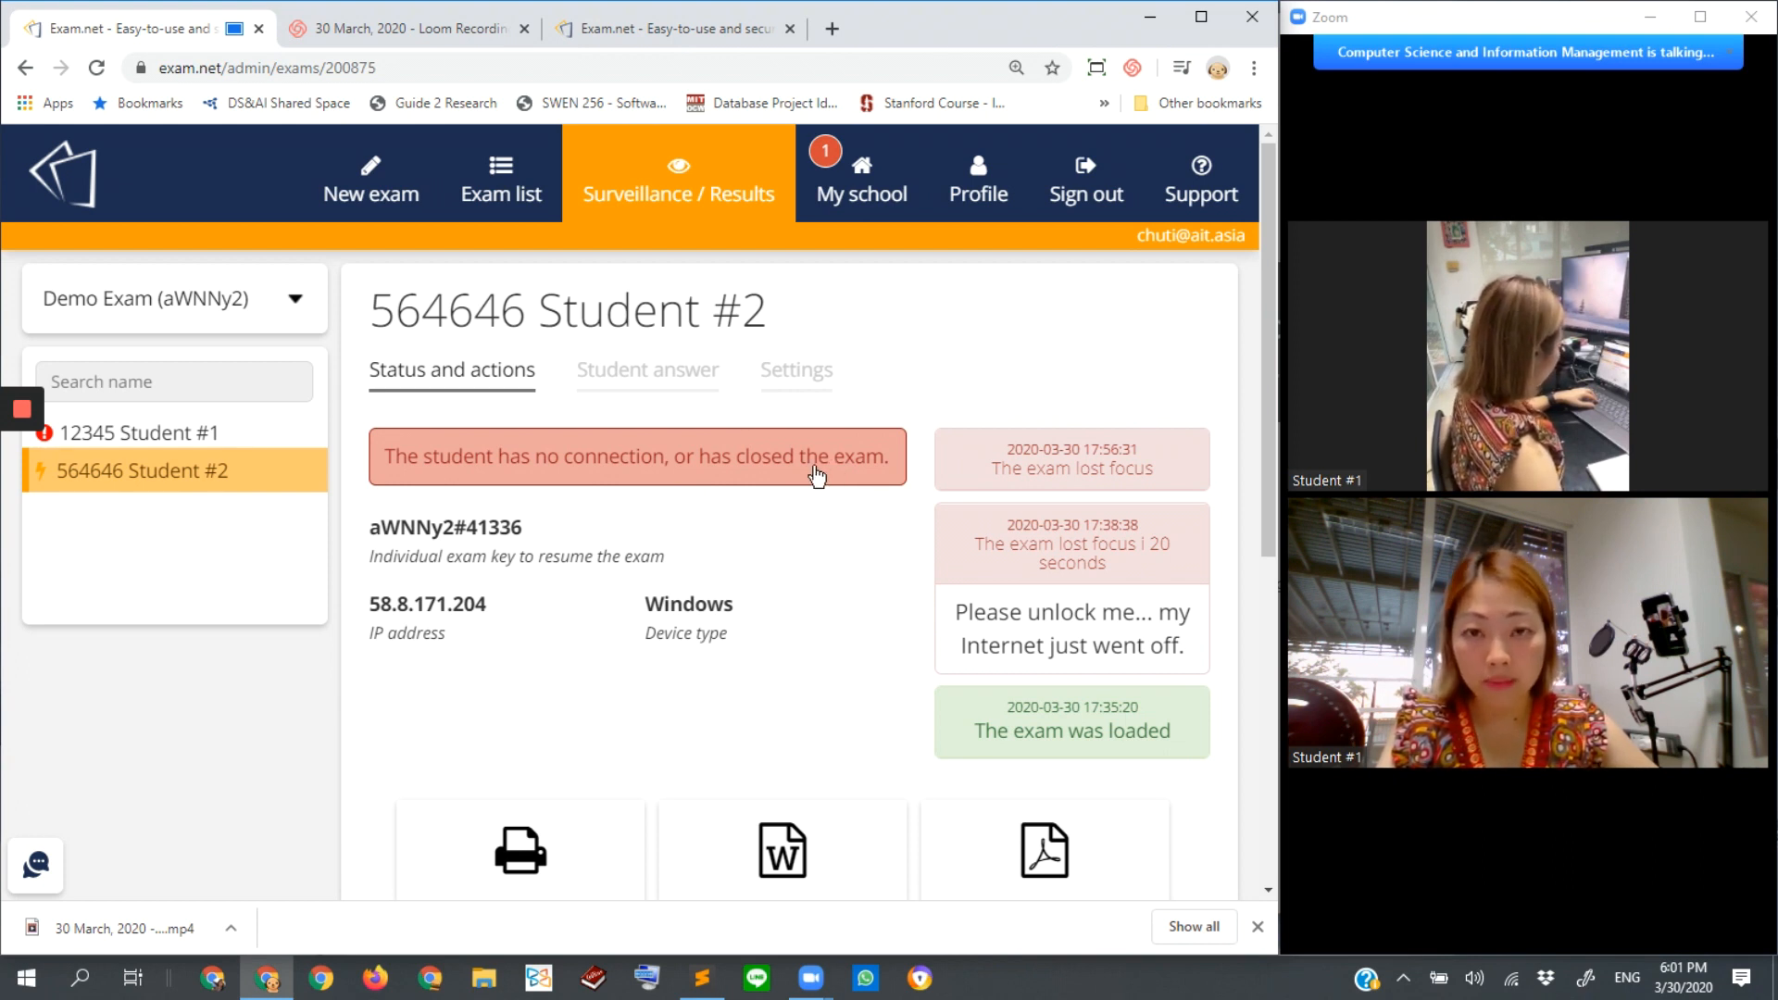
{"action": "mouse_move", "coordinate": [791, 563]}
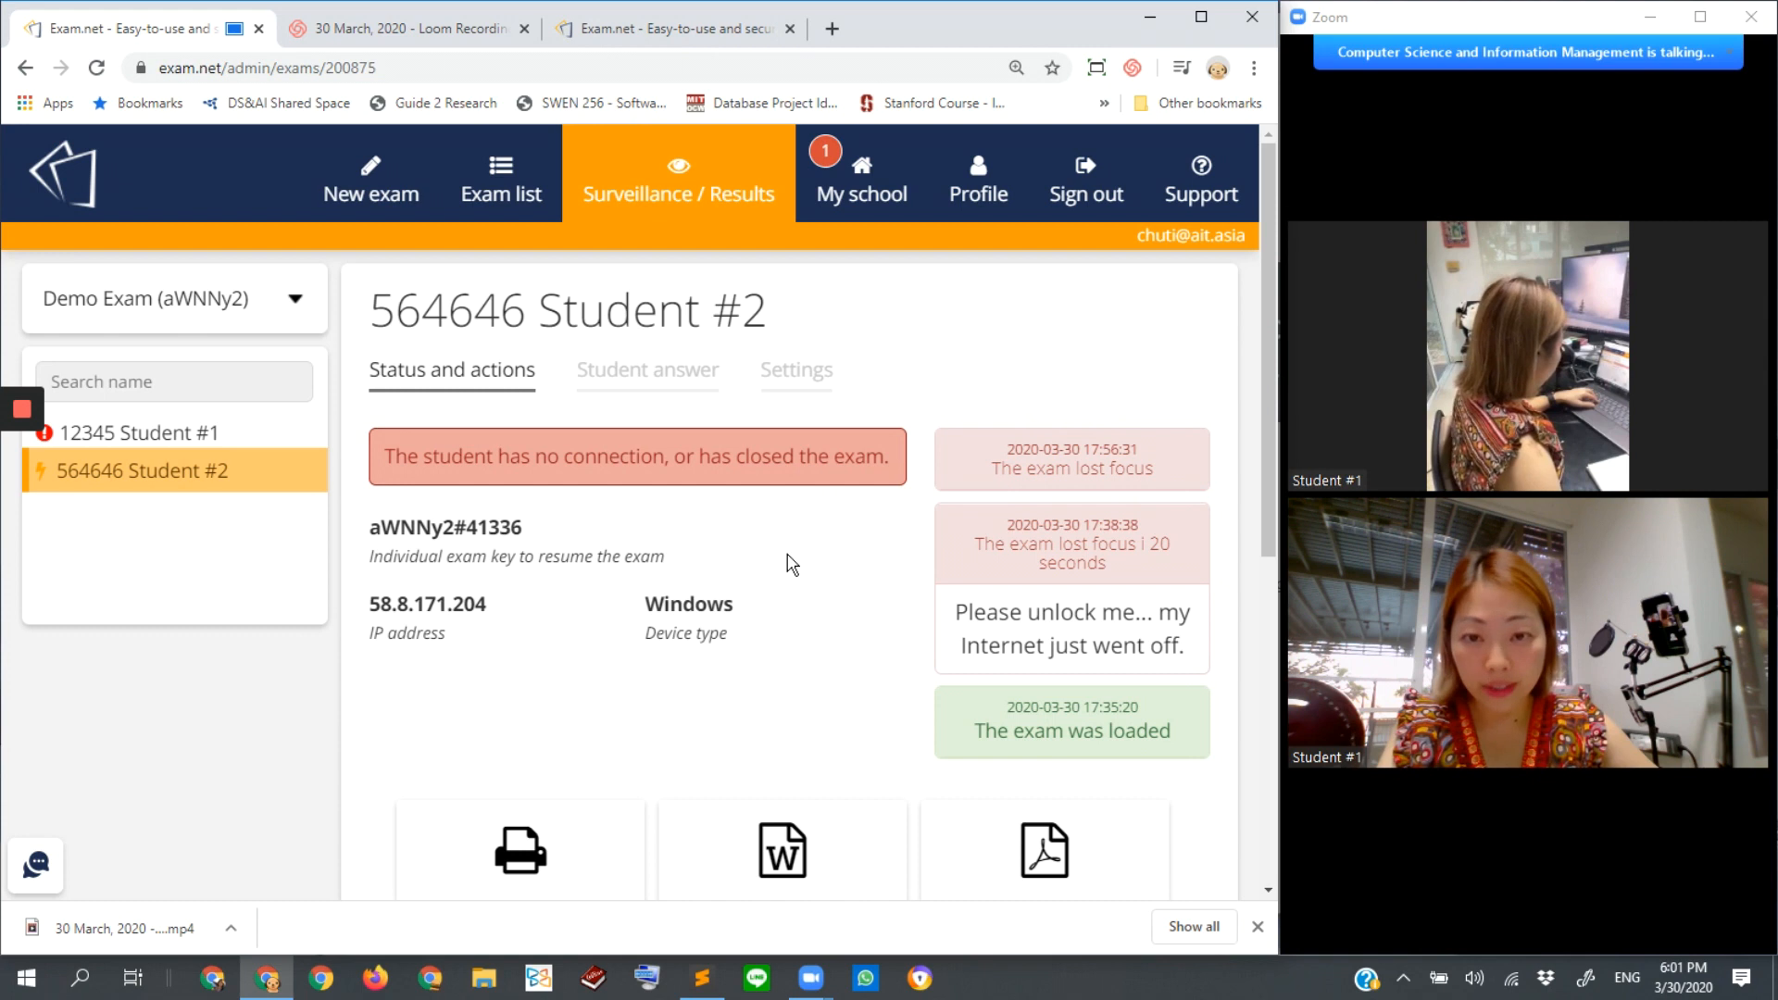
{"action": "mouse_move", "coordinate": [759, 522]}
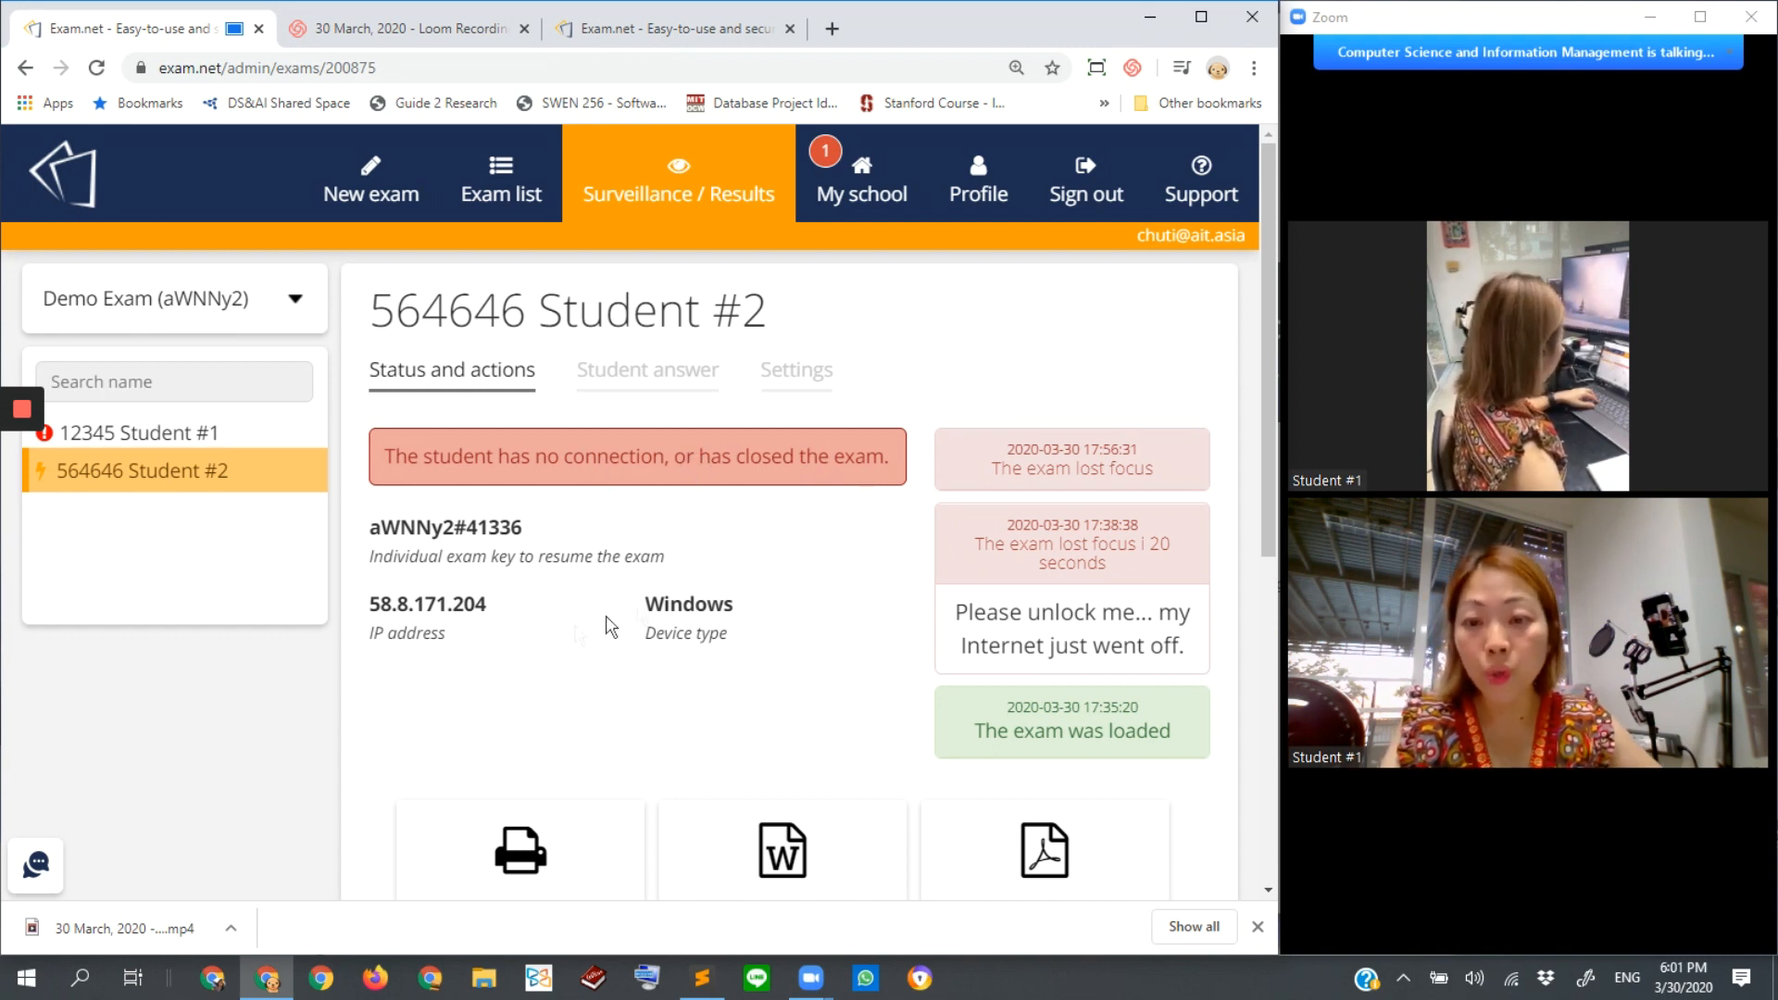
{"action": "mouse_move", "coordinate": [544, 508]}
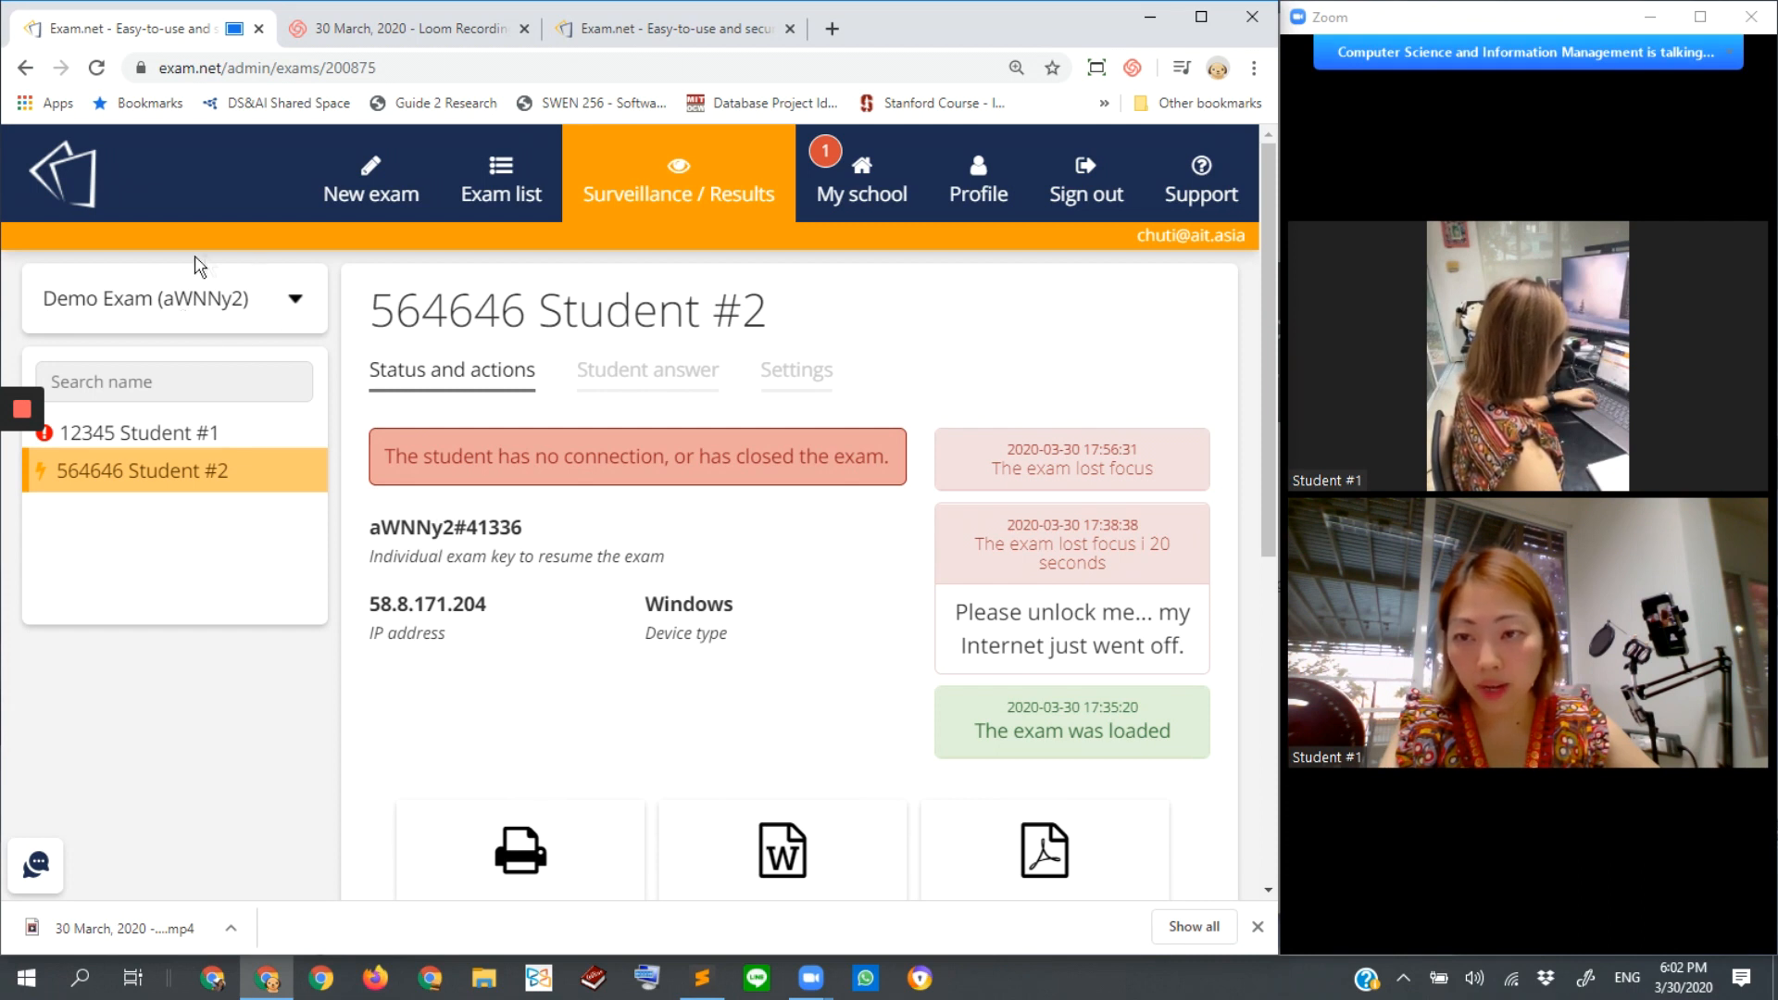
{"action": "mouse_move", "coordinate": [176, 365]}
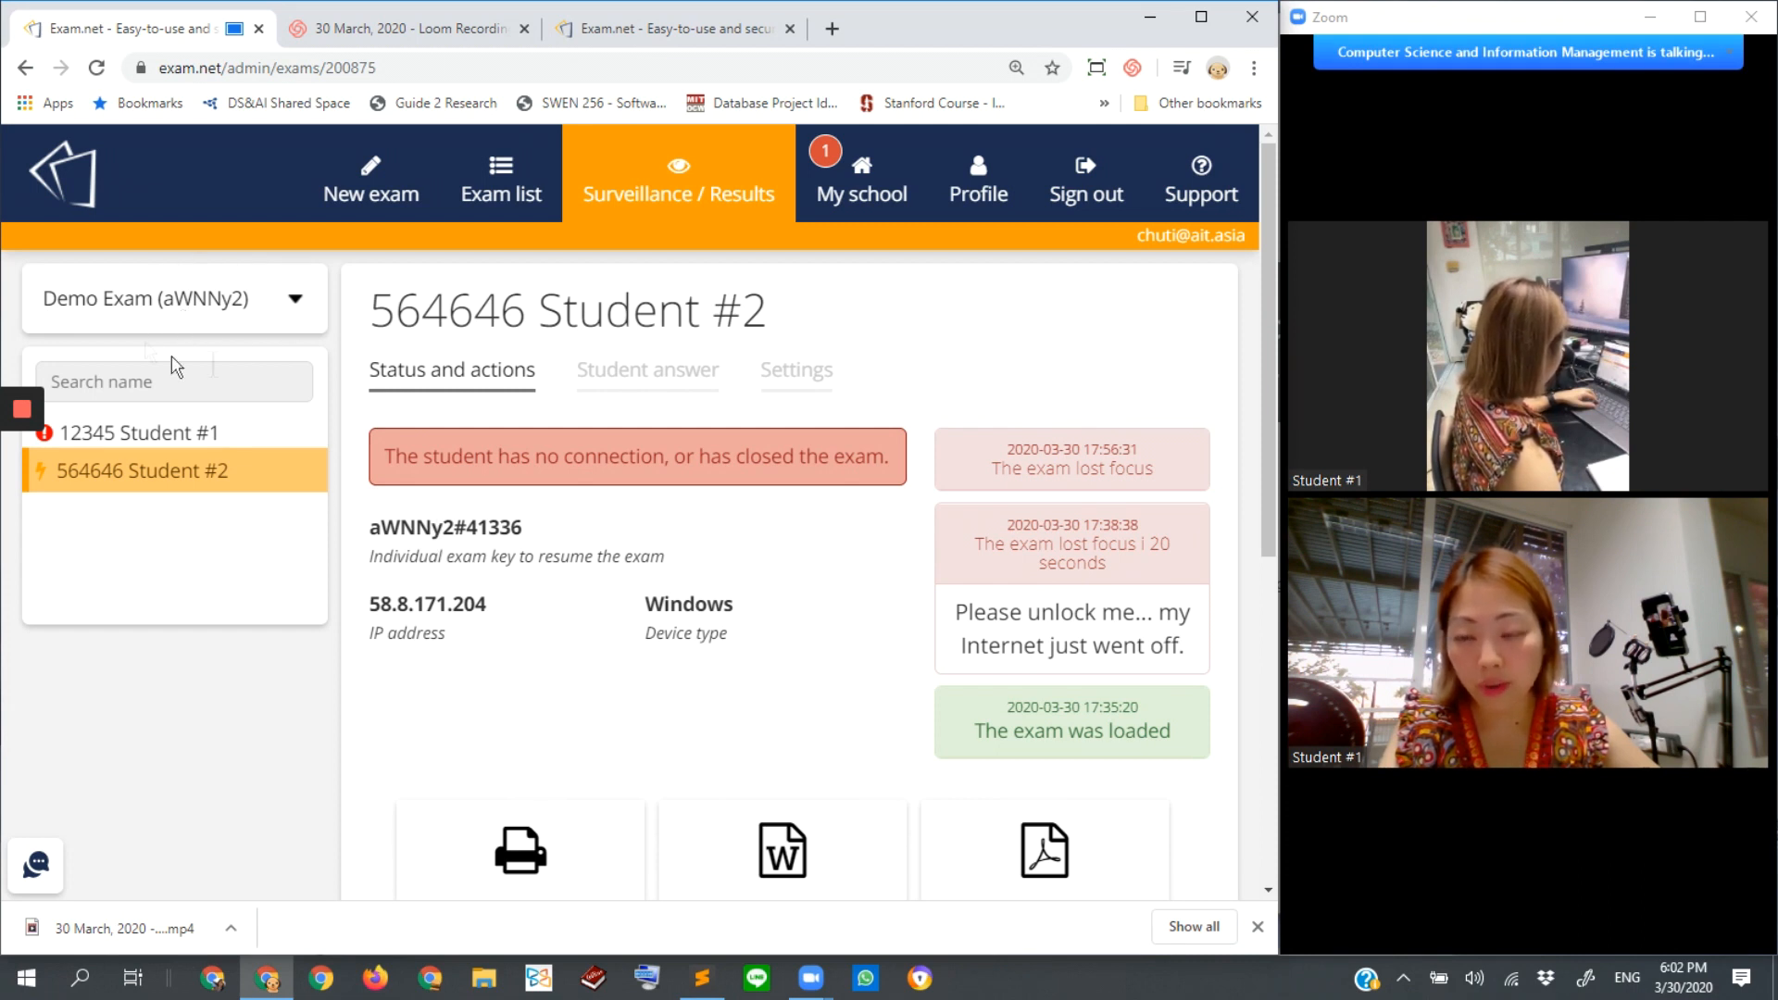
{"action": "mouse_move", "coordinate": [533, 540]}
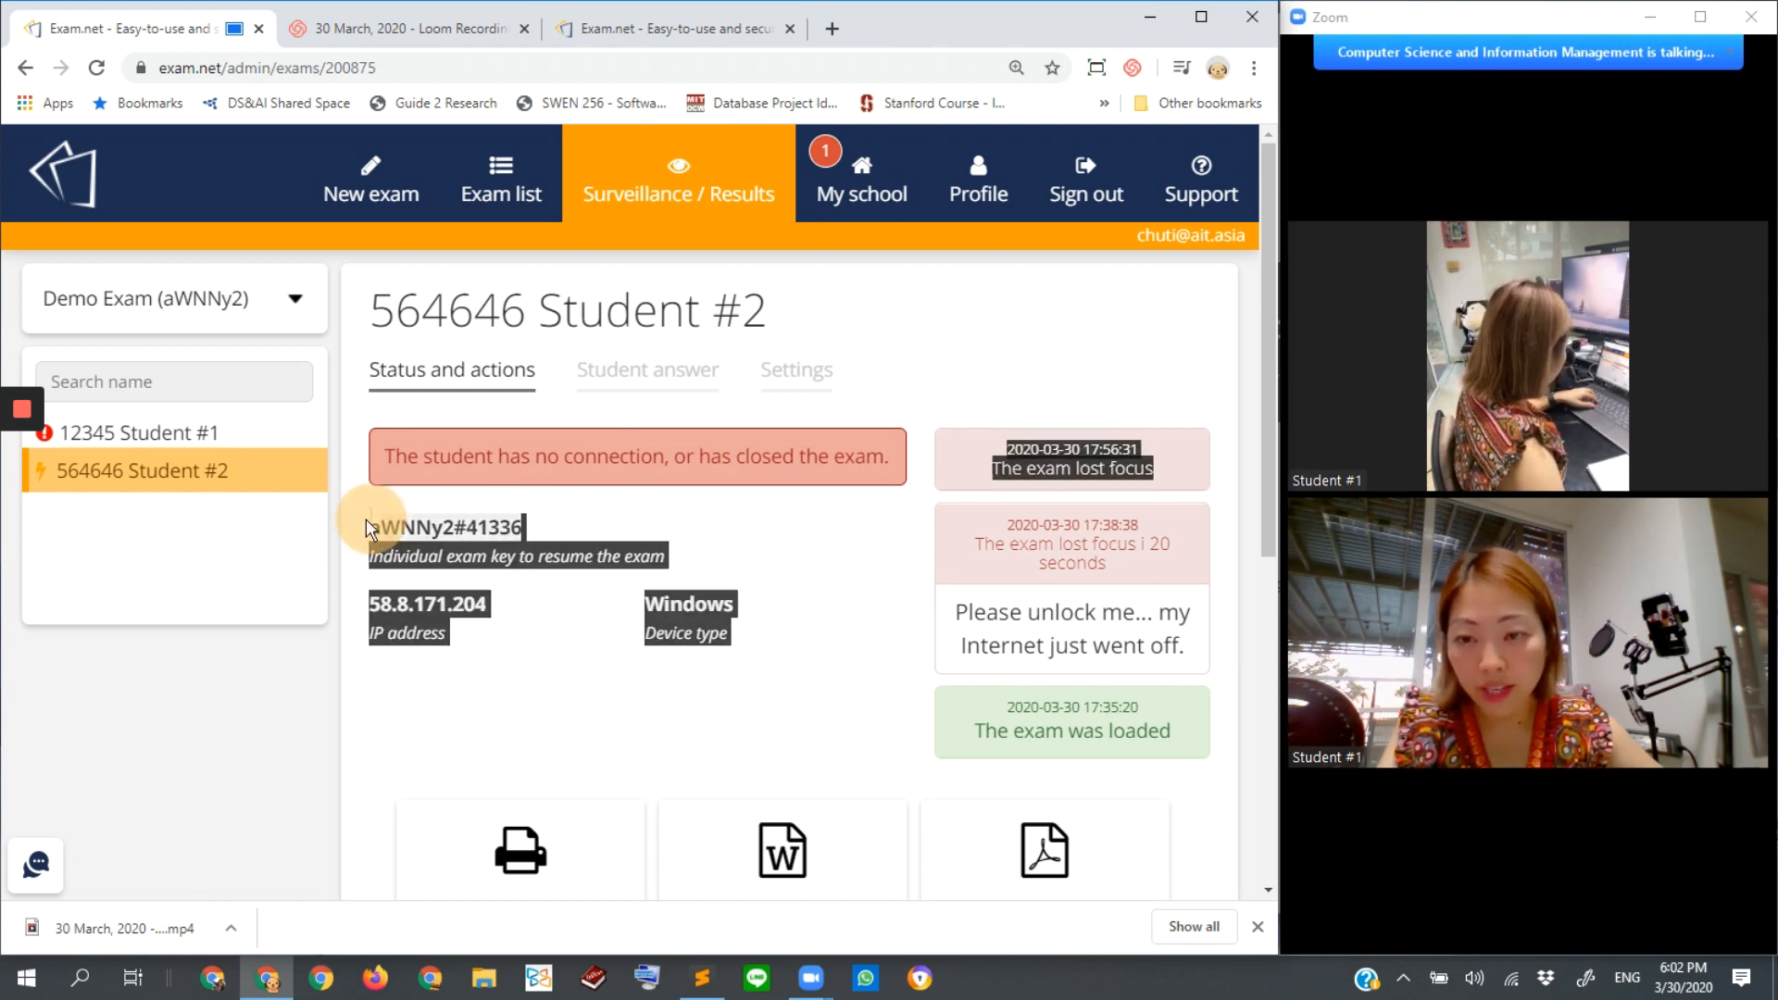
{"action": "double_click", "coordinate": [445, 528]}
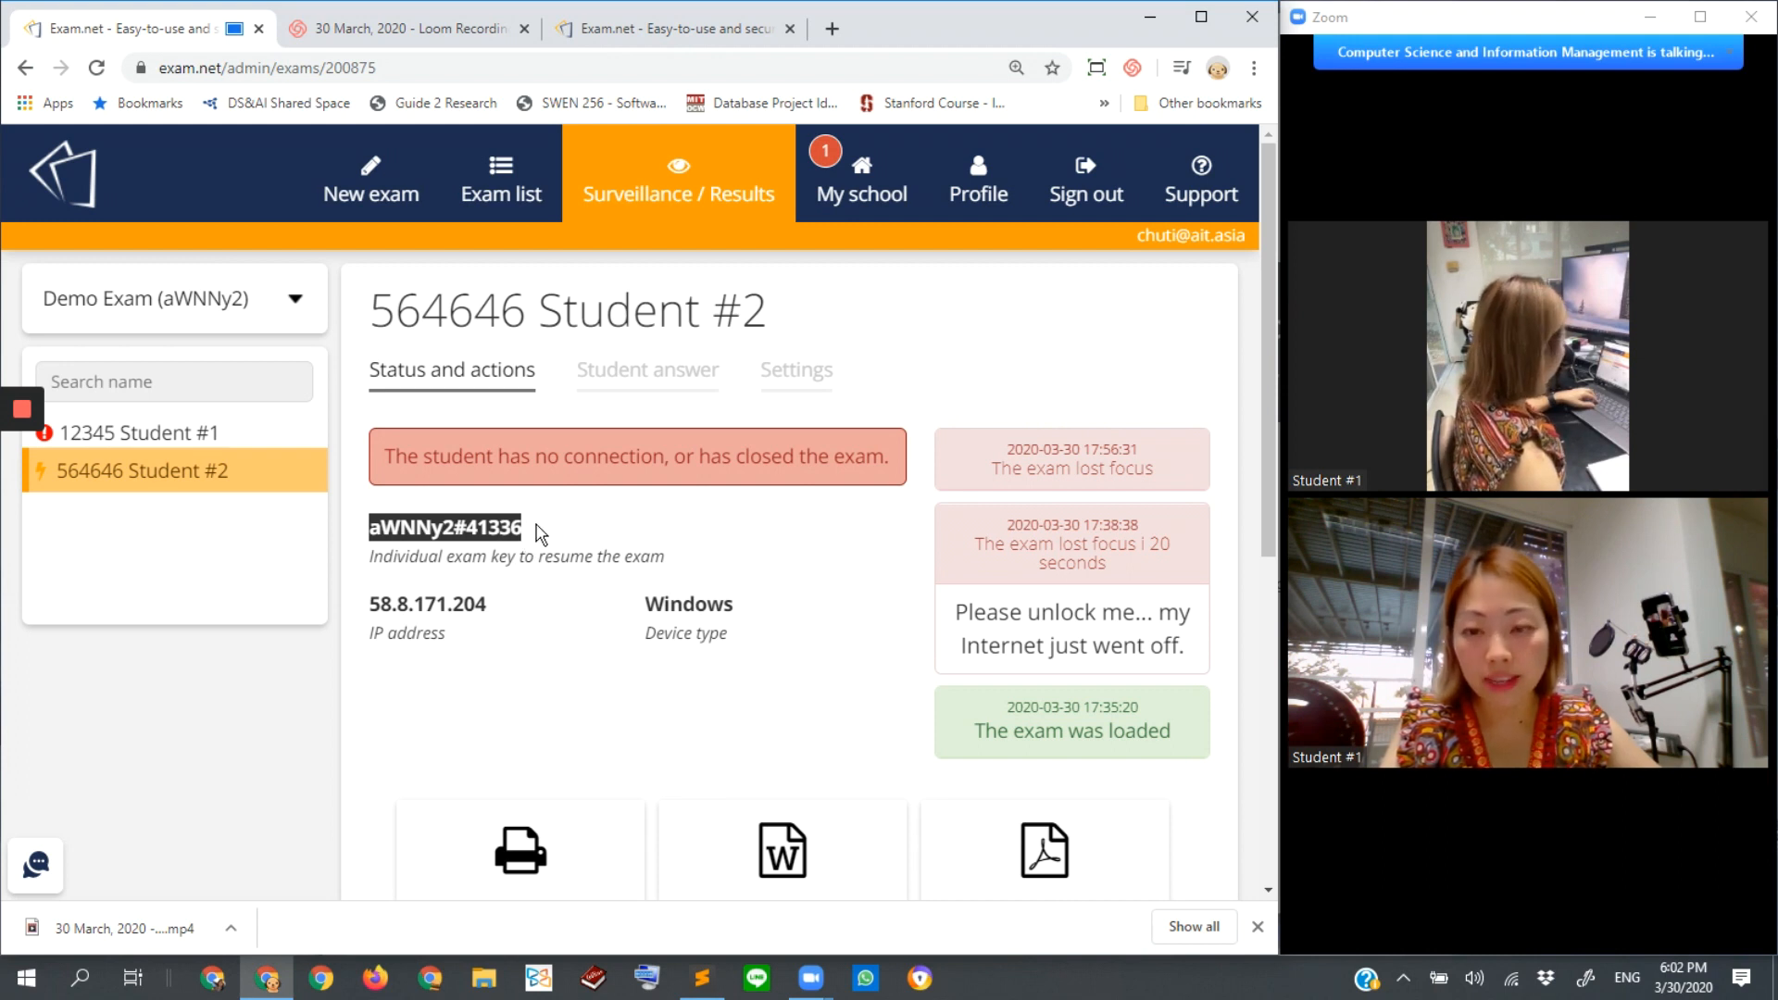
{"action": "mouse_move", "coordinate": [524, 563]}
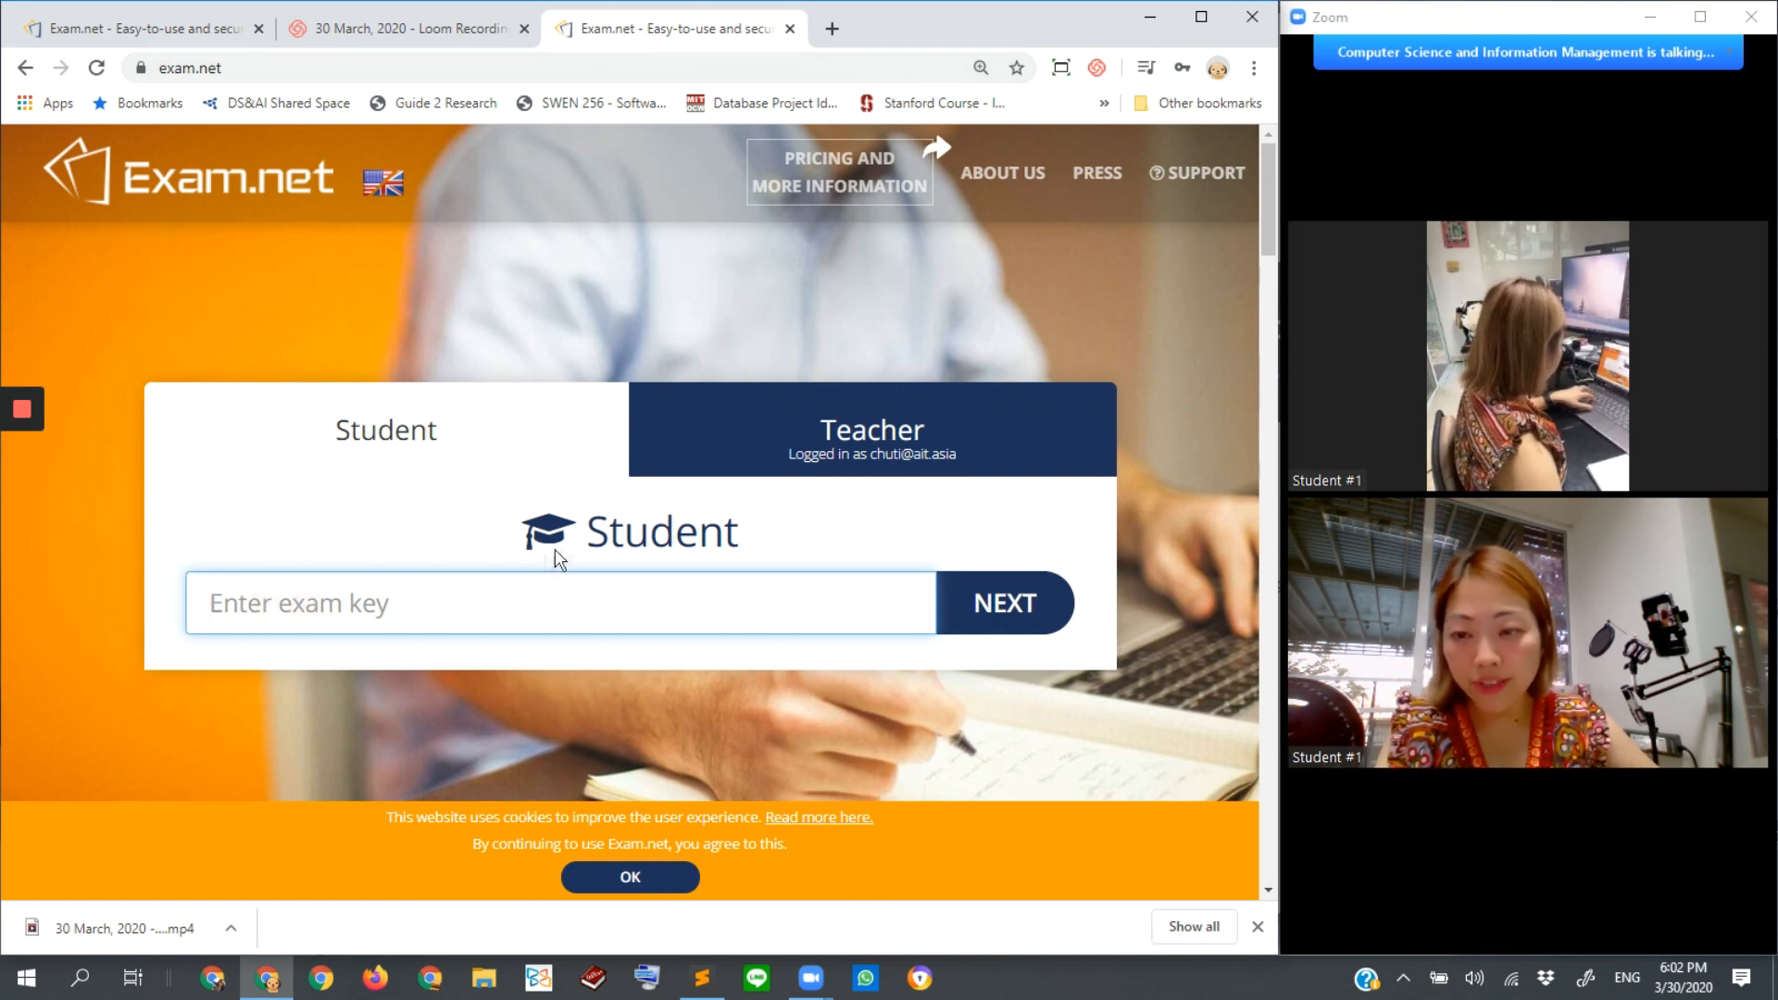
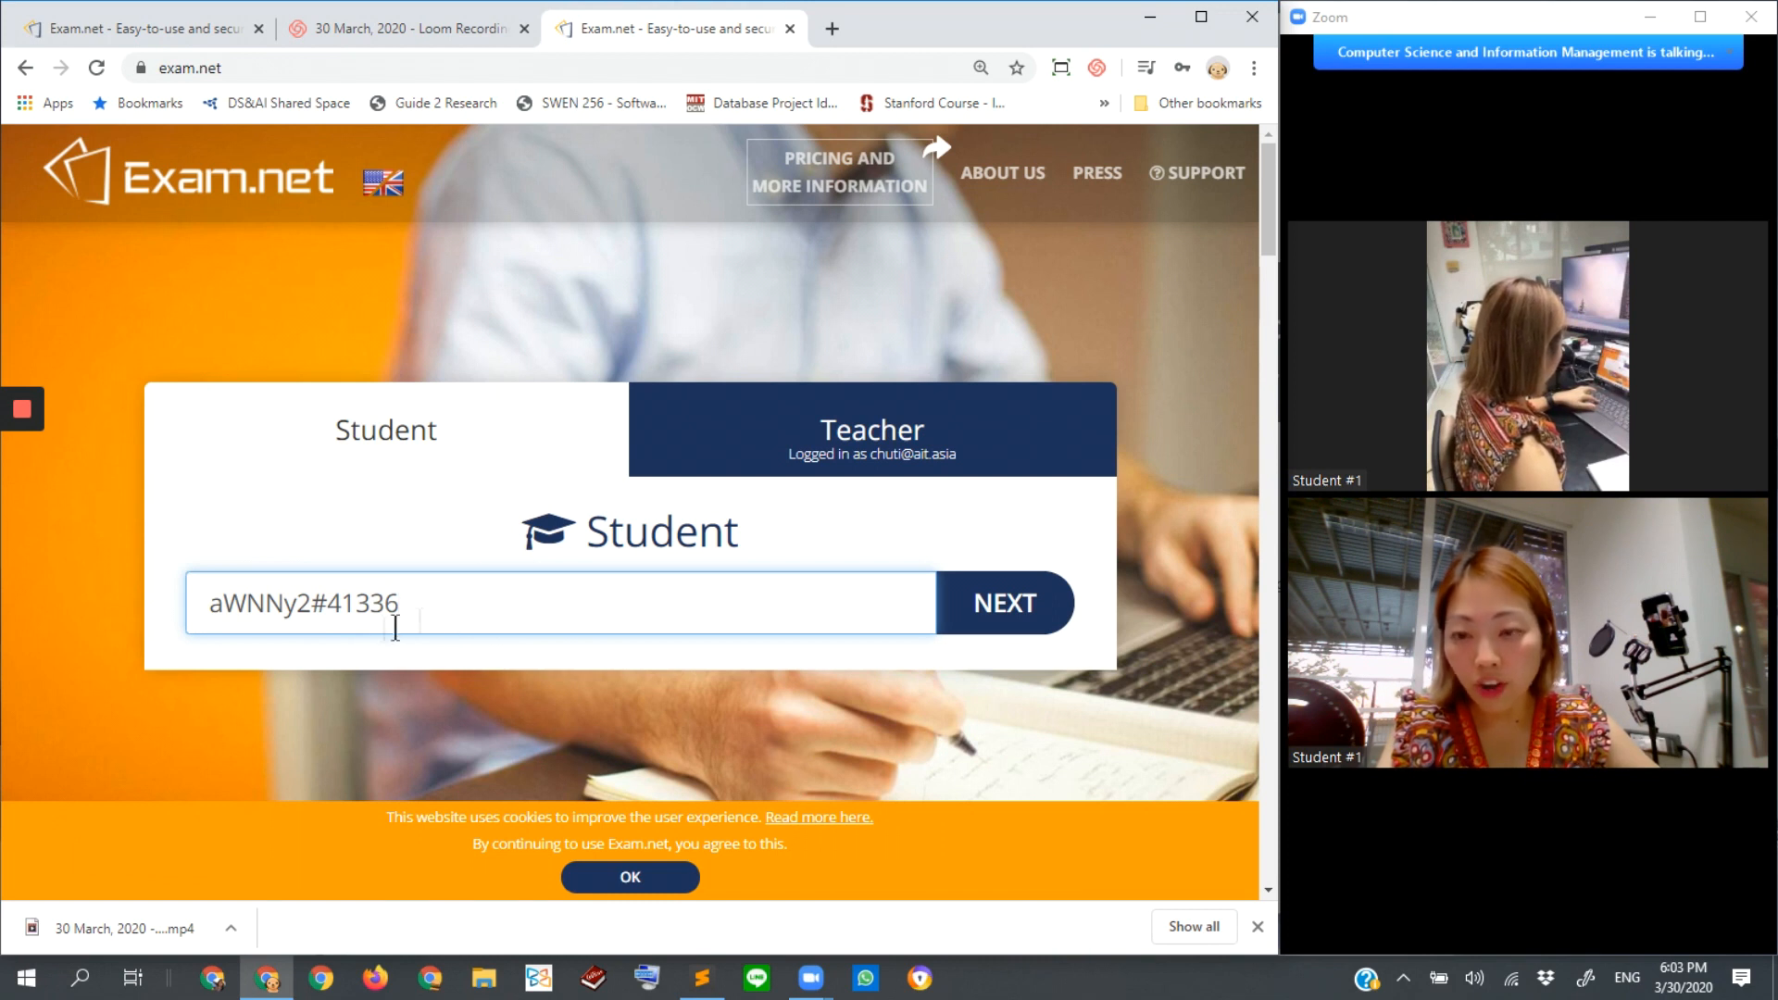
{"action": "mouse_move", "coordinate": [348, 663]}
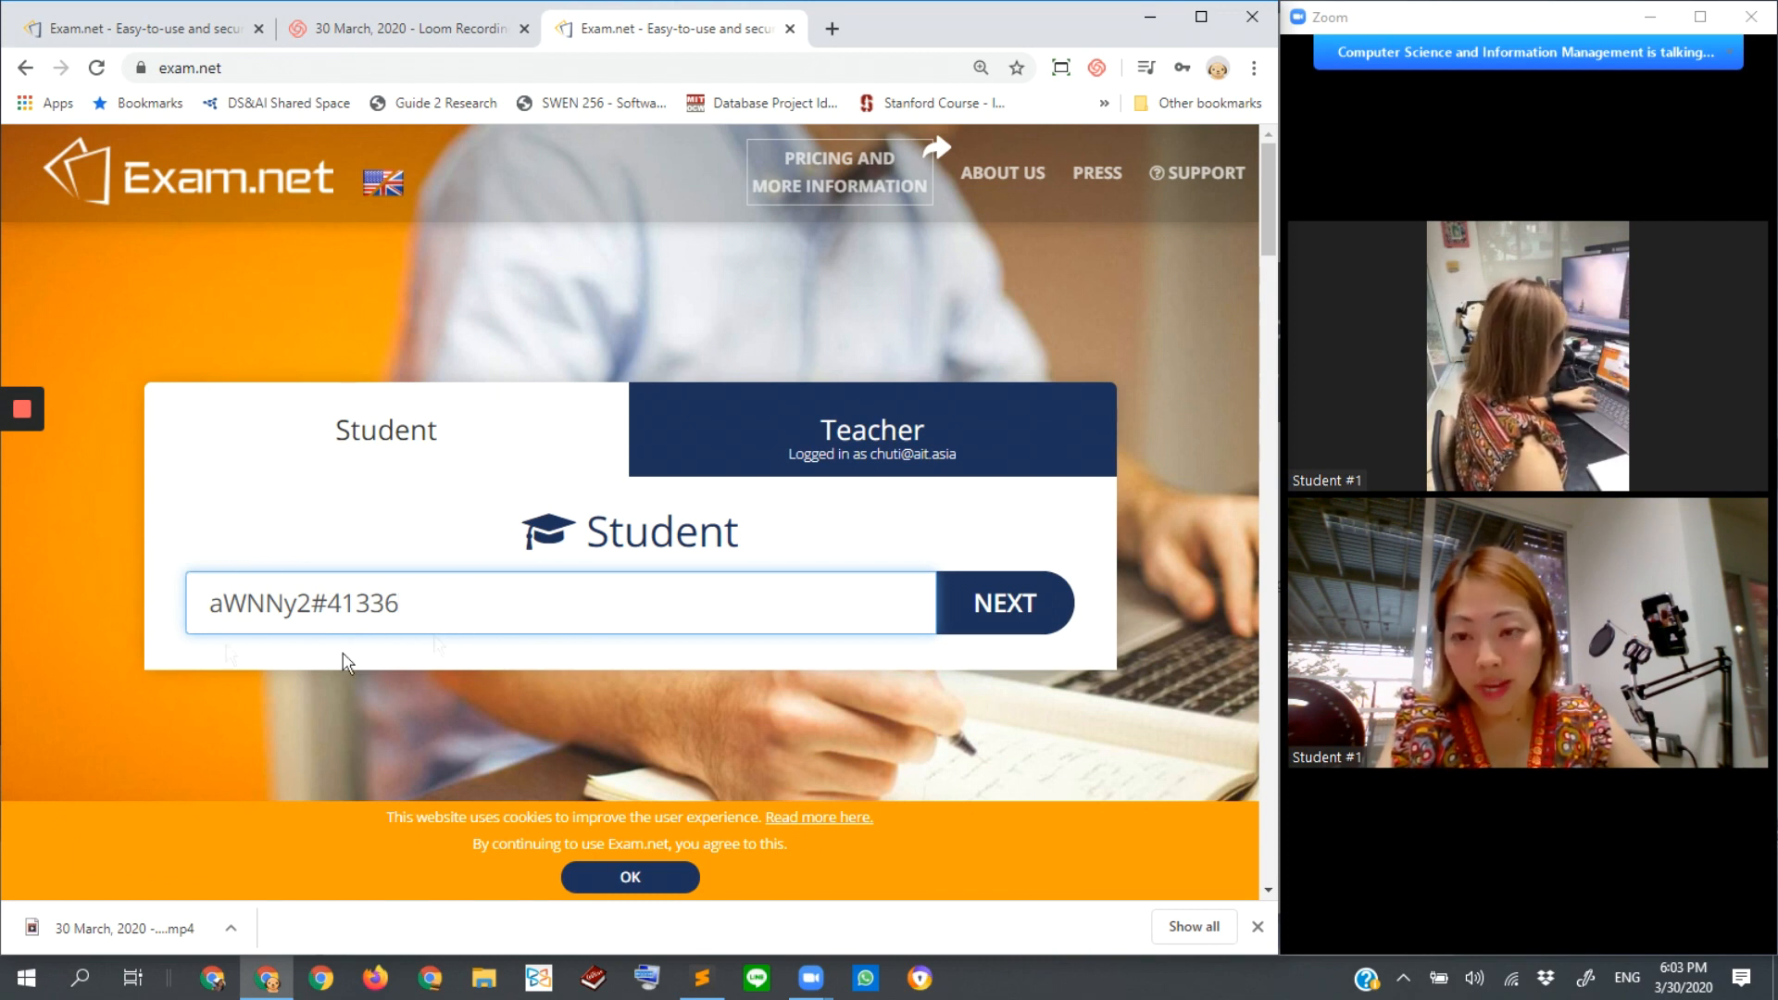
{"action": "mouse_move", "coordinate": [978, 602]}
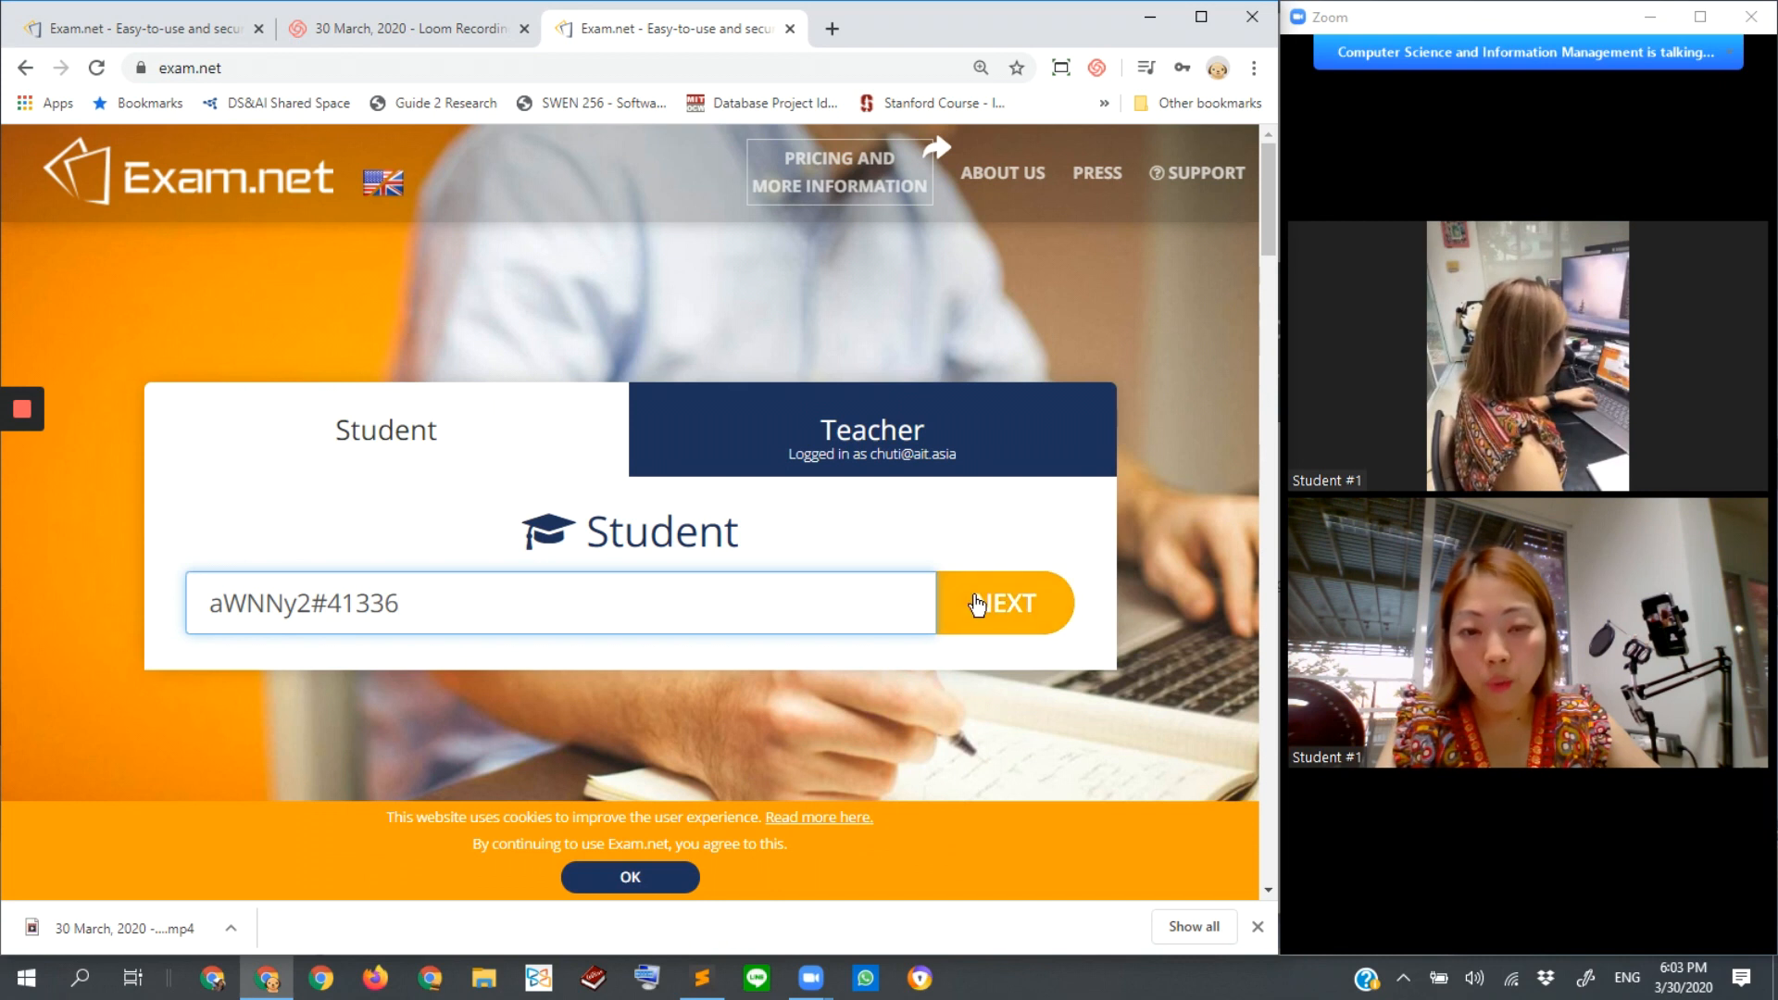
{"action": "left_click", "coordinate": [998, 601]}
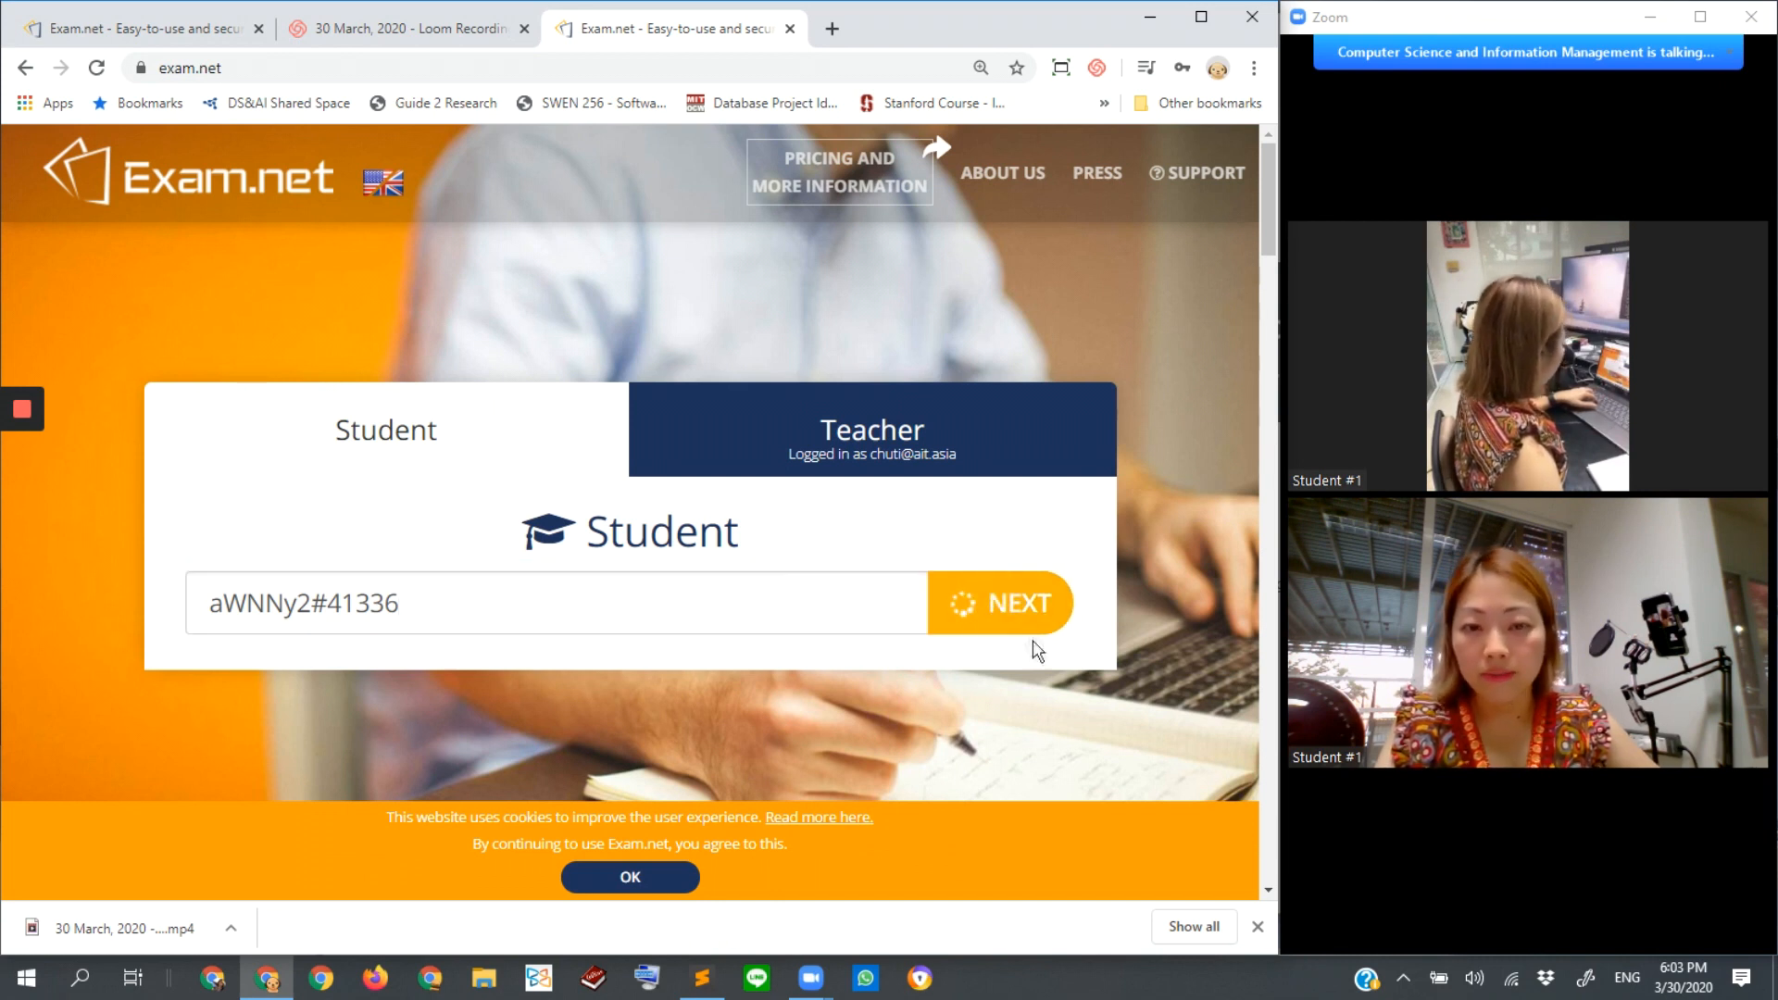
{"action": "left_click", "coordinate": [1000, 602]}
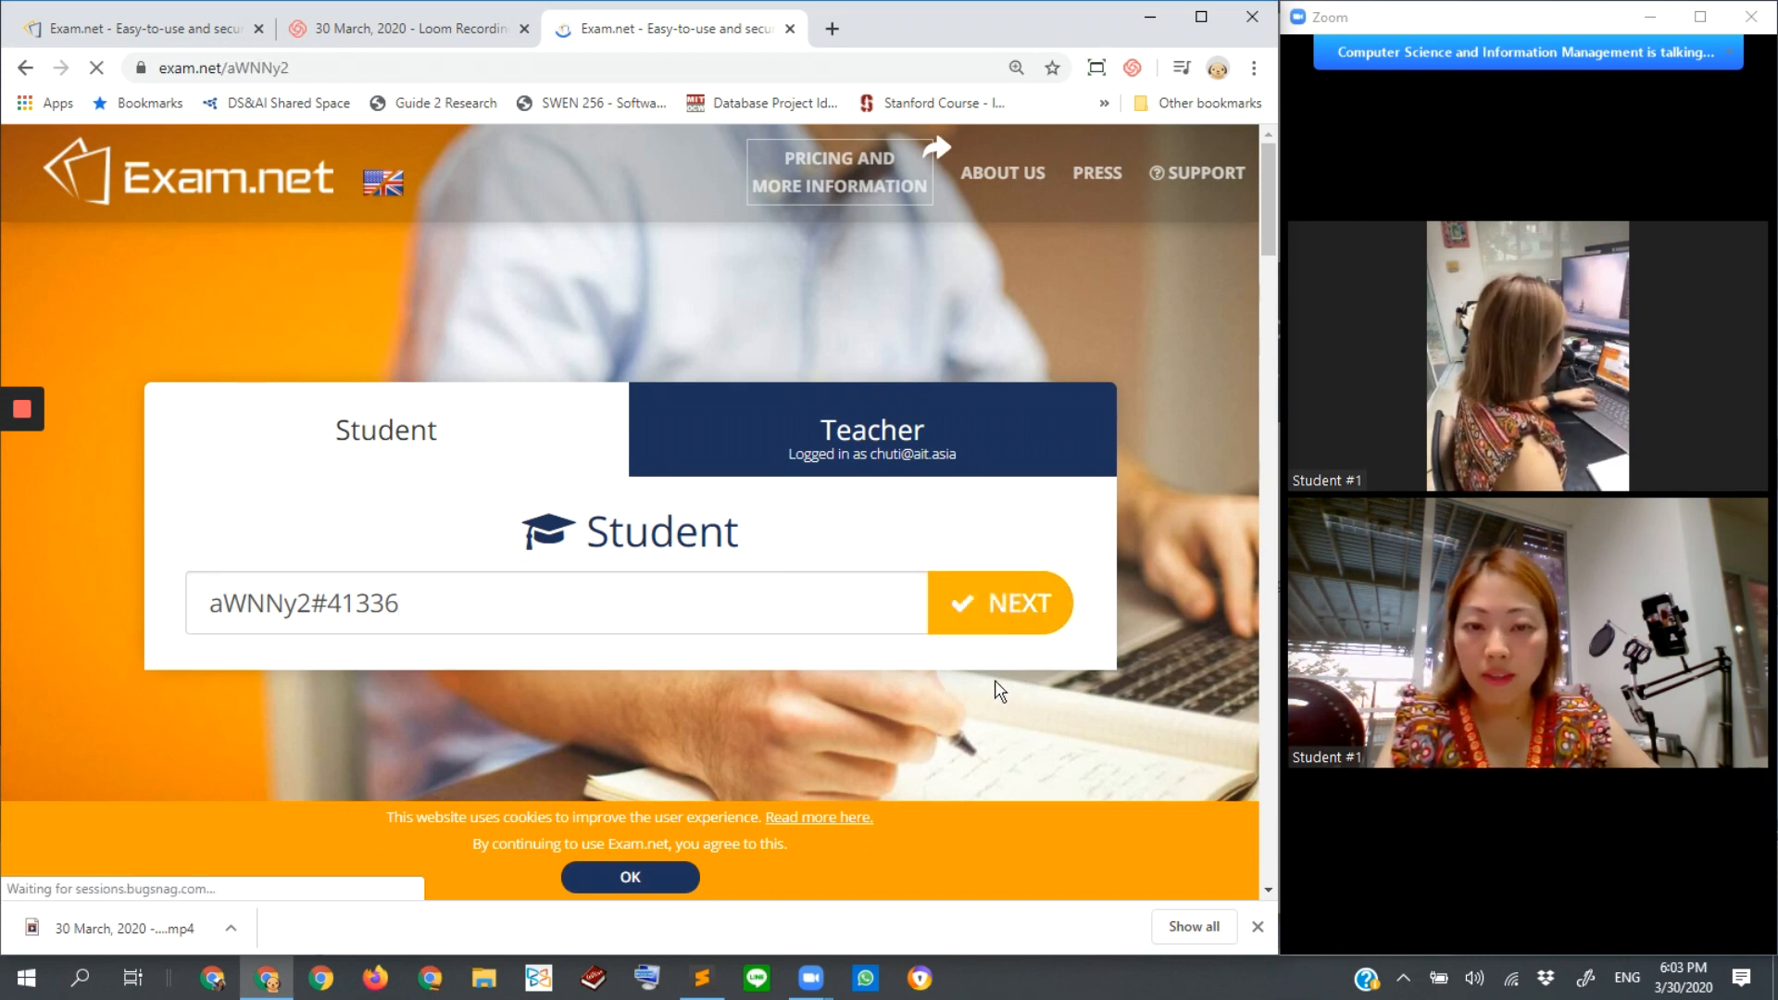
{"action": "left_click", "coordinate": [998, 601]}
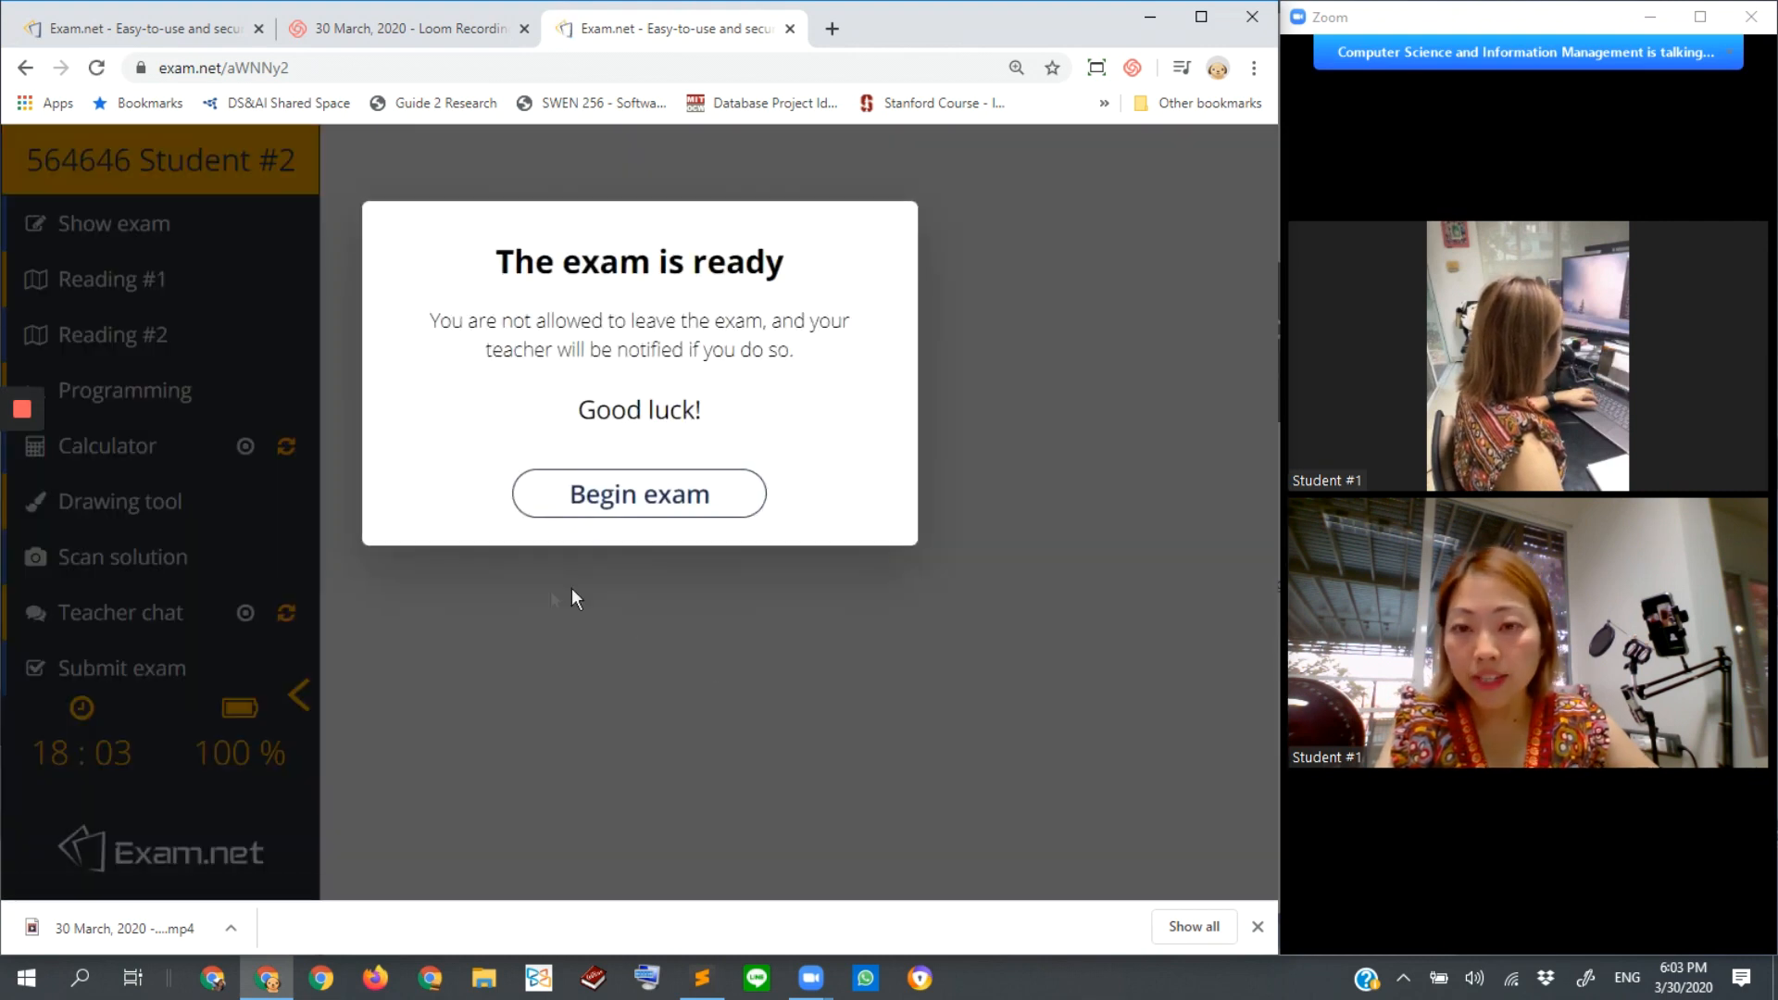
Begin the resumed exam and add the line 'Another answer for Q2: xxxx' below the first answer.
{"action": "left_click", "coordinate": [637, 493]}
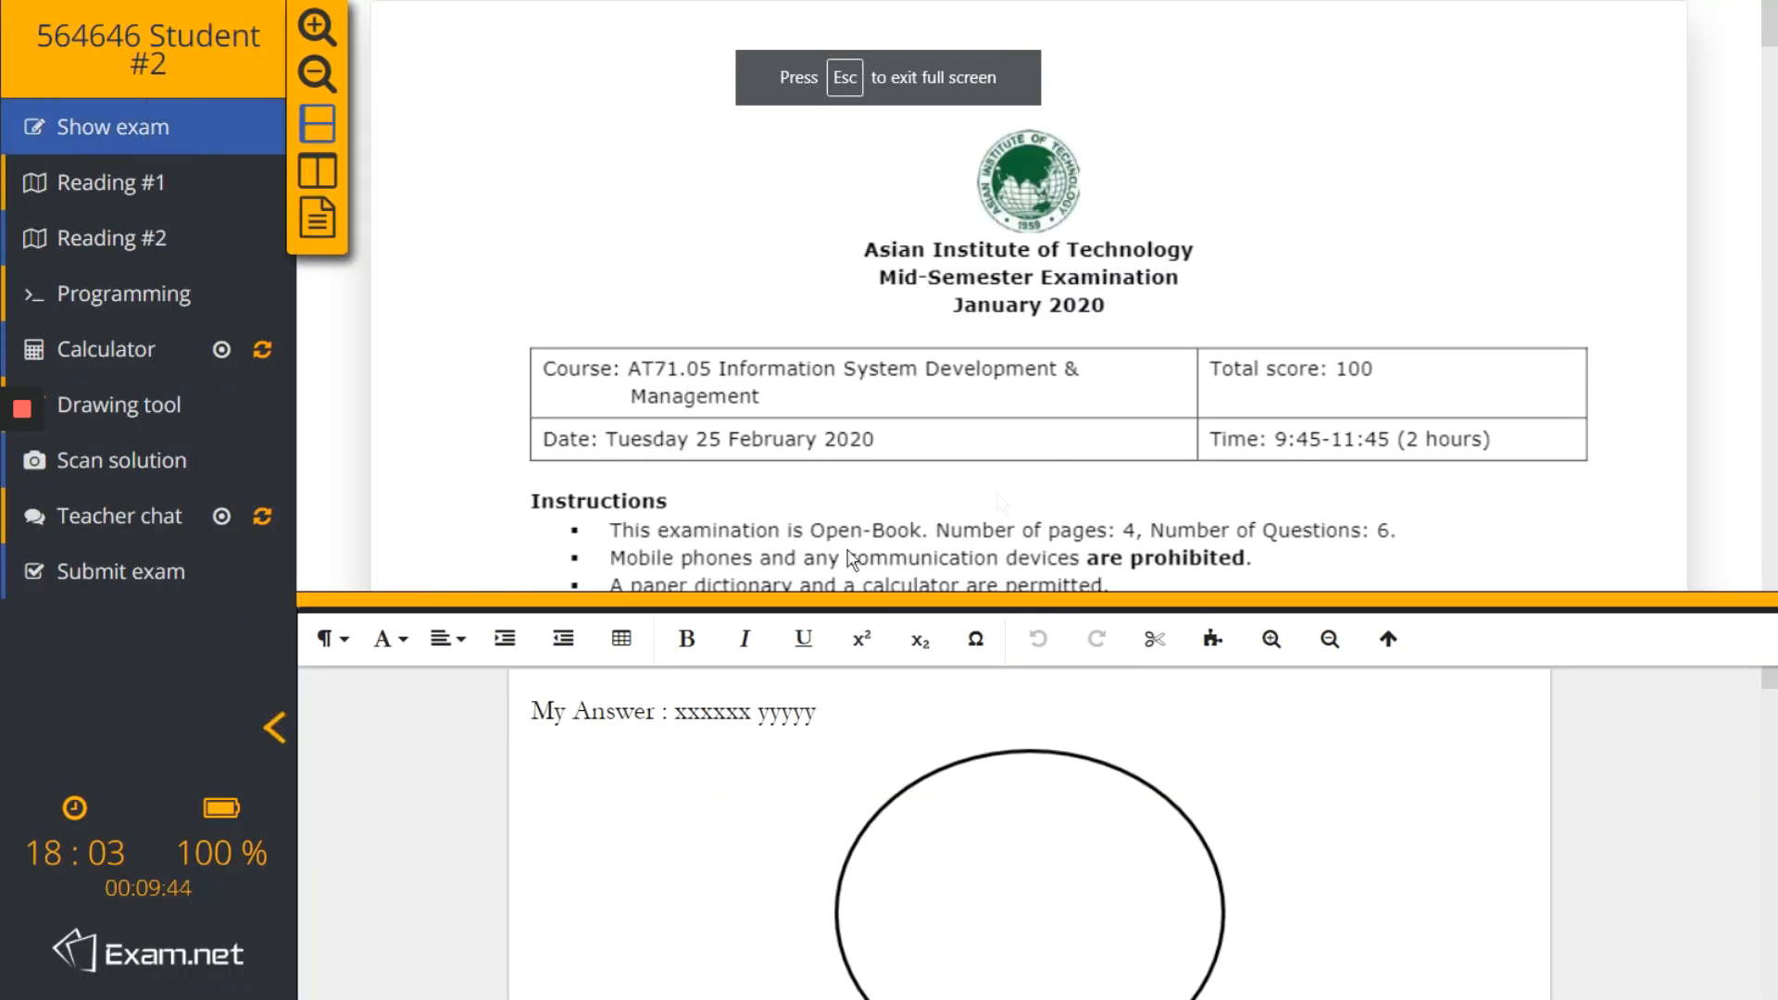
{"action": "scroll", "scroll_direction": "down", "scroll_amount": 3}
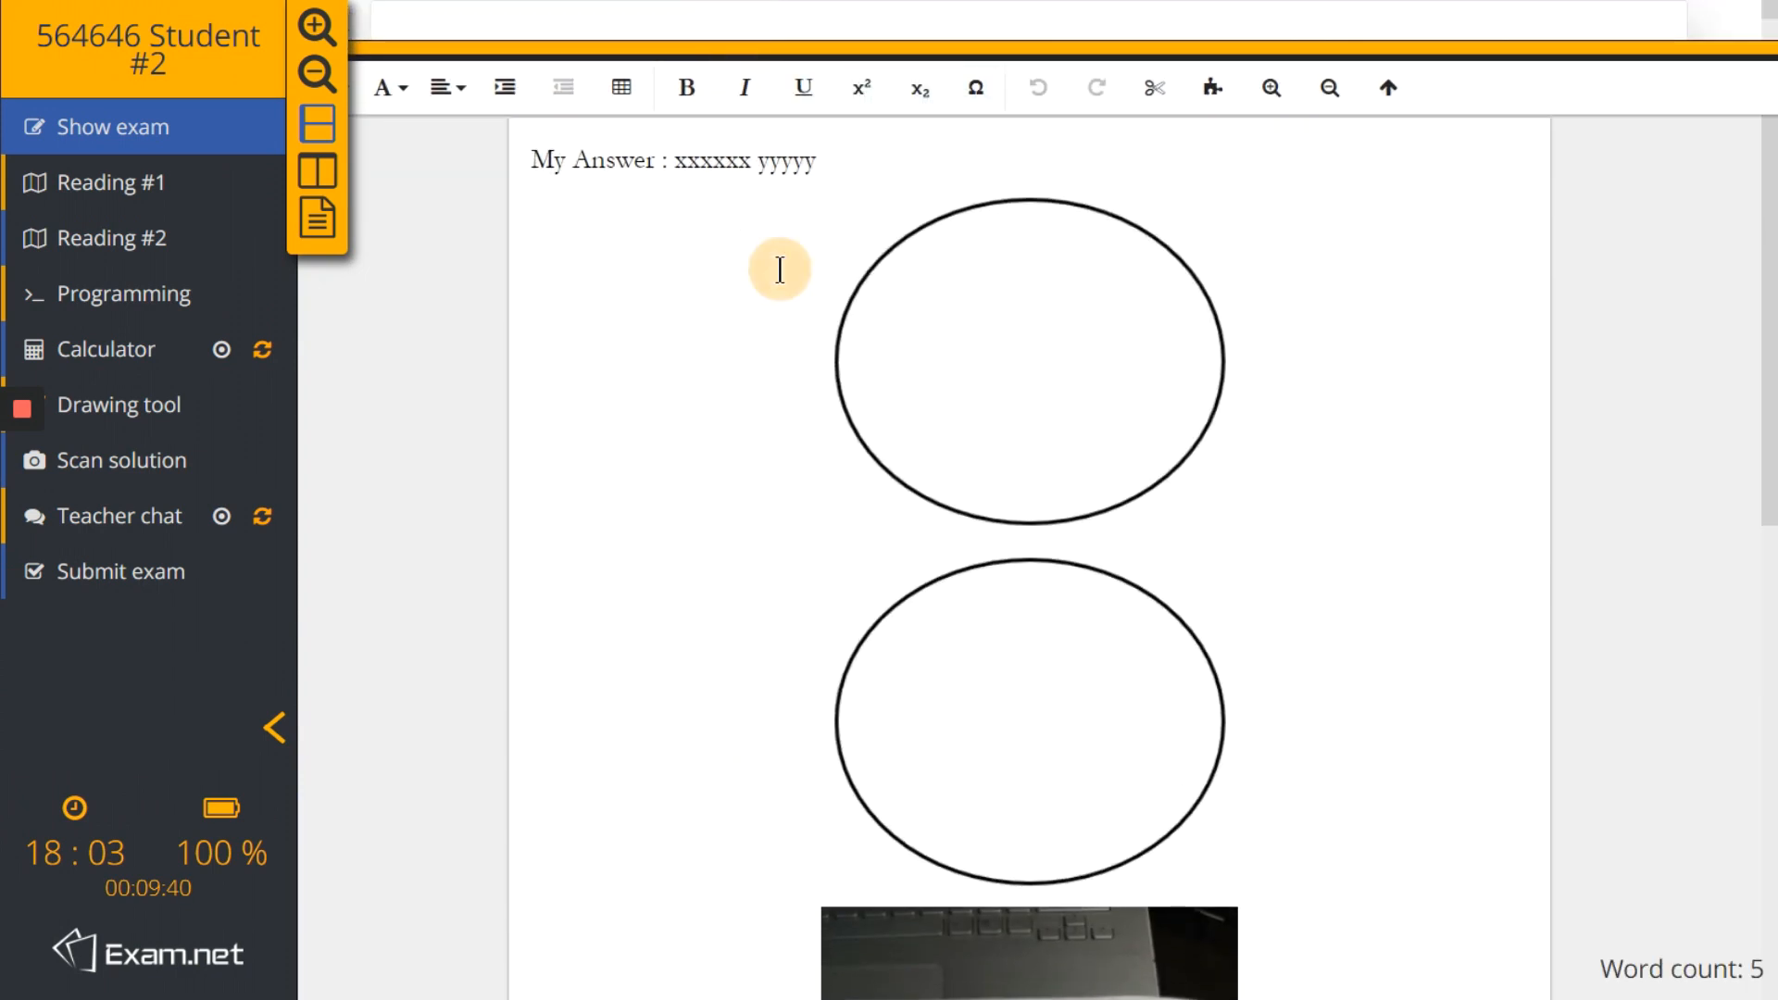
{"action": "scroll", "scroll_direction": "down", "scroll_amount": 3}
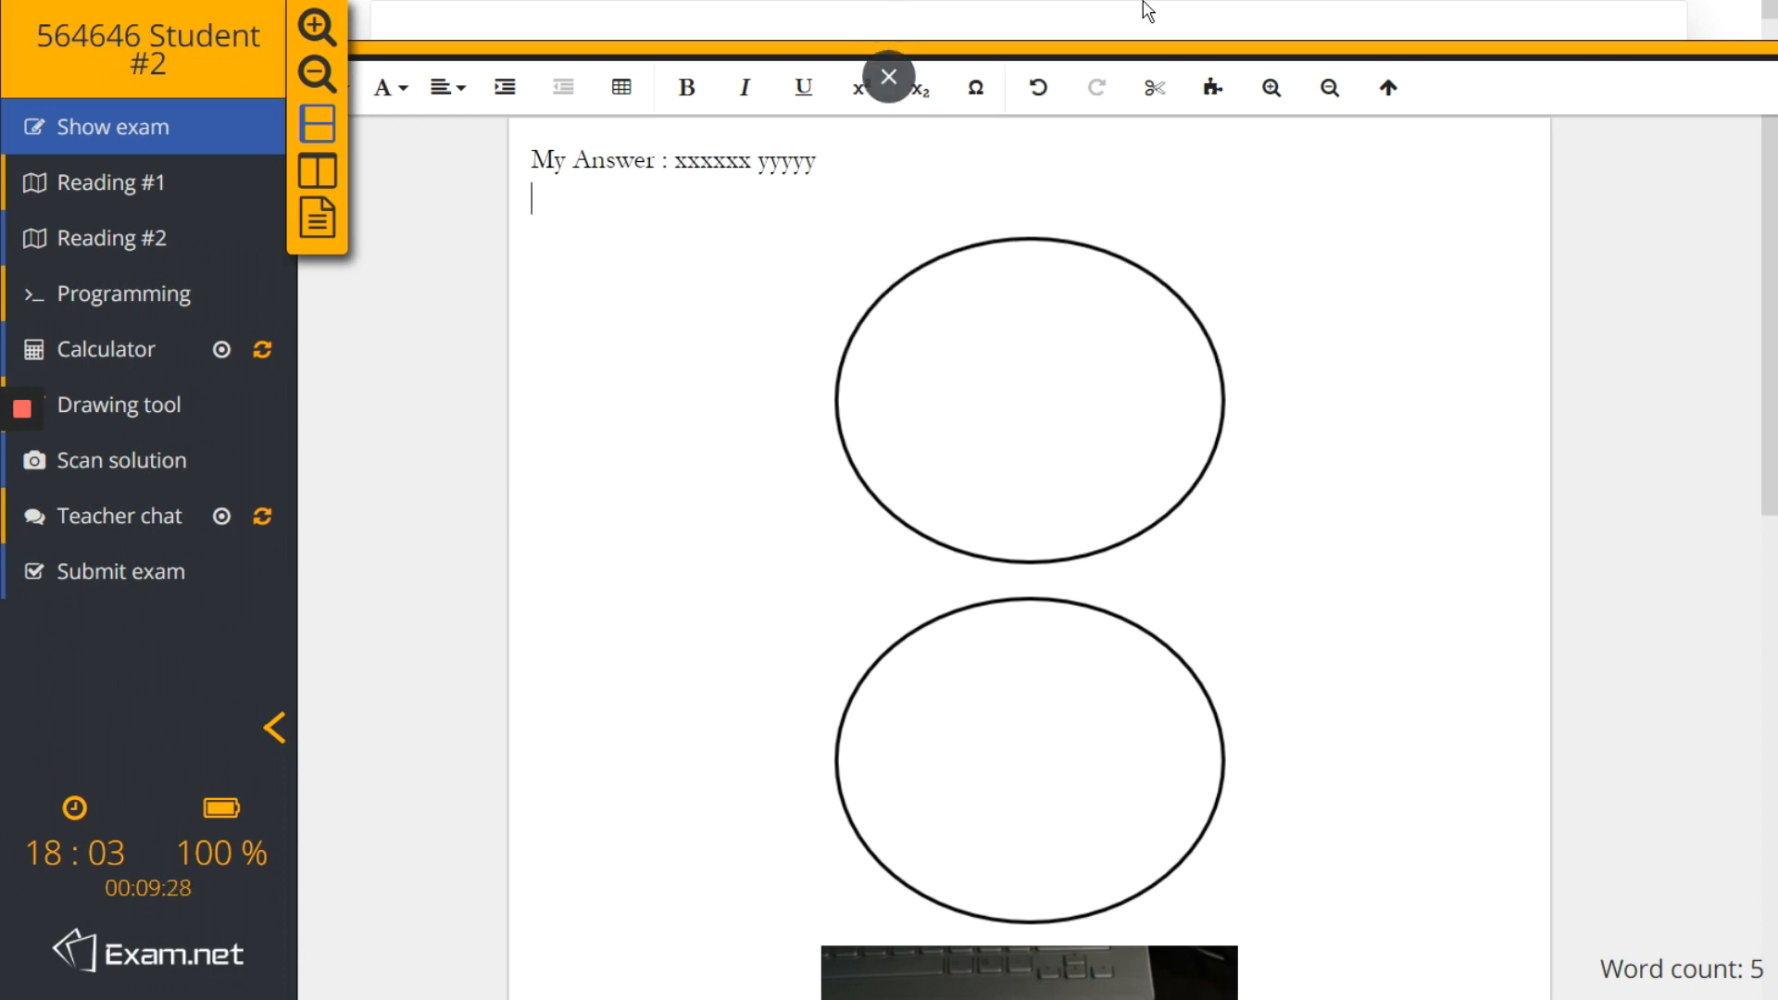
{"action": "type", "text": "Another"}
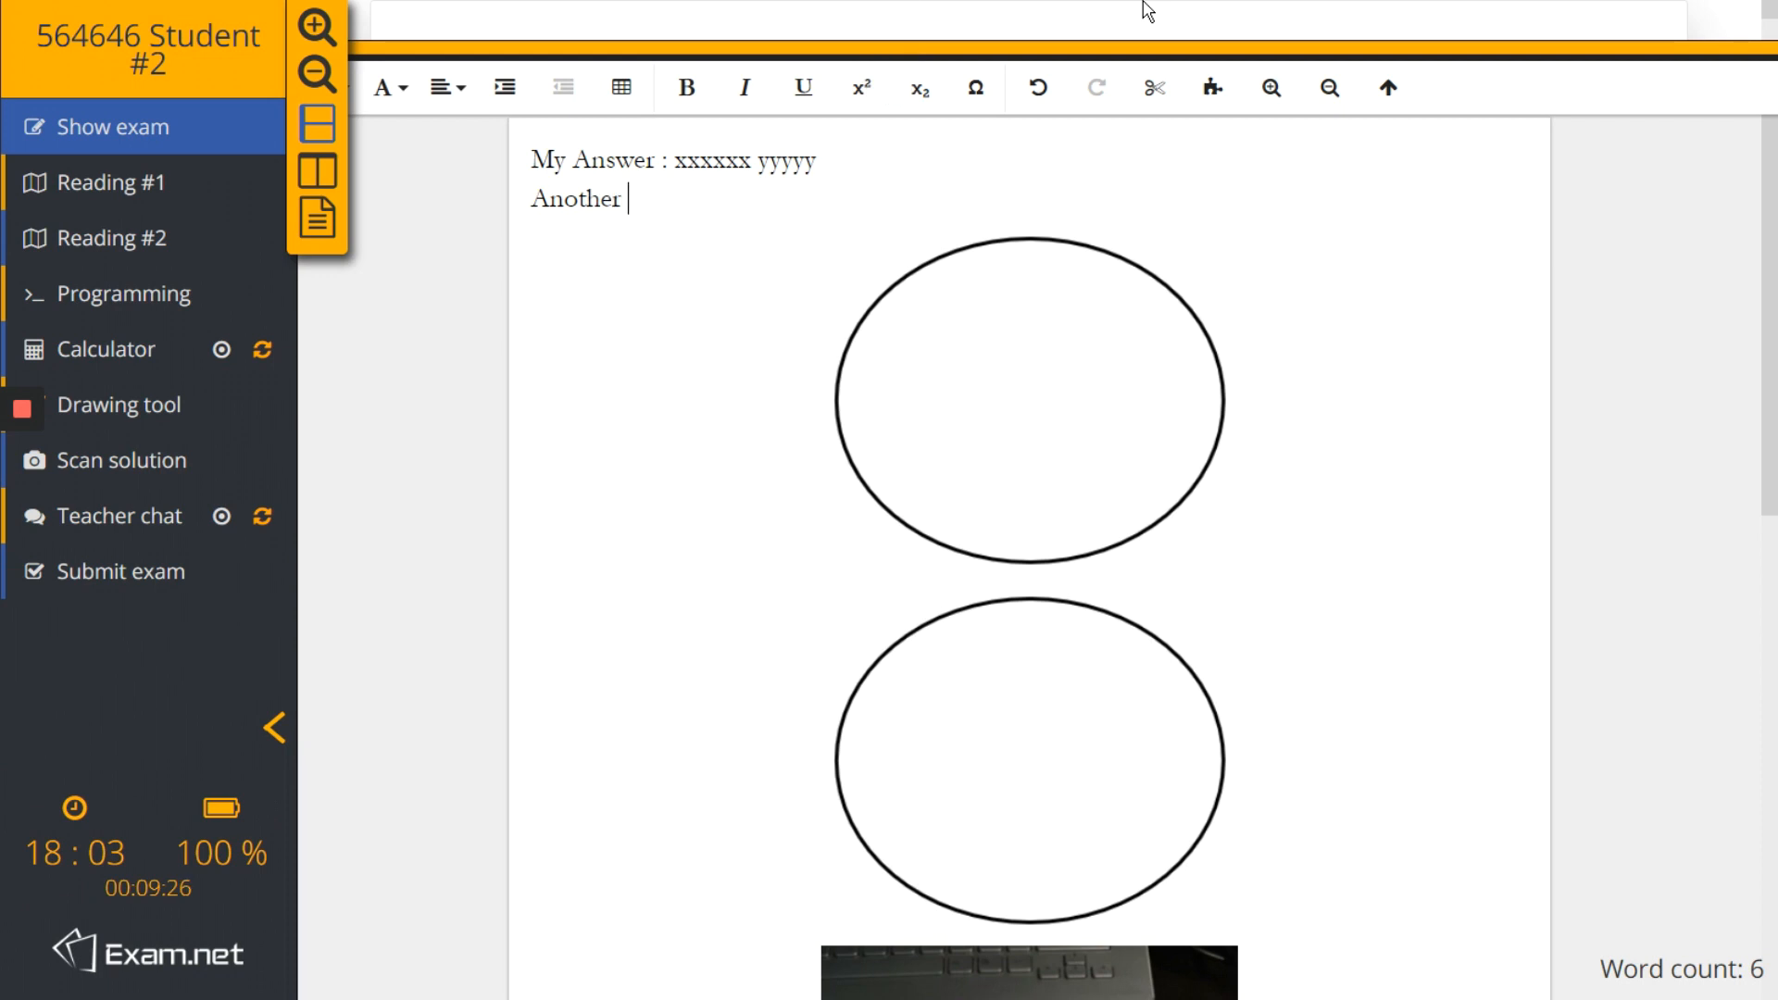
{"action": "type", "text": "answer for Q"}
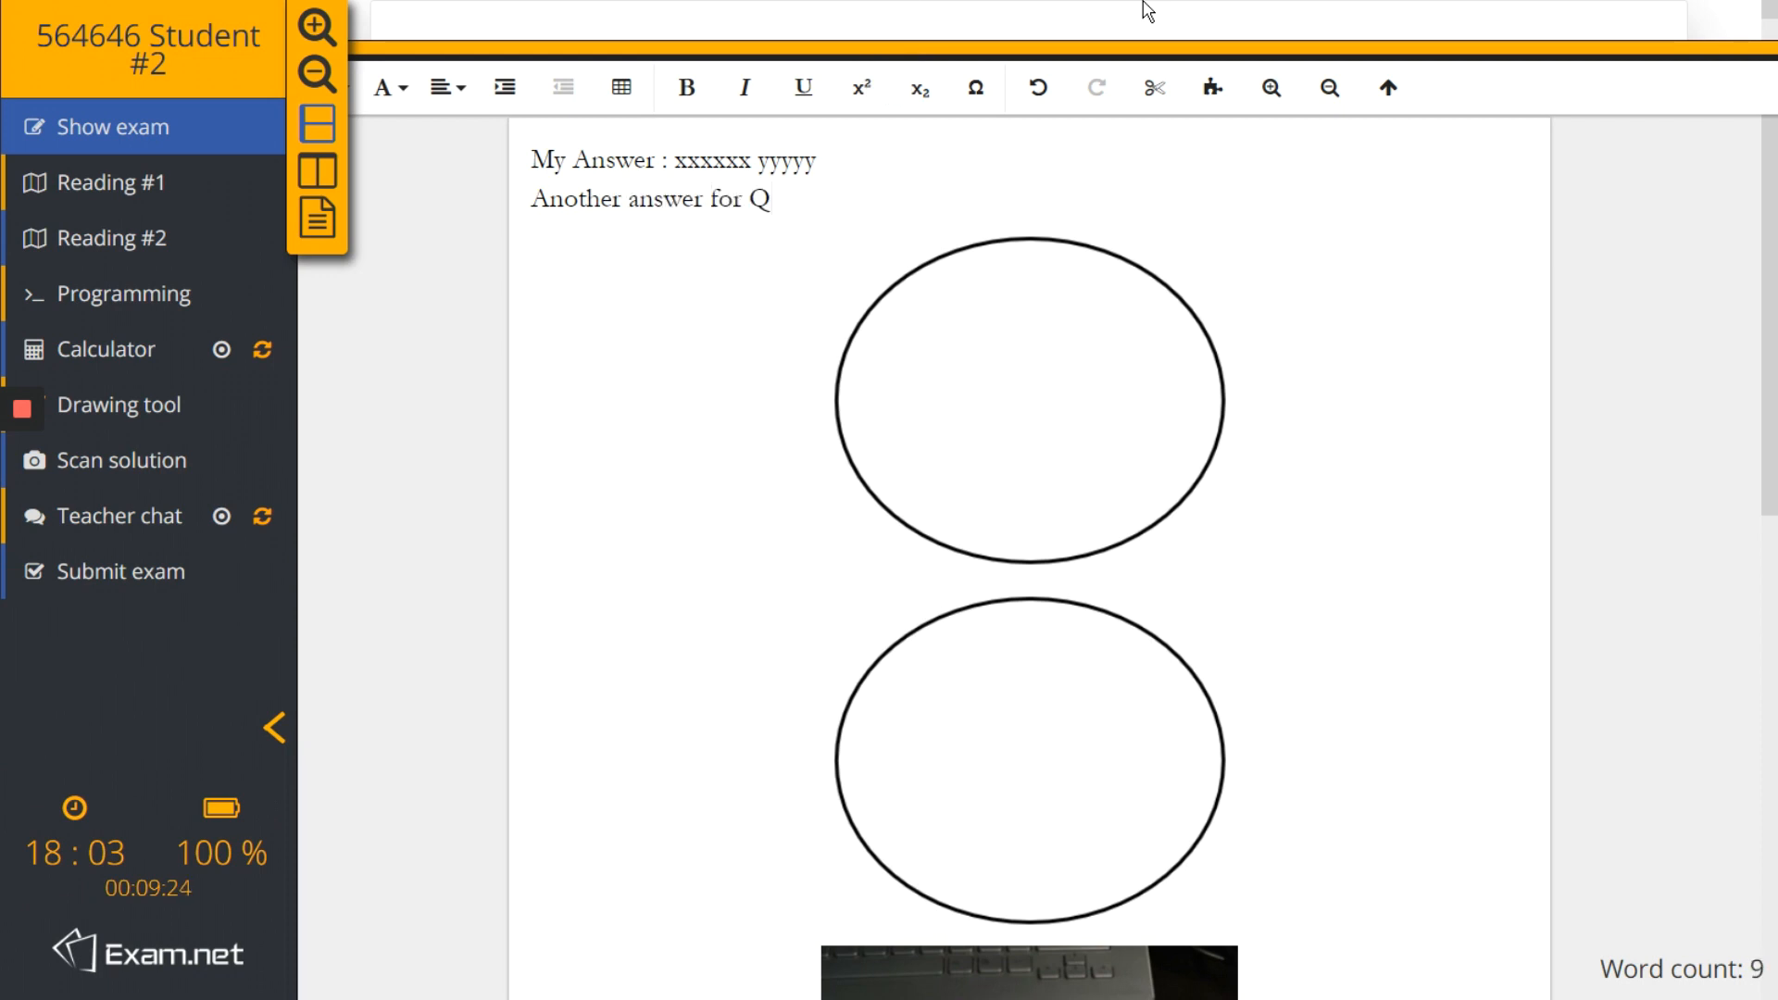
{"action": "type", "text": "2: xxxx"}
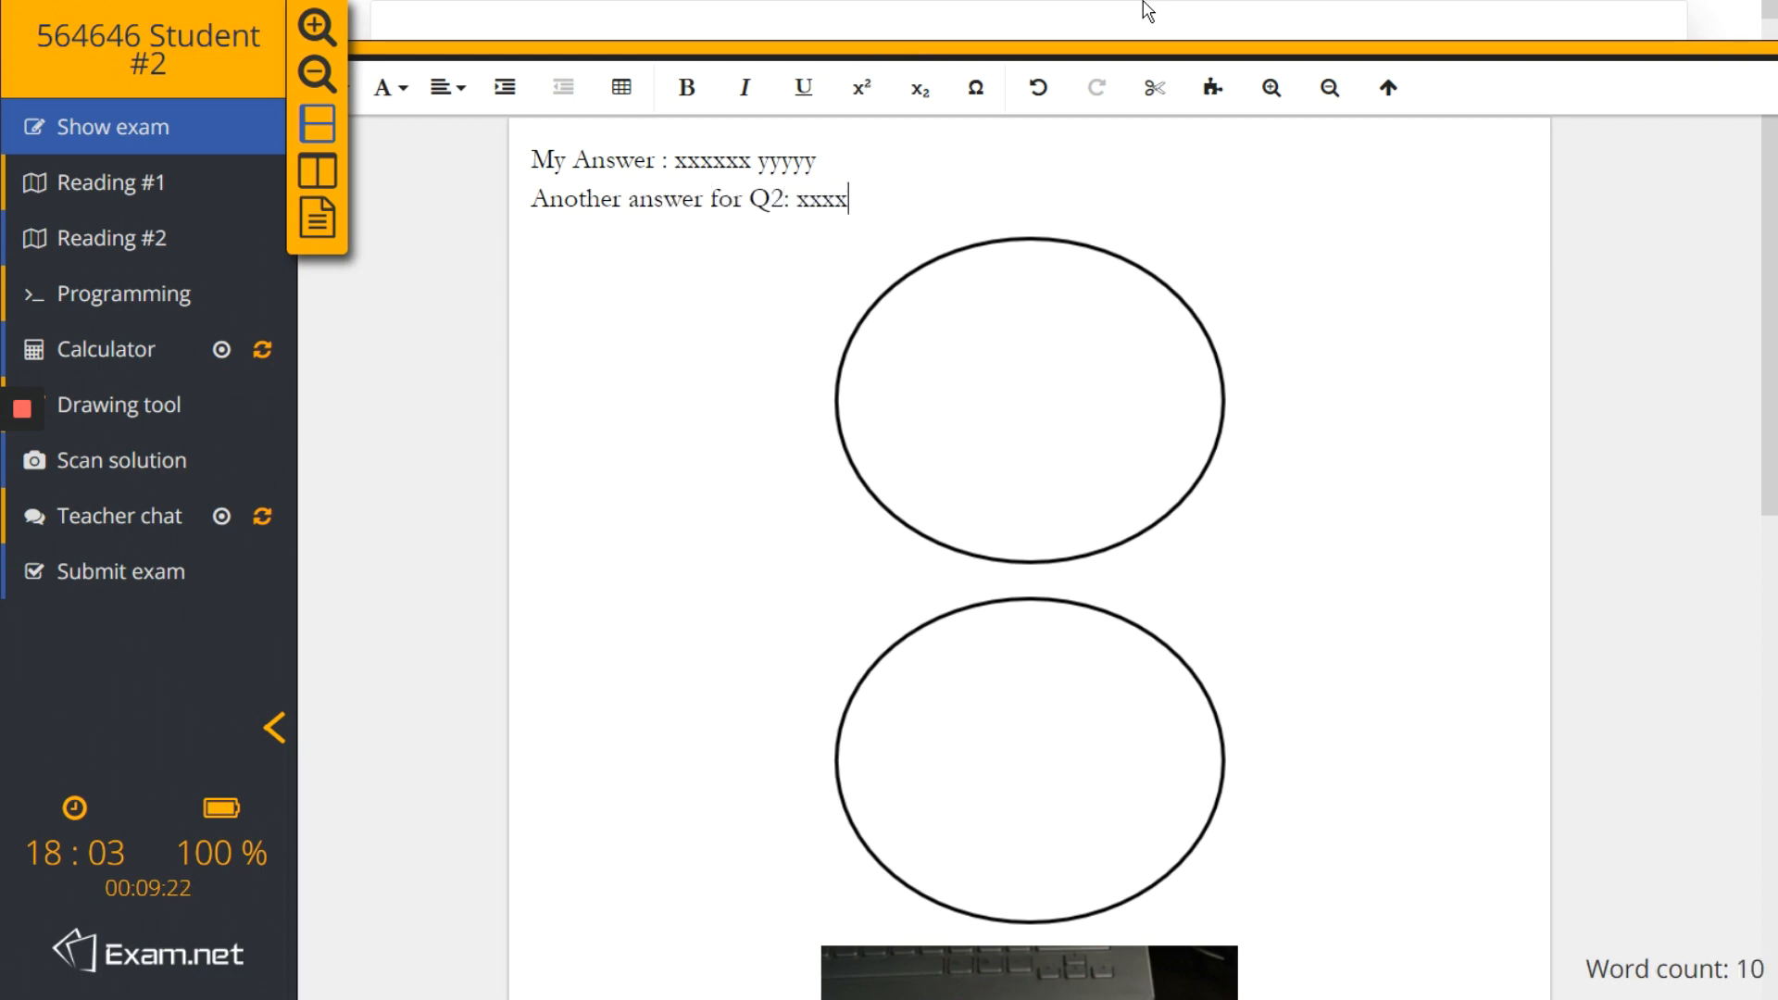
{"action": "mouse_move", "coordinate": [1035, 305]}
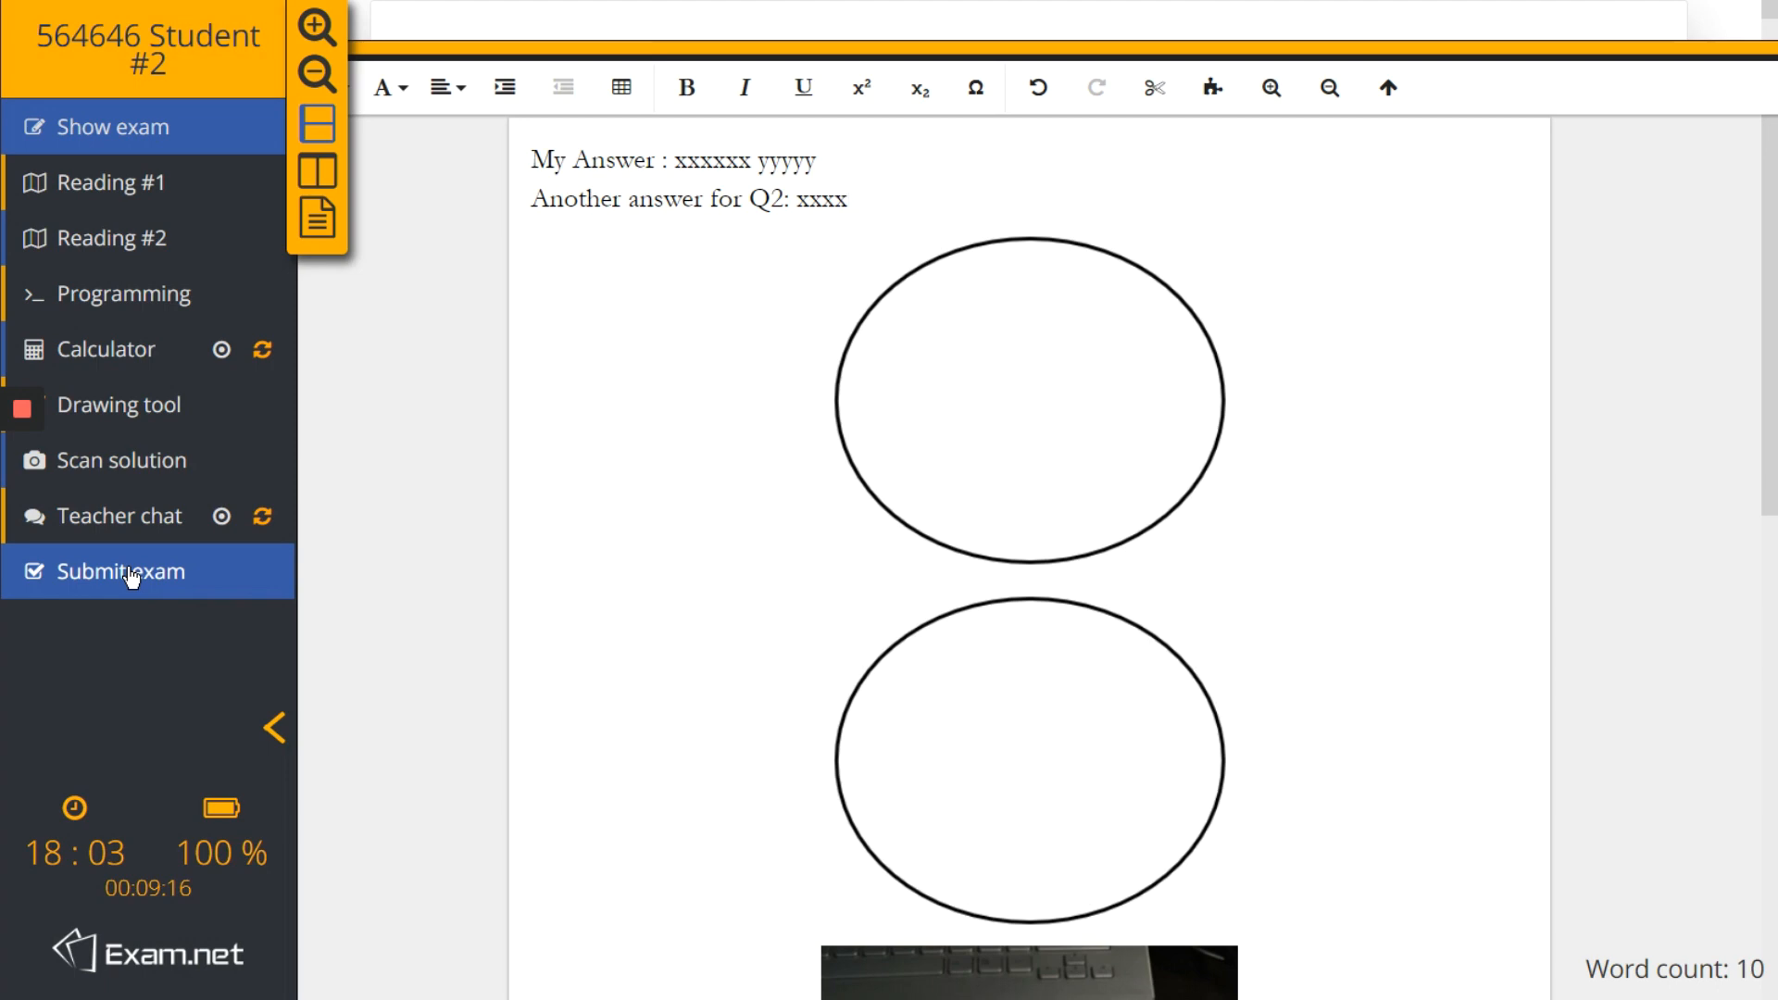
Submit Student #2's exam and confirm the submission.
{"action": "left_click", "coordinate": [120, 571]}
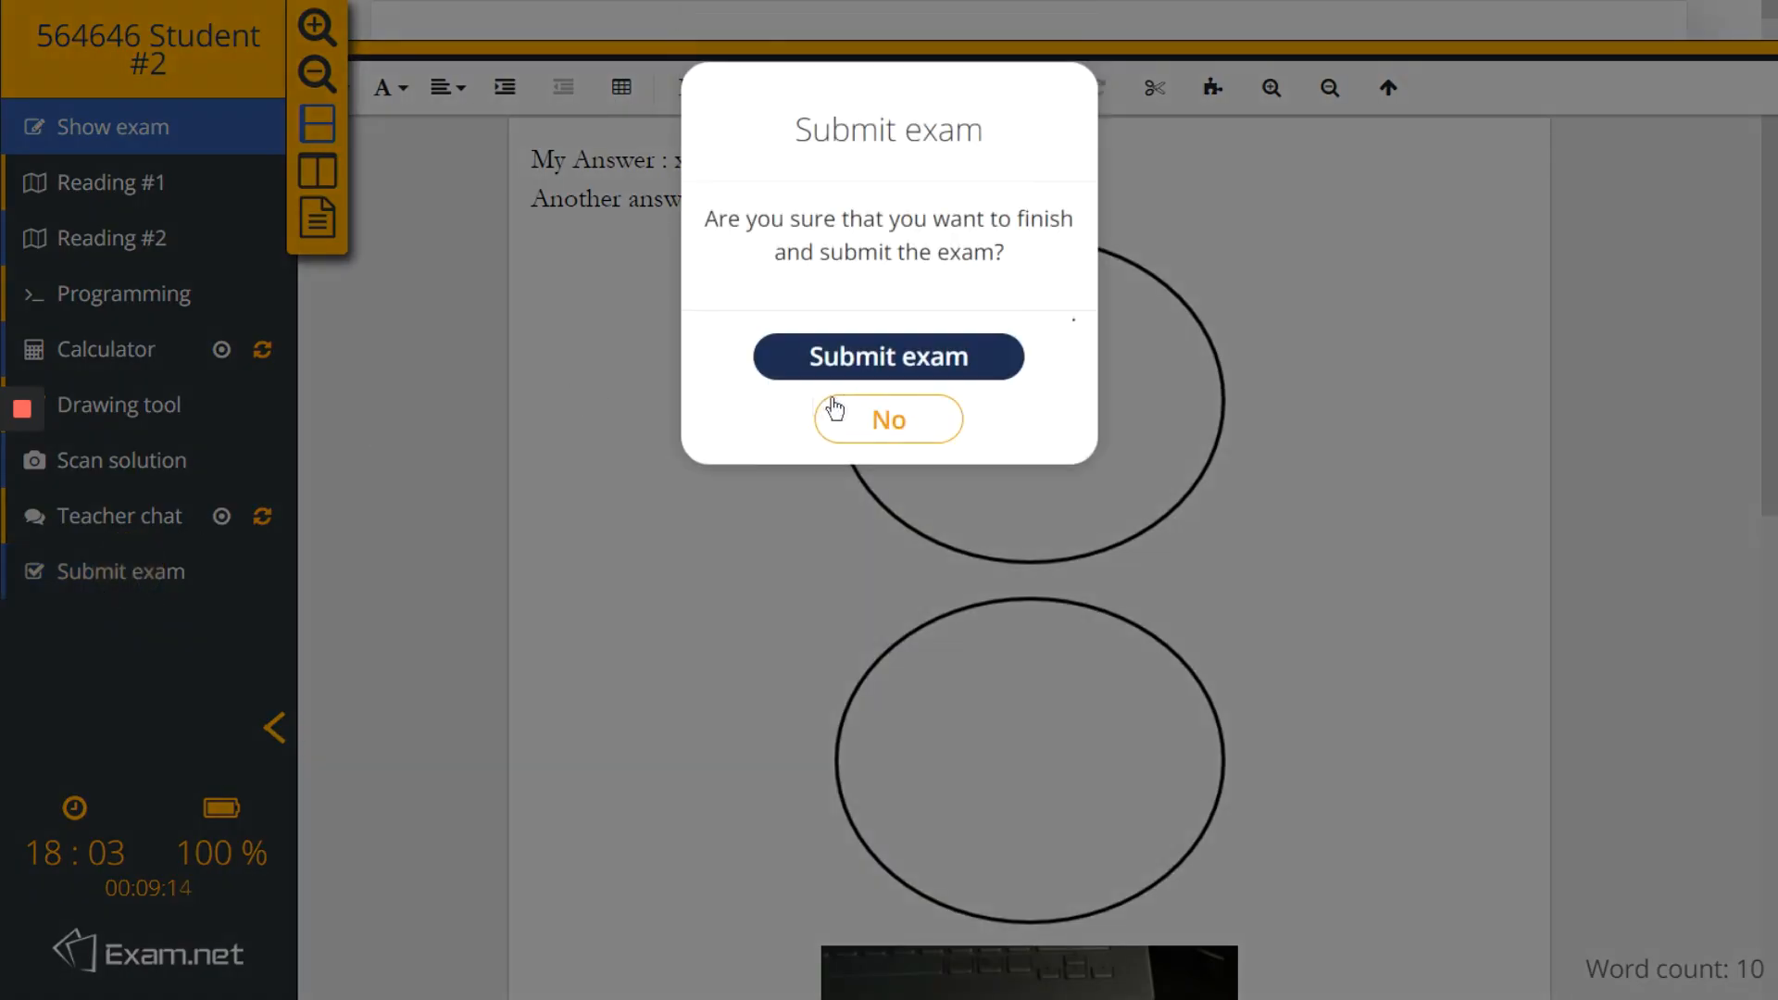
{"action": "left_click", "coordinate": [887, 355]}
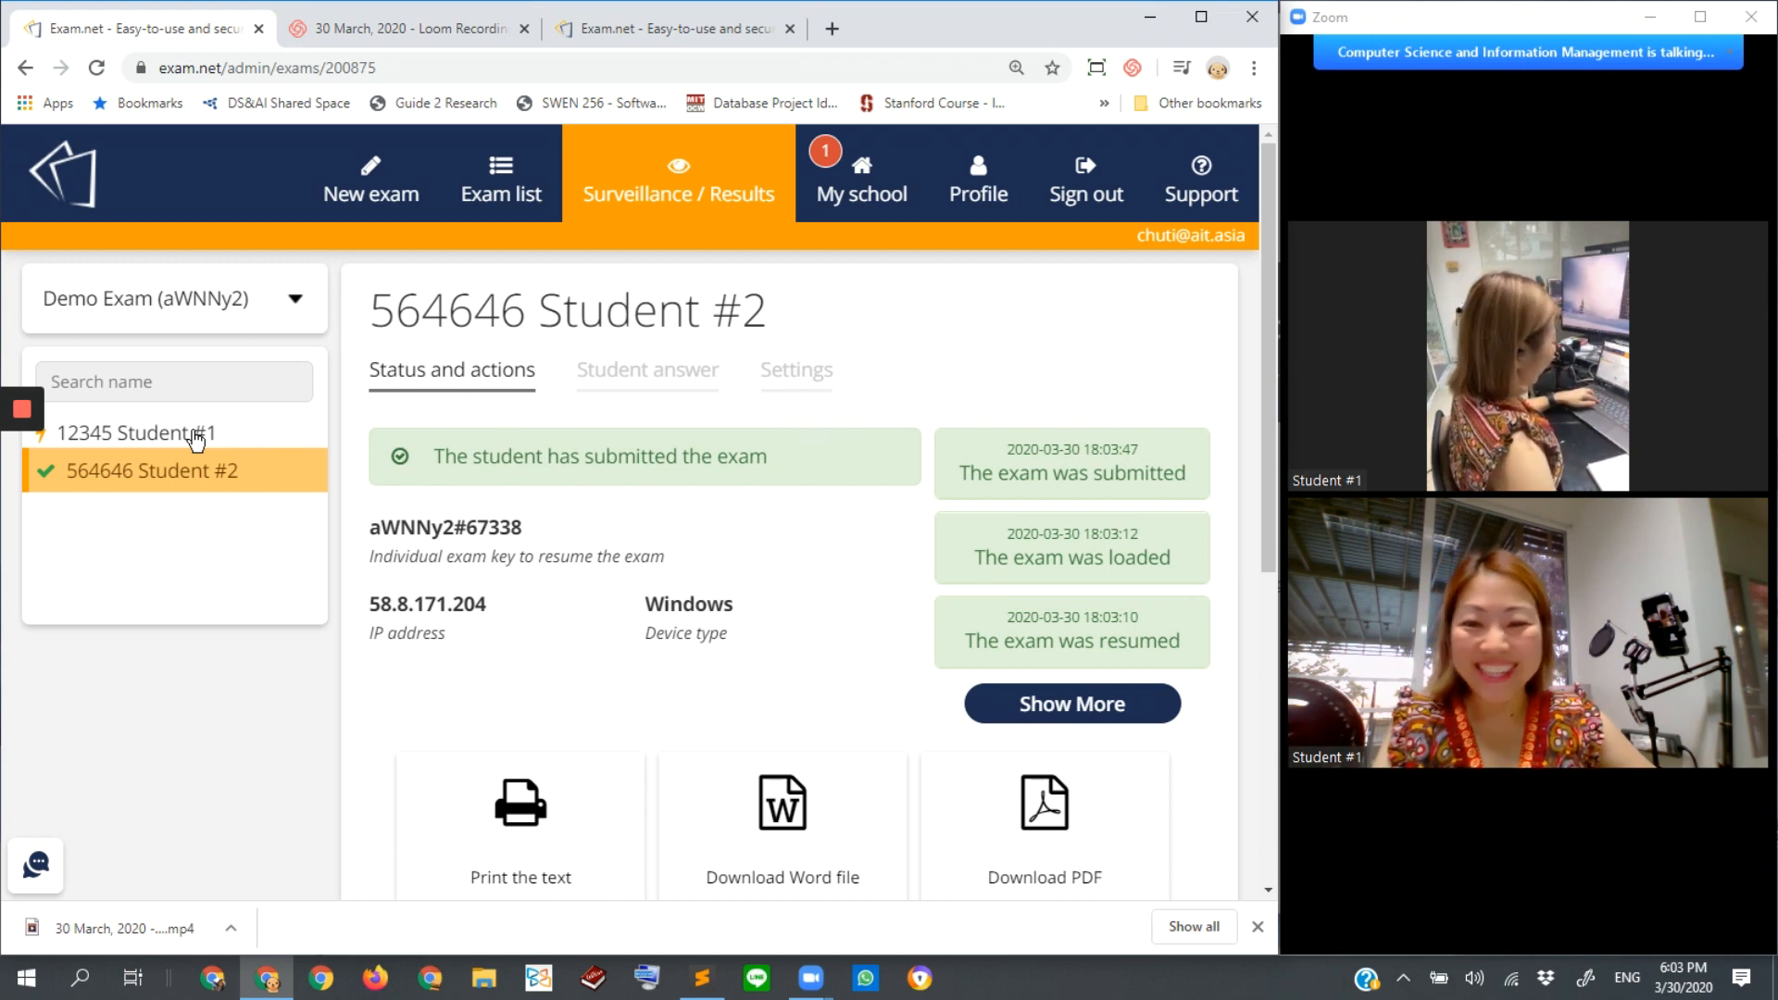
{"action": "left_click", "coordinate": [136, 439]}
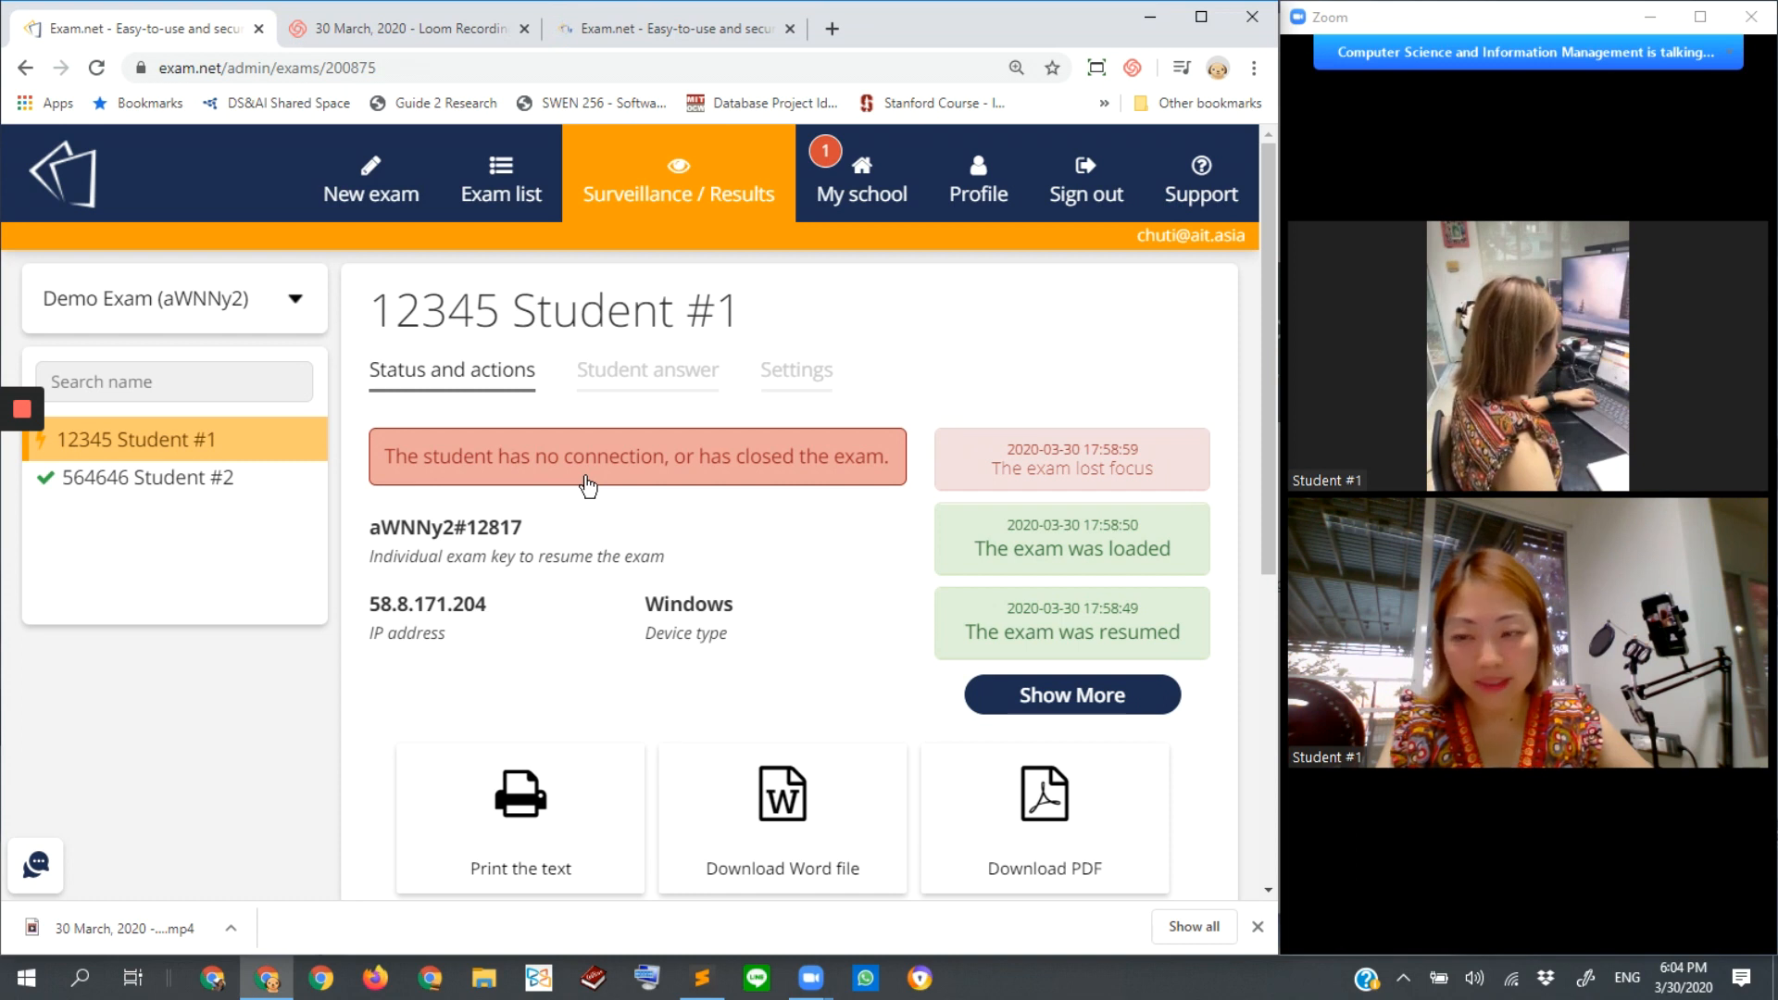
{"action": "mouse_move", "coordinate": [648, 458]}
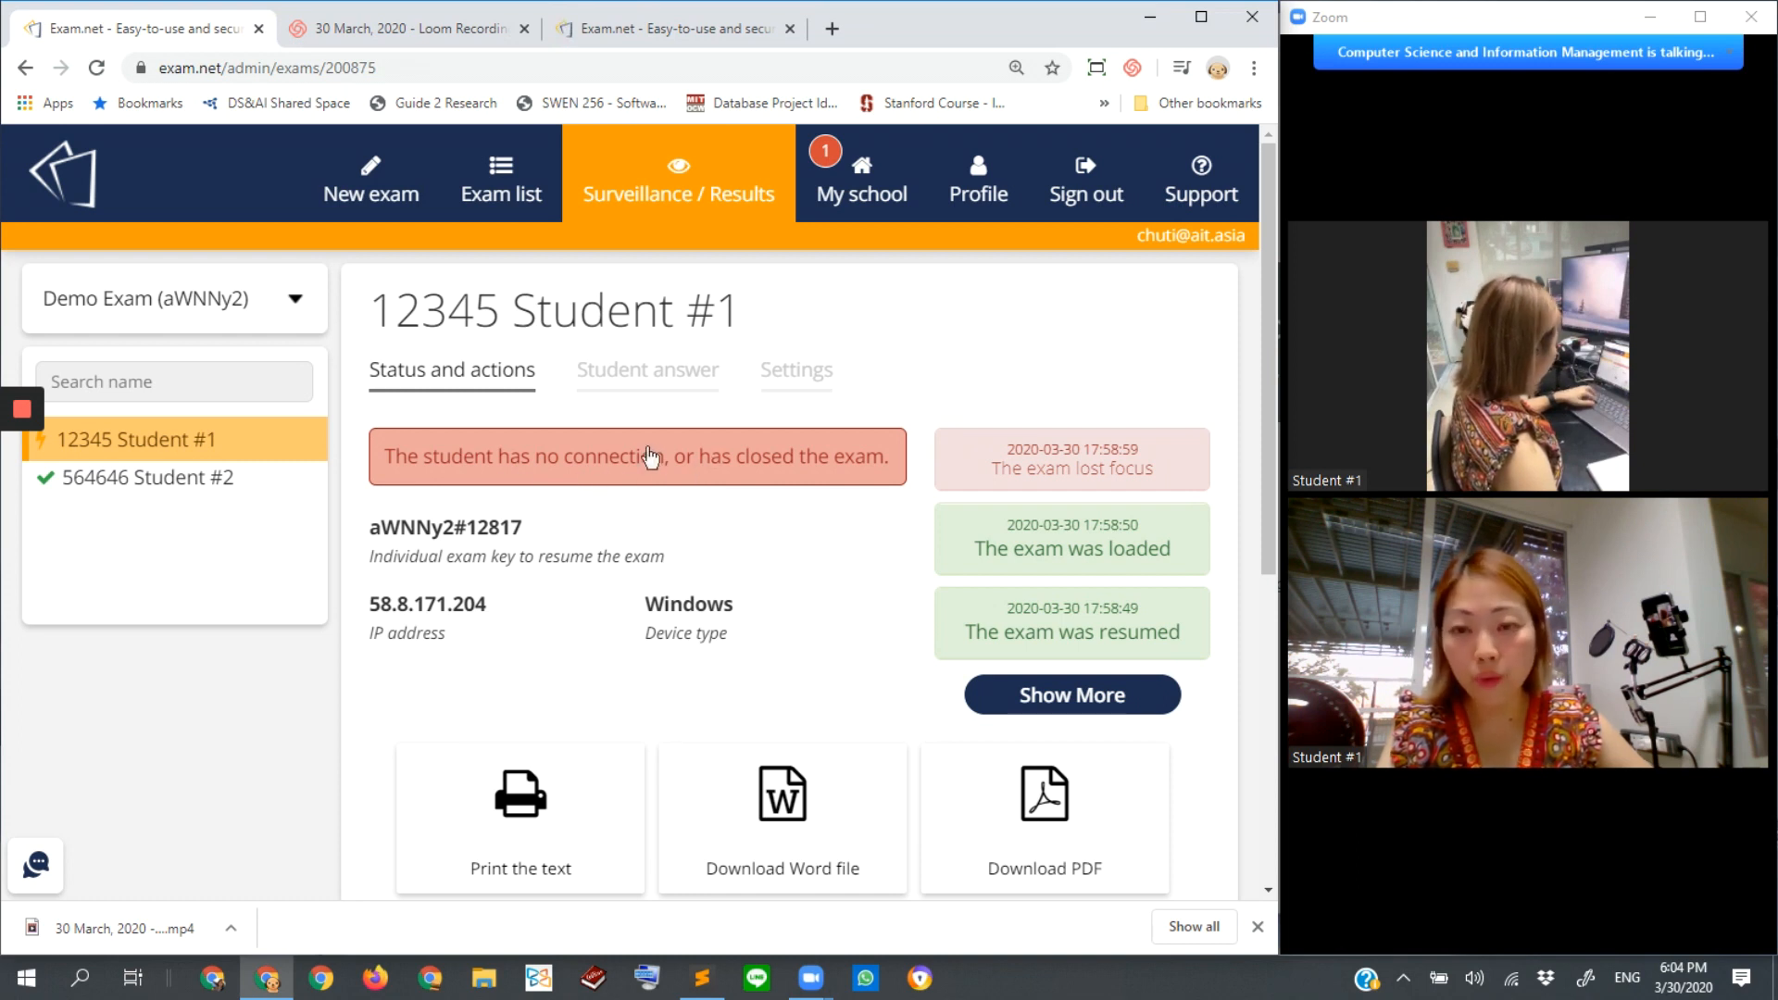
{"action": "mouse_move", "coordinate": [524, 539]}
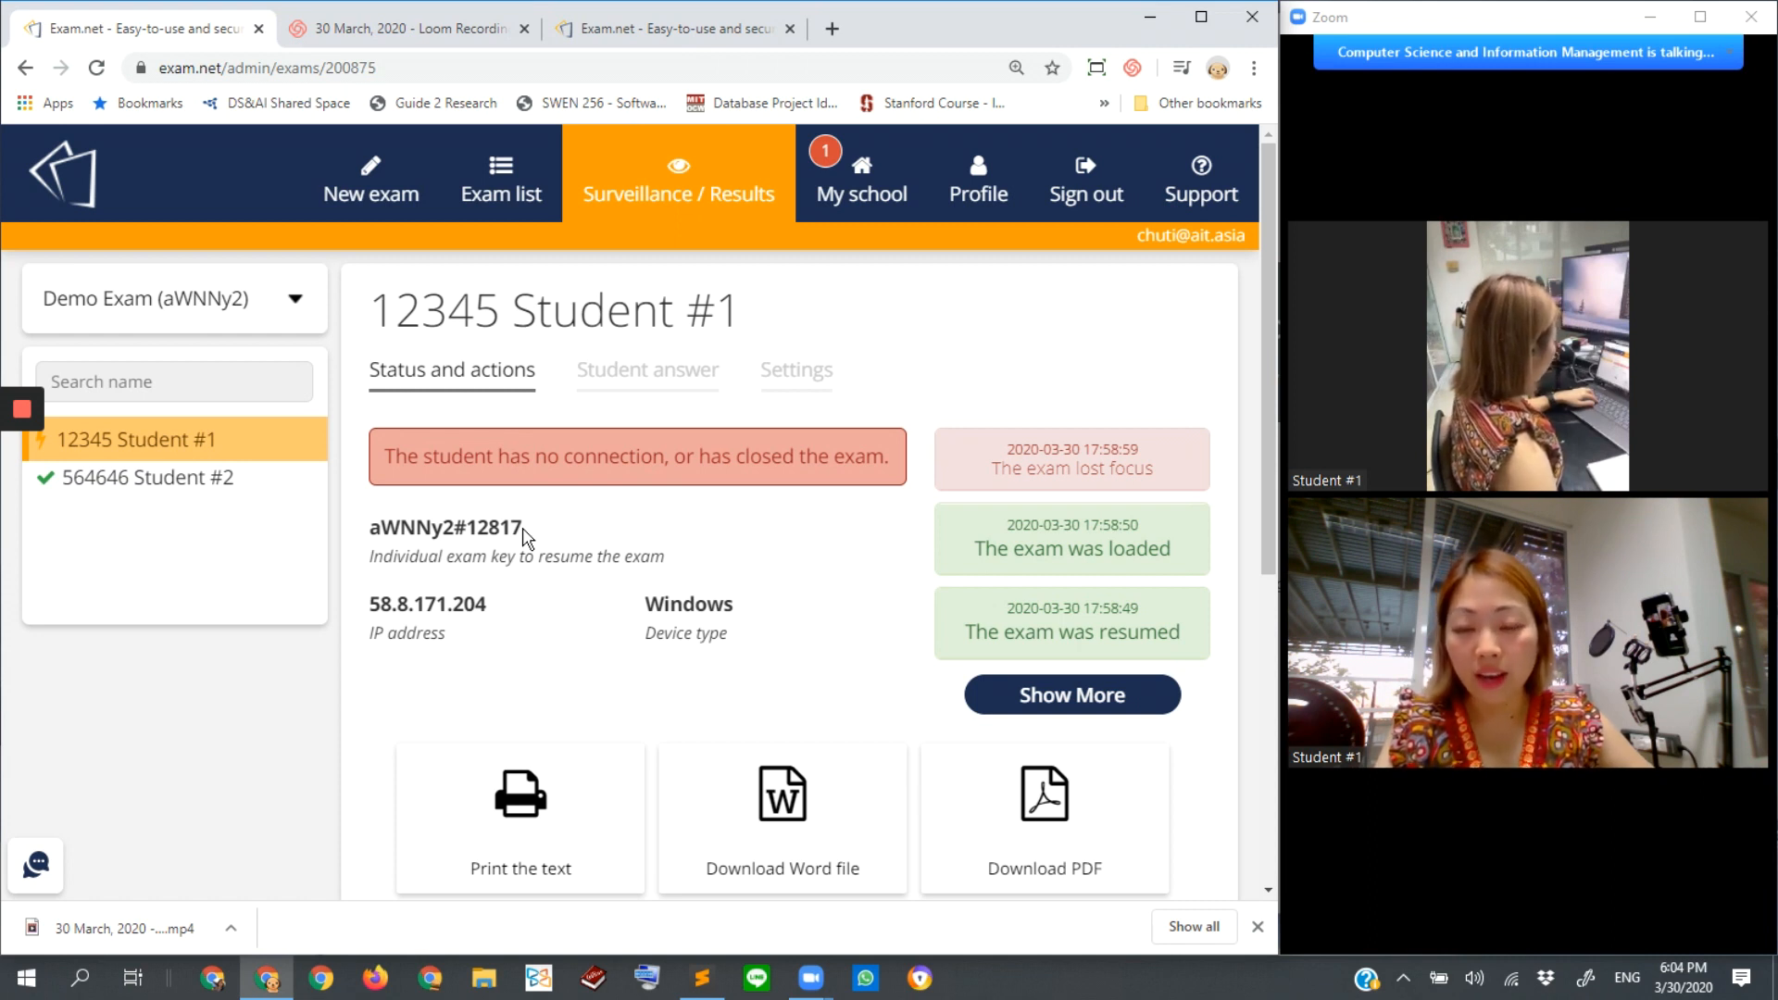
{"action": "double_click", "coordinate": [446, 528]}
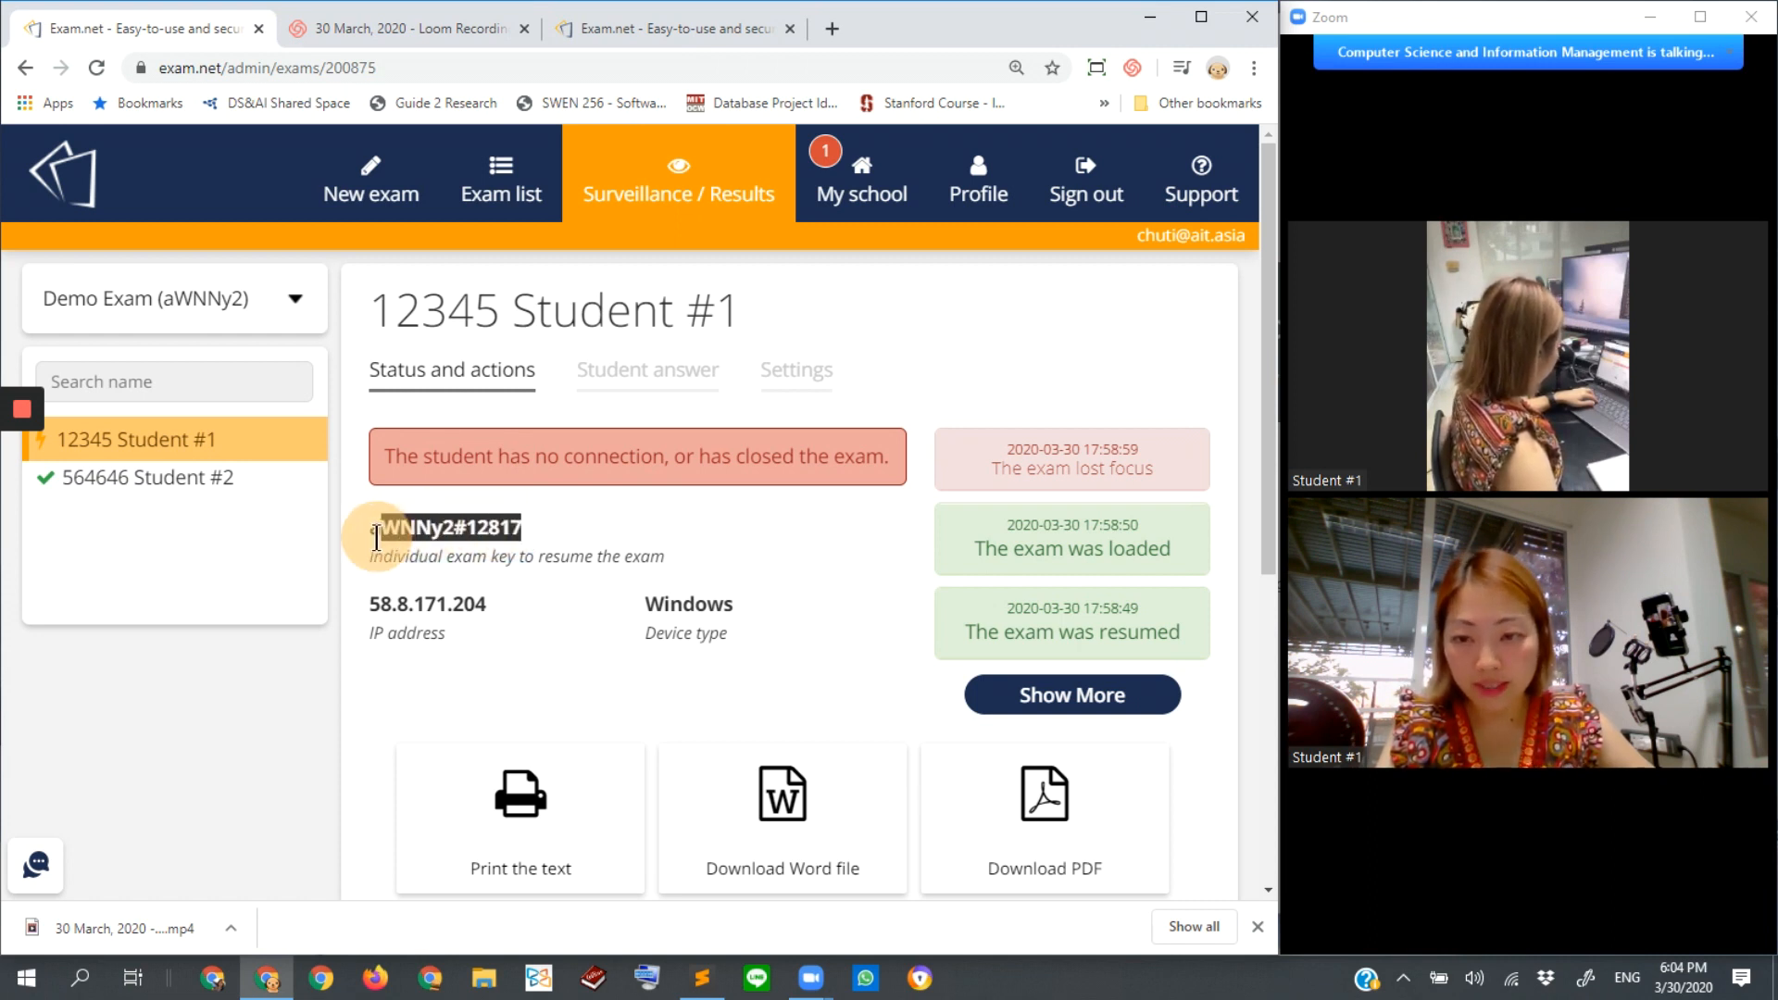
{"action": "double_click", "coordinate": [445, 528]}
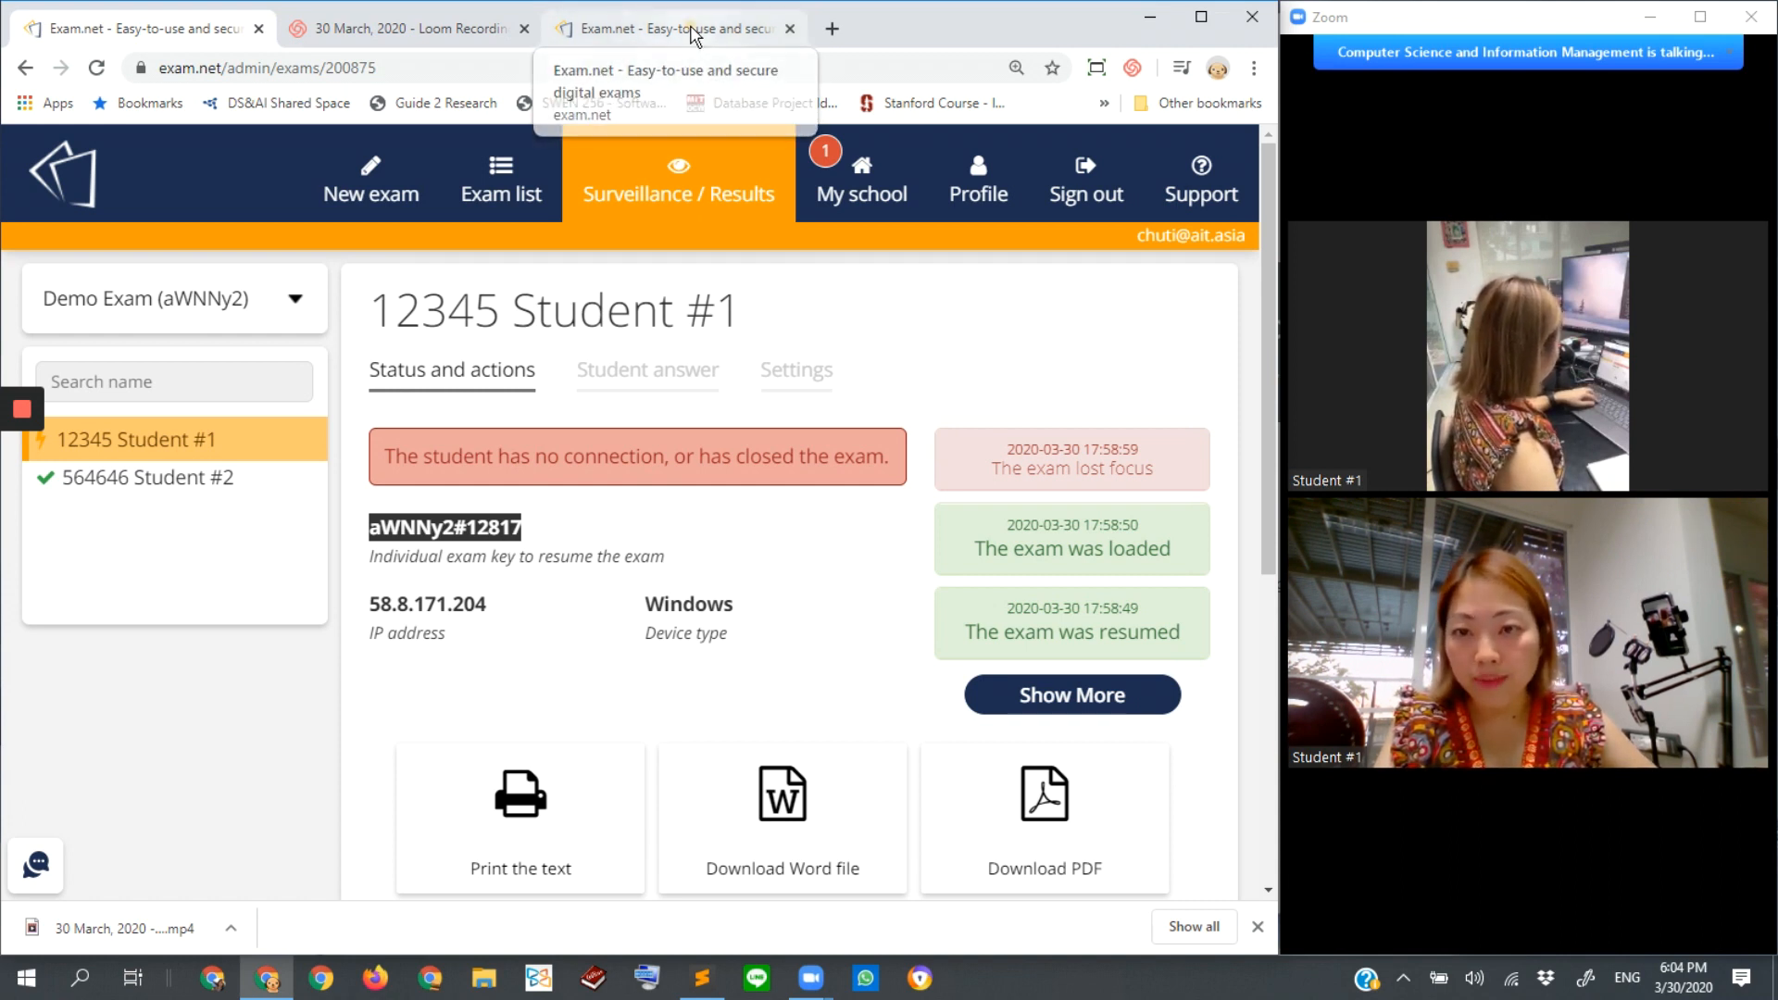
{"action": "left_click", "coordinate": [673, 27]}
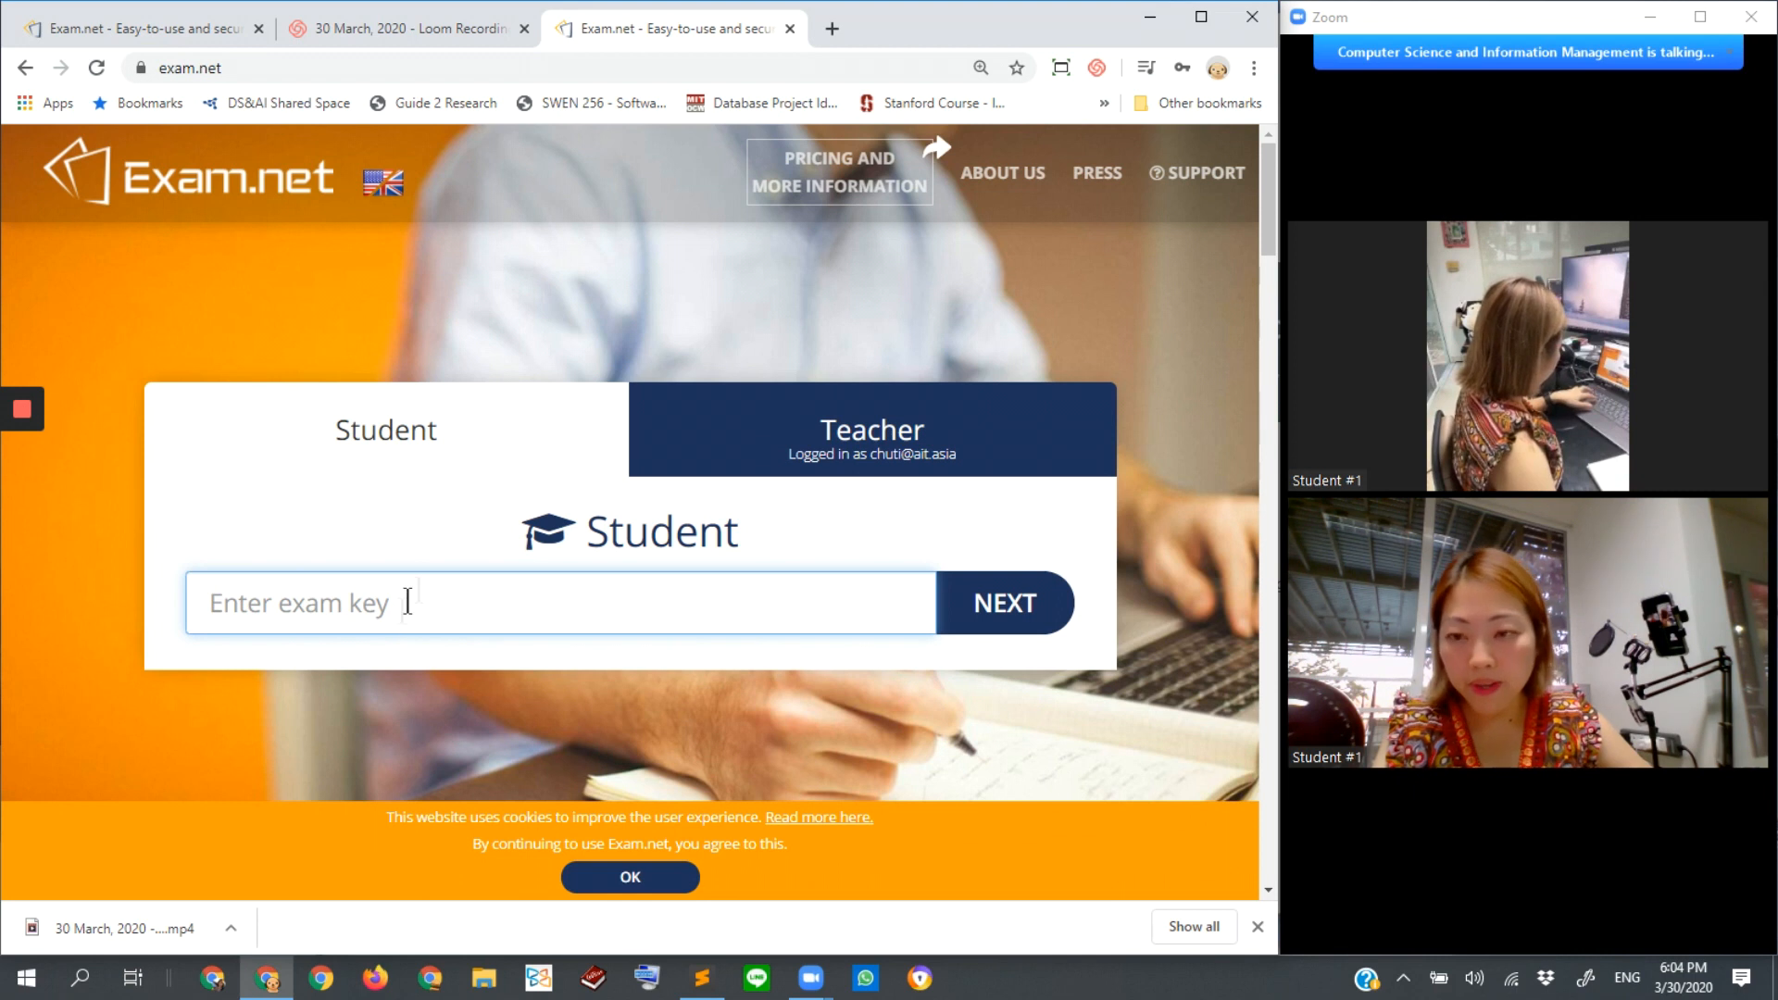
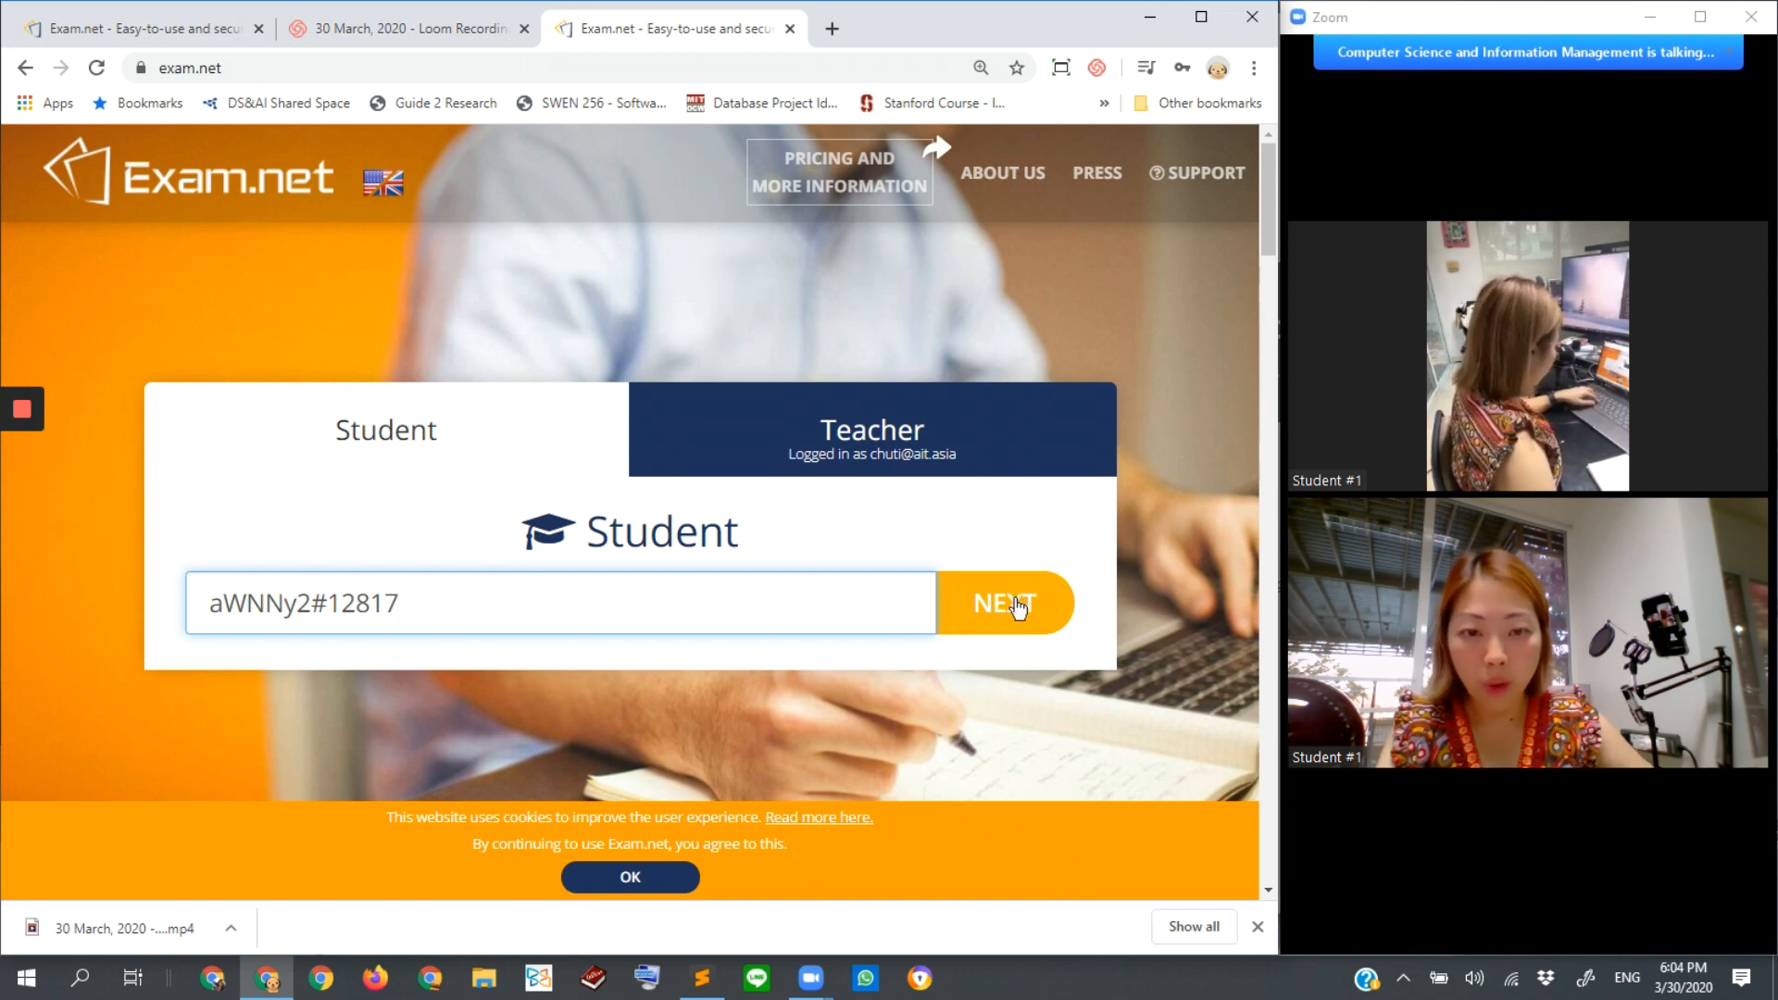
{"action": "left_click", "coordinate": [1002, 602]}
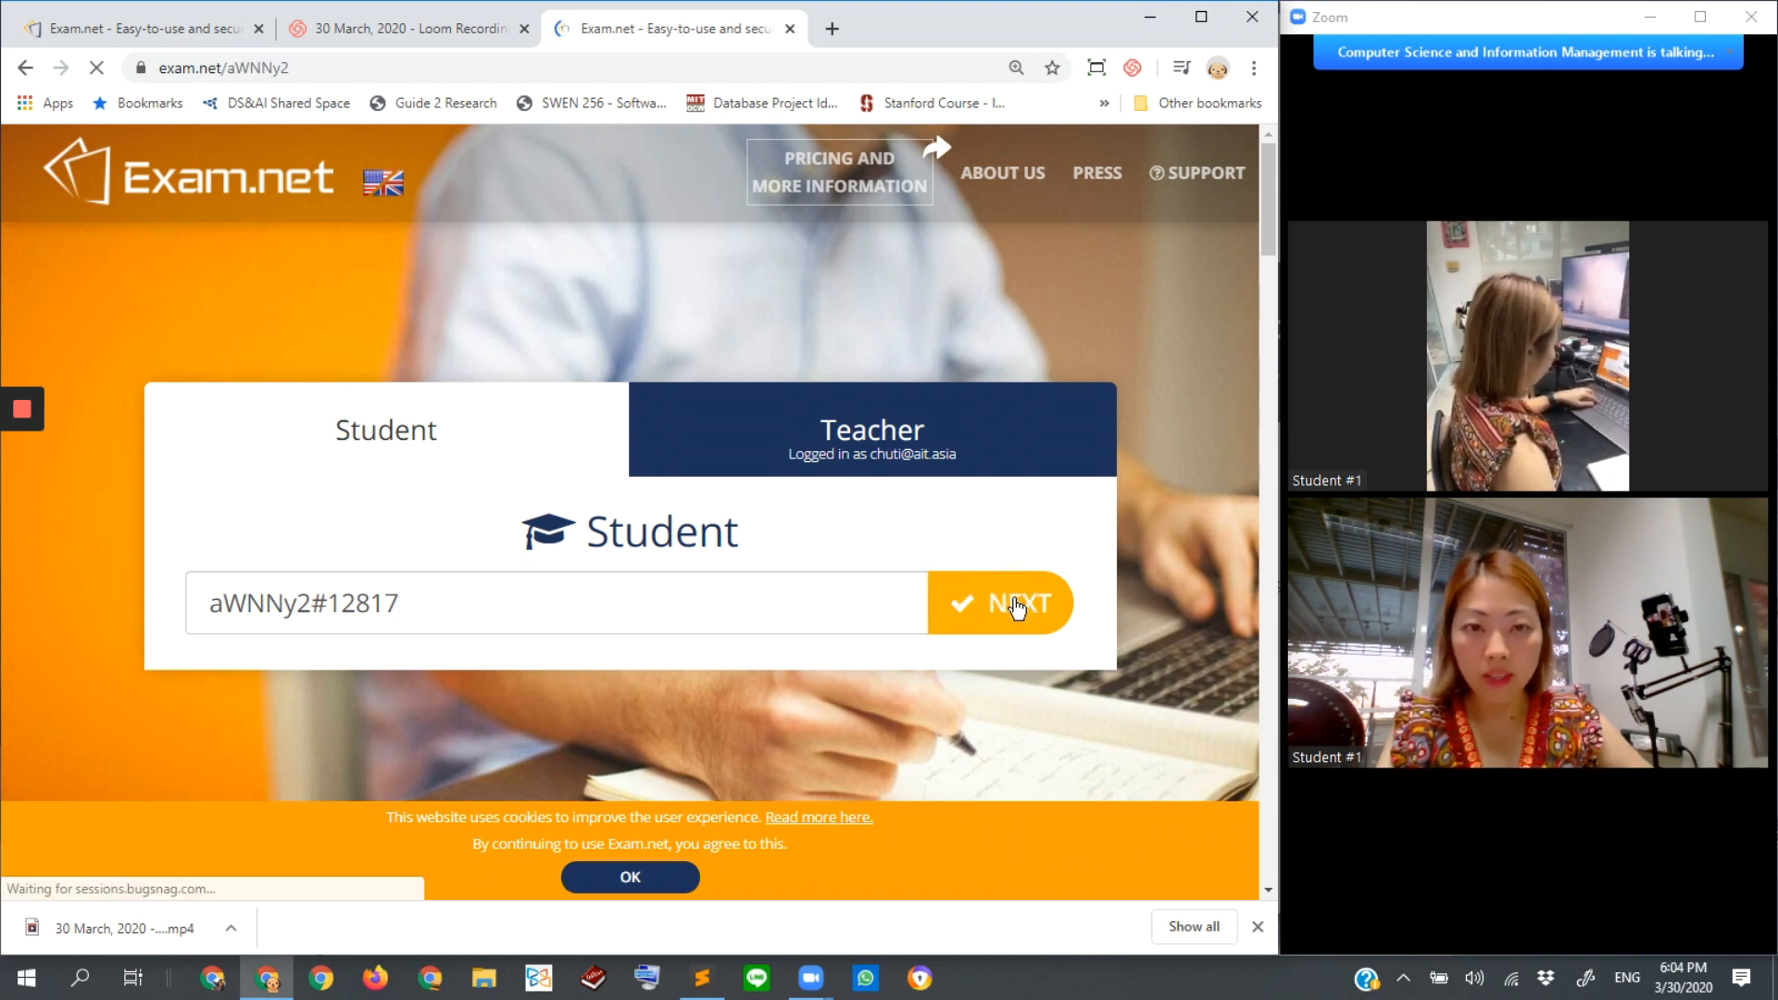
Begin the resumed exam, add 'I add another explanation here....' under Question#1's answer, and submit it.
{"action": "left_click", "coordinate": [1002, 604]}
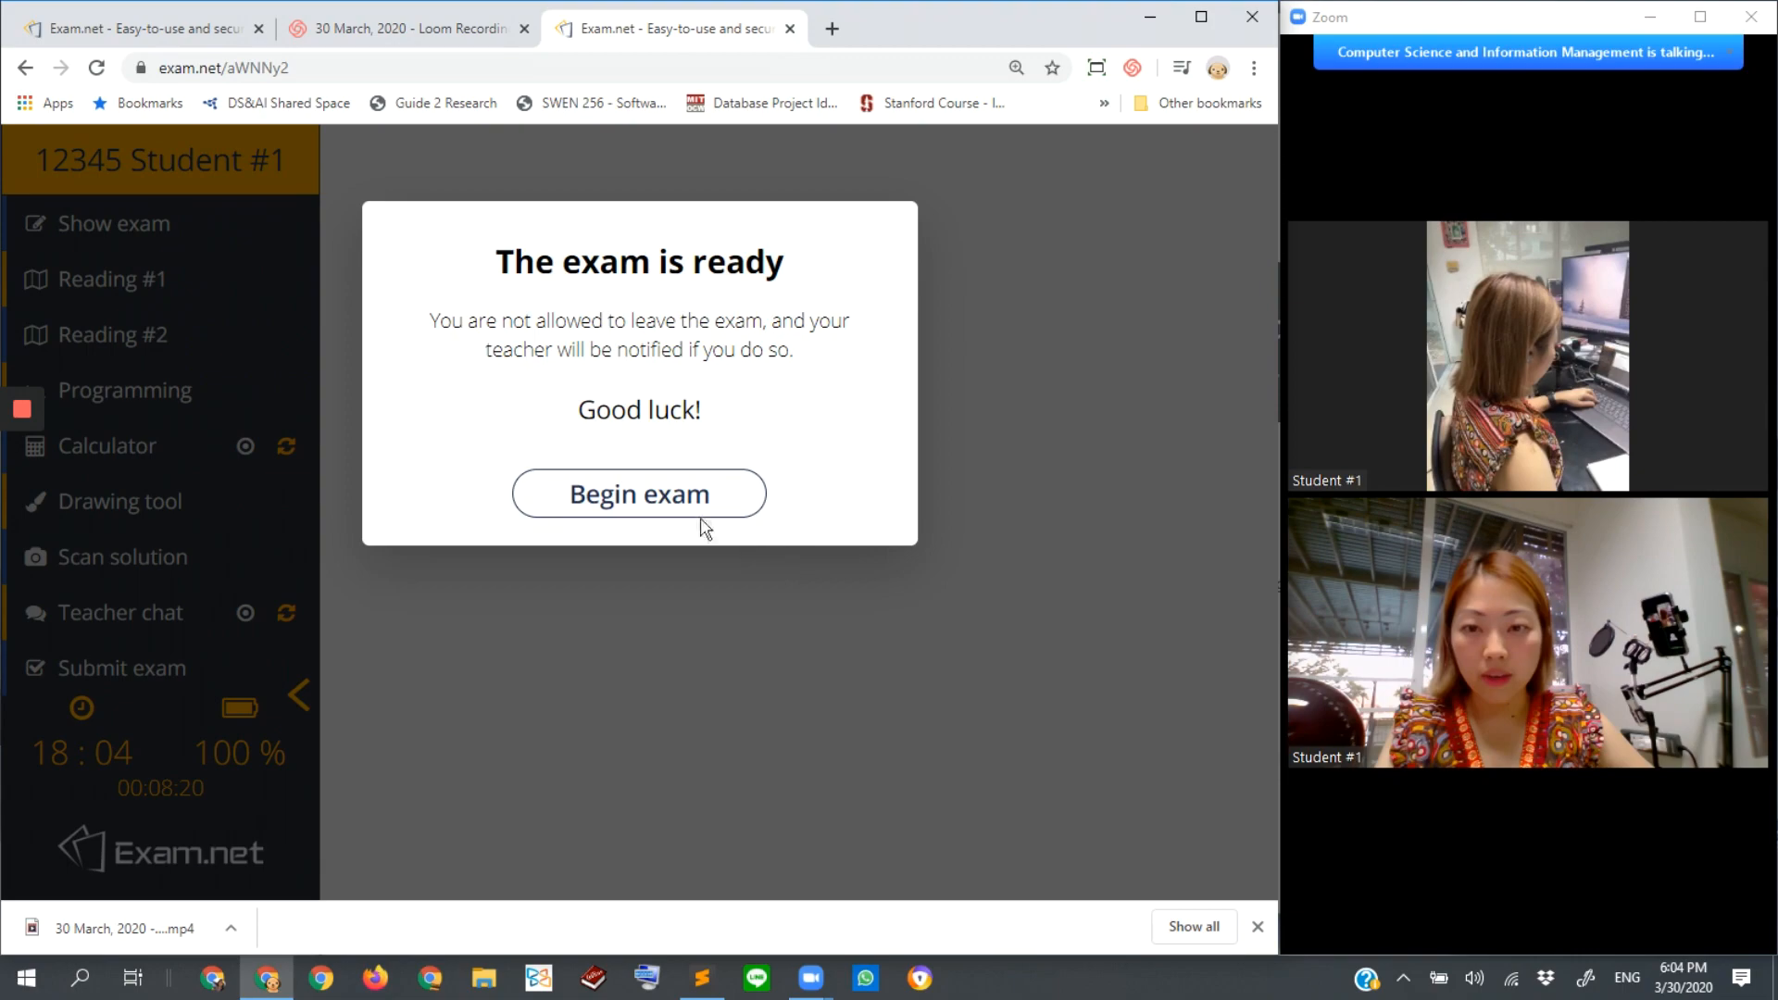
{"action": "left_click", "coordinate": [638, 493]}
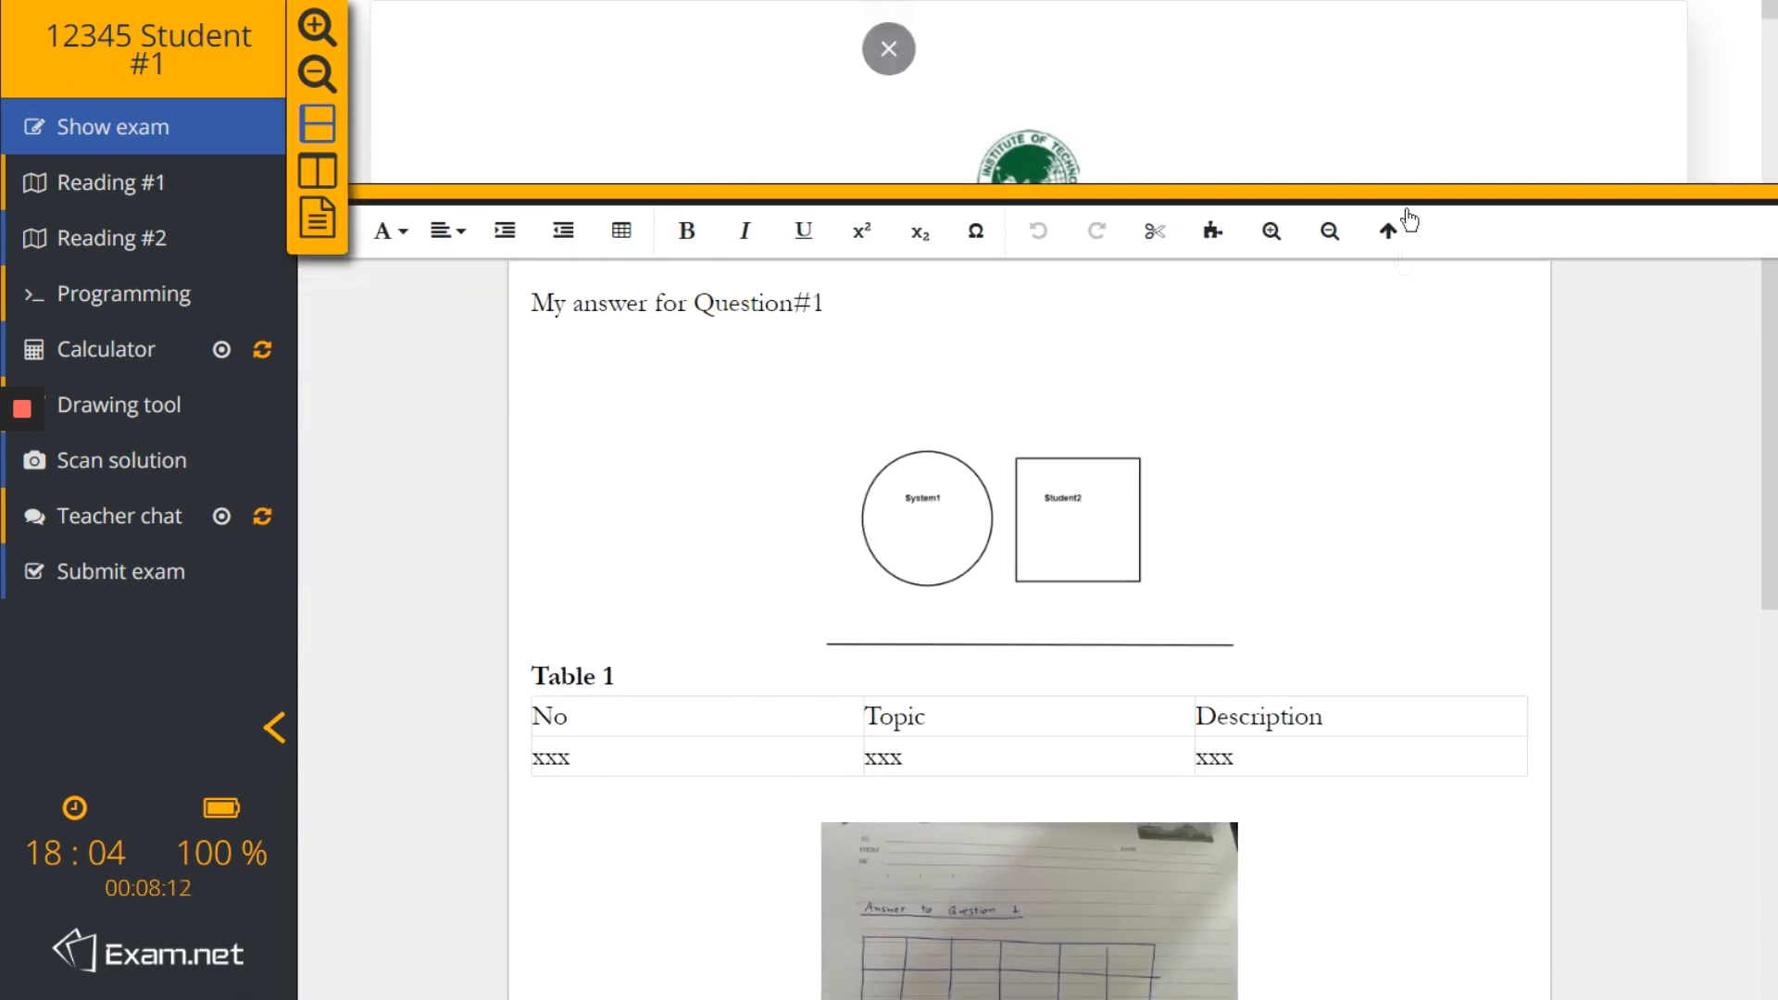
{"action": "mouse_move", "coordinate": [1271, 232]}
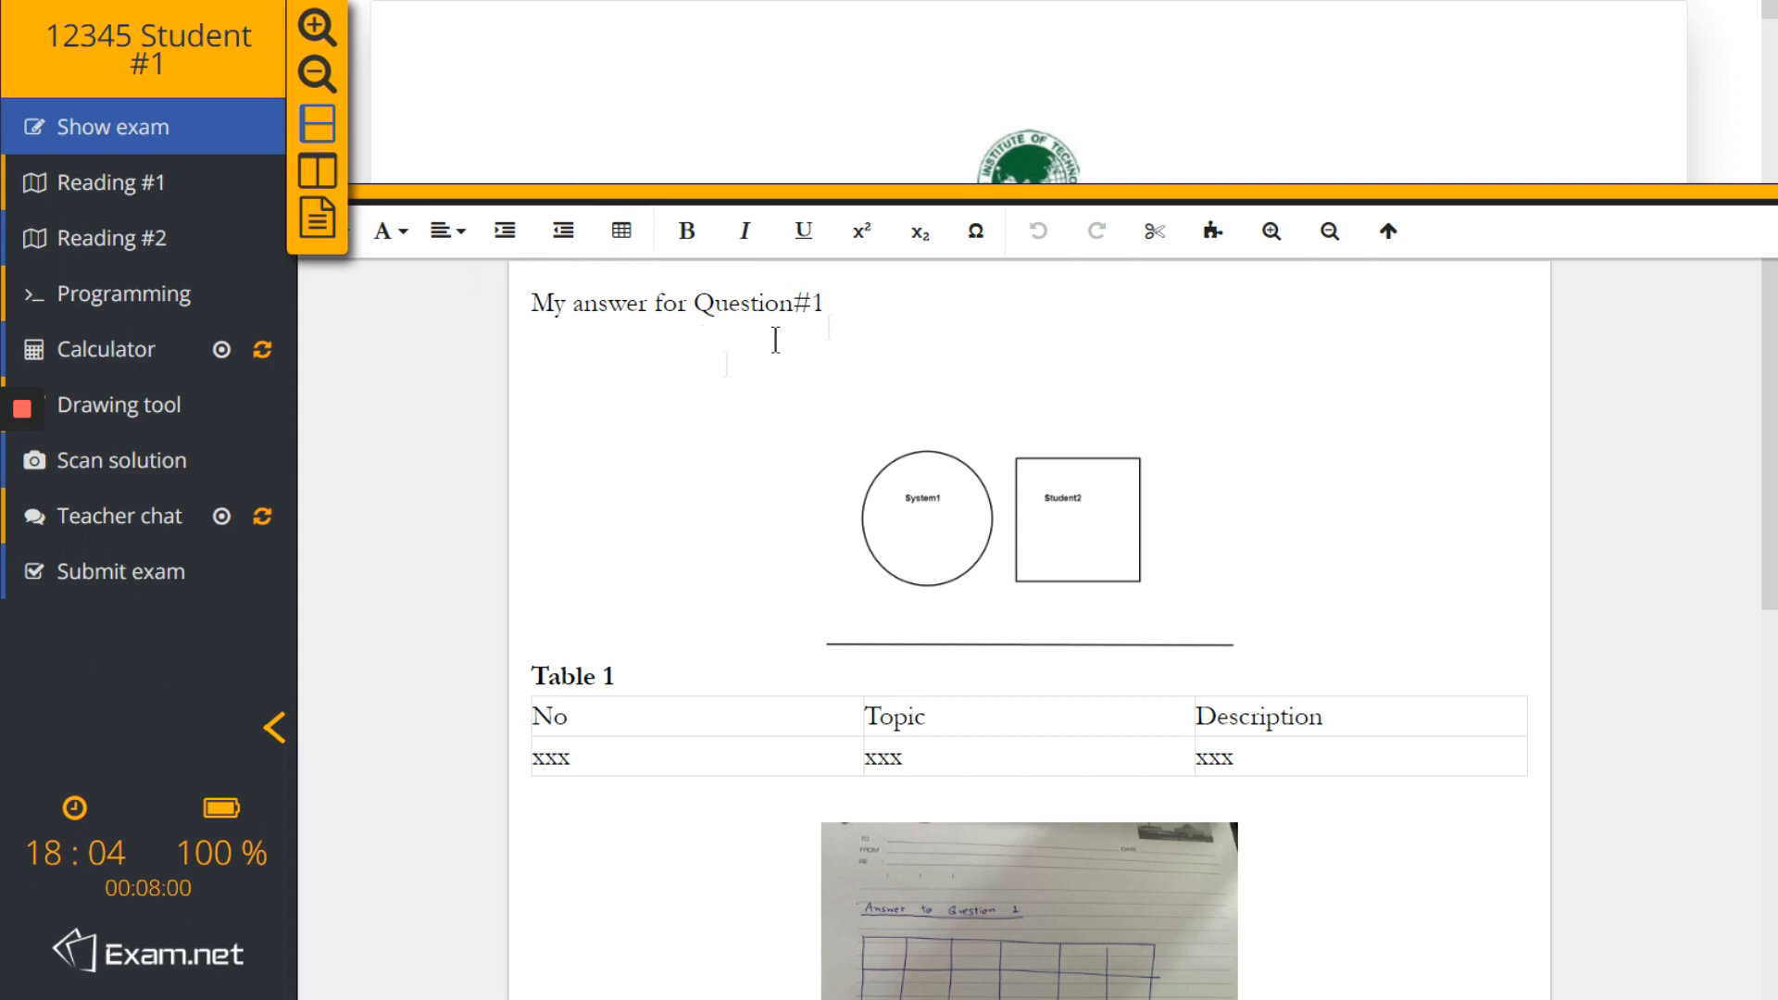
{"action": "mouse_move", "coordinate": [913, 294]}
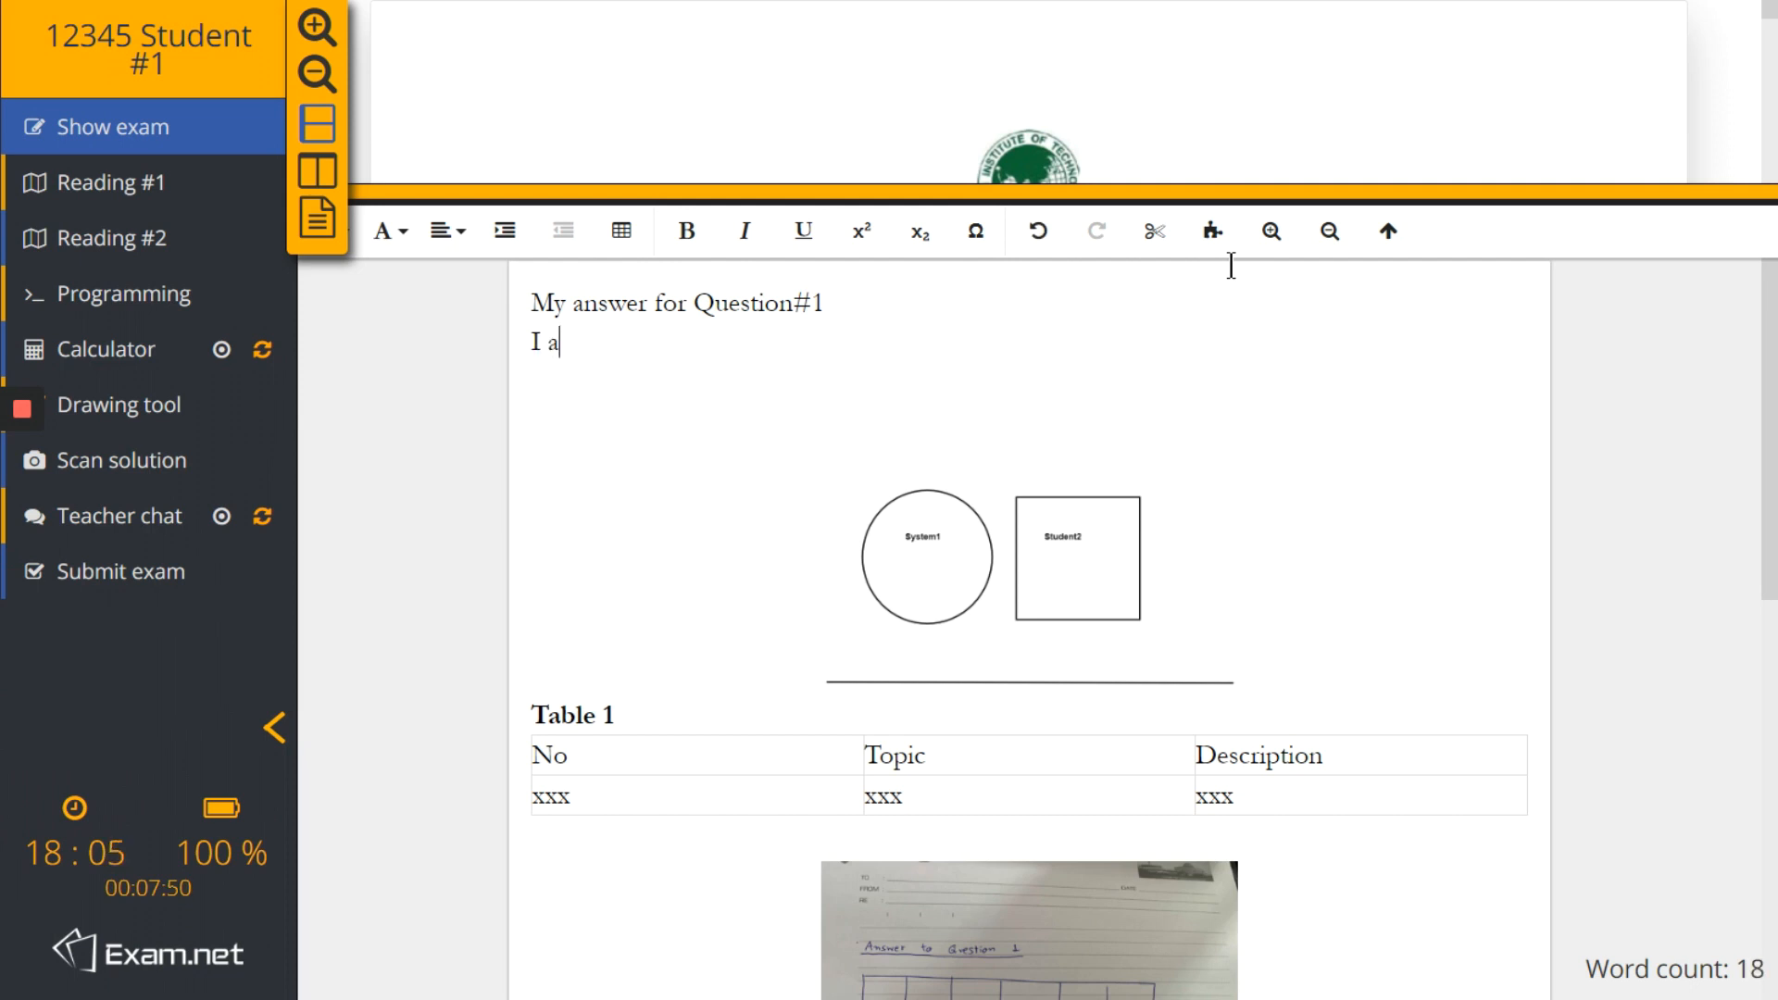
{"action": "type", "text": "dd another"}
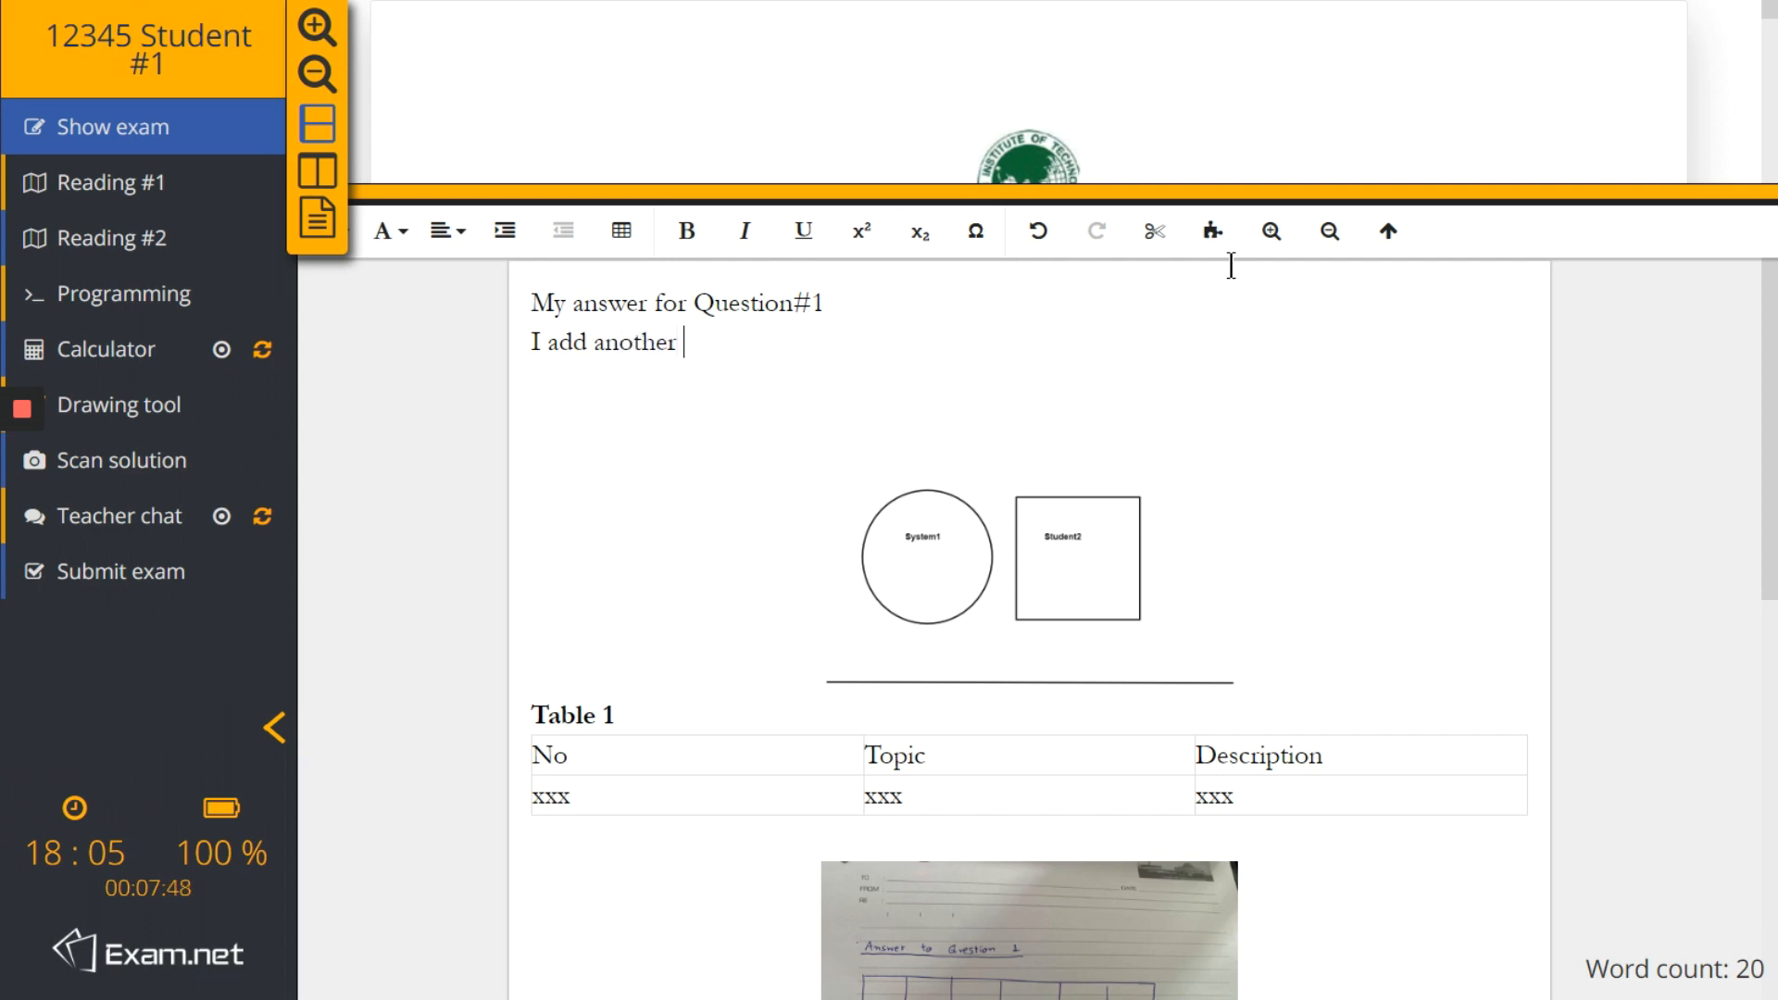
{"action": "type", "text": "explanation"}
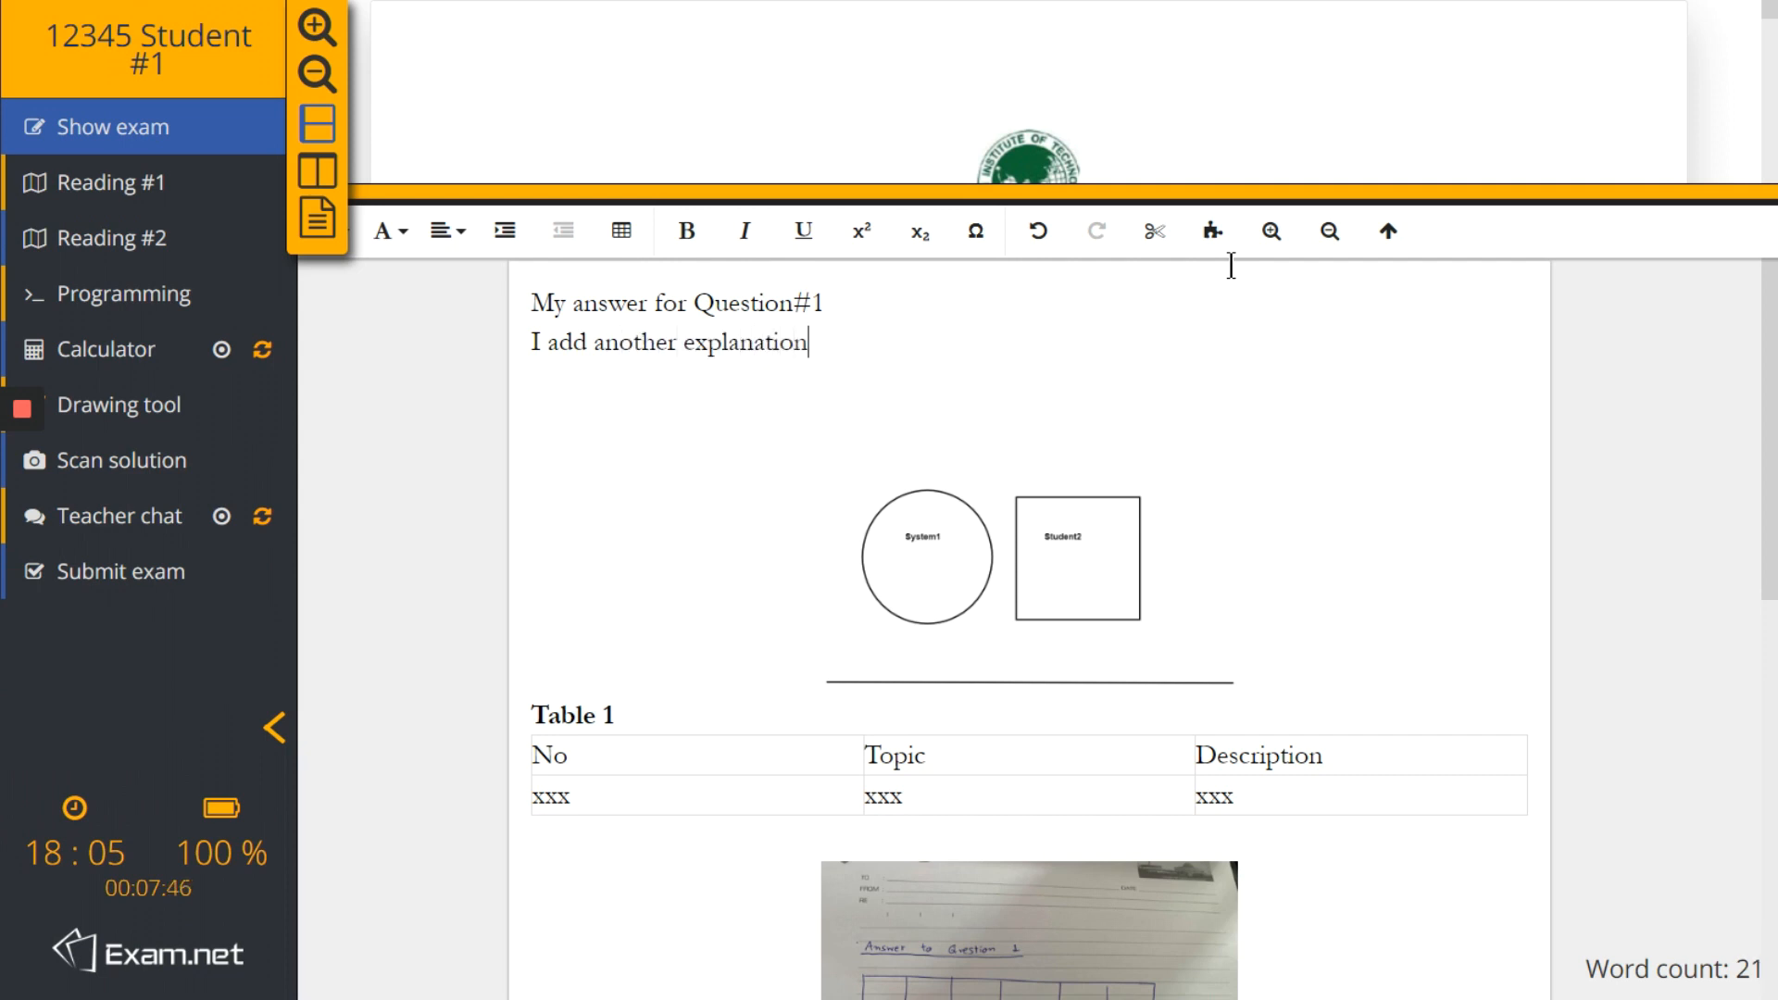
{"action": "type", "text": "here...."}
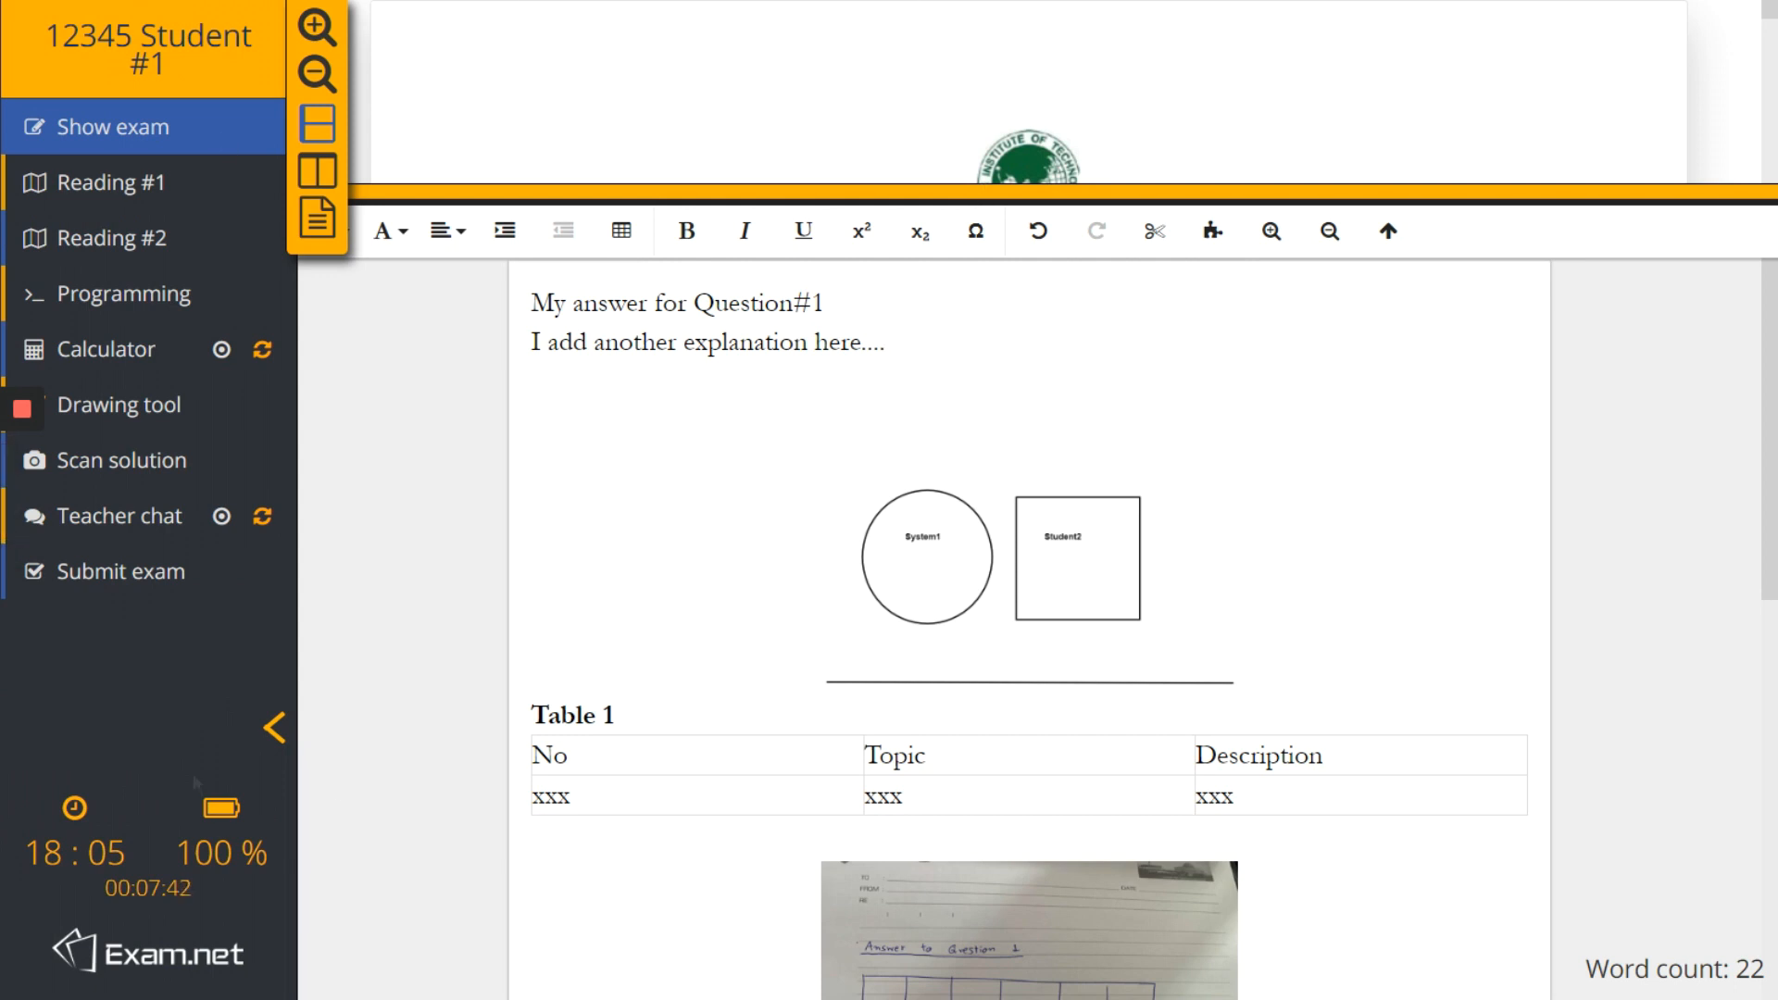
{"action": "left_click", "coordinate": [122, 570]}
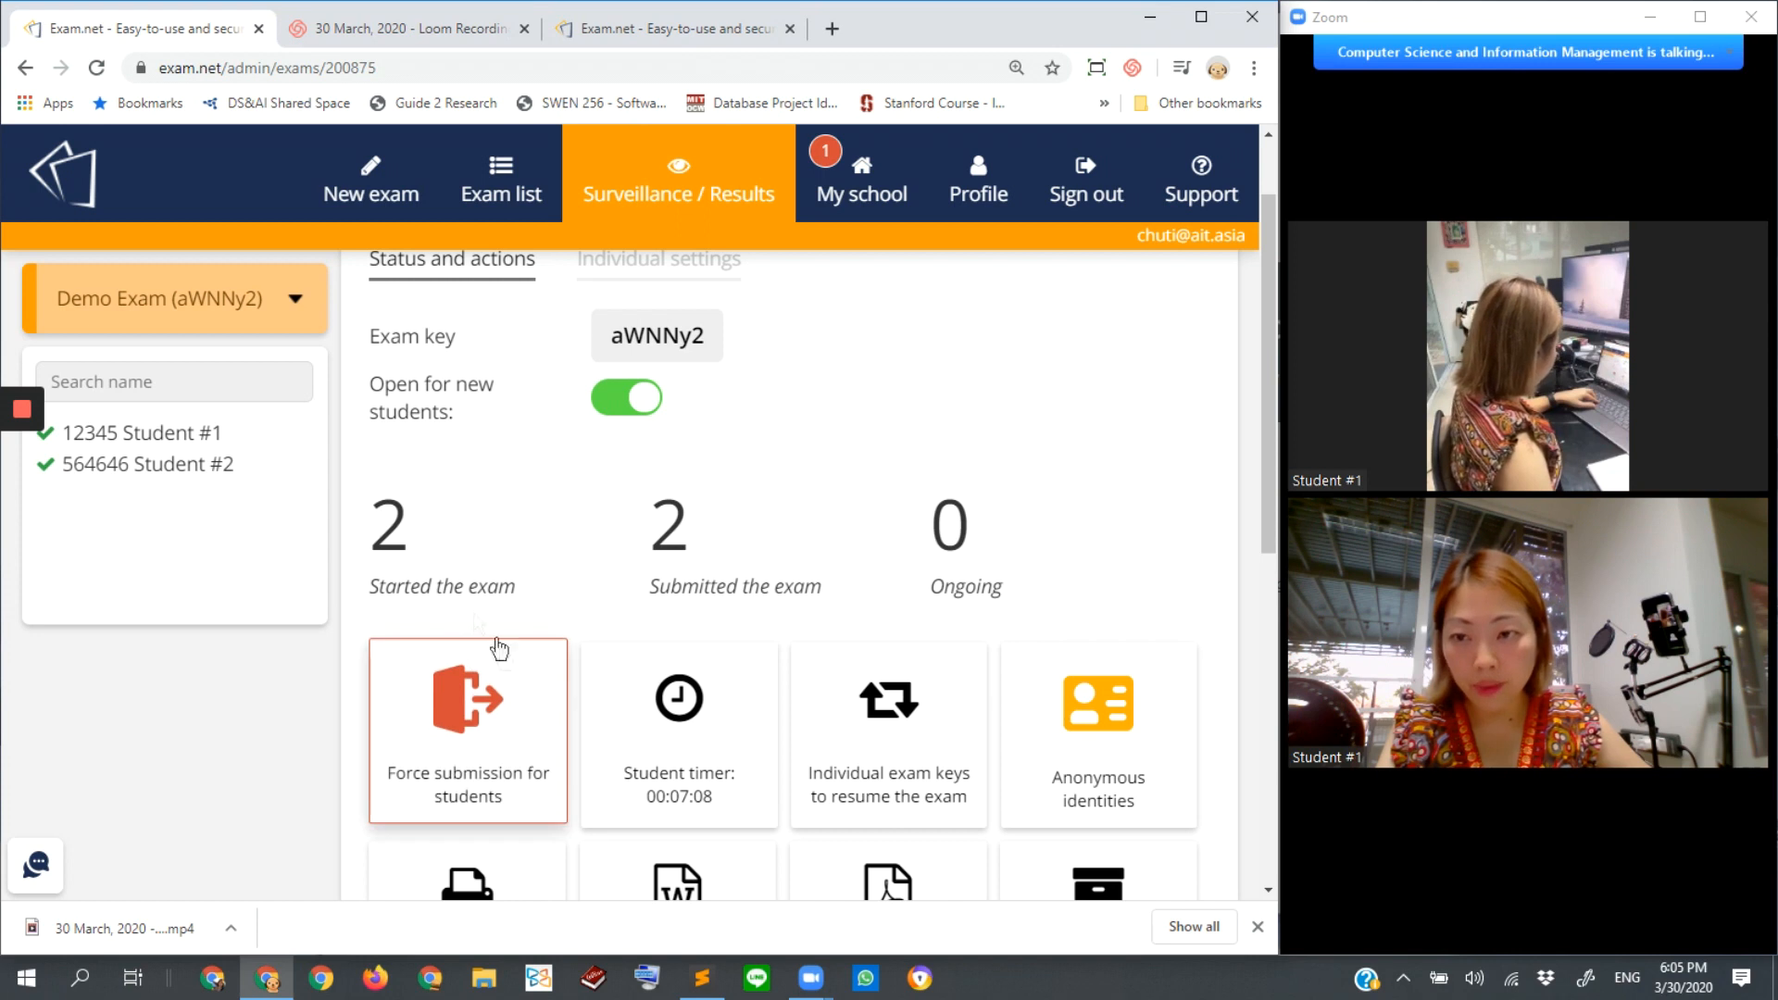
Scroll to the Demo Exam actions and start forcing submission for all students.
{"action": "scroll", "scroll_direction": "down", "scroll_amount": 3}
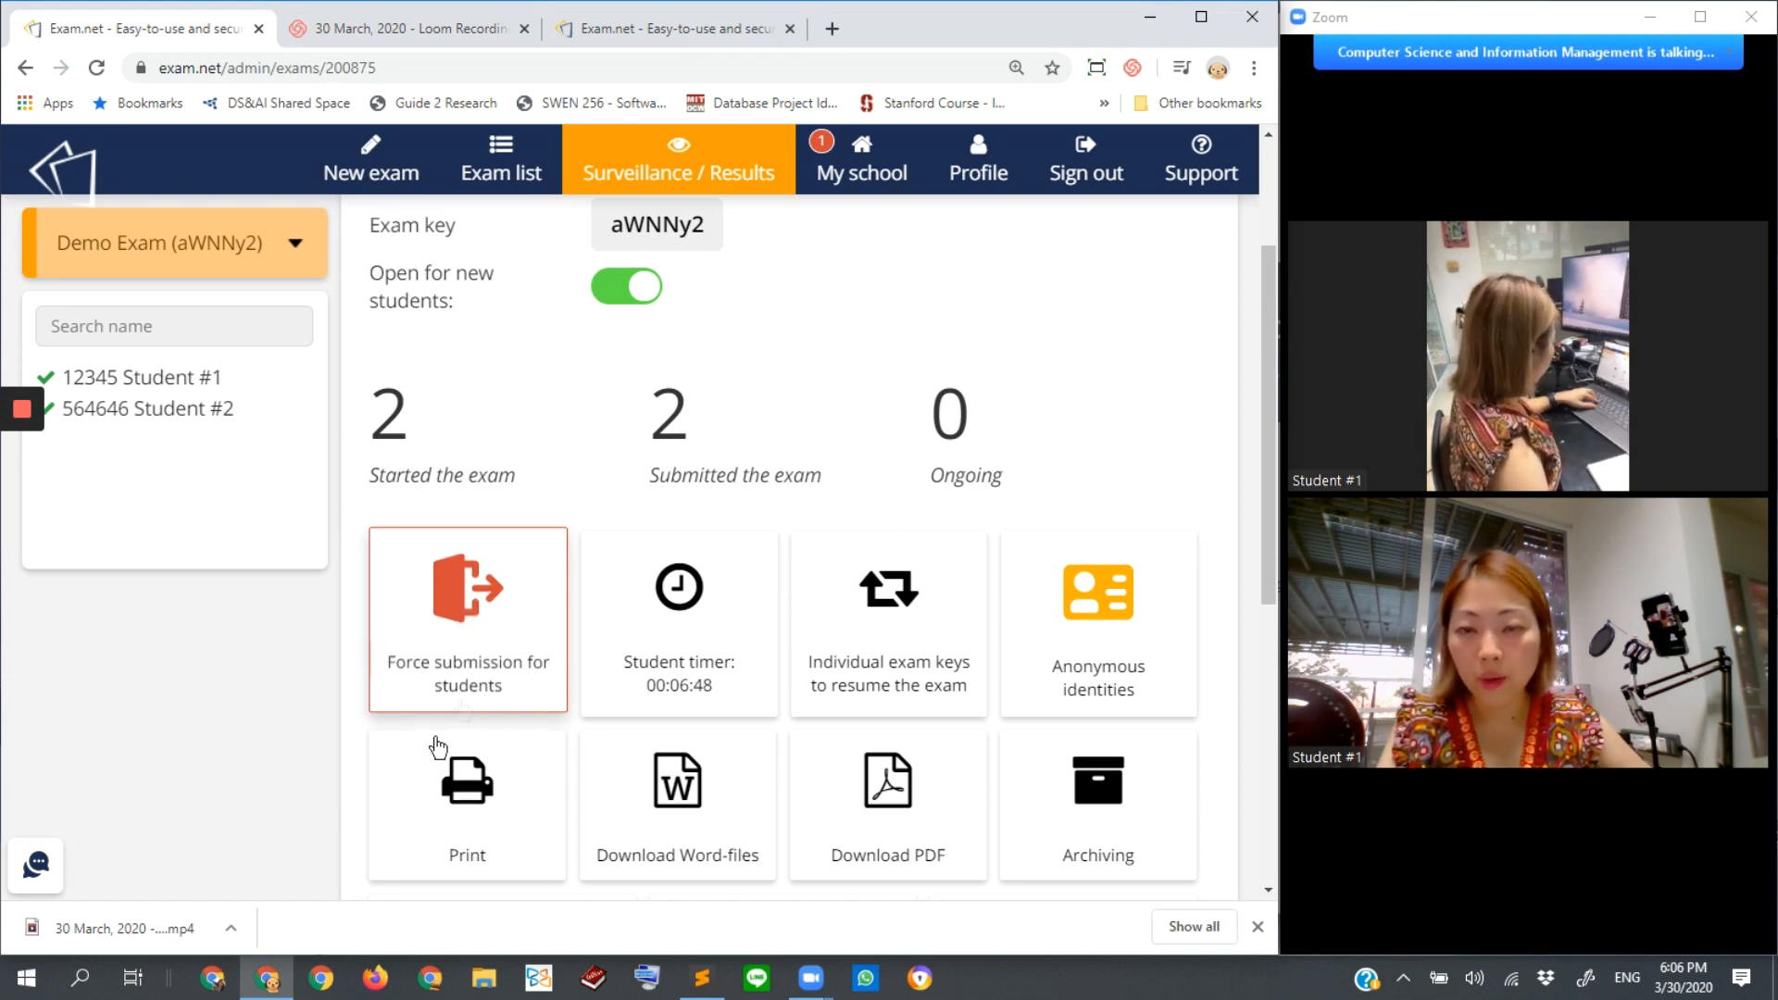
{"action": "left_click", "coordinate": [466, 621]}
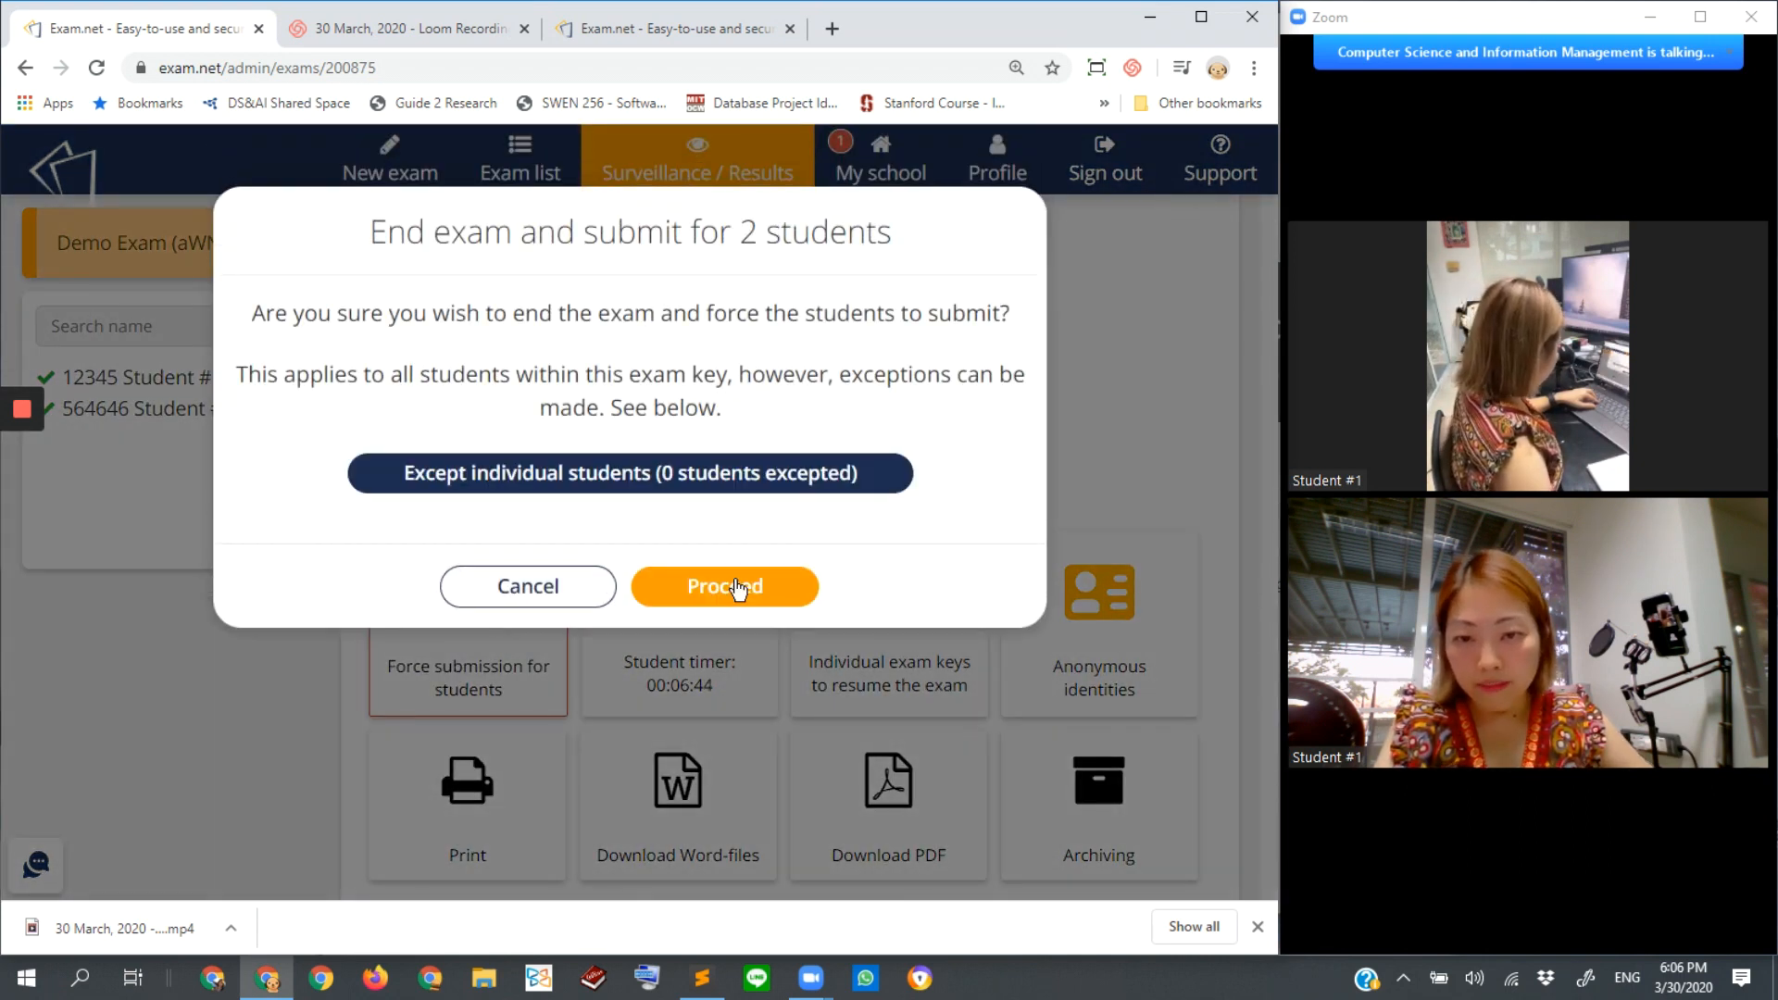
Confirm ending the exam for both students and reveal the download and cloud export options.
{"action": "left_click", "coordinate": [724, 587]}
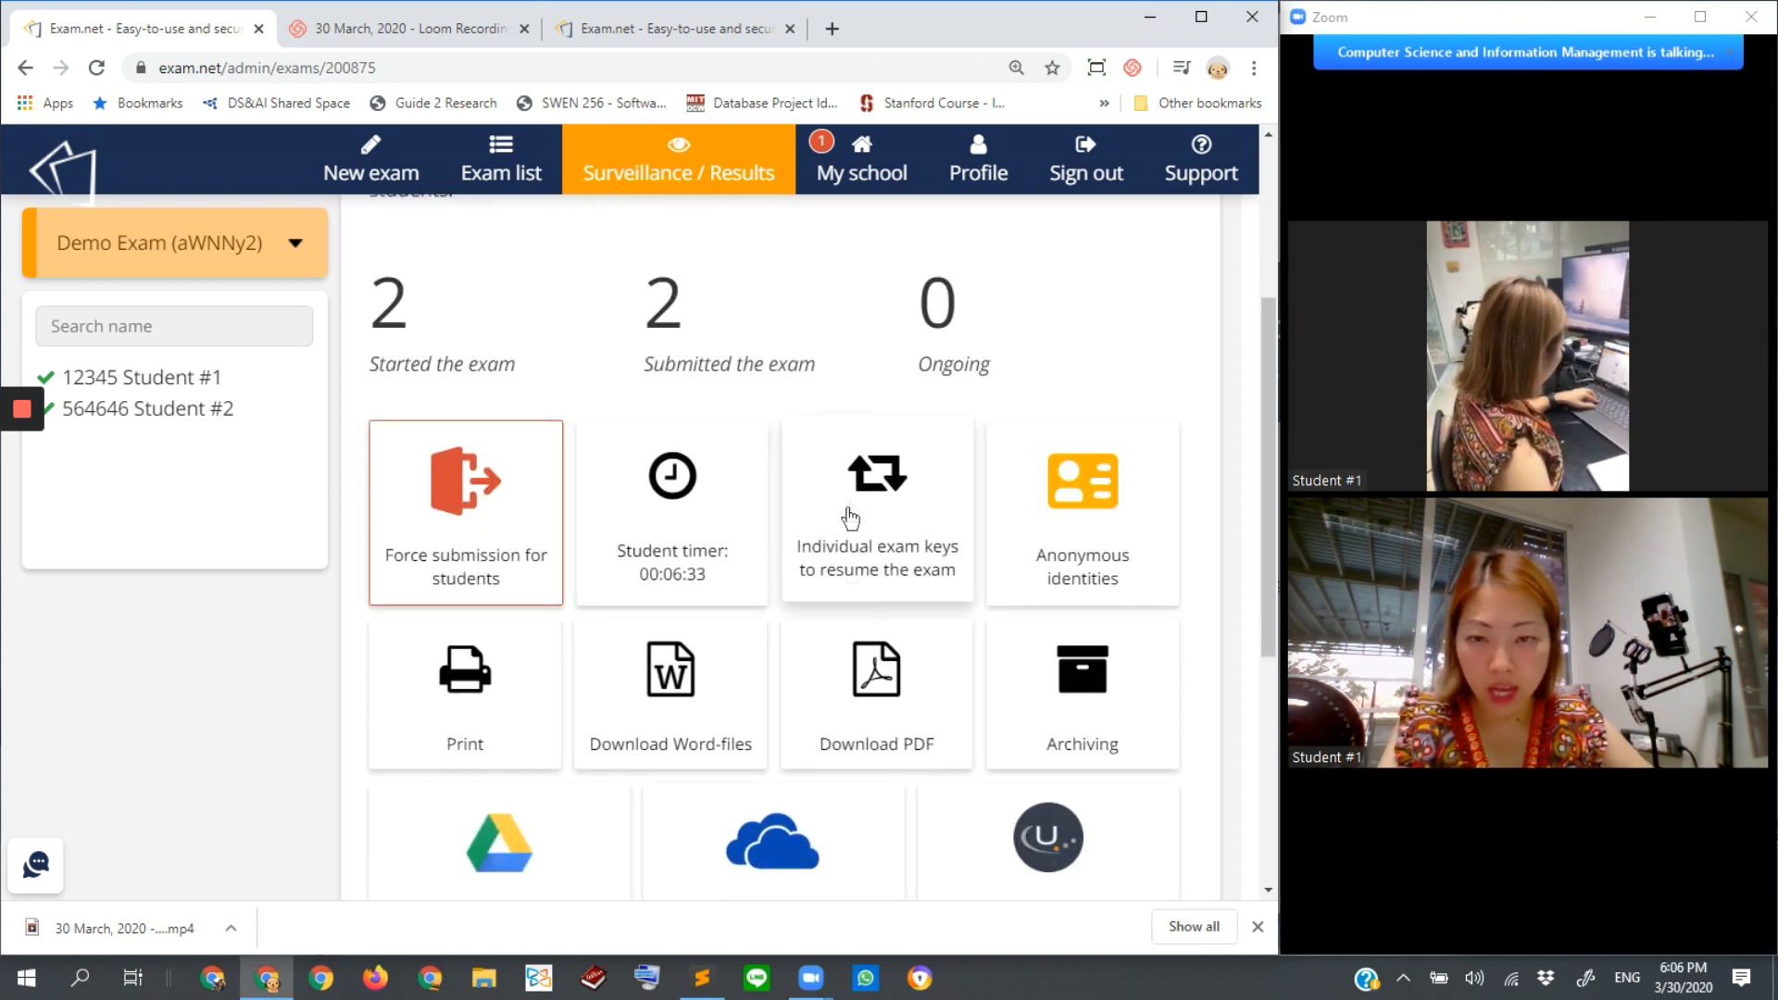
{"action": "scroll", "scroll_direction": "down", "scroll_amount": 3}
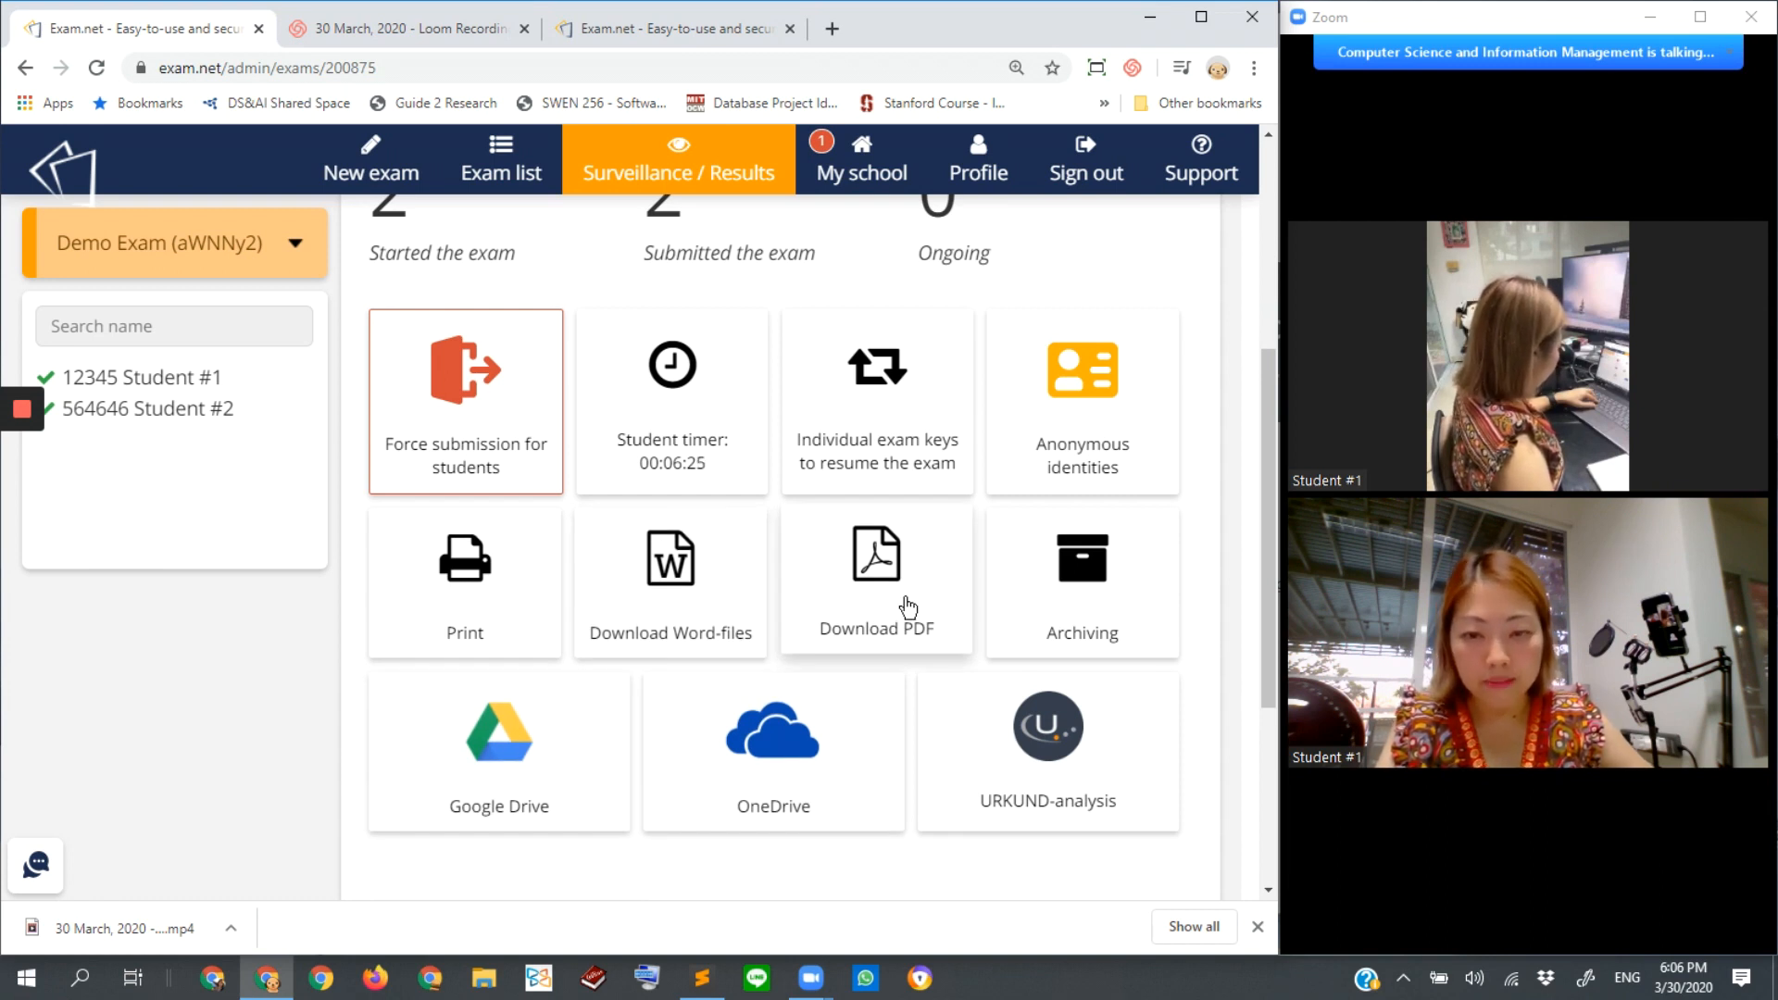
Download all Demo Exam submissions as one combined PDF file.
{"action": "left_click", "coordinate": [876, 584]}
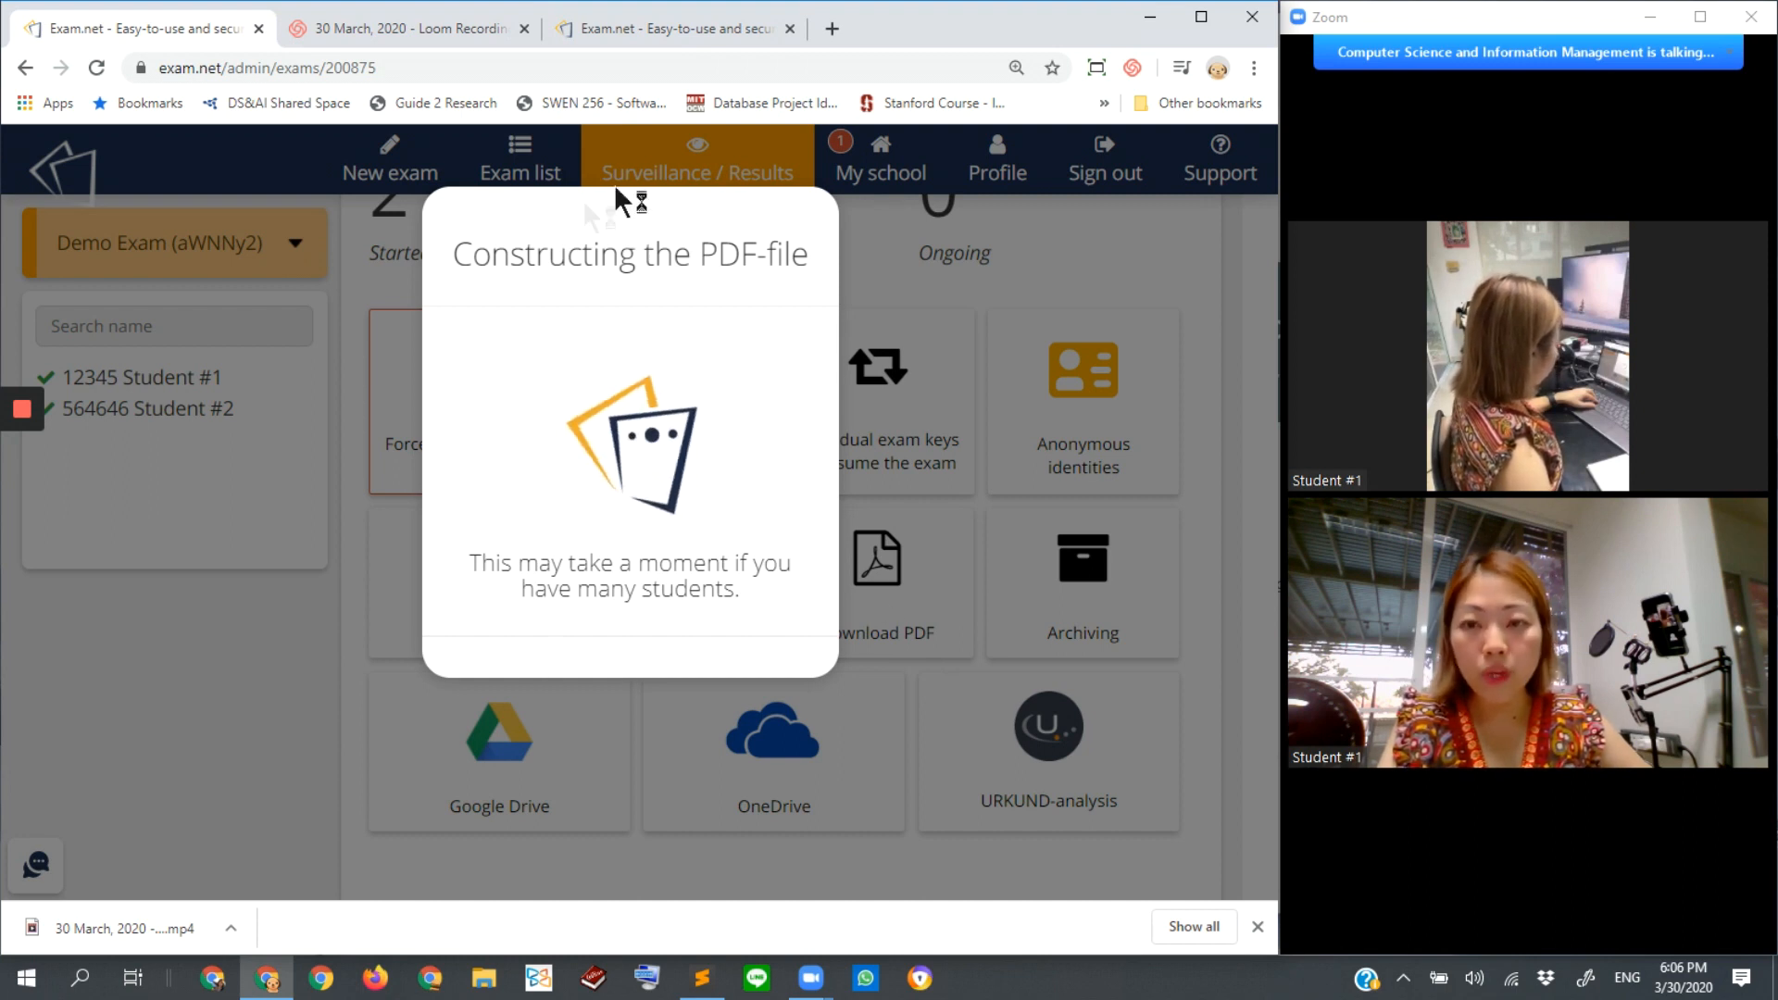
{"action": "mouse_move", "coordinate": [735, 224]}
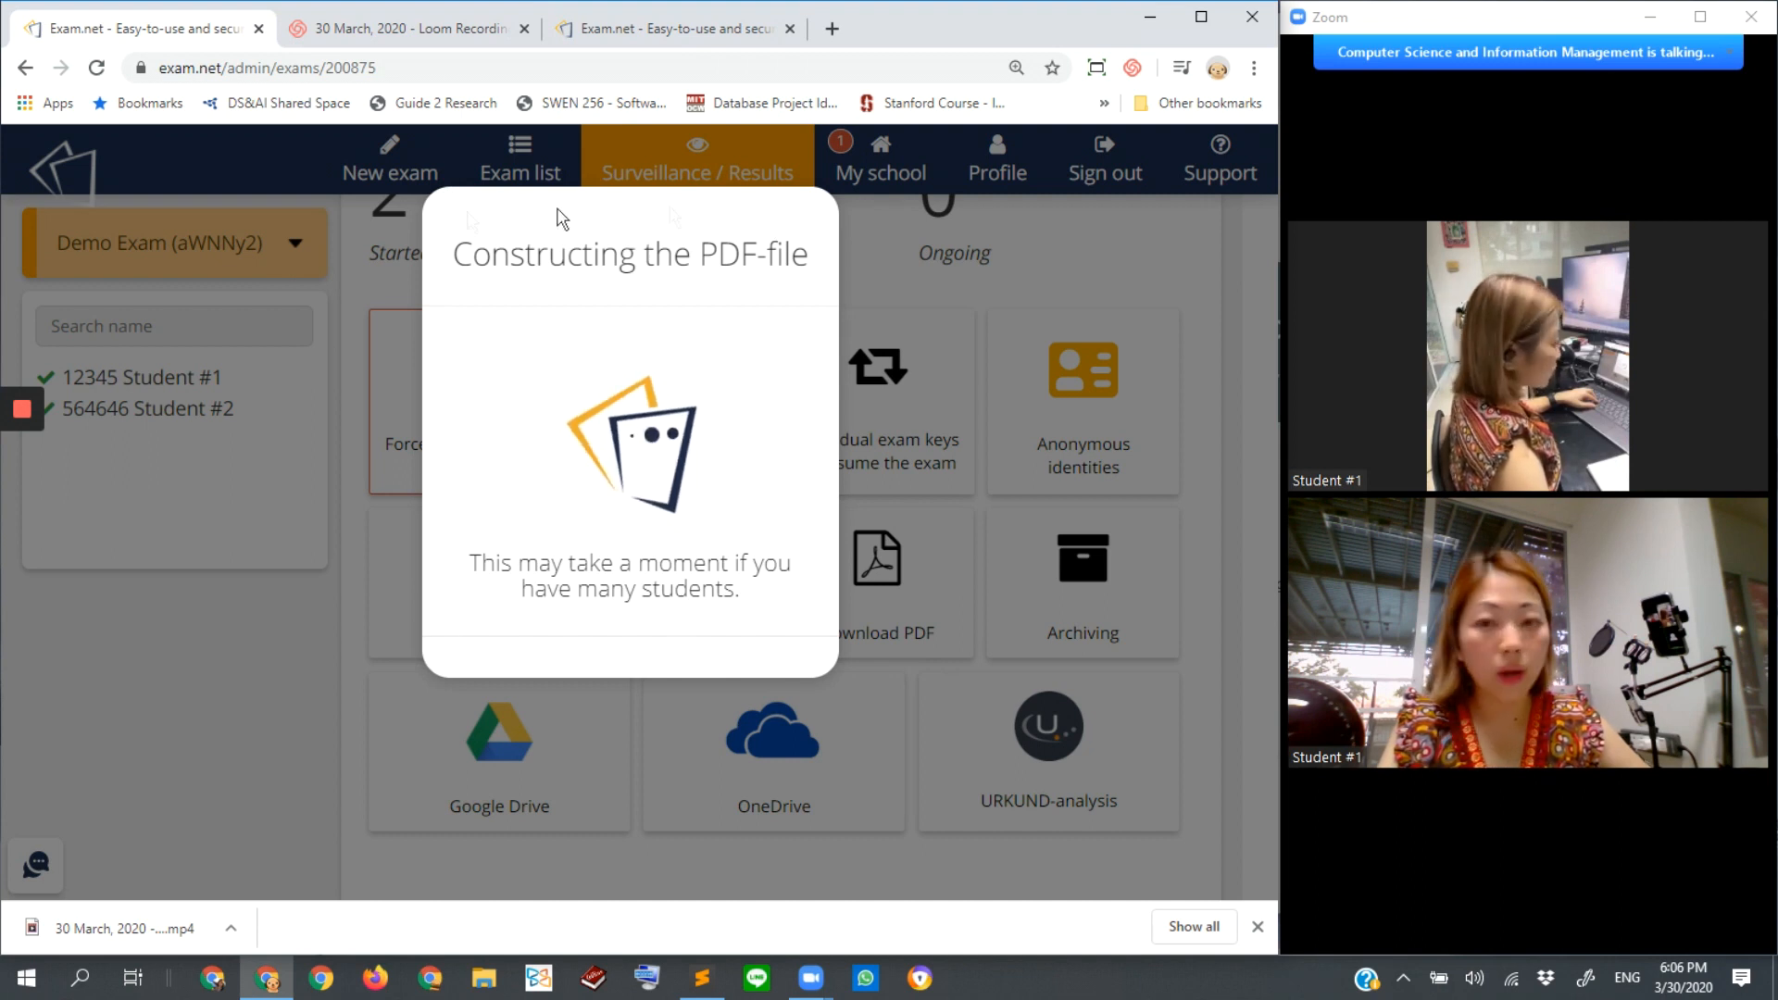
{"action": "mouse_move", "coordinate": [815, 433]}
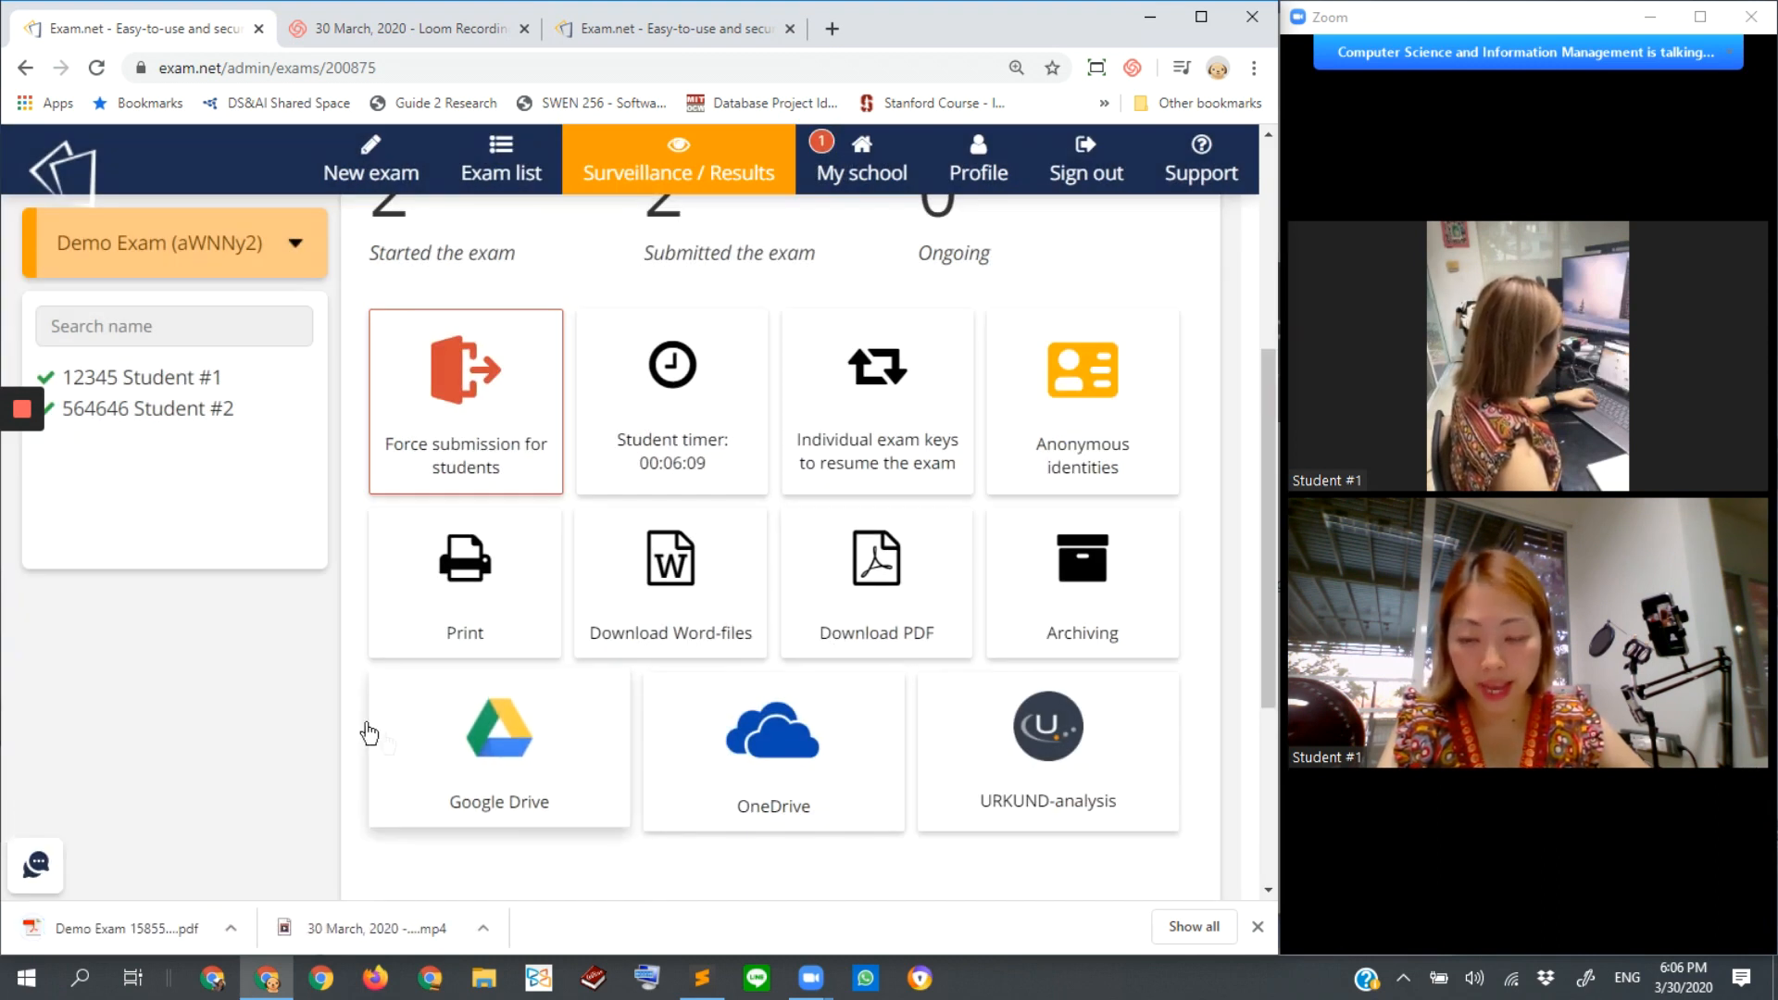
{"action": "mouse_move", "coordinate": [272, 739]}
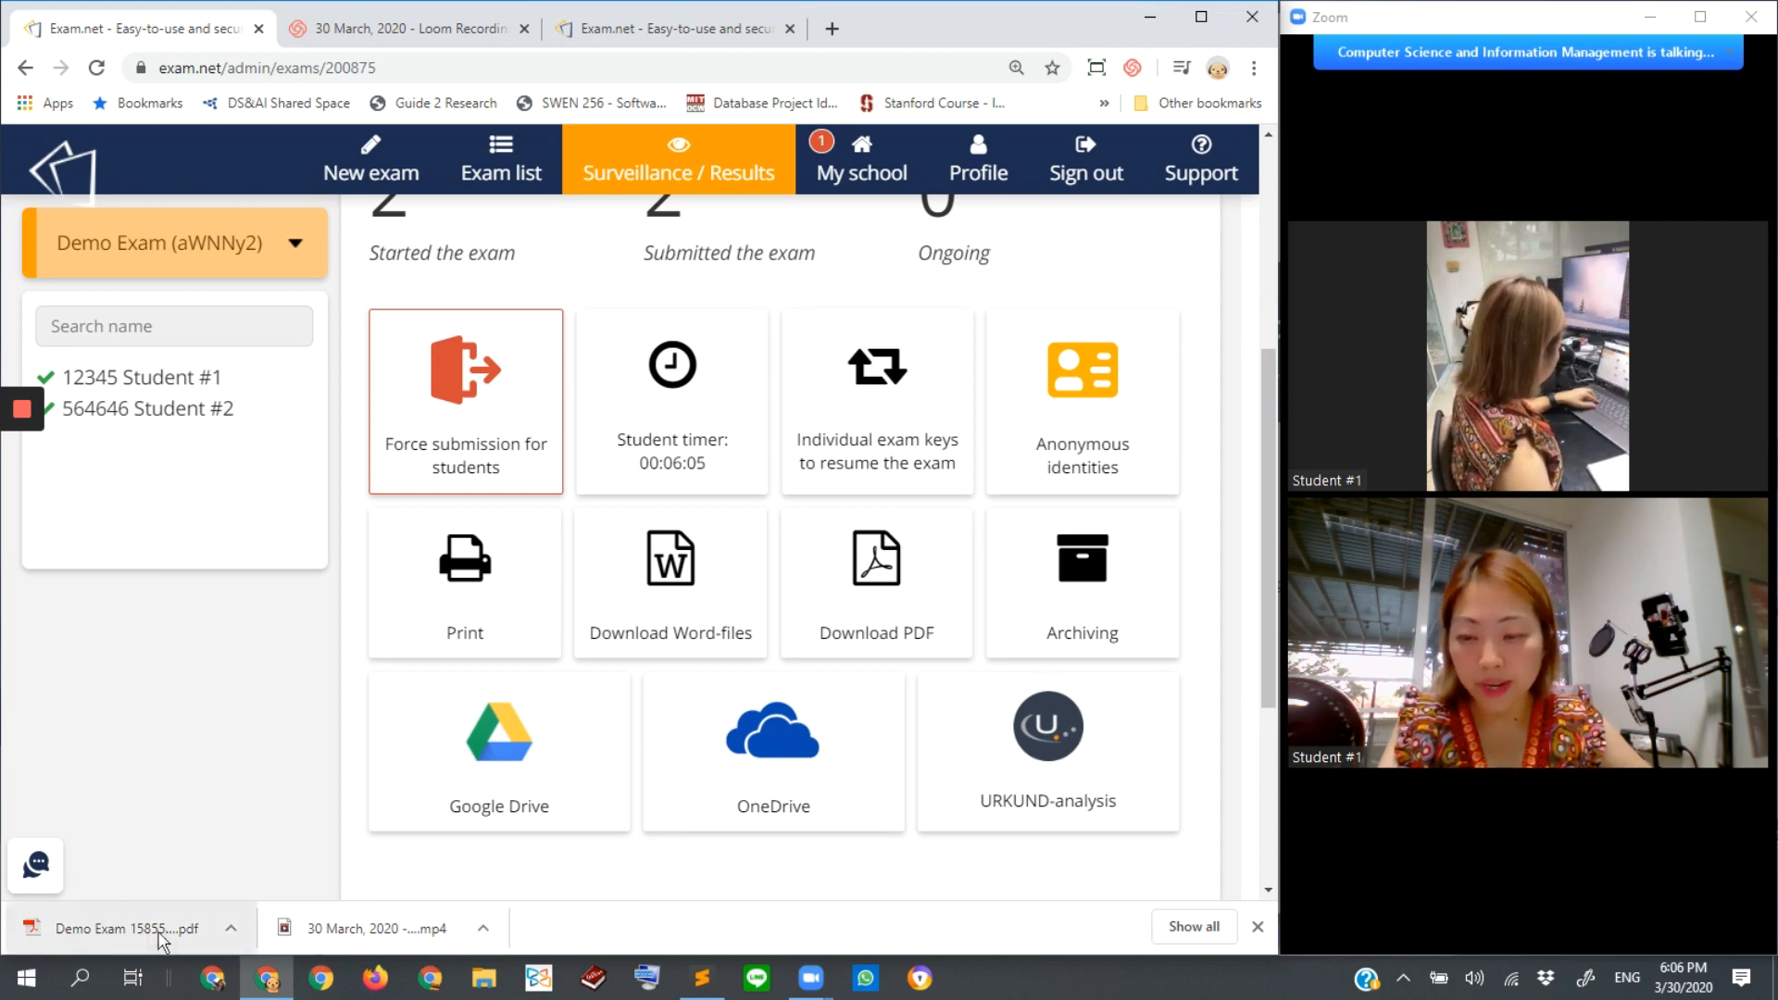
{"action": "left_click", "coordinate": [128, 928]}
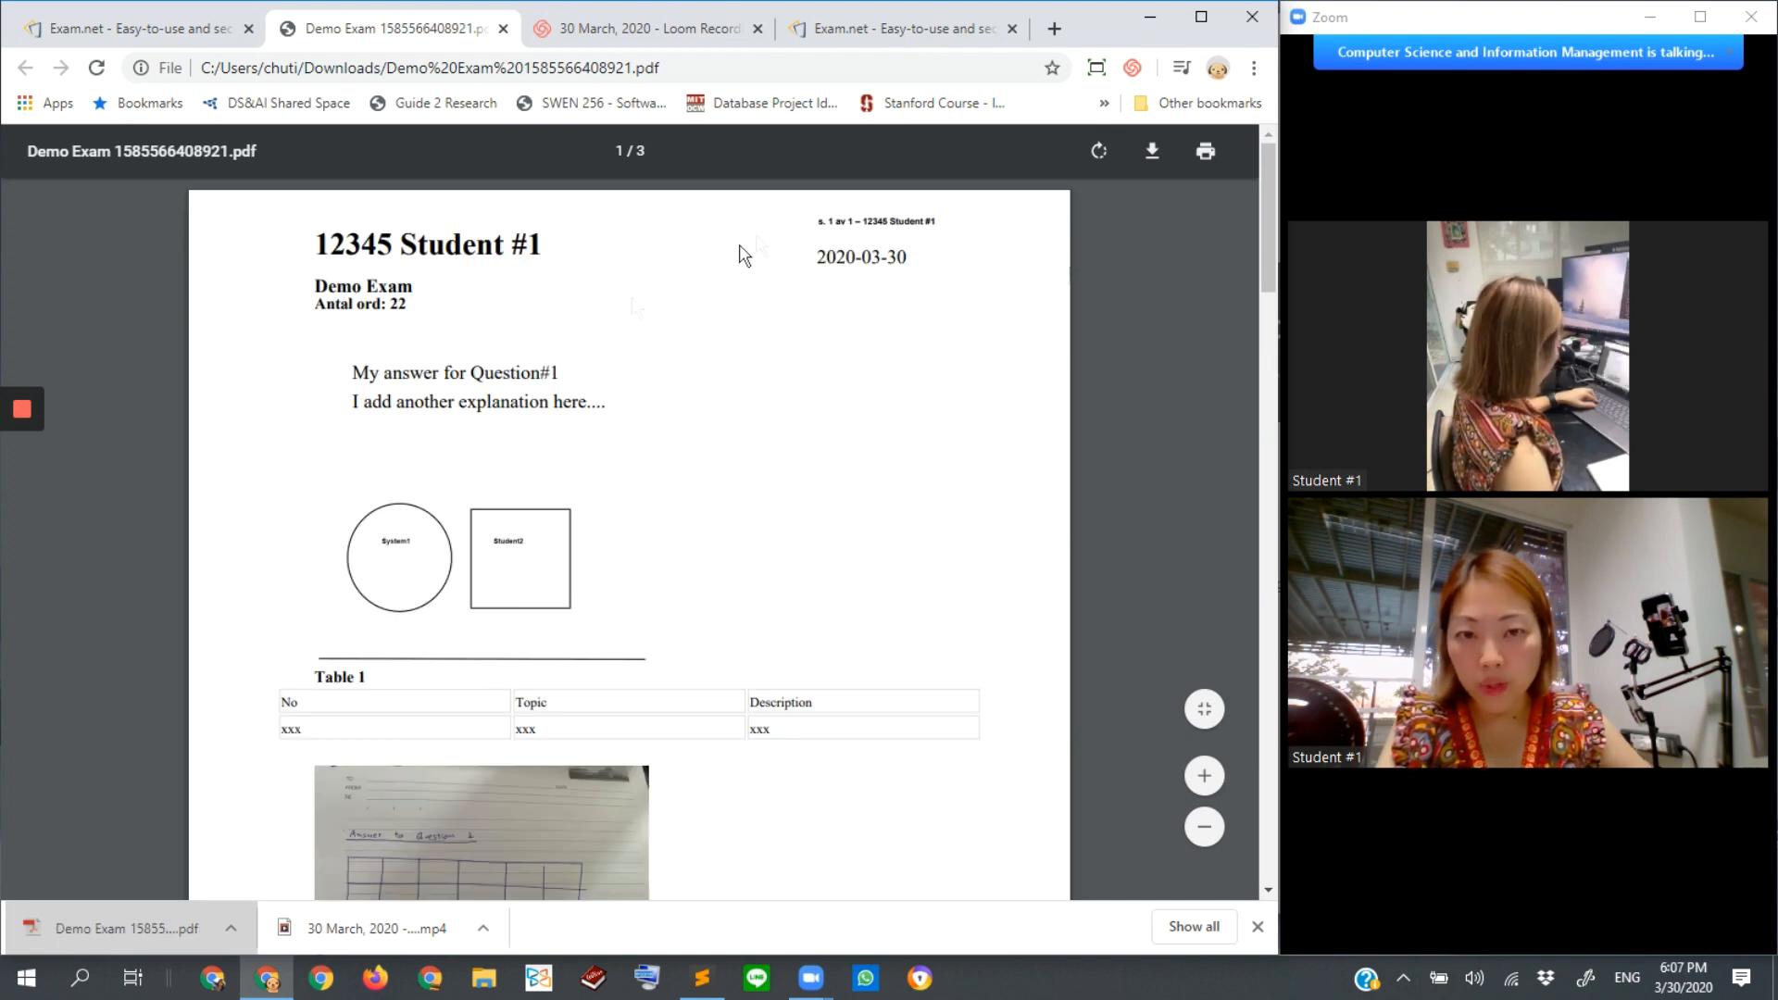
{"action": "left_click_drag", "start_coordinate": [317, 244], "coordinate": [543, 244]}
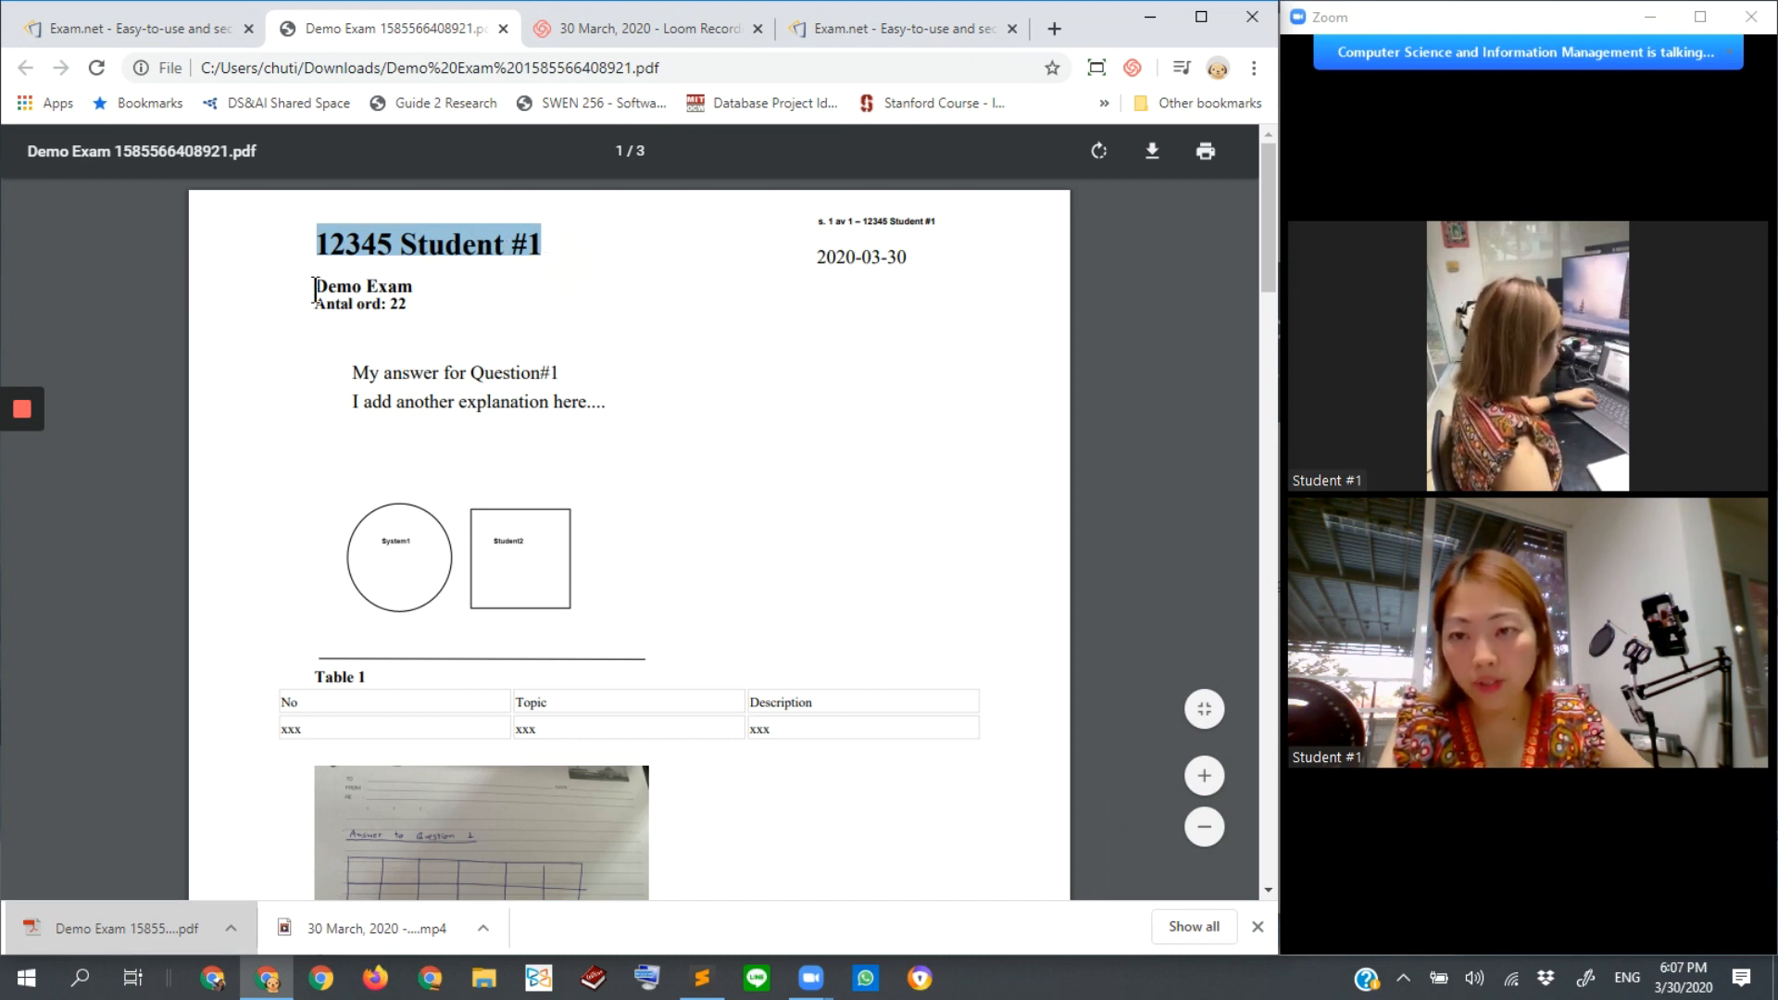
{"action": "double_click", "coordinate": [363, 285]}
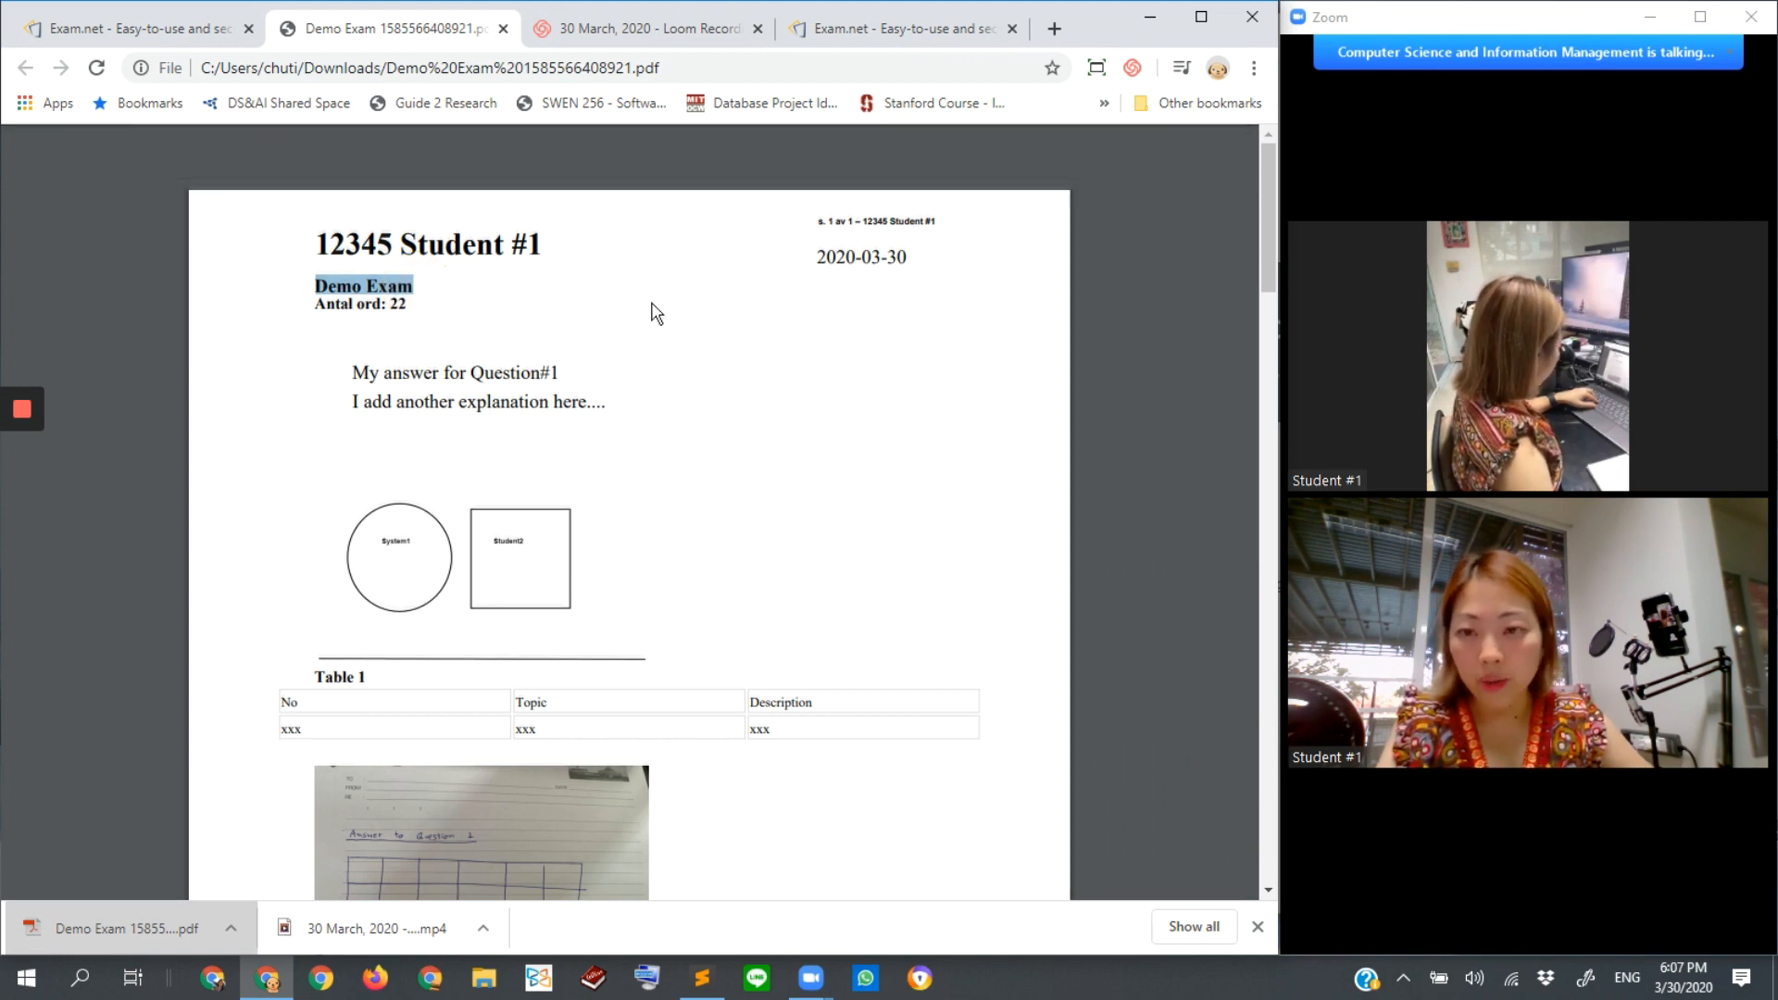
{"action": "scroll", "scroll_direction": "down", "scroll_amount": 3}
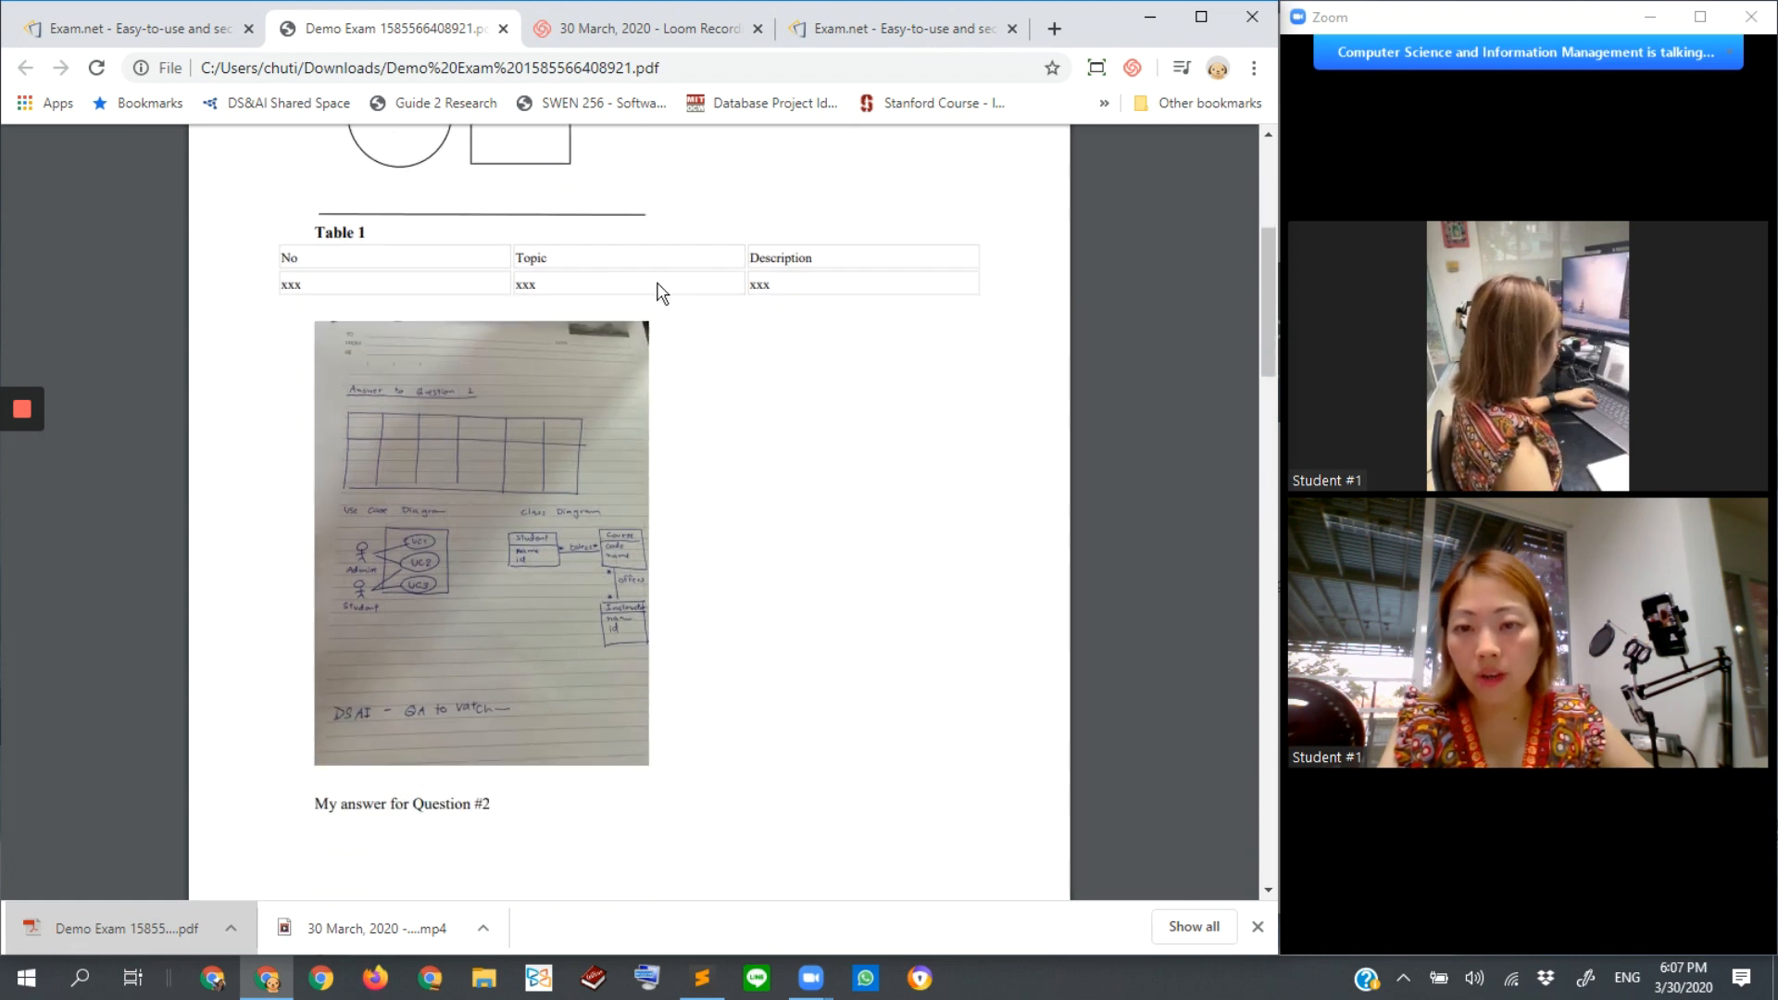
{"action": "scroll", "scroll_direction": "down", "scroll_amount": 3}
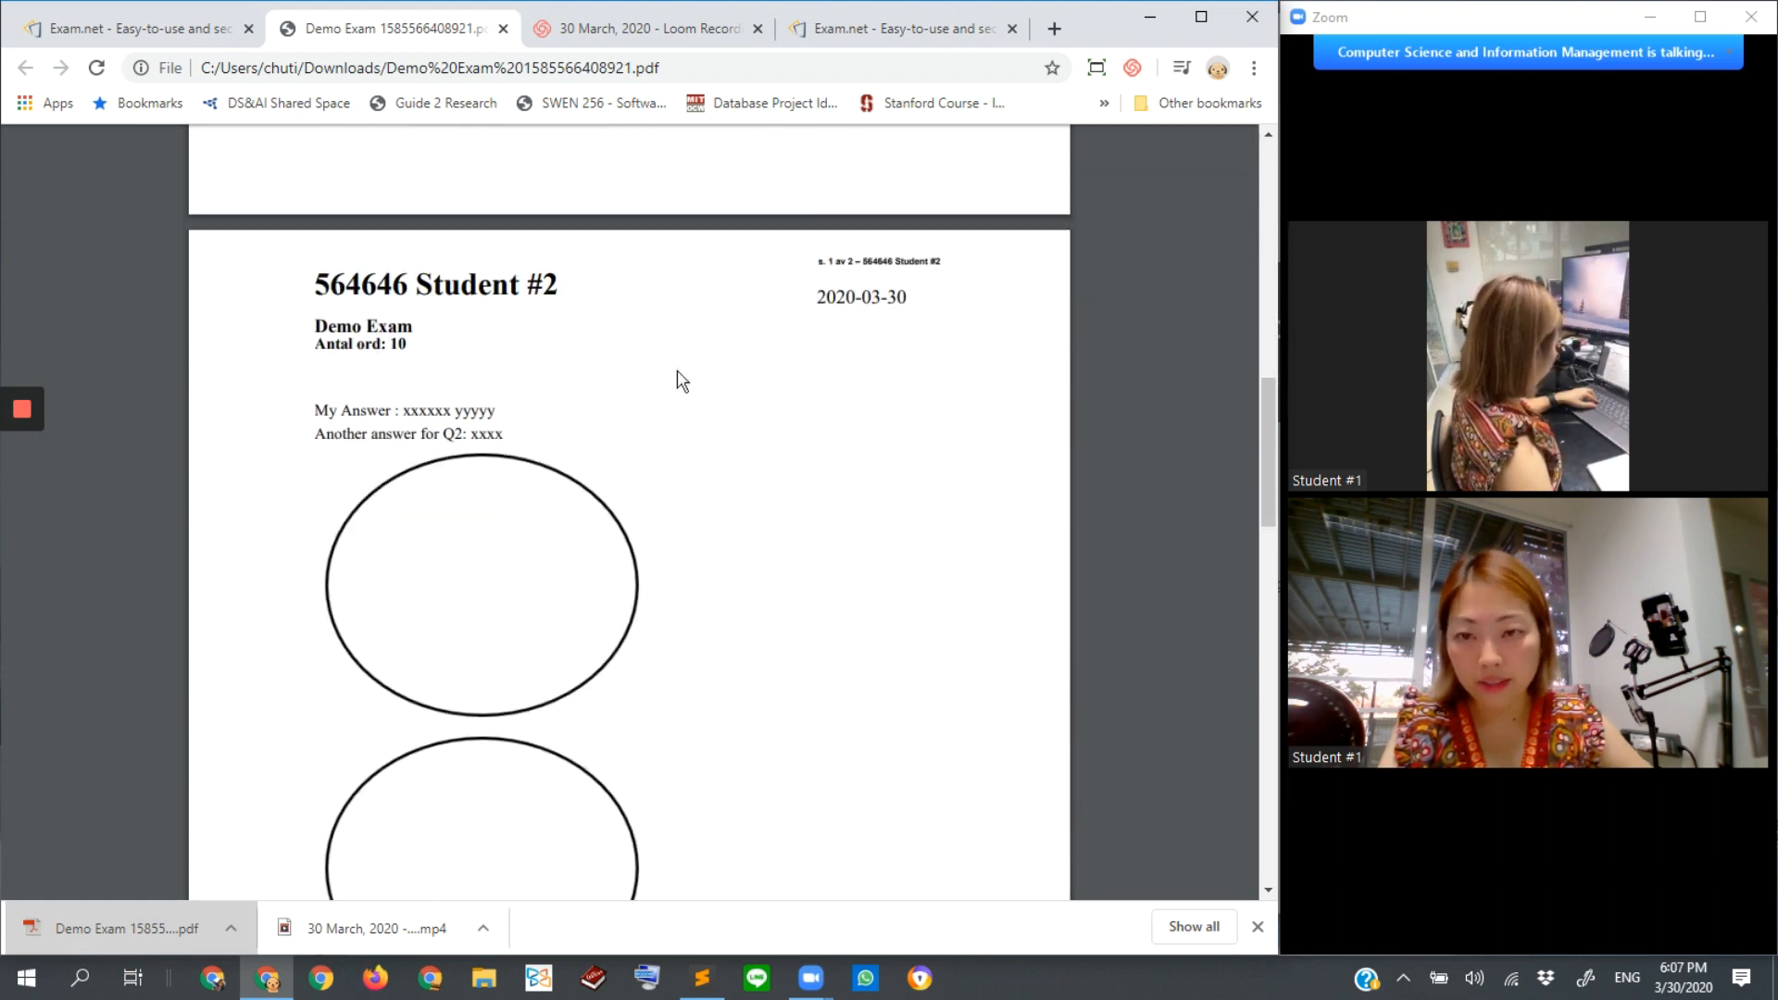
{"action": "scroll", "scroll_direction": "down", "scroll_amount": 3}
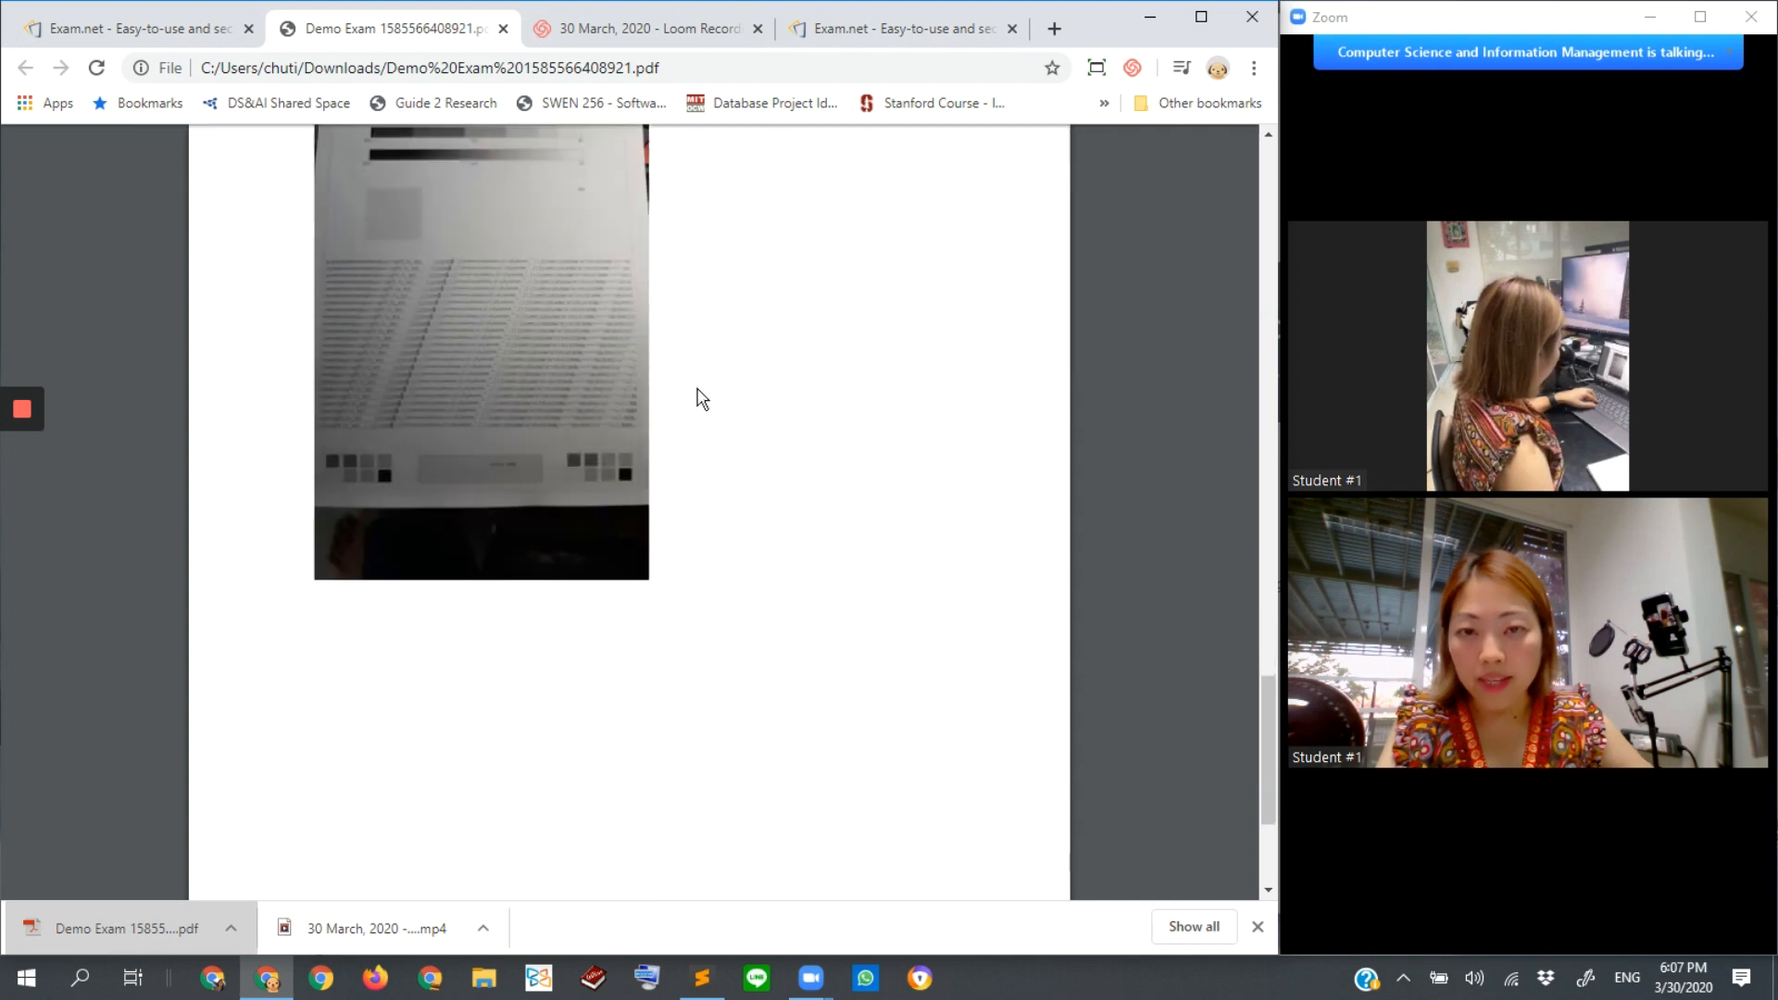
{"action": "scroll", "scroll_direction": "down", "scroll_amount": 3}
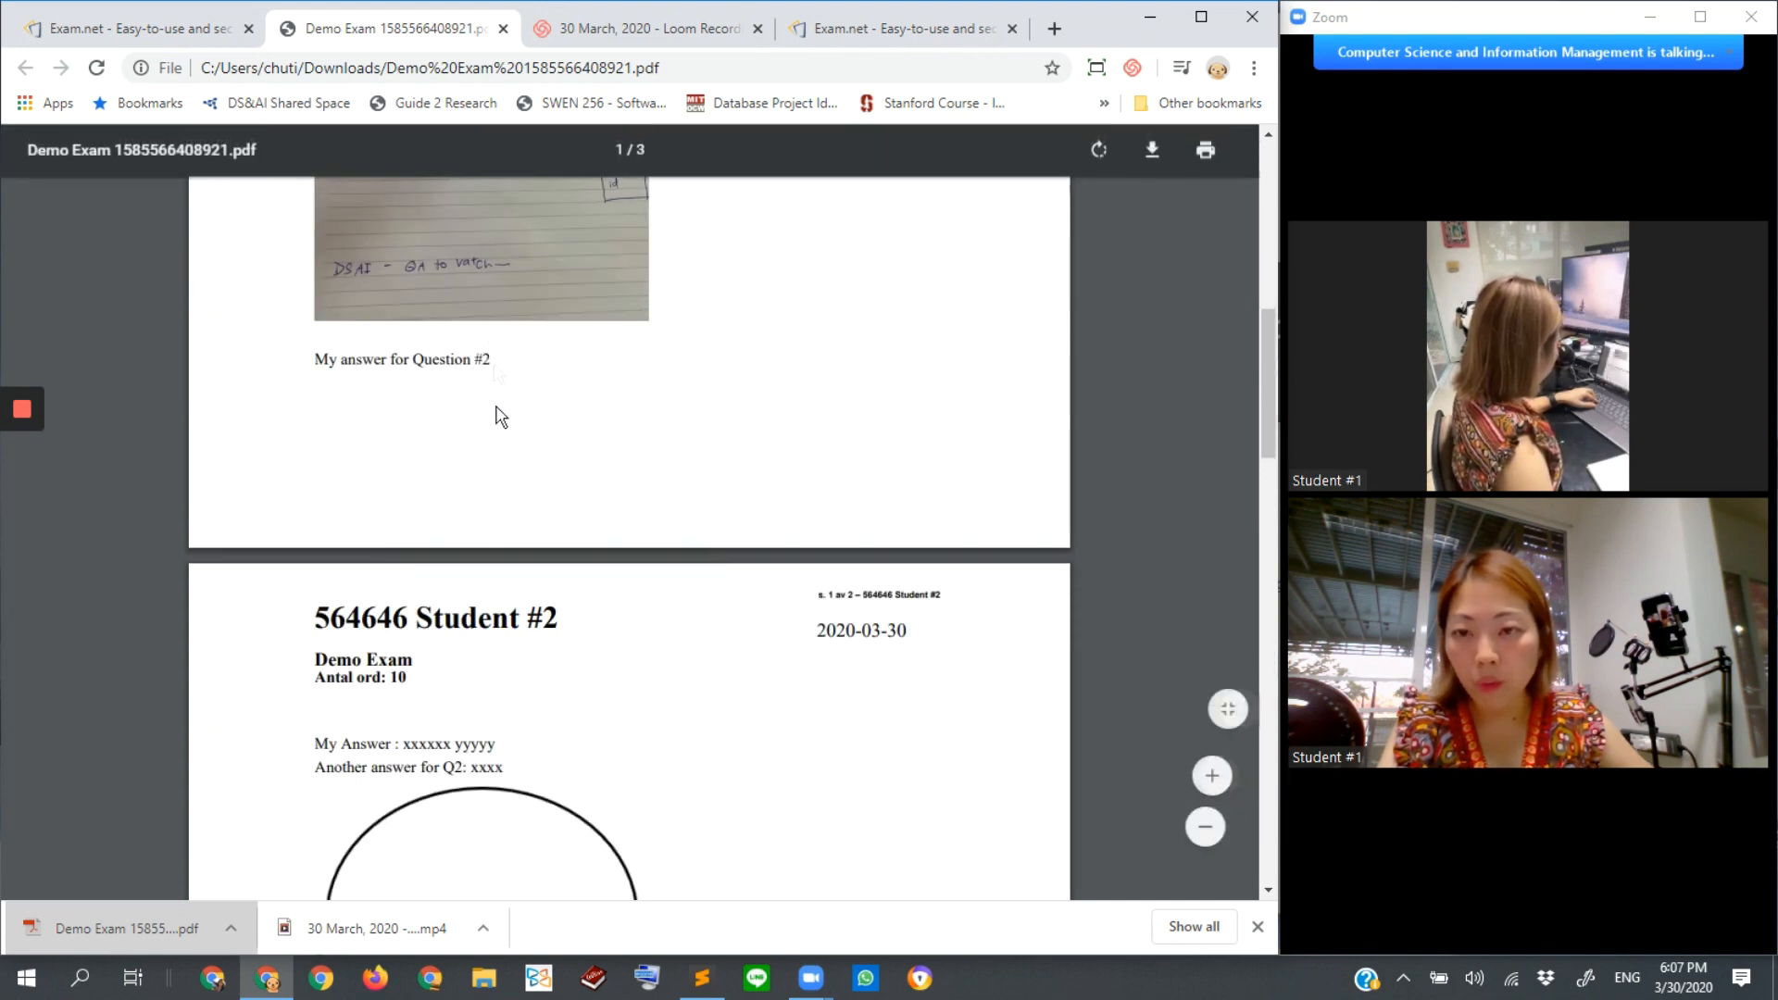
{"action": "scroll", "scroll_direction": "up", "scroll_amount": 3}
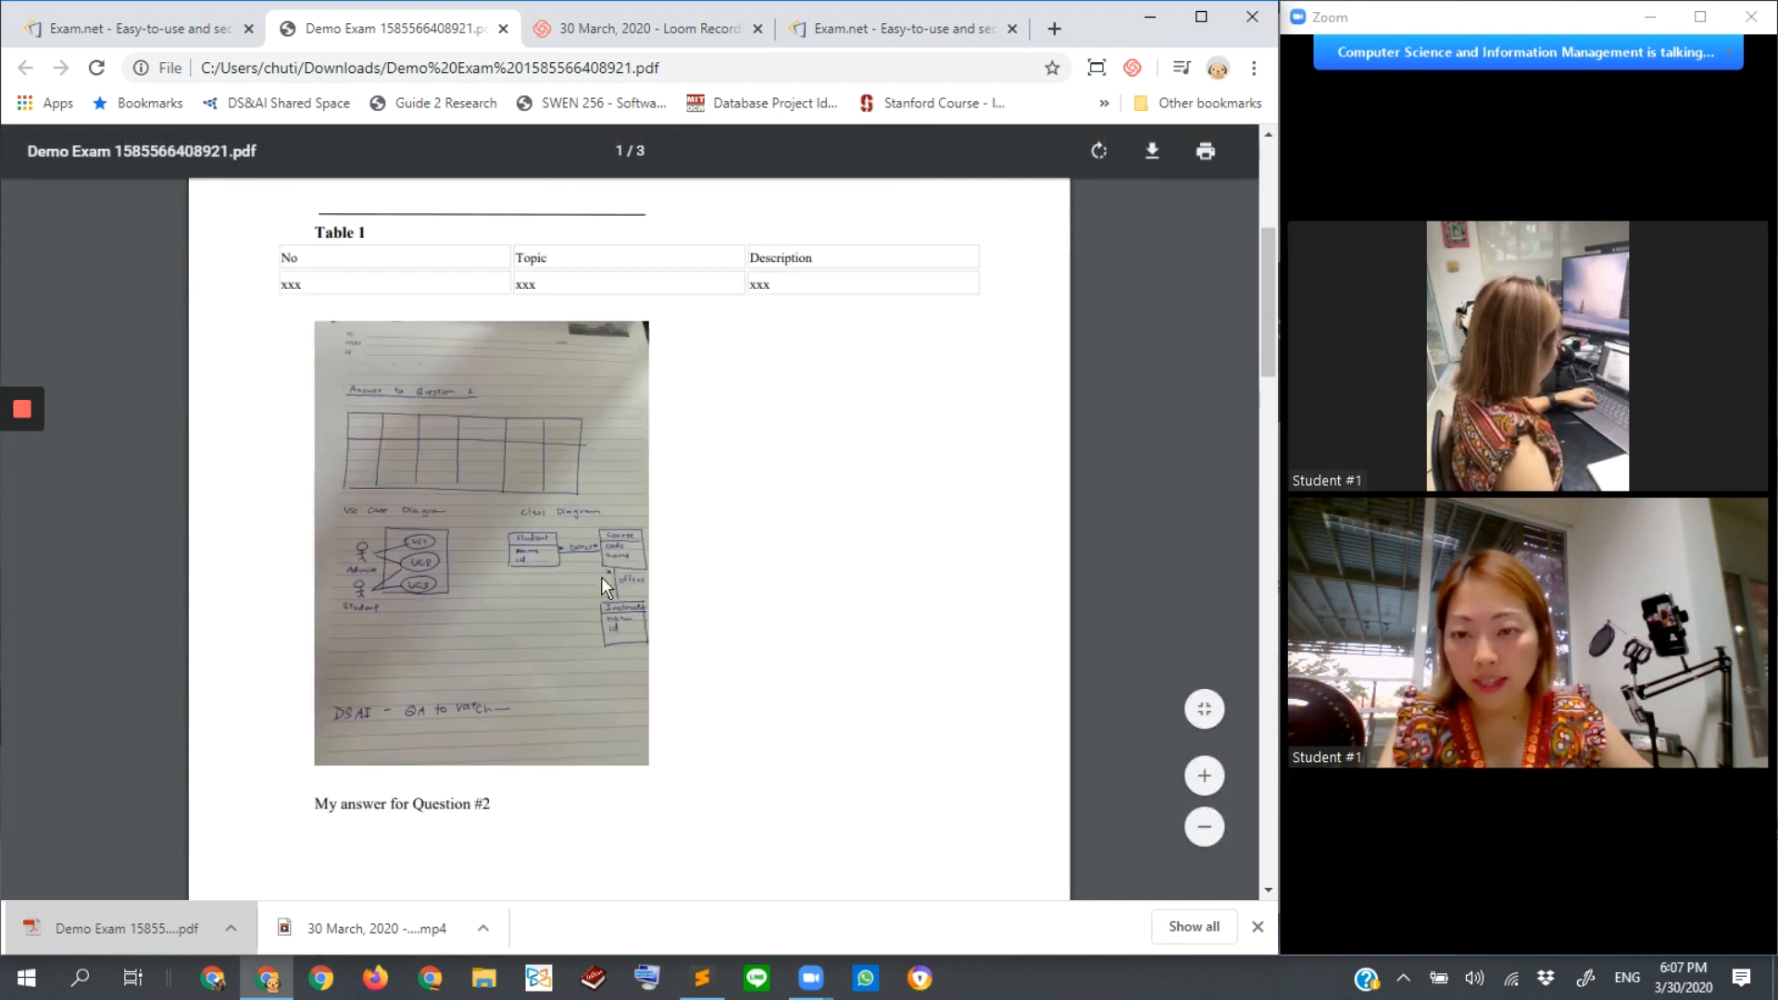
{"action": "scroll", "scroll_direction": "down", "scroll_amount": 3}
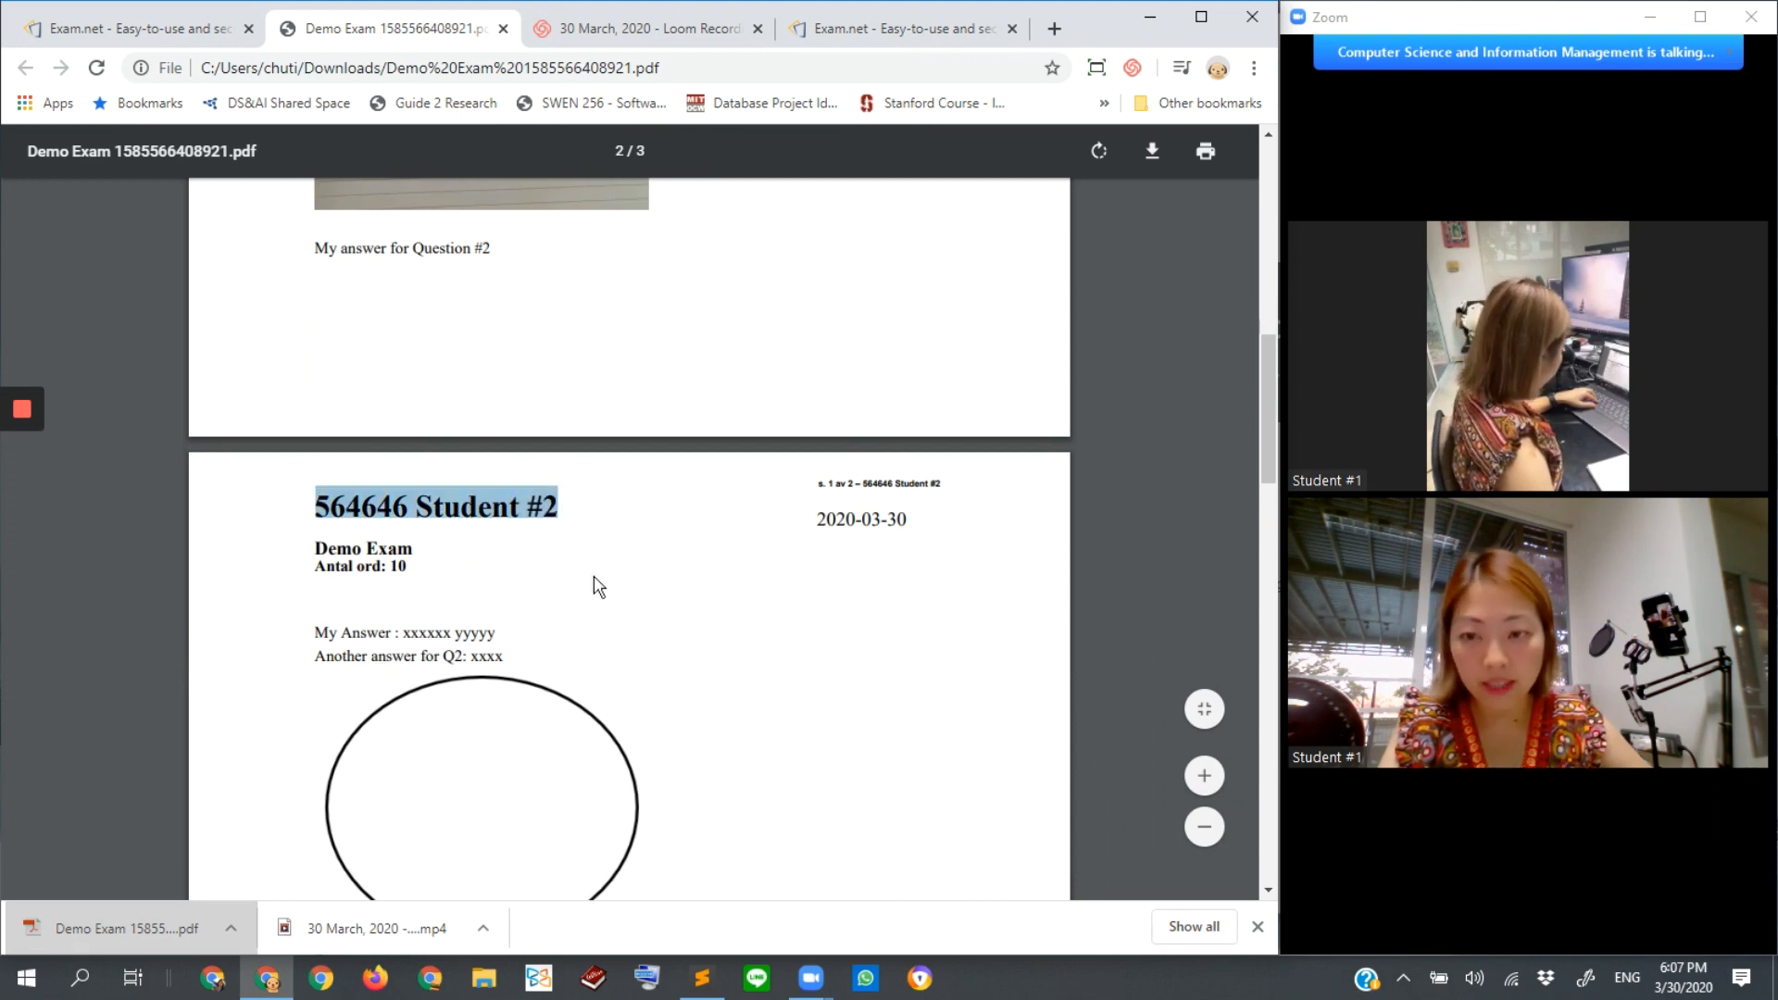
{"action": "mouse_move", "coordinate": [589, 580]}
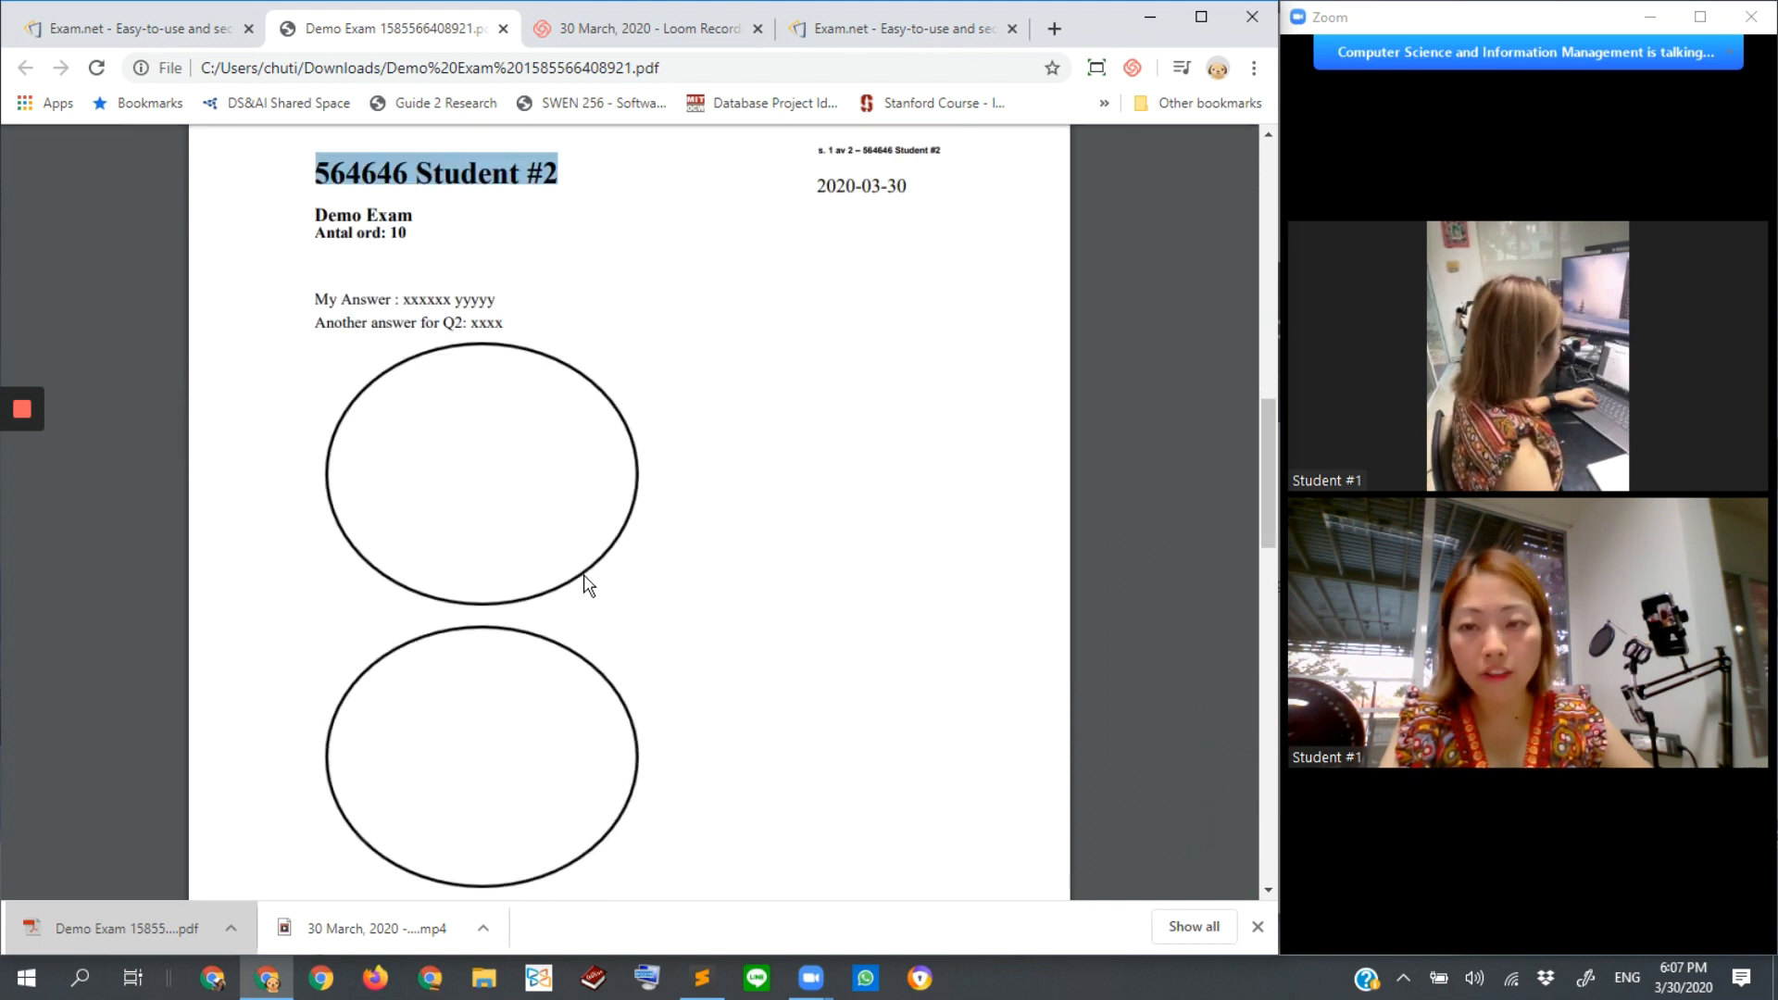
{"action": "scroll", "scroll_direction": "down", "scroll_amount": 3}
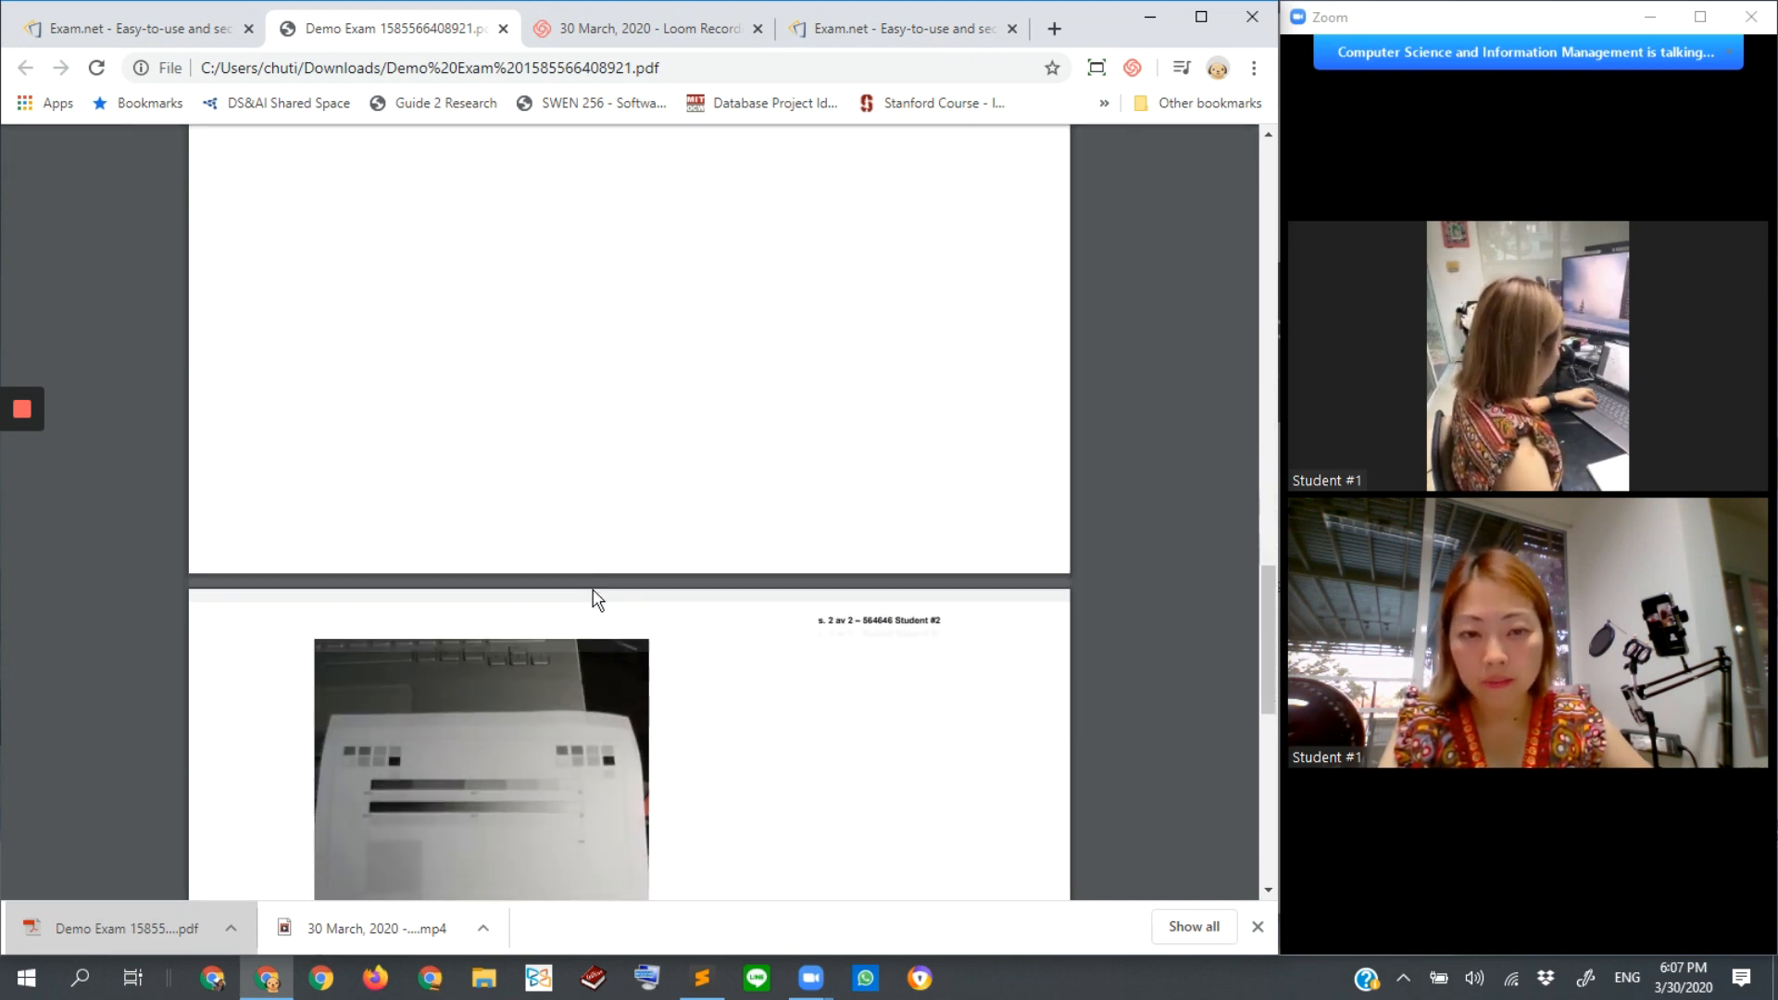
{"action": "scroll", "scroll_direction": "down", "scroll_amount": 3}
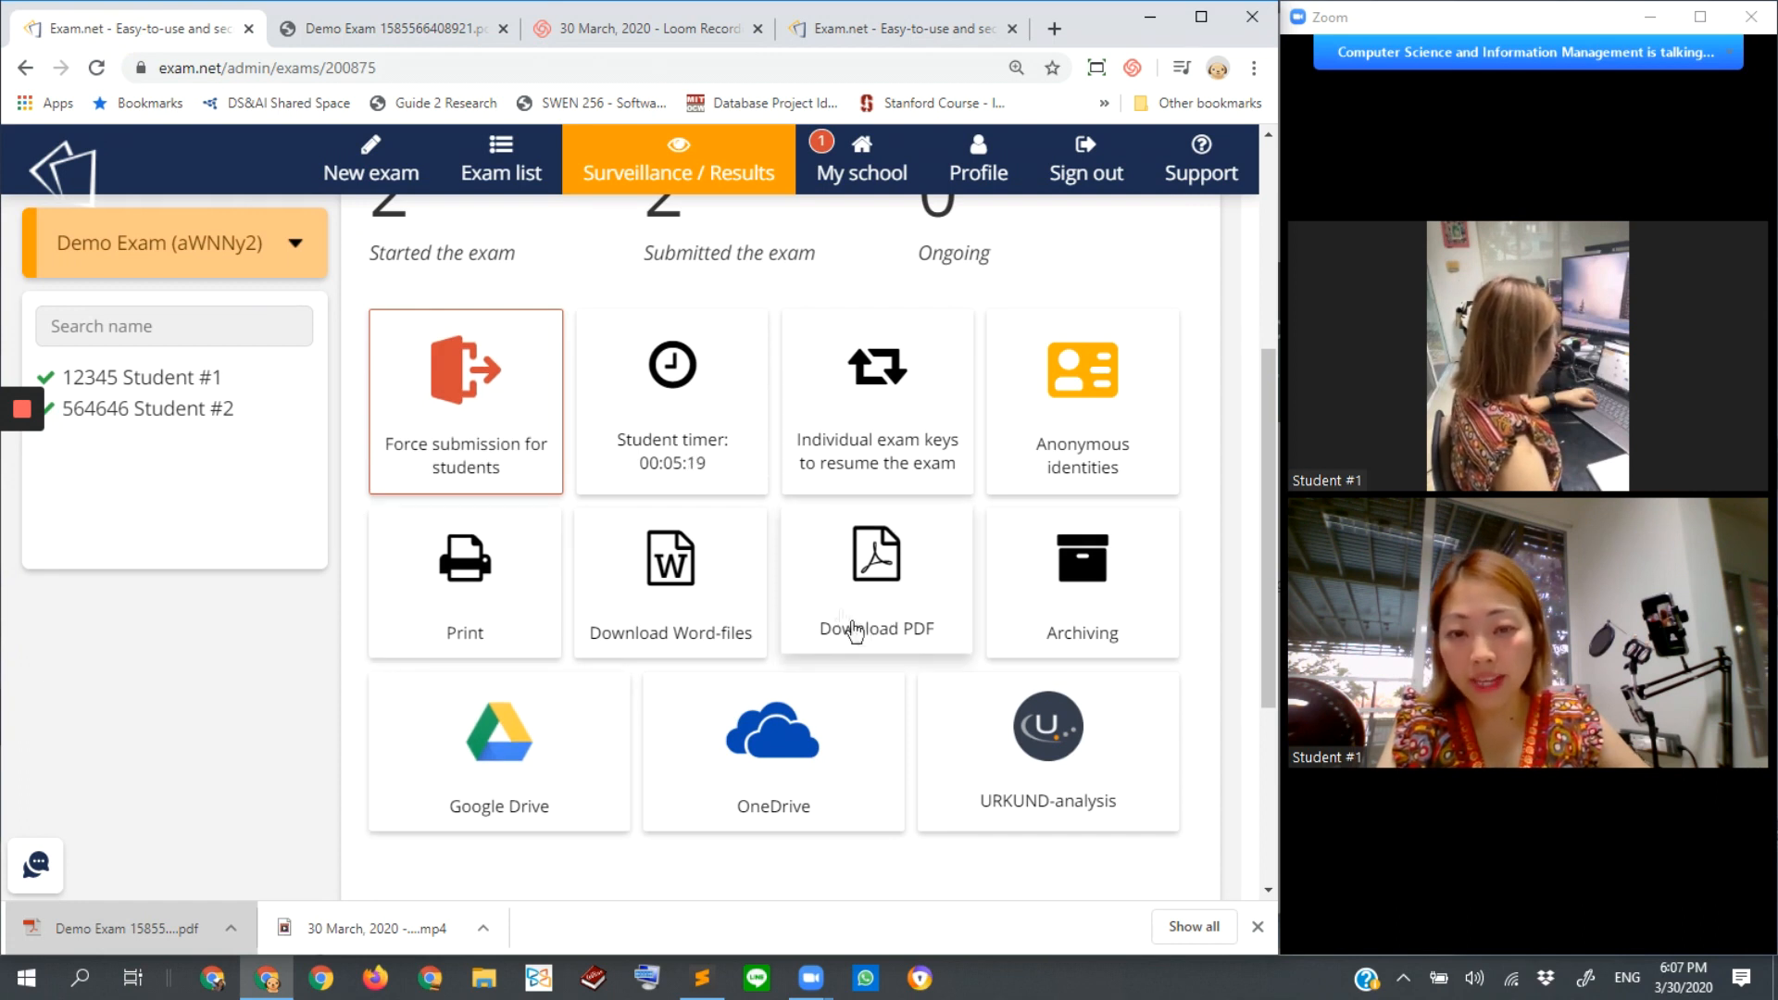
{"action": "mouse_move", "coordinate": [669, 555]}
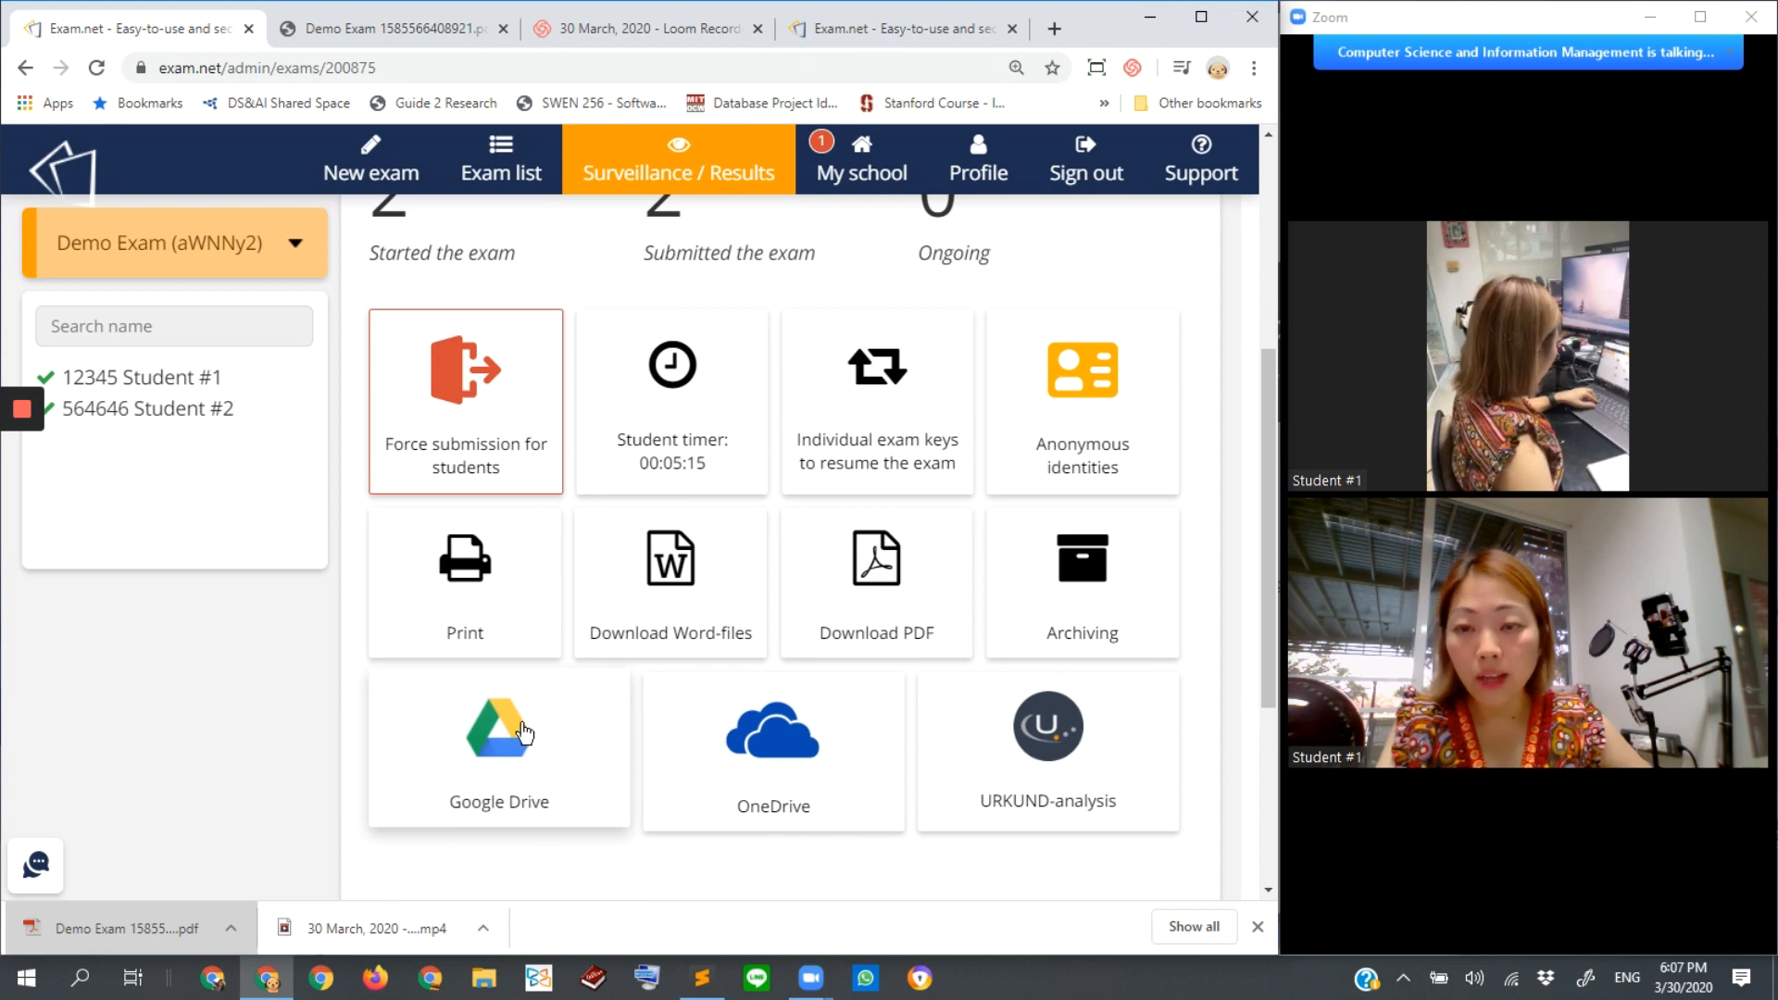
{"action": "mouse_move", "coordinate": [523, 756]}
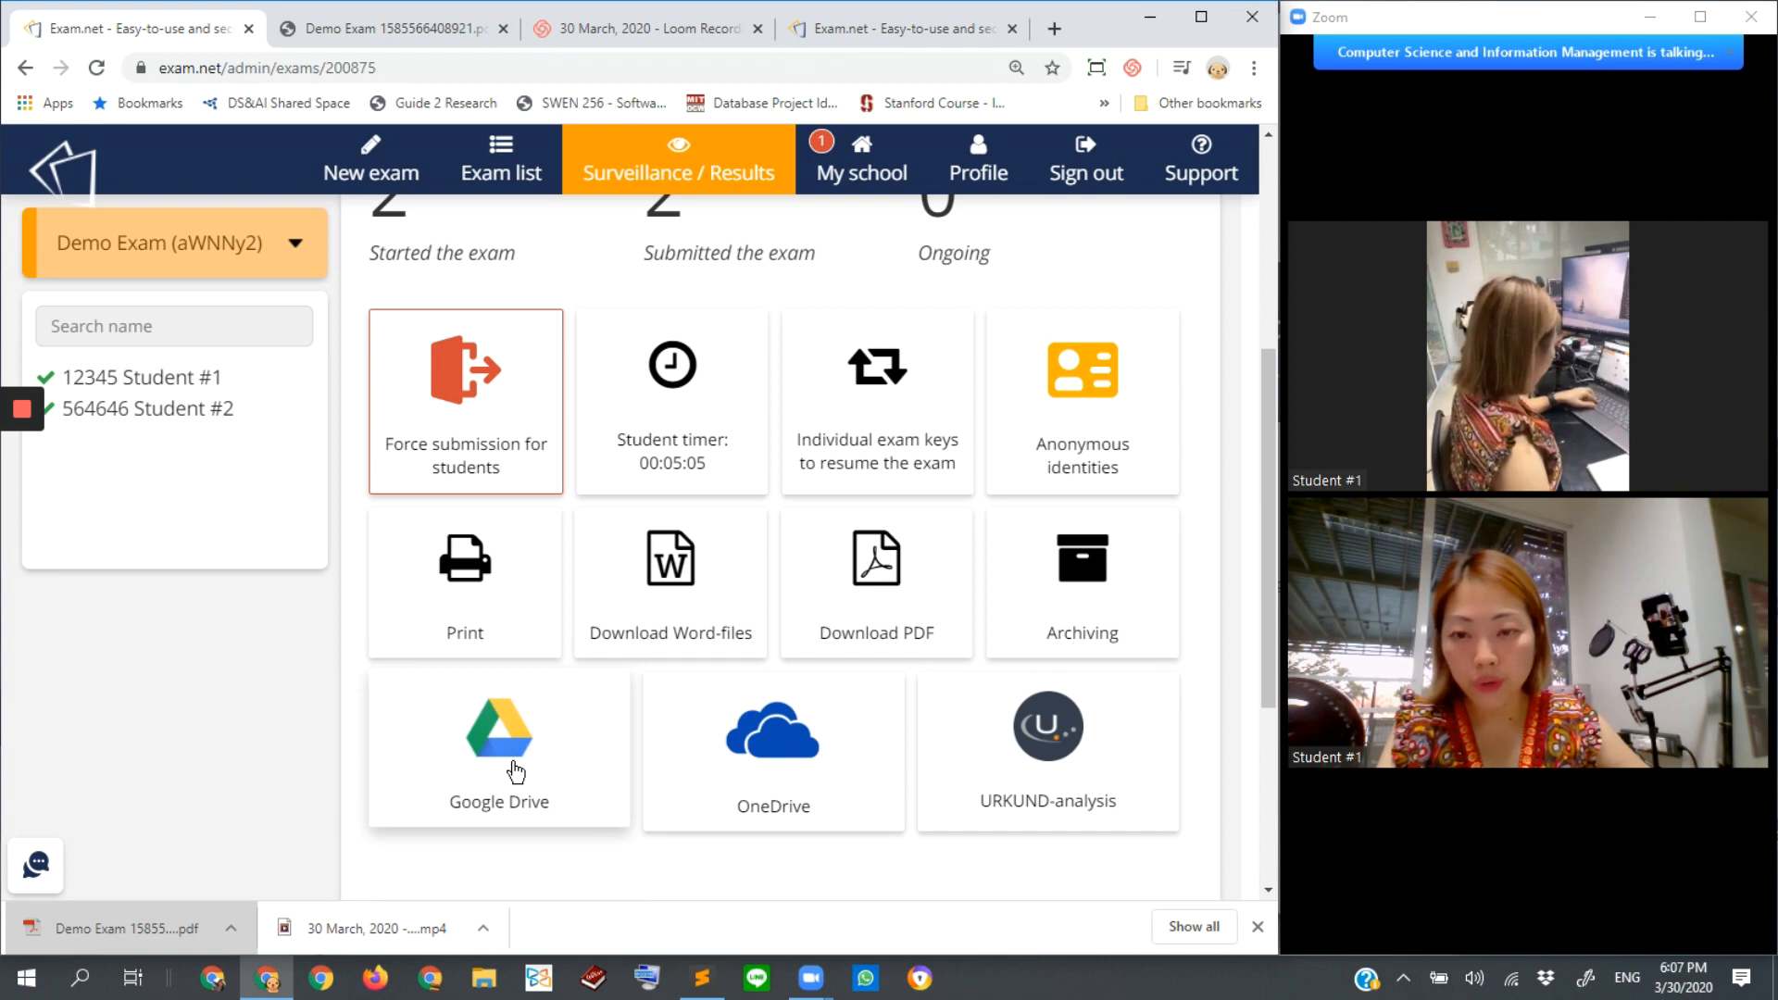
Sign in with the Google account and grant Exam.net access to Google Drive.
{"action": "left_click", "coordinate": [498, 737]}
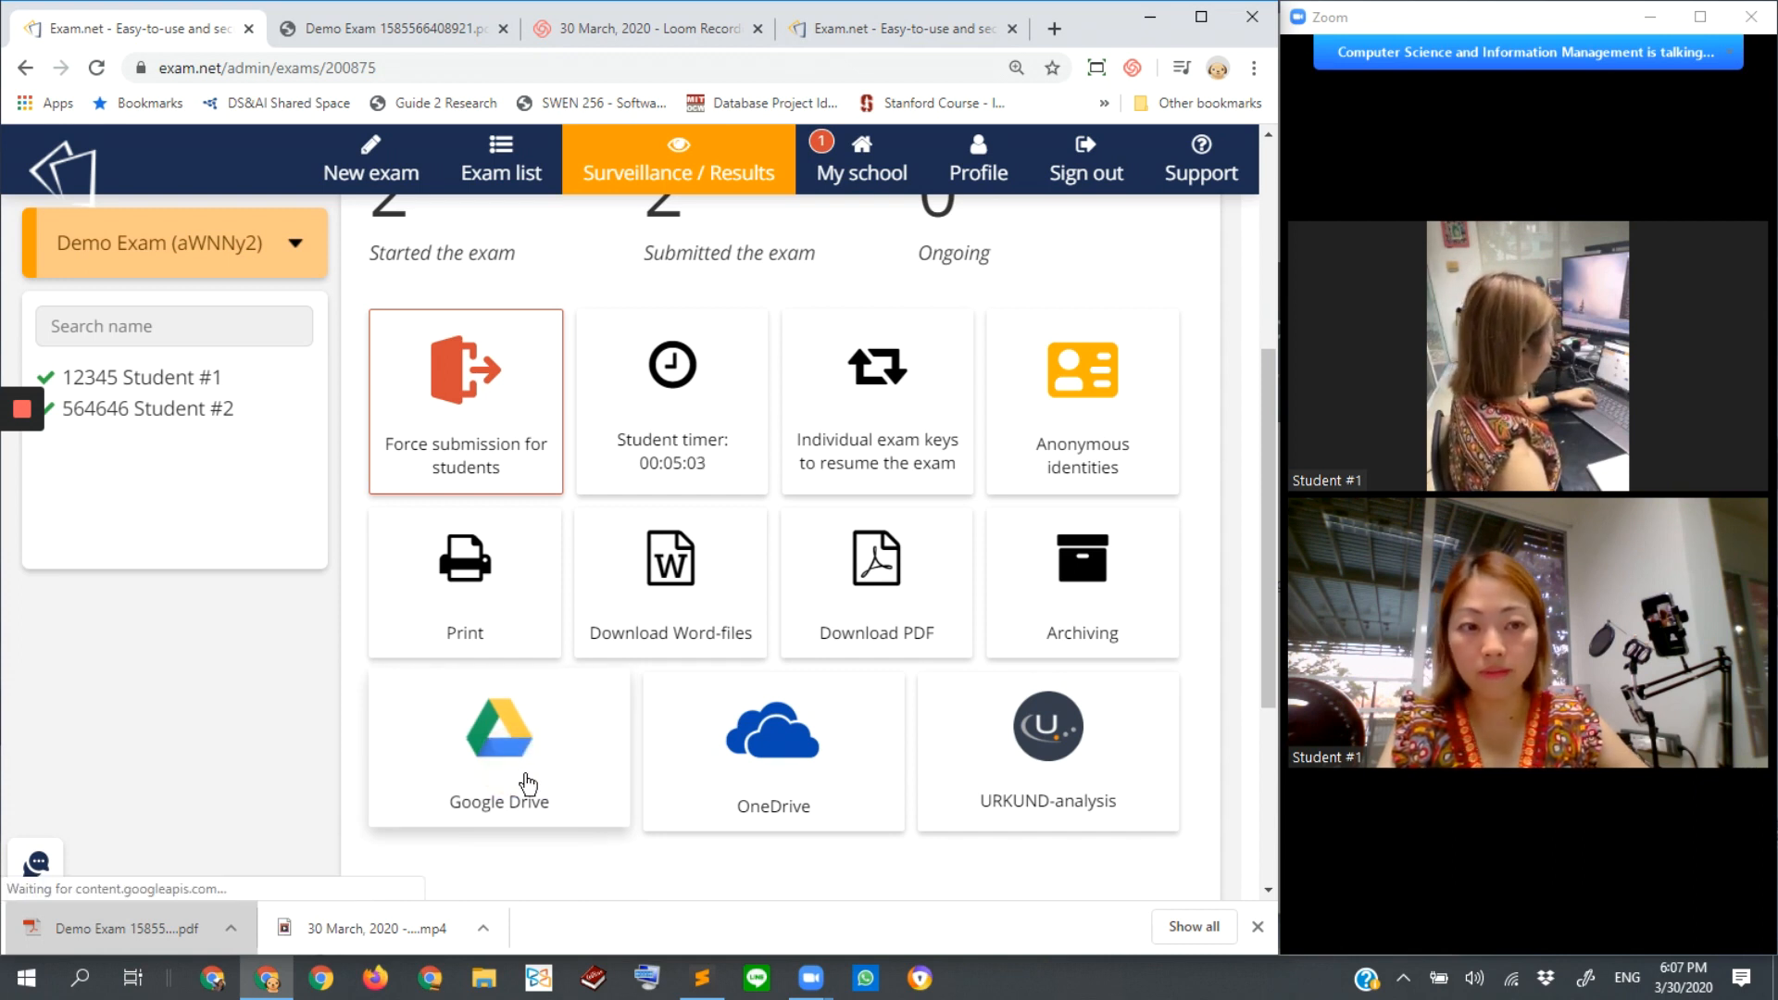
{"action": "left_click", "coordinate": [498, 743]}
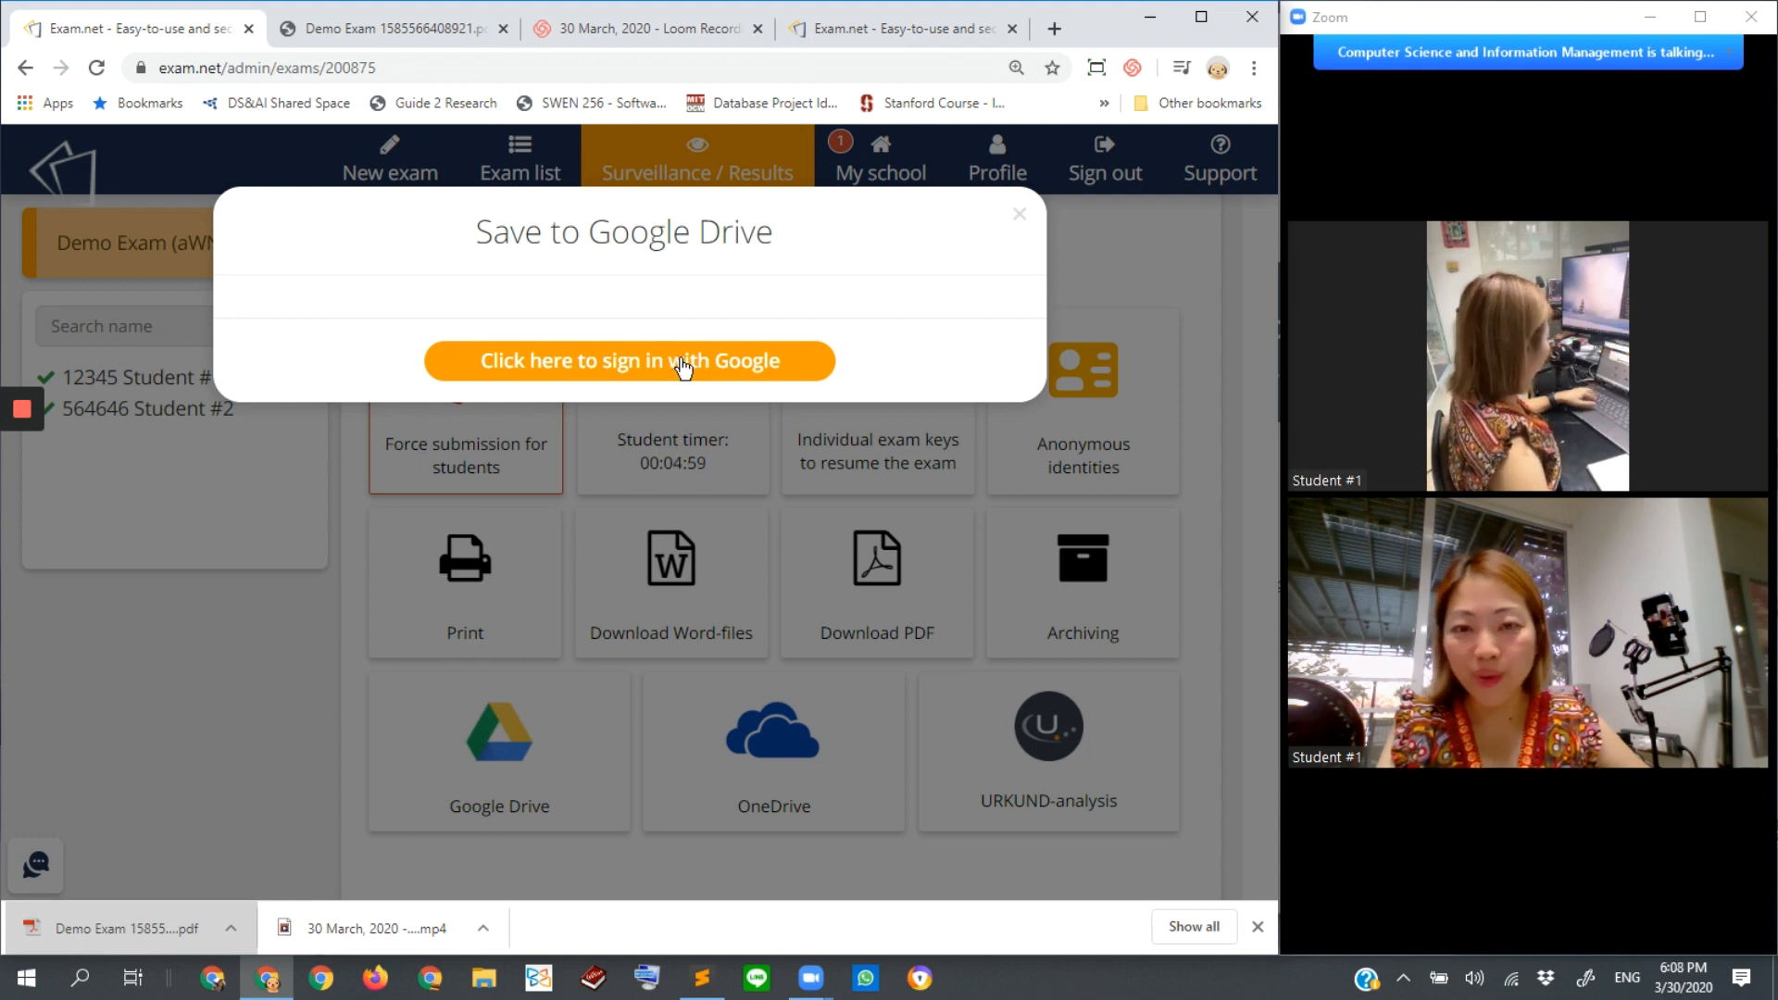
{"action": "left_click", "coordinate": [628, 361]}
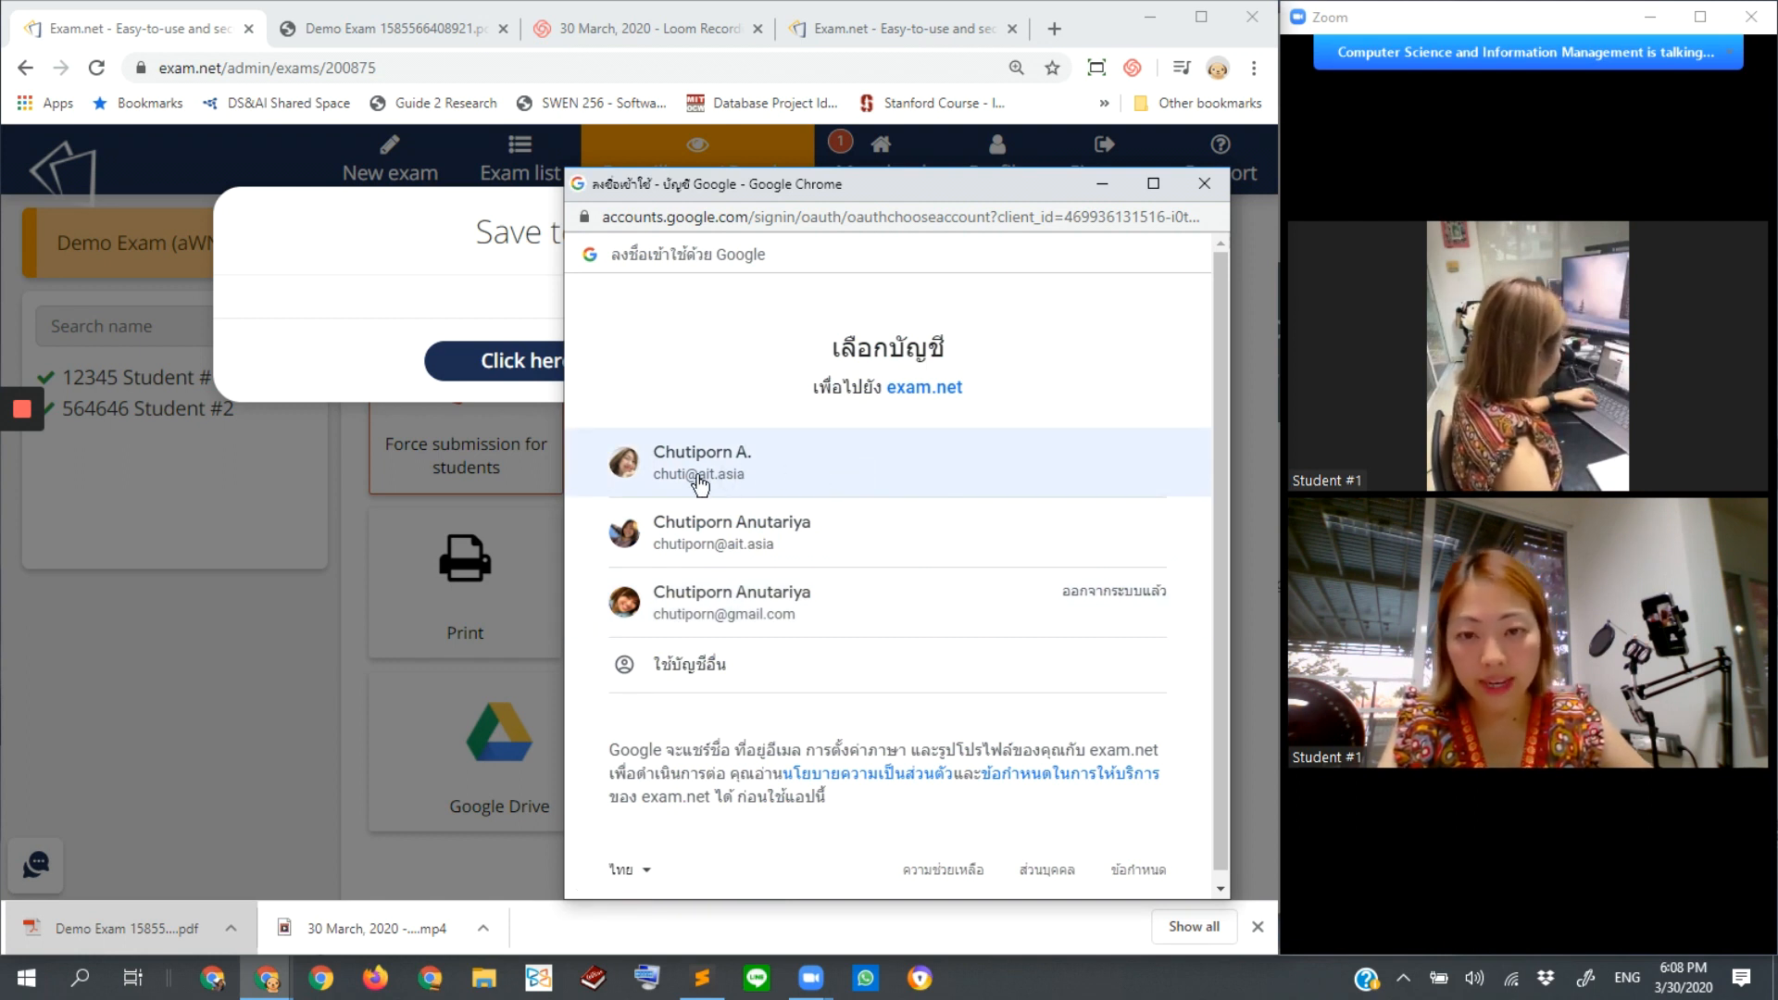
{"action": "left_click", "coordinate": [700, 461]}
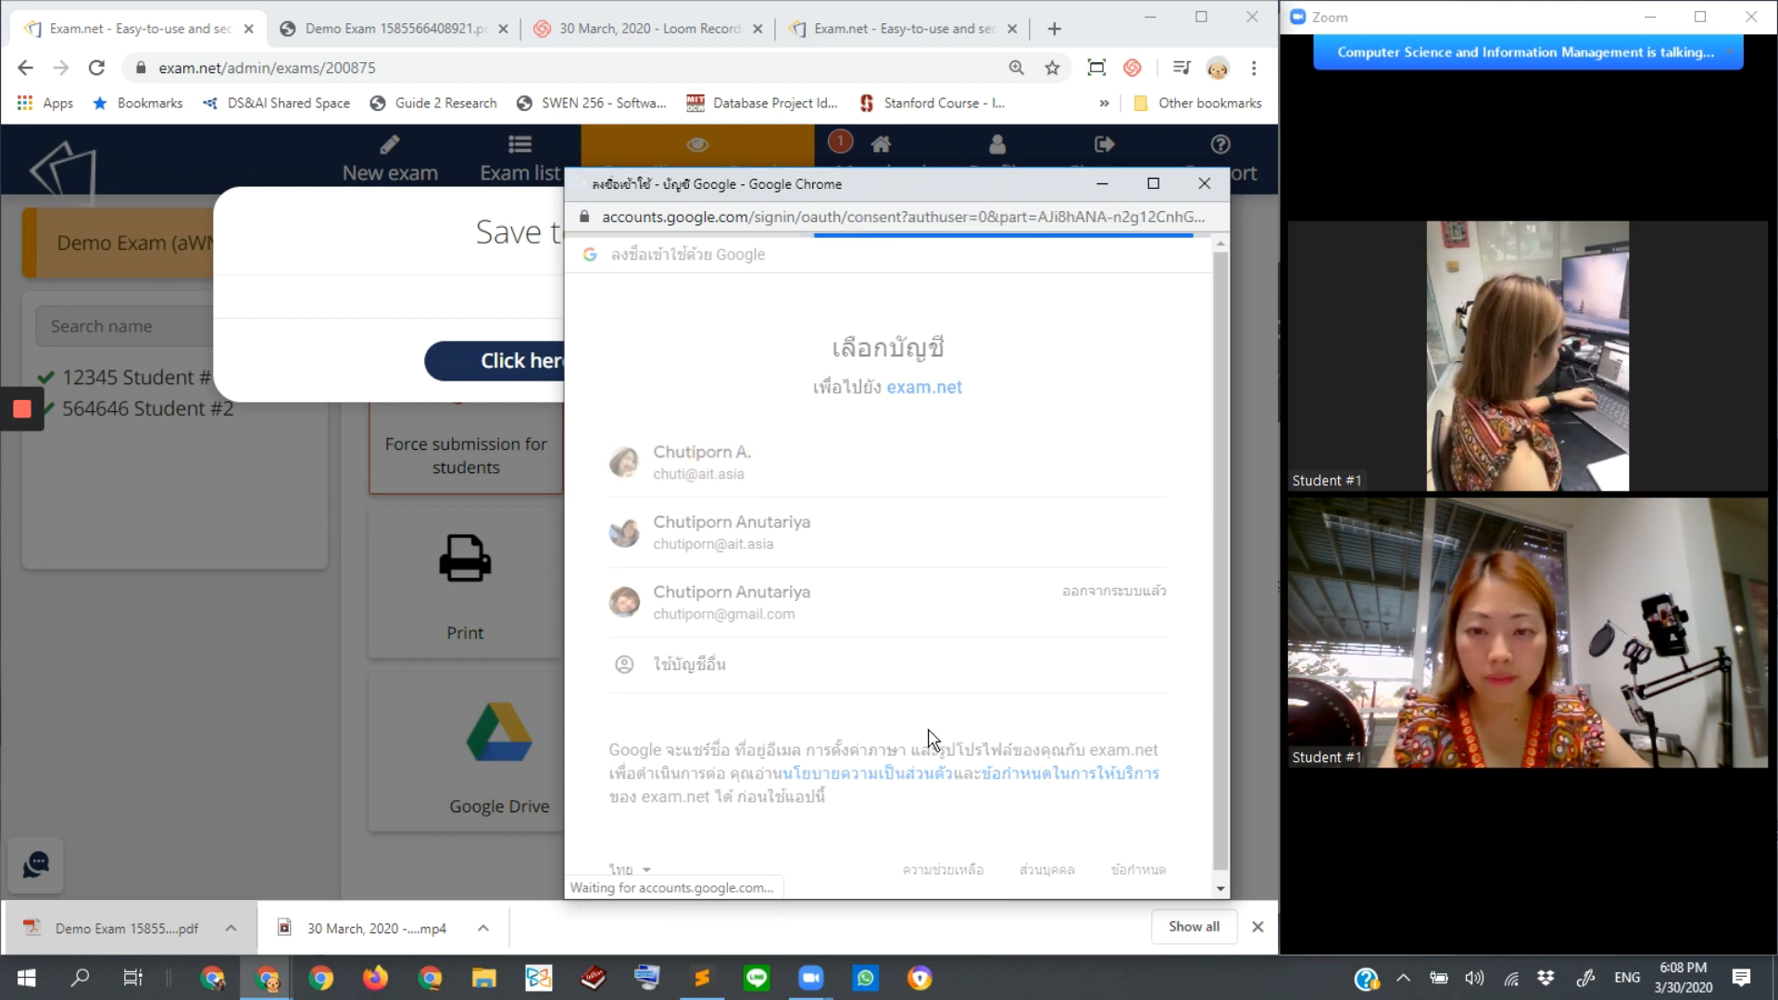
{"action": "left_click", "coordinate": [700, 461]}
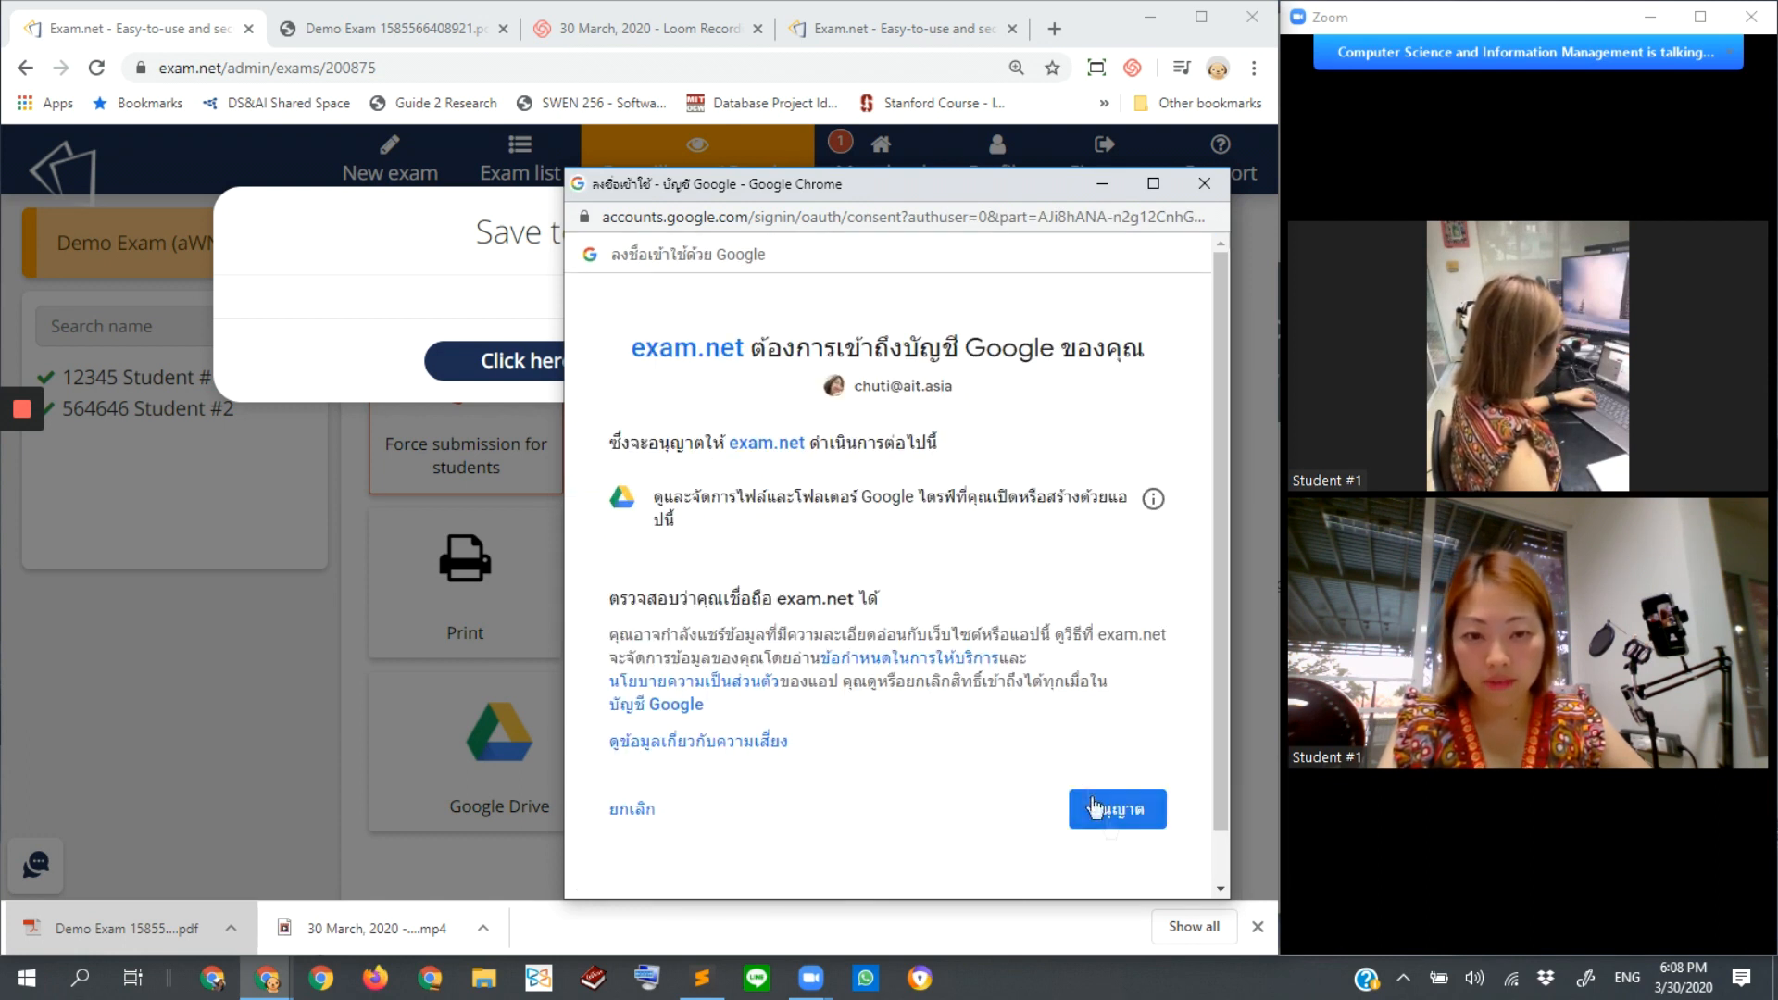
{"action": "left_click", "coordinate": [1115, 810]}
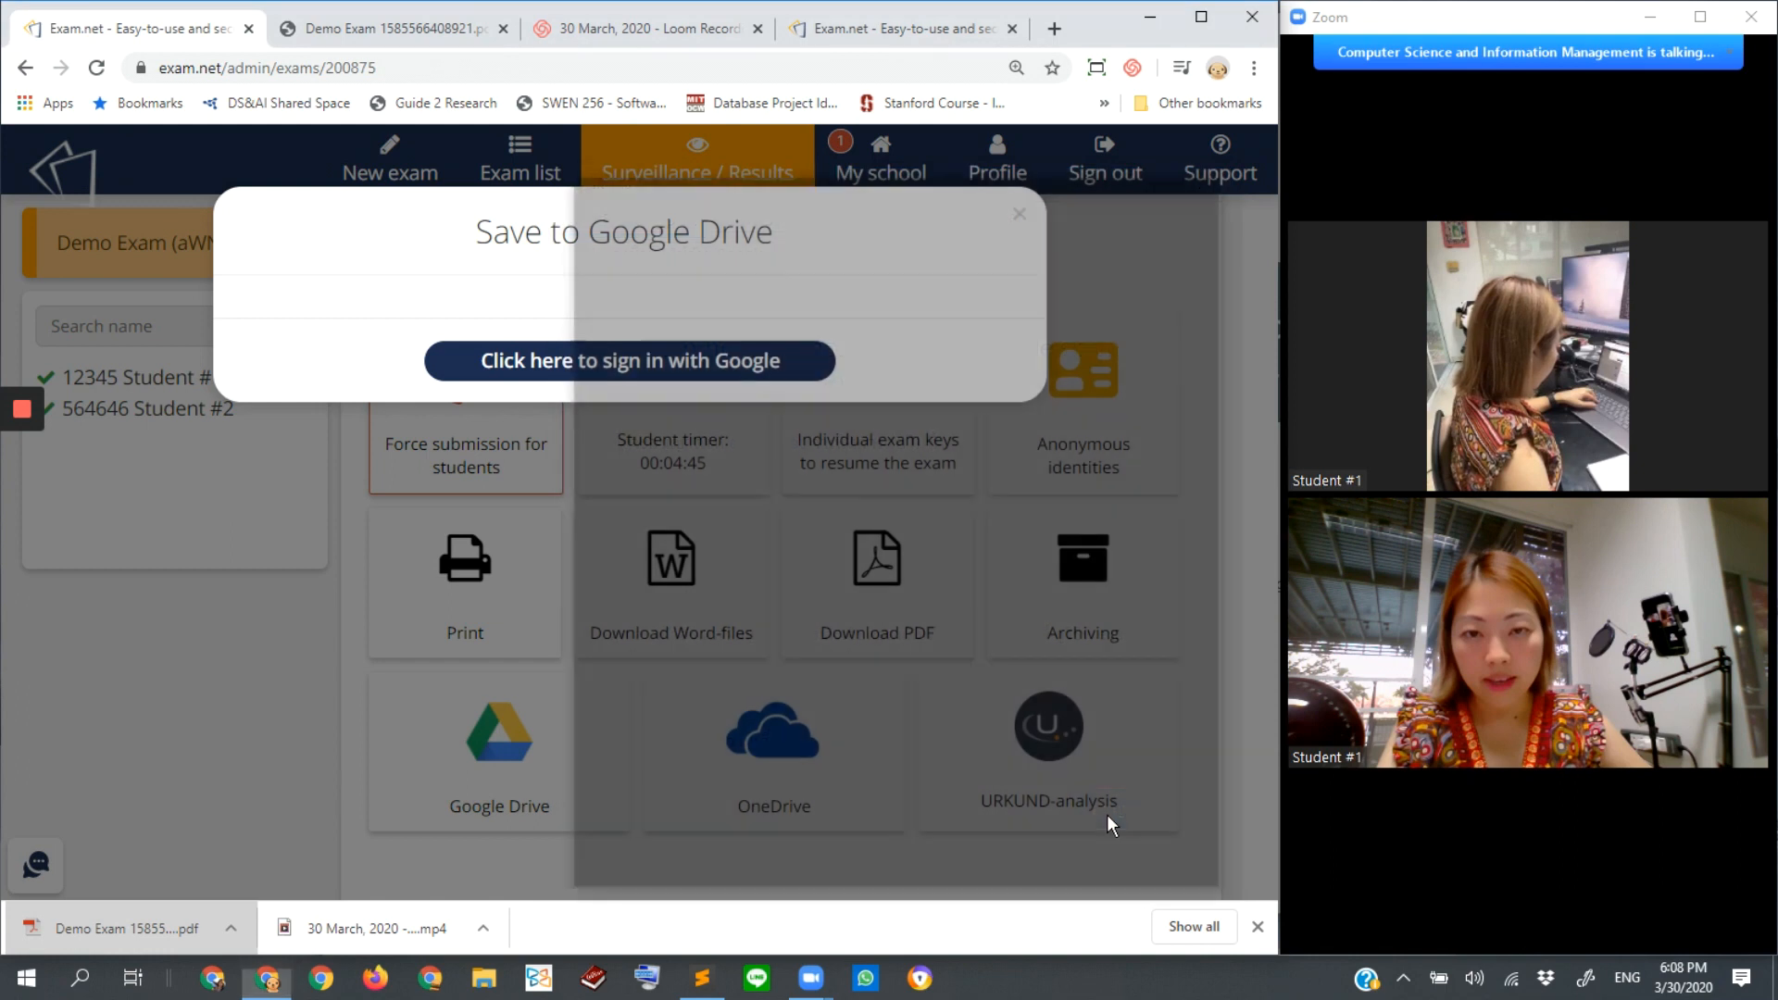
{"action": "left_click", "coordinate": [628, 361]}
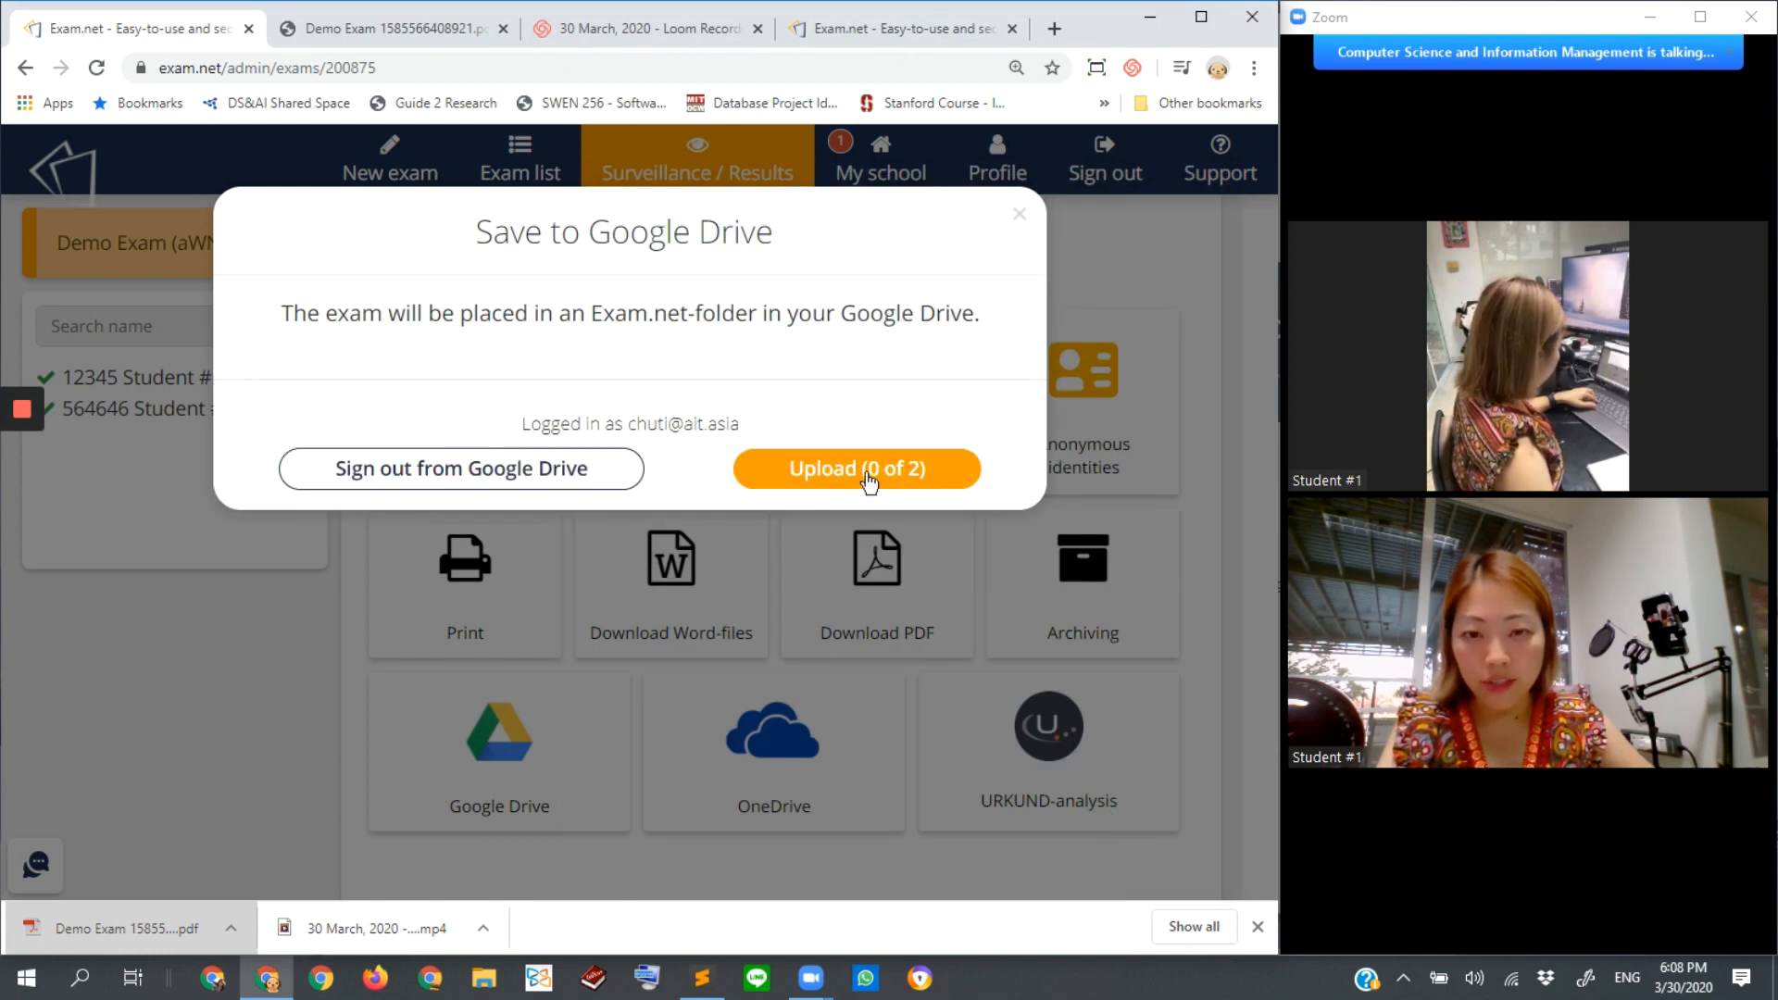
Upload both submissions (0 of 2) to the Exam.net folder in Google Drive.
{"action": "left_click", "coordinate": [856, 468]}
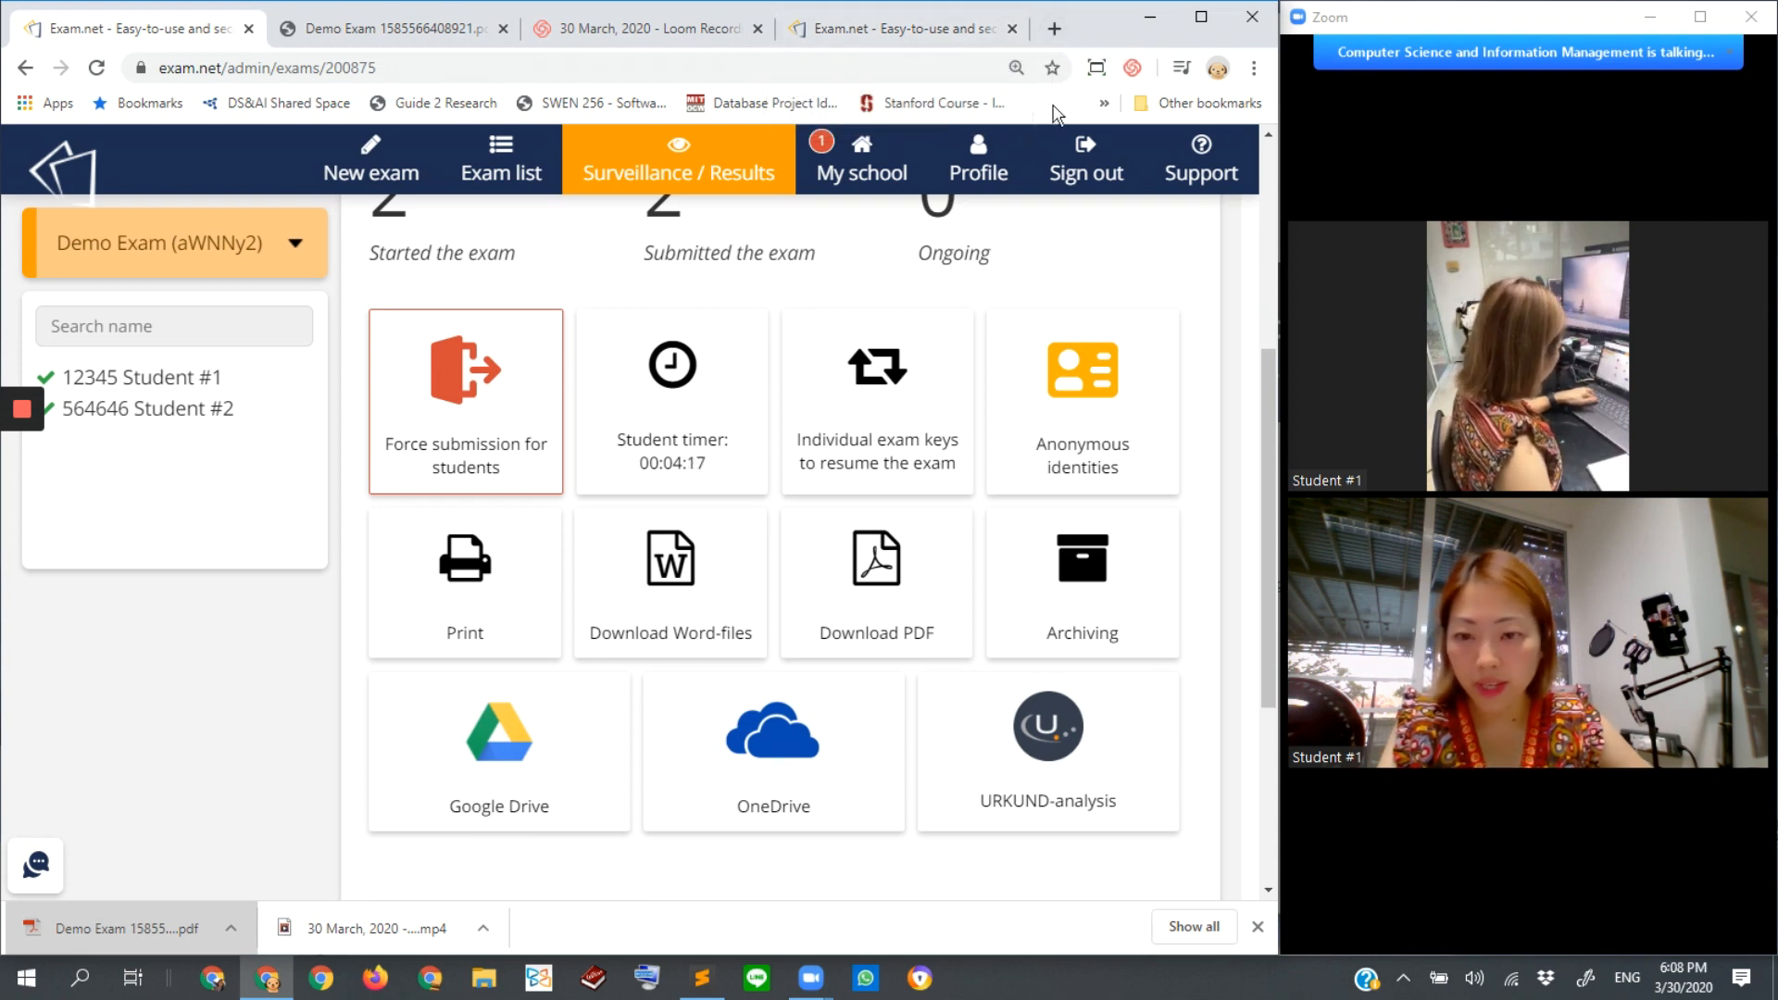
Go to drive.google.com and navigate into My Drive > Exam.net > Demo Exam.
{"action": "left_click", "coordinate": [1052, 27]}
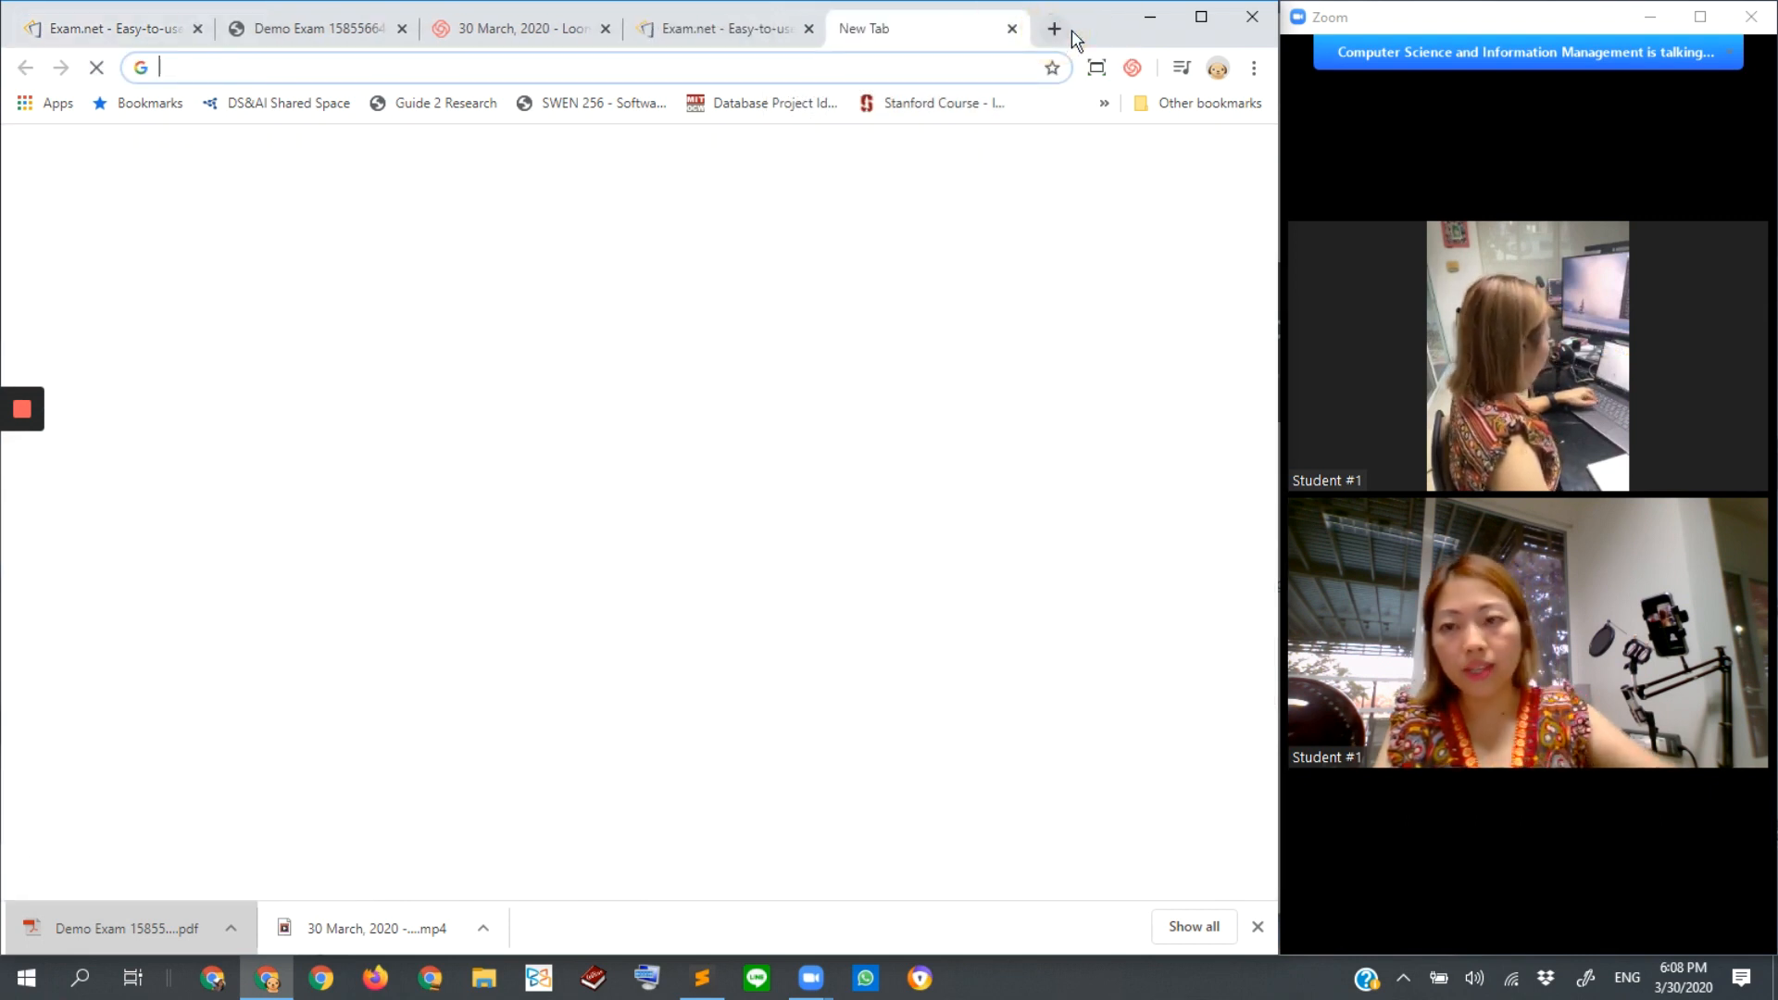
{"action": "type", "text": "drive.google.com/drive/u/0/"}
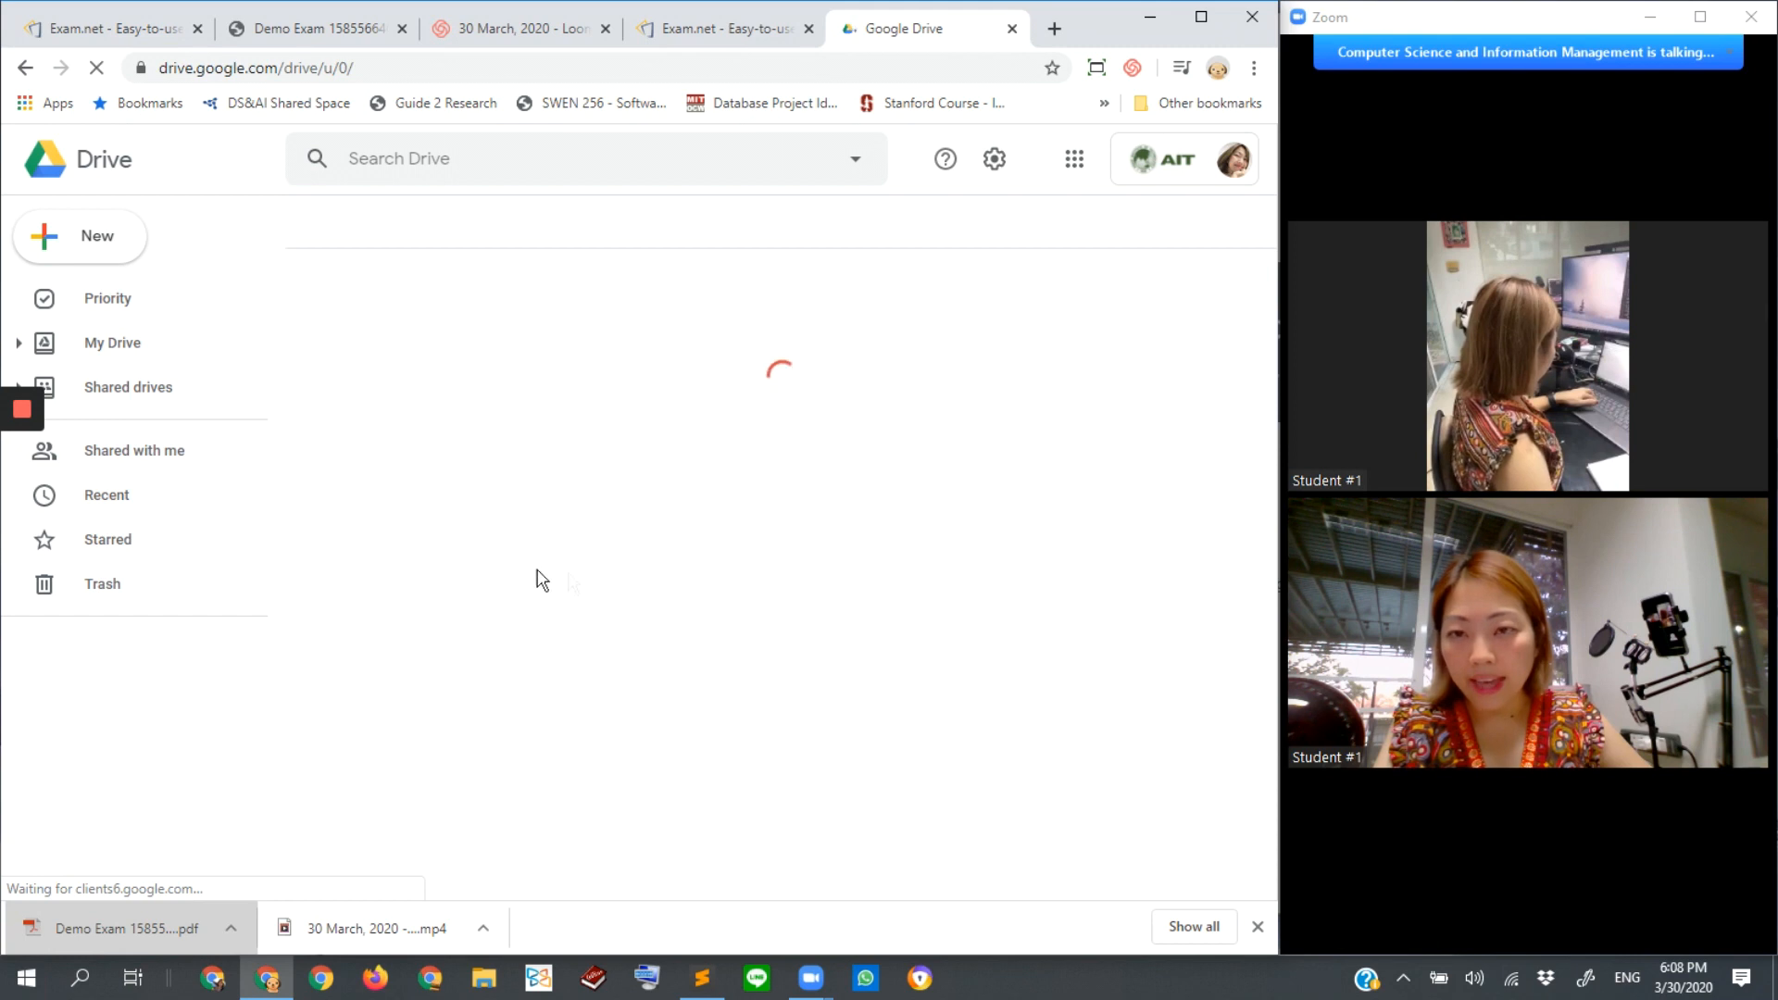
{"action": "left_click", "coordinate": [111, 343]}
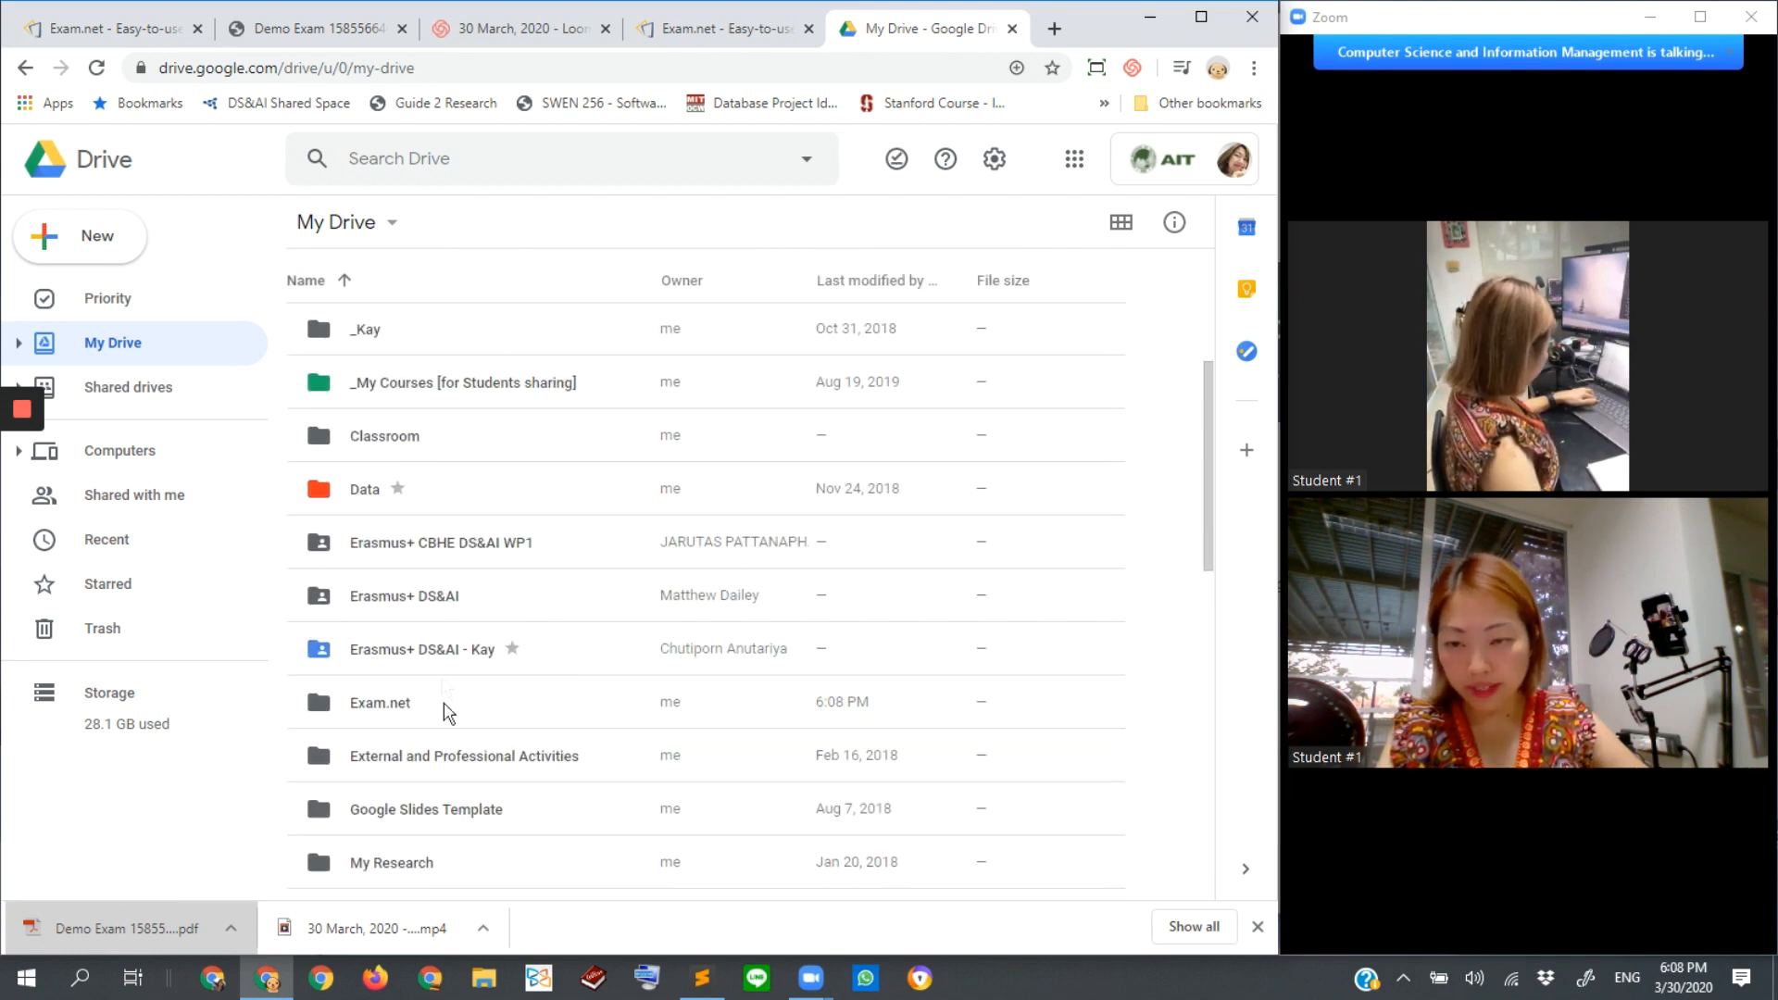
{"action": "scroll", "scroll_direction": "down", "scroll_amount": 3}
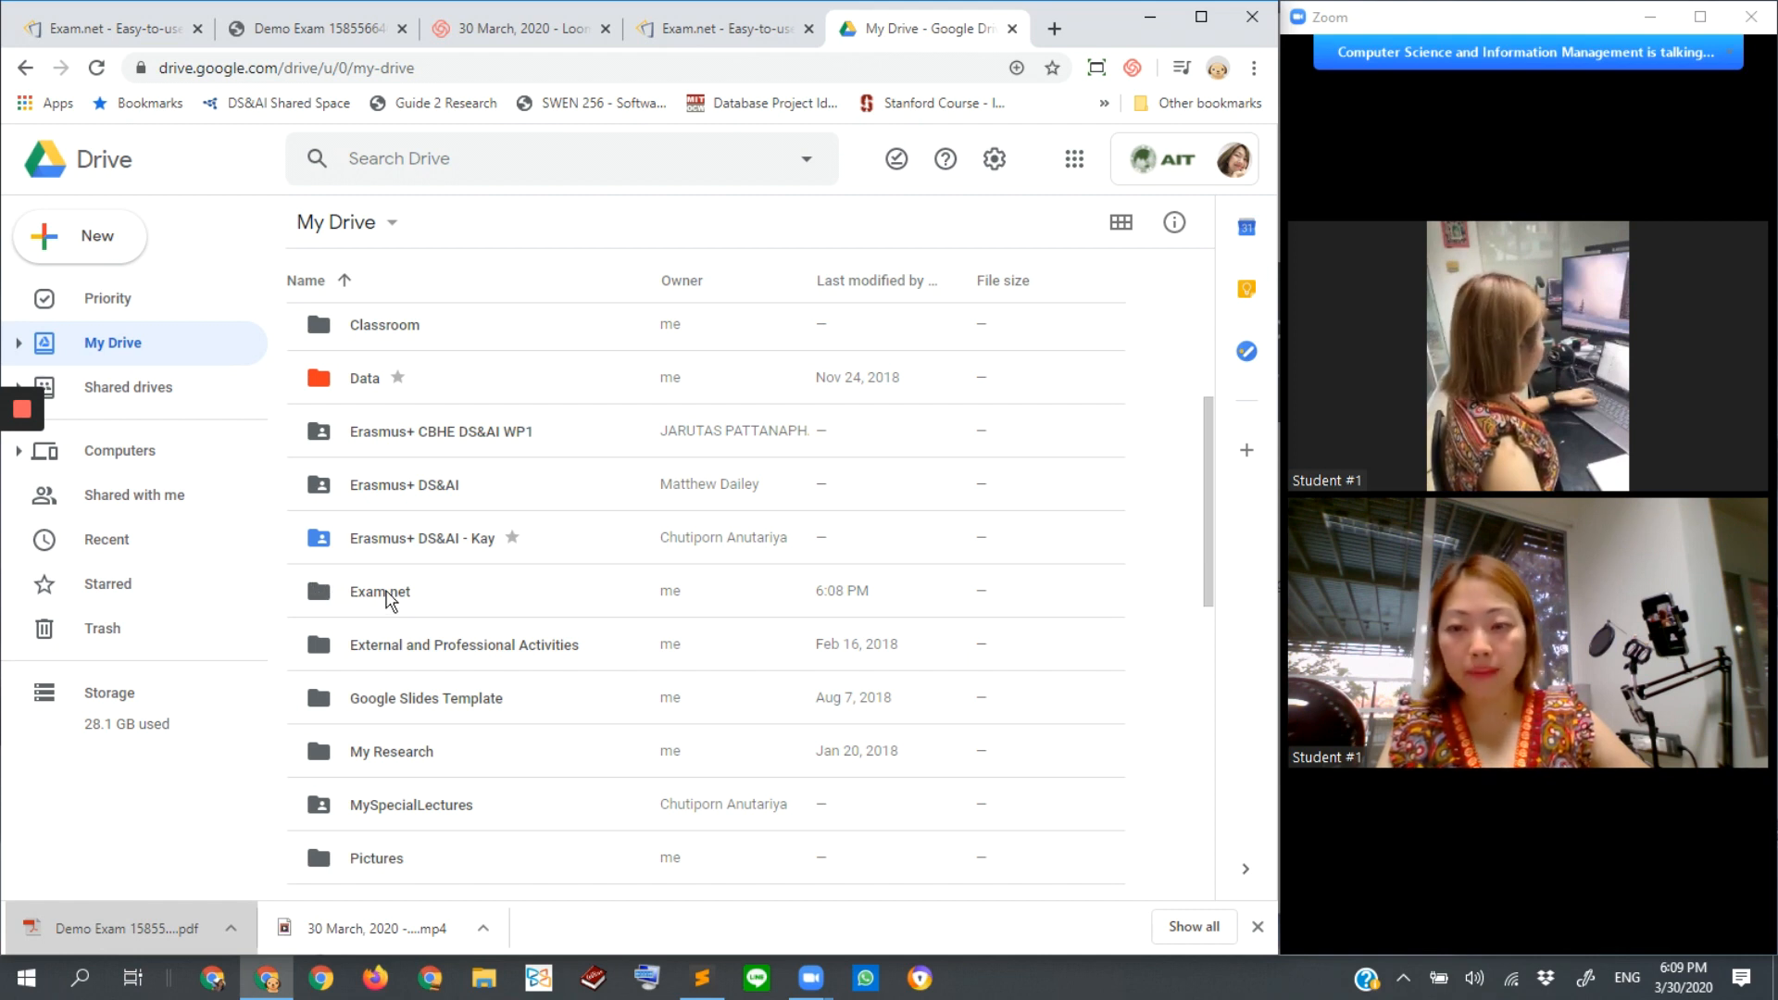
{"action": "left_click", "coordinate": [377, 590]}
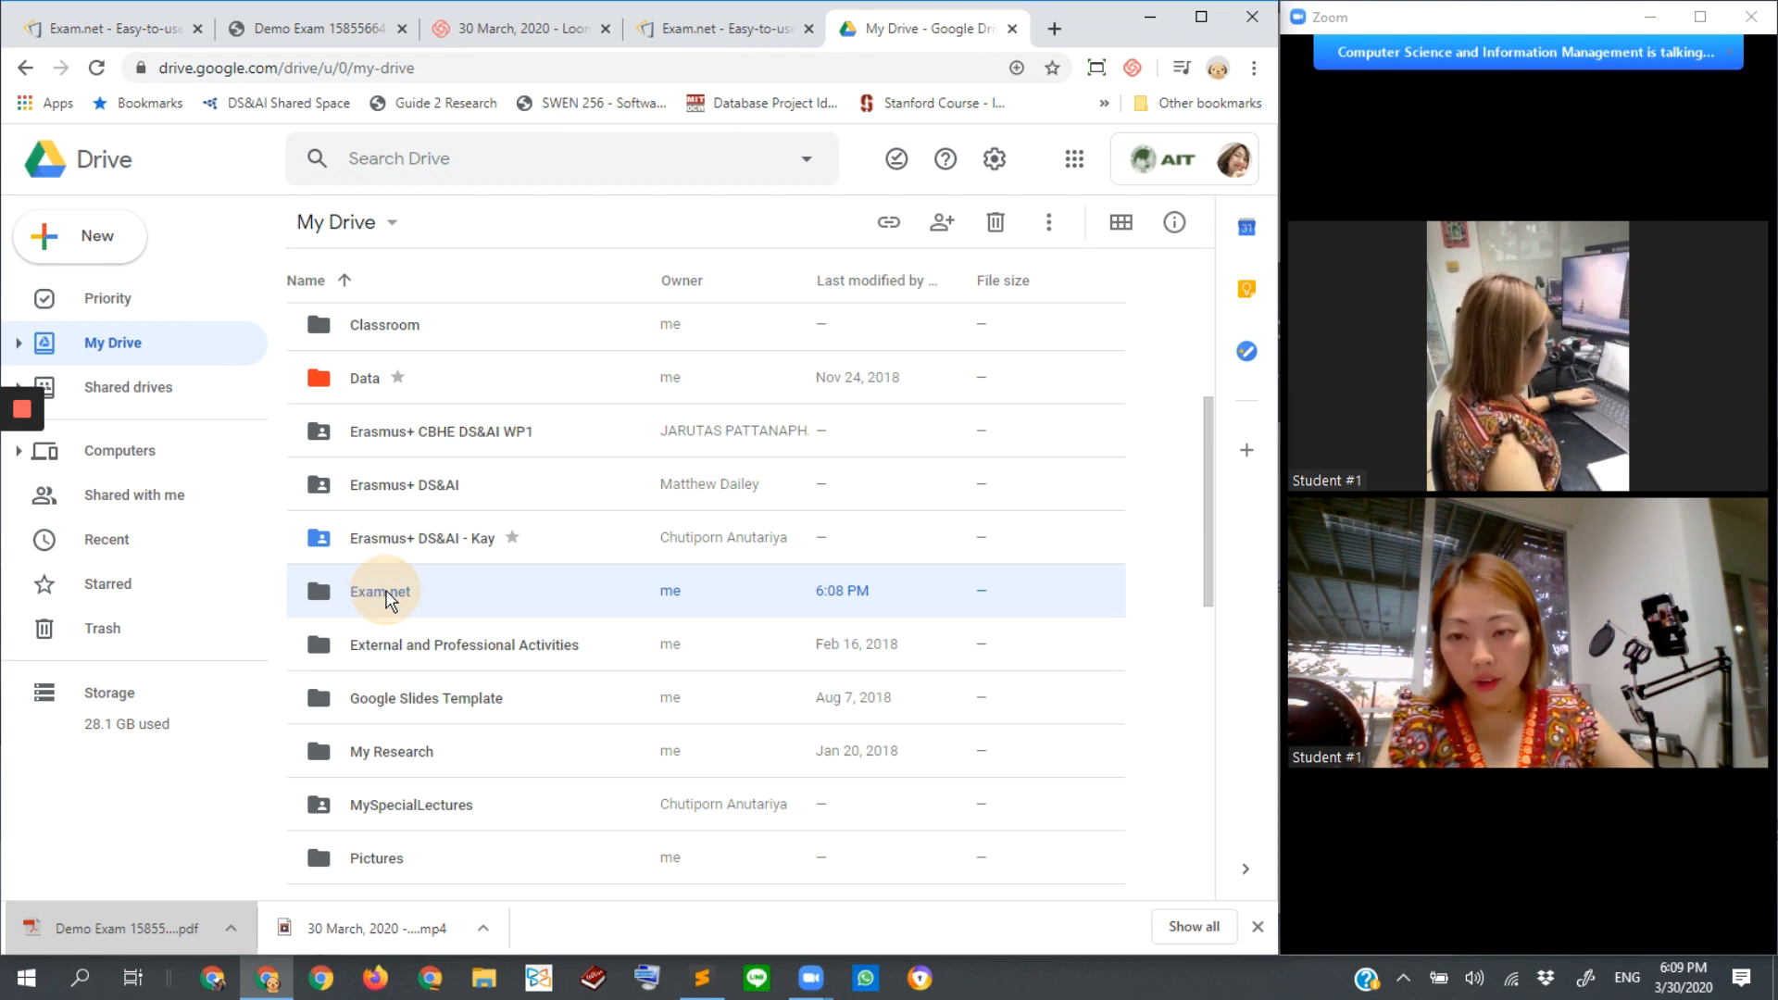
{"action": "double_click", "coordinate": [384, 591]}
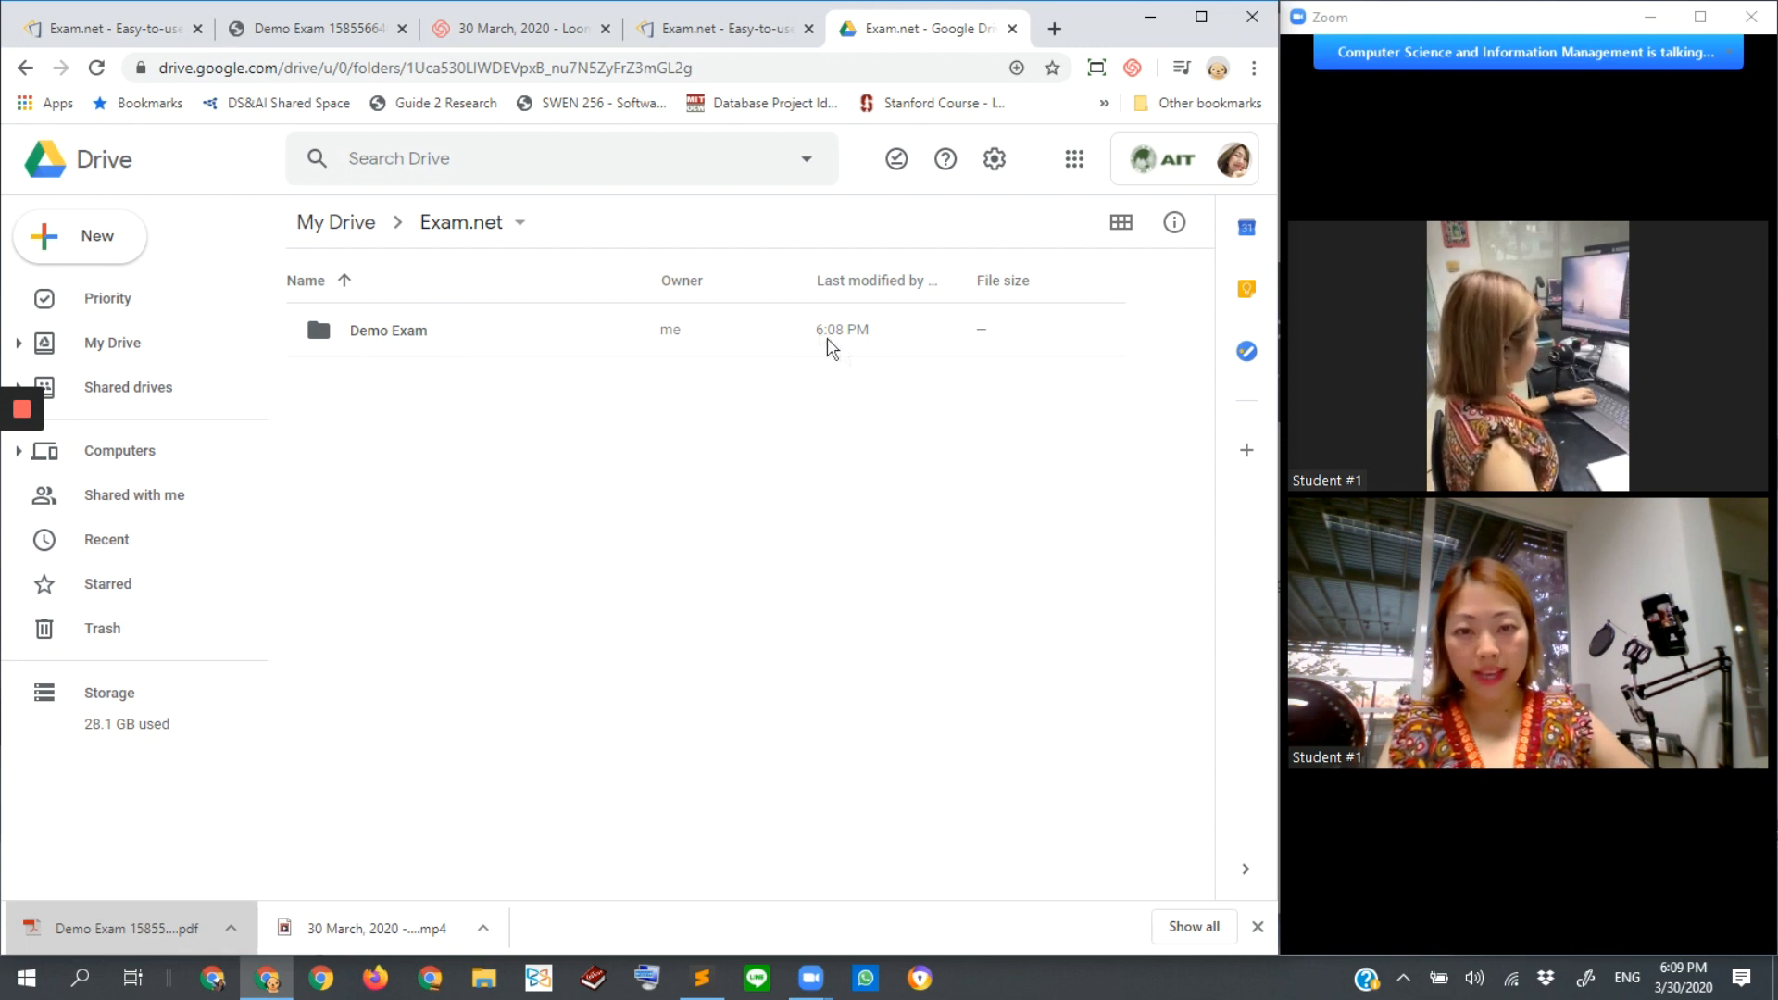
{"action": "left_click", "coordinate": [387, 330]}
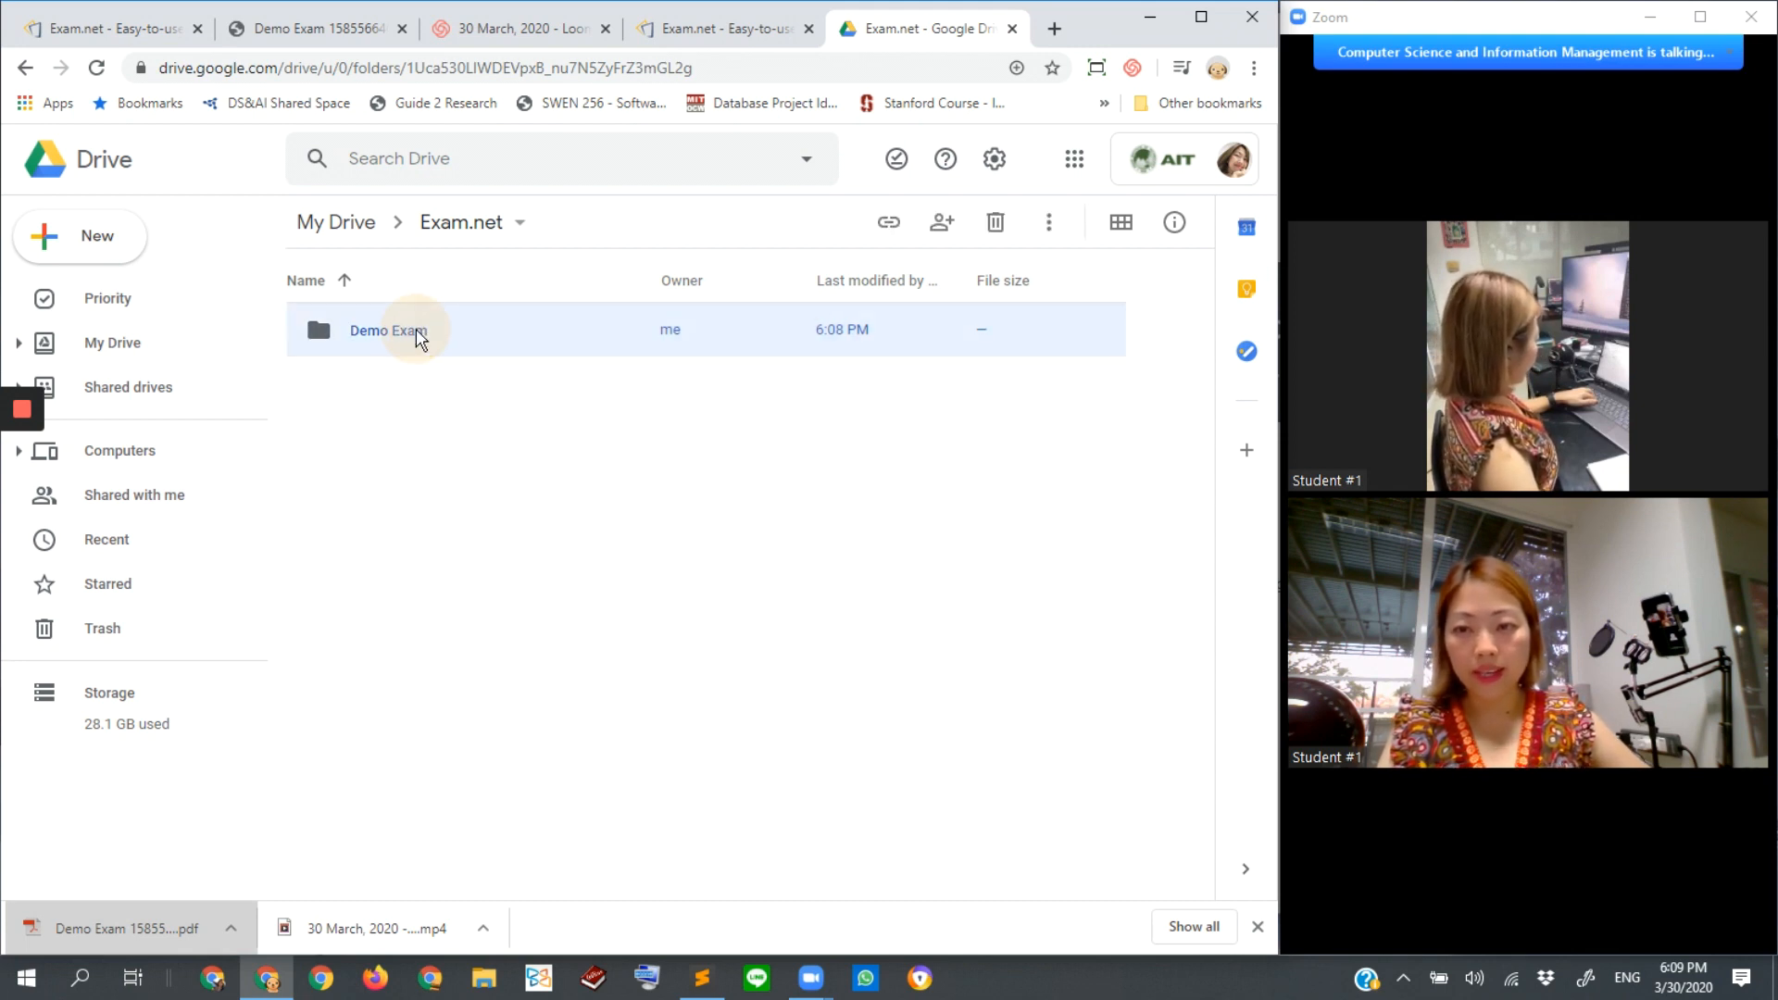
{"action": "double_click", "coordinate": [389, 330]}
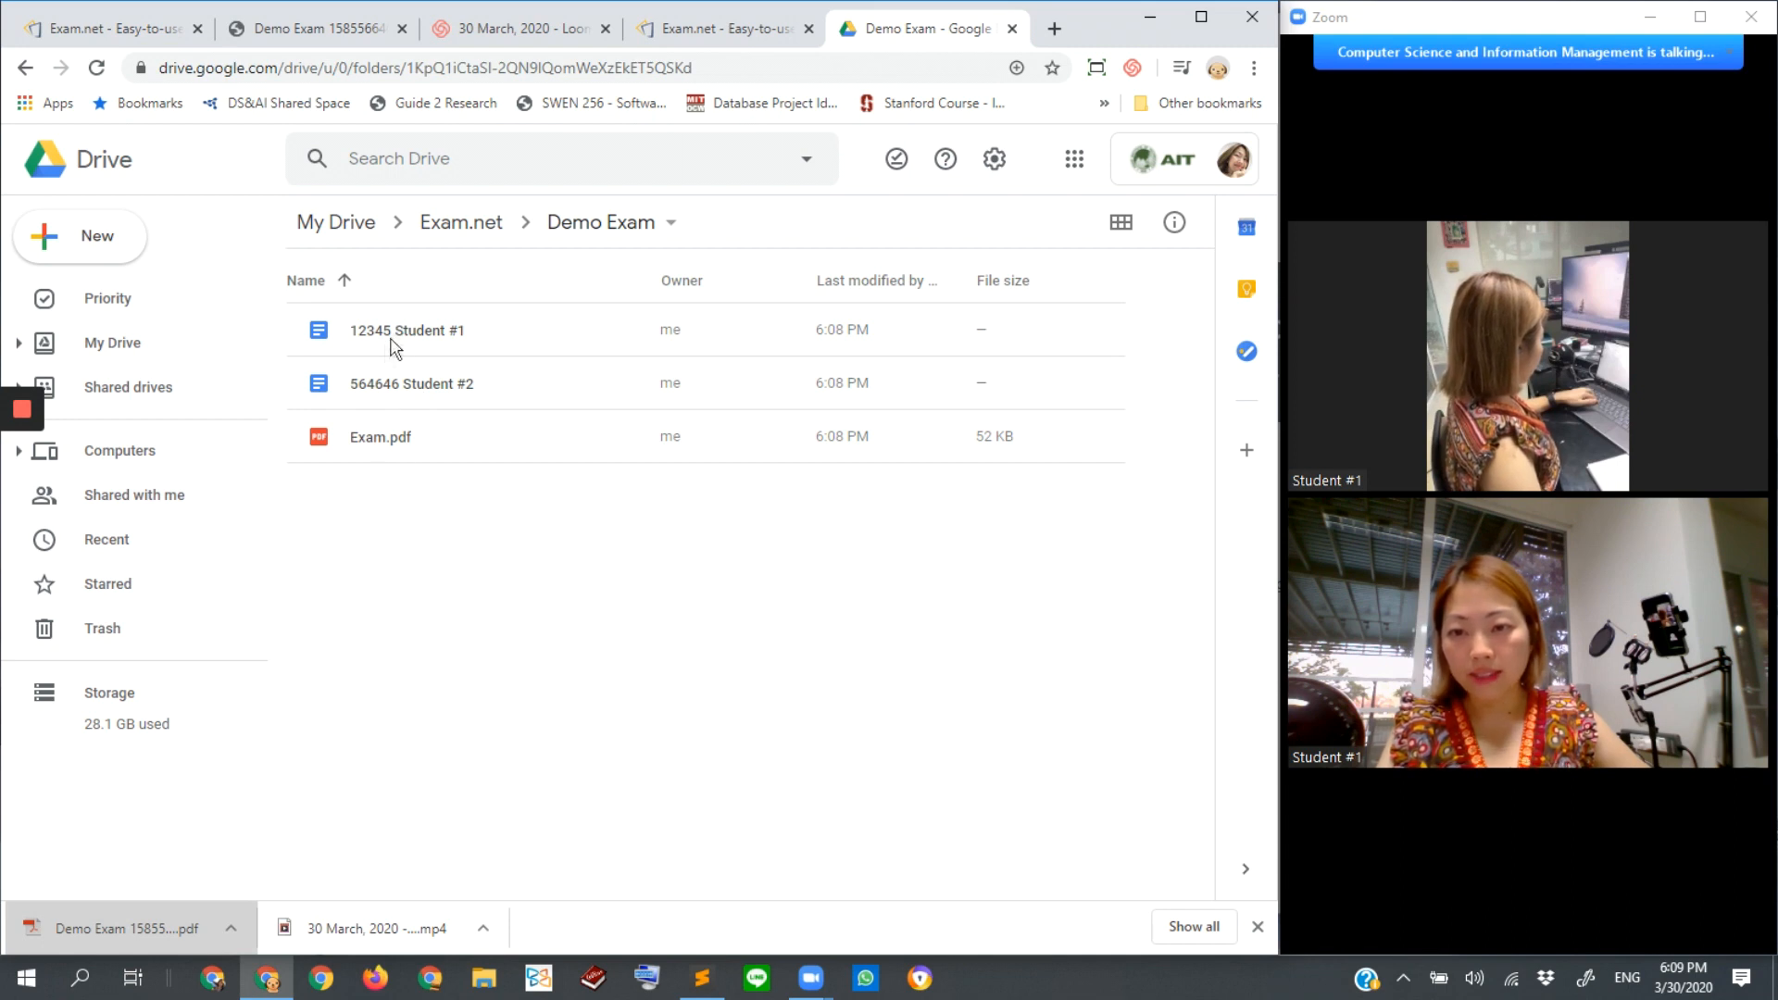
Select 12345 Student #1, 564646 Student #2 and Exam.pdf in turn to look them over.
{"action": "left_click", "coordinate": [406, 330]}
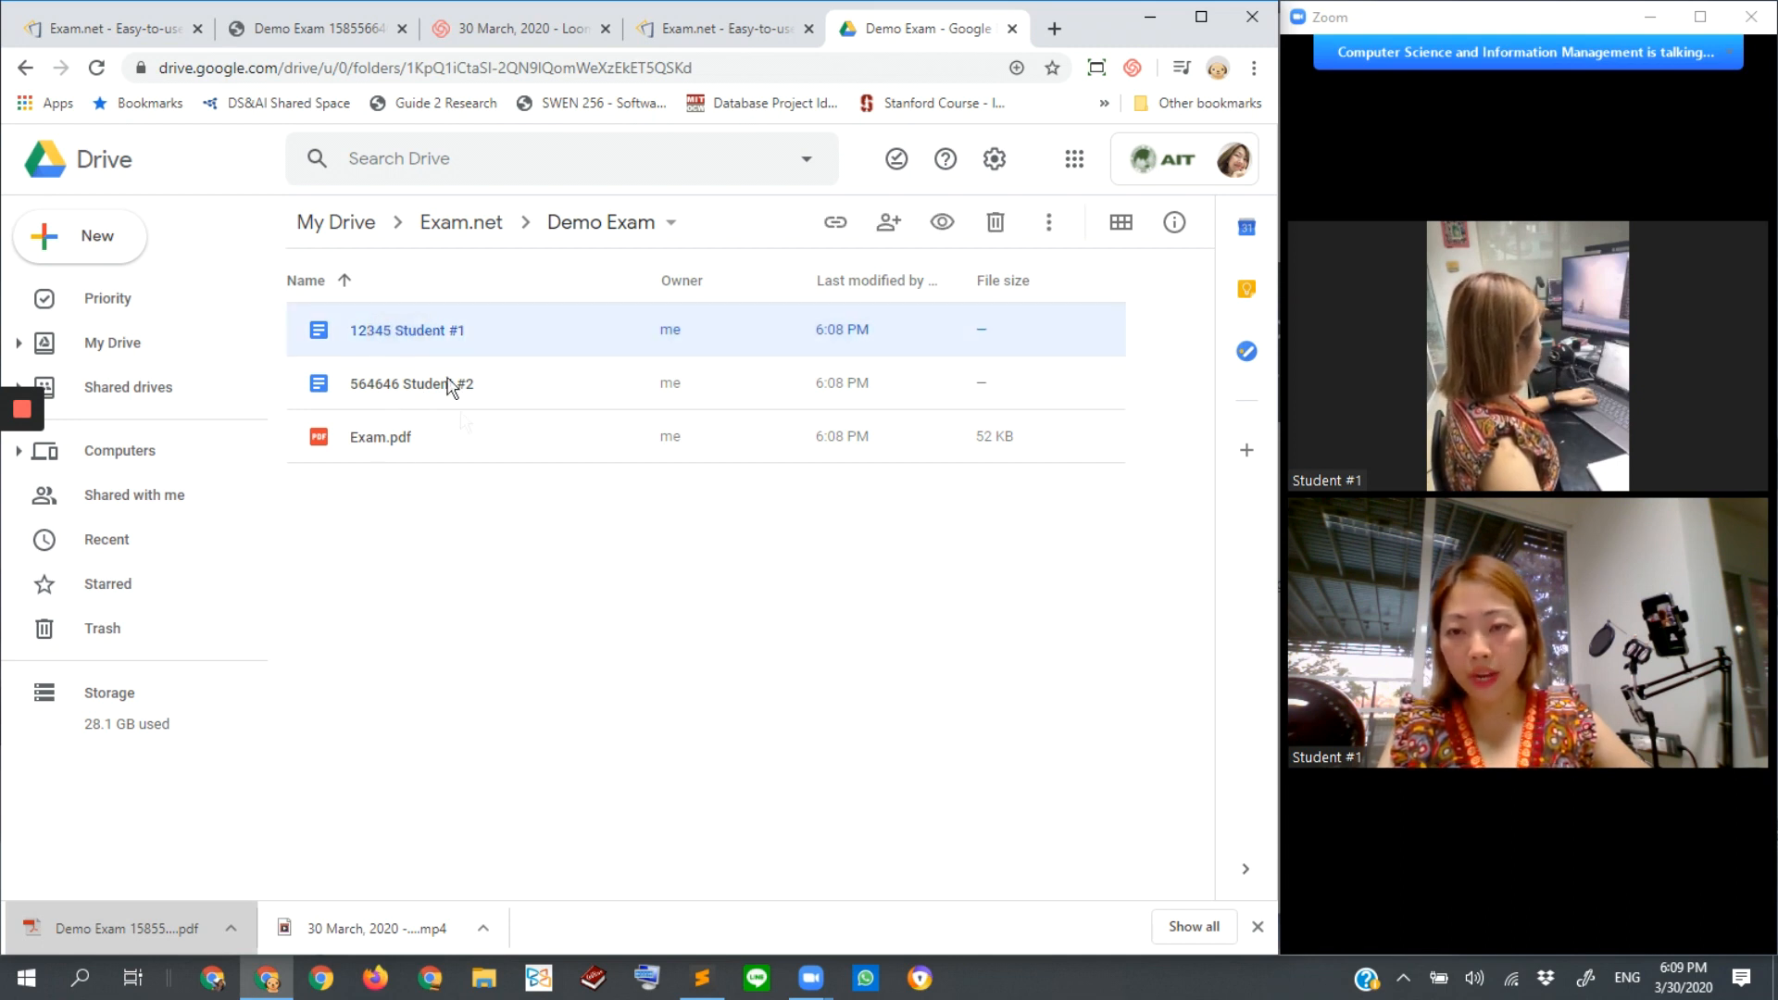
{"action": "left_click", "coordinate": [411, 383]}
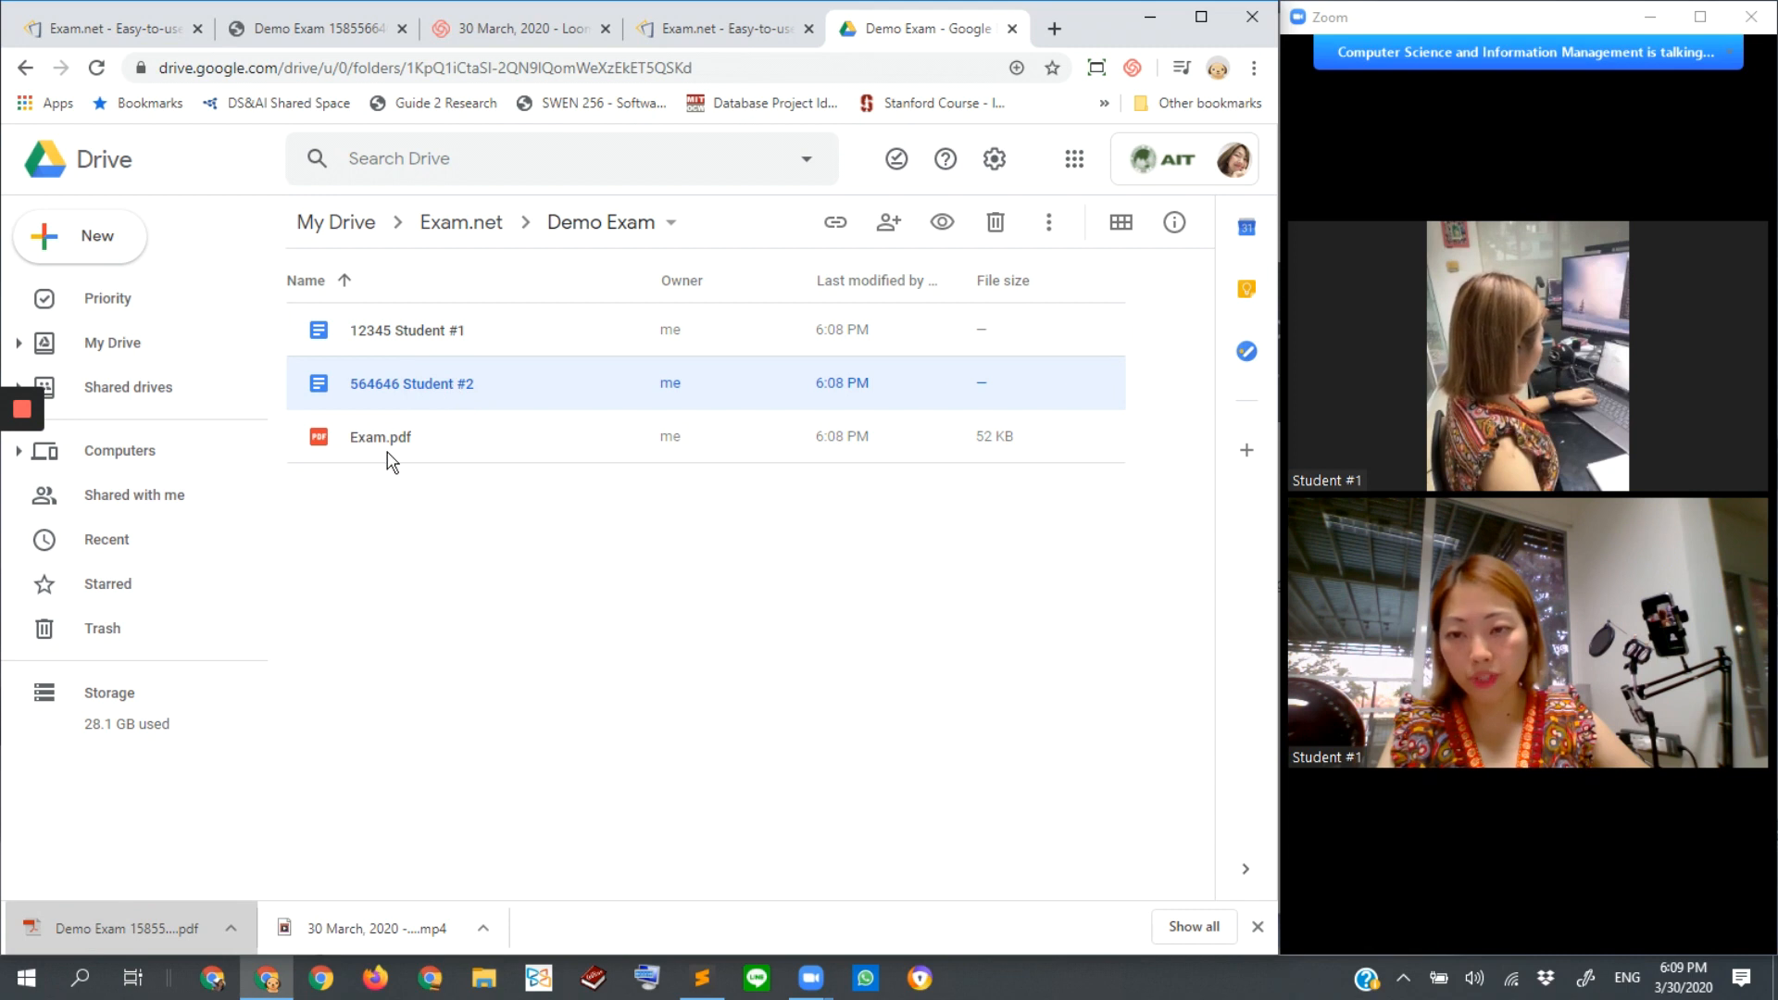
{"action": "left_click", "coordinate": [380, 437]}
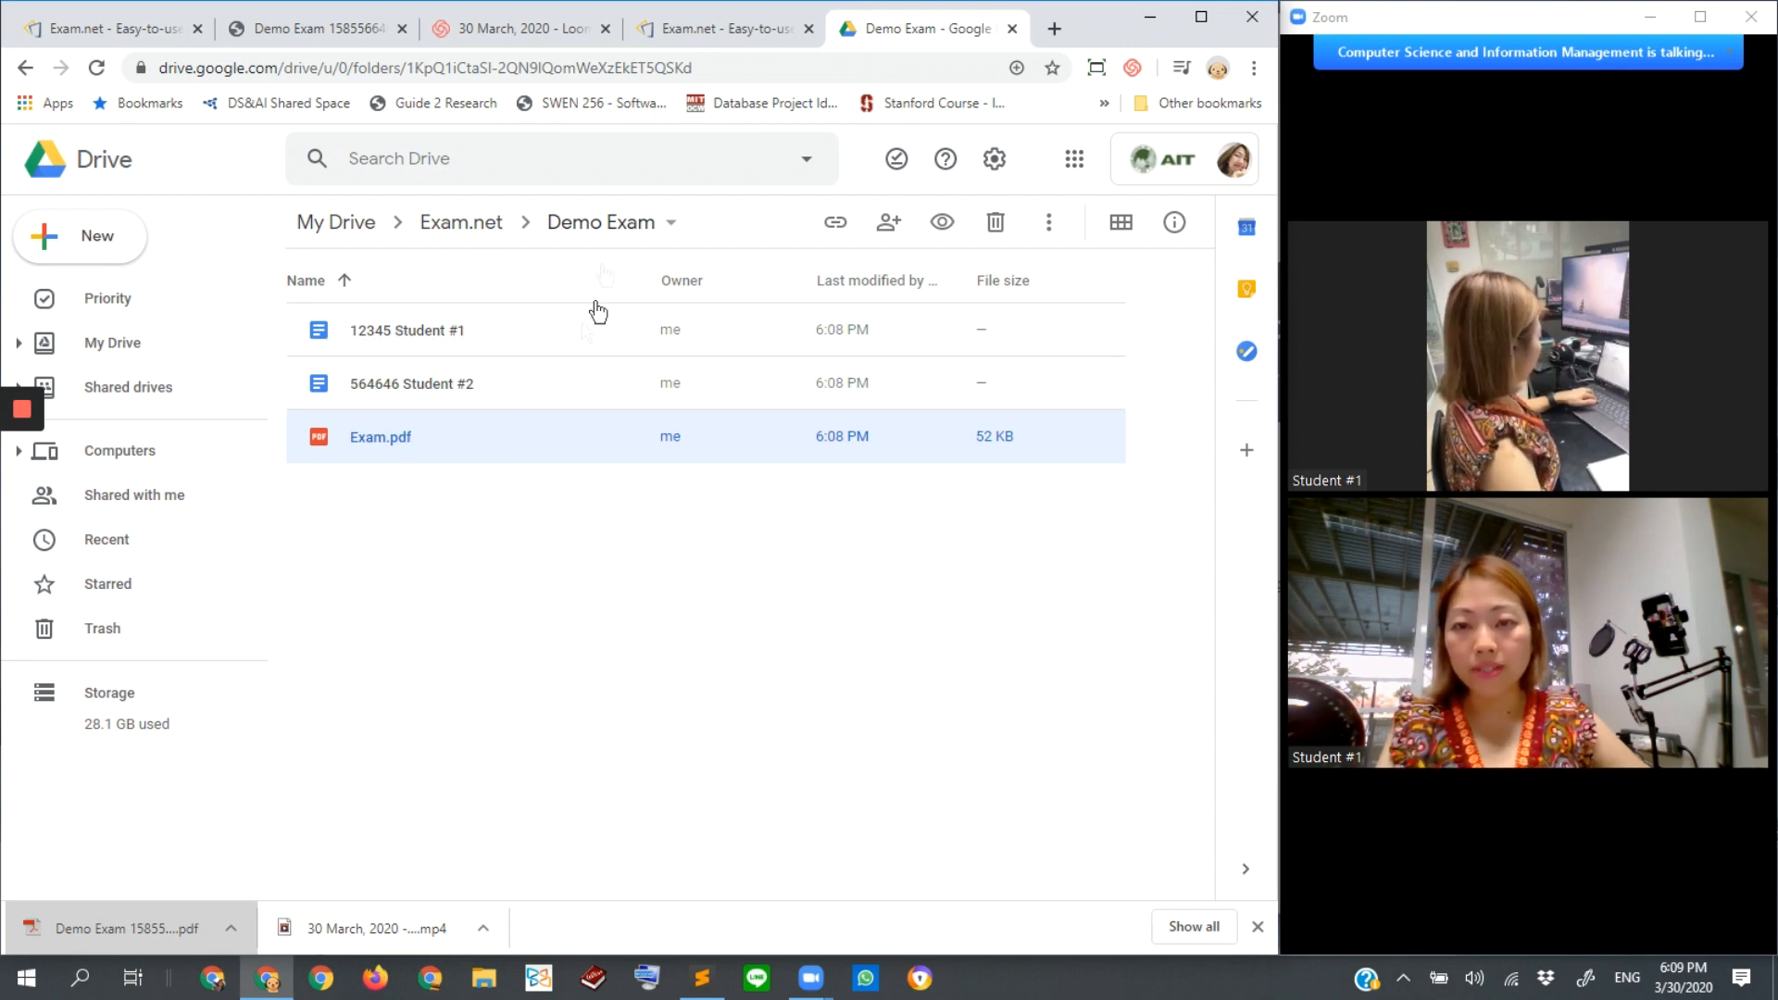
{"action": "mouse_move", "coordinate": [428, 330]}
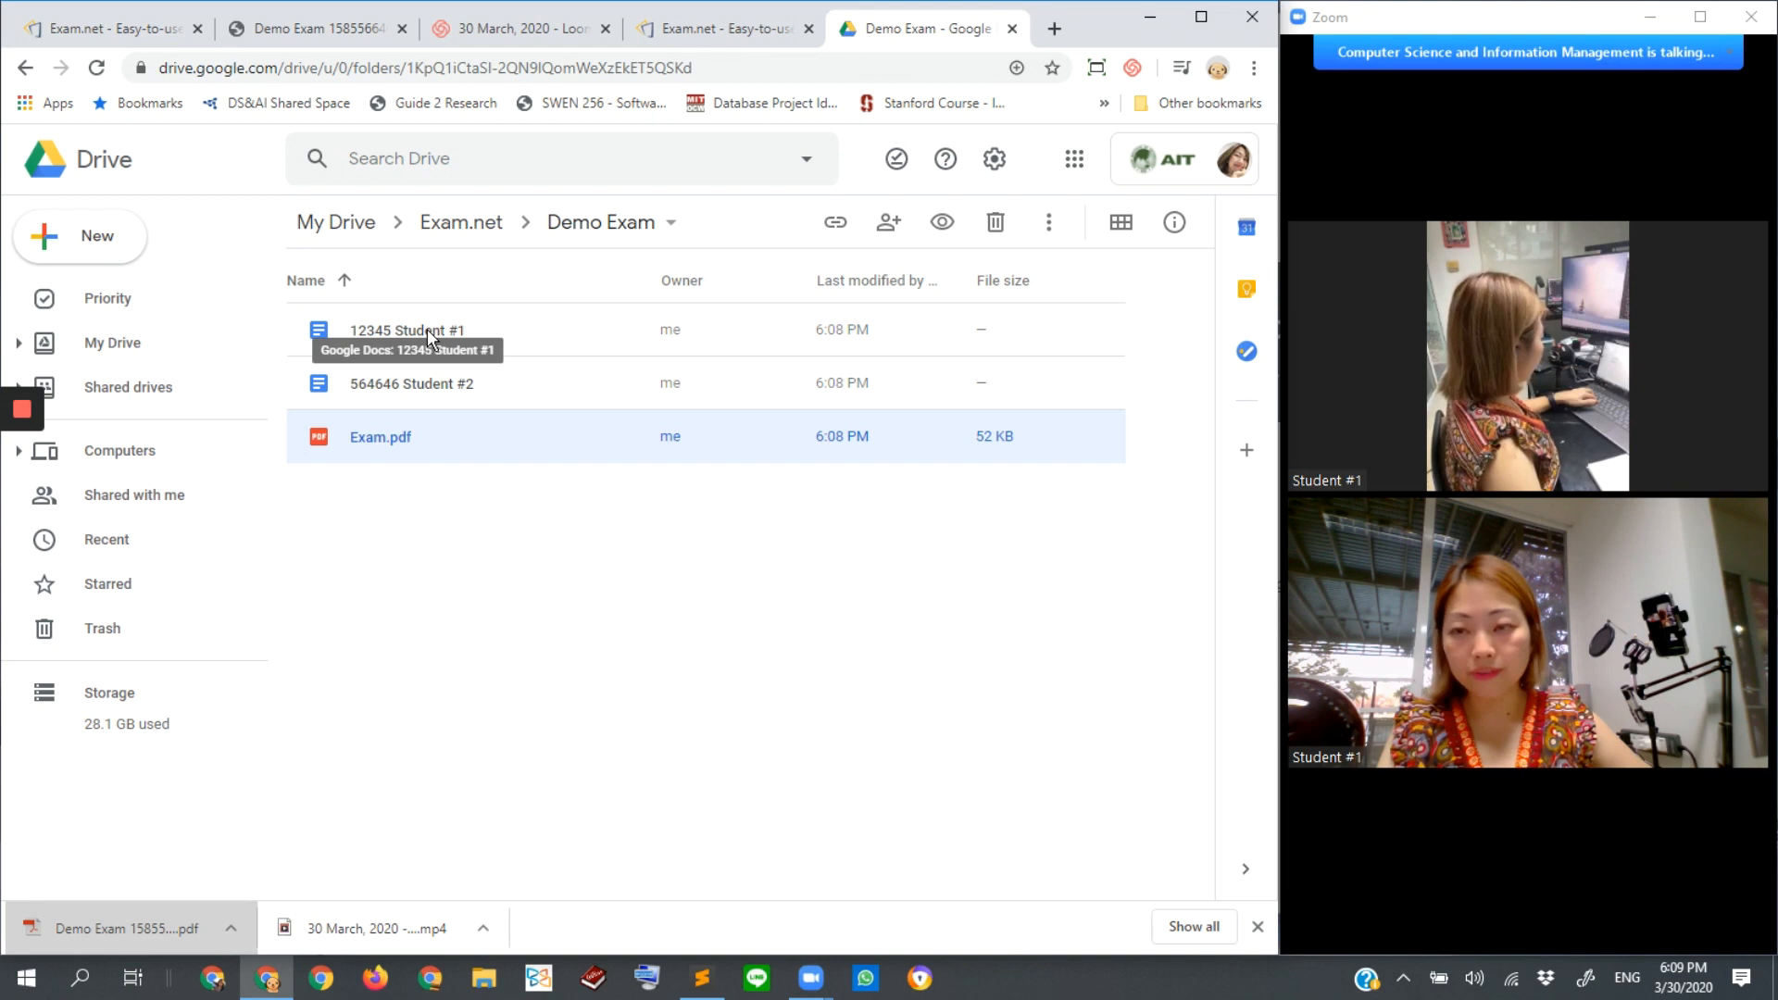
Review the 12345 Student #1 document at 75% zoom, scrolling through its answers, shapes and Table 1.
{"action": "double_click", "coordinate": [406, 330]}
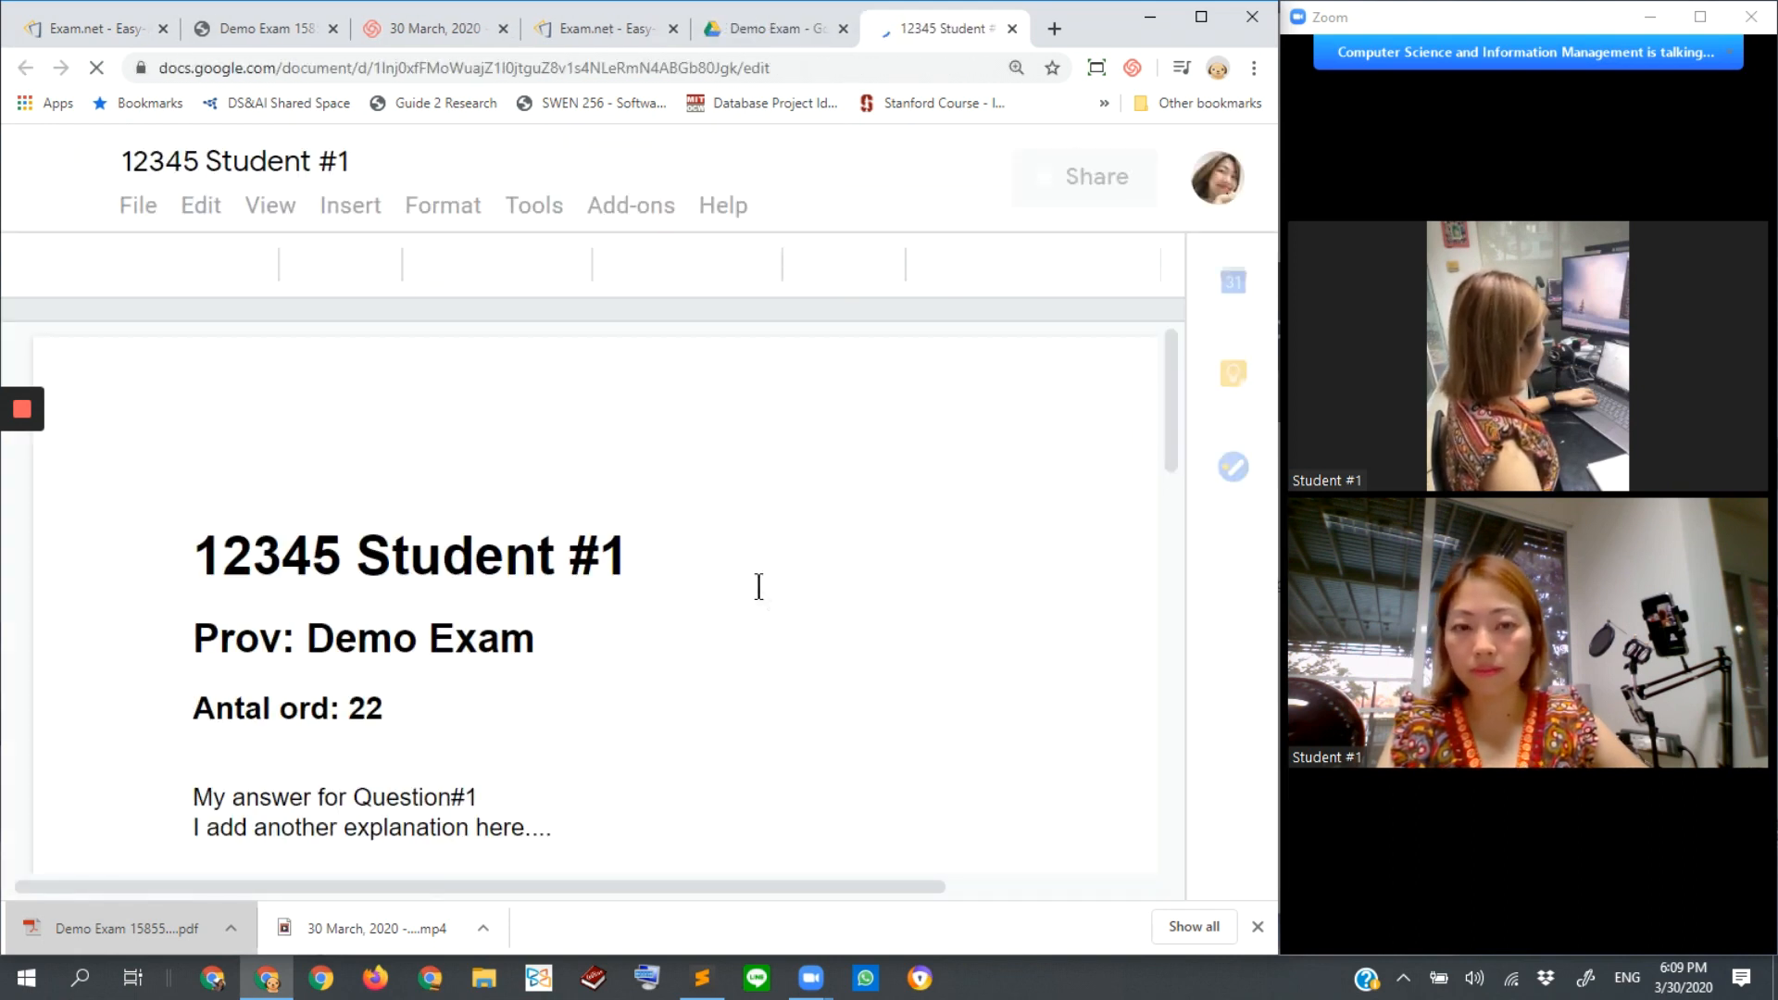
{"action": "scroll", "scroll_direction": "down", "scroll_amount": 3}
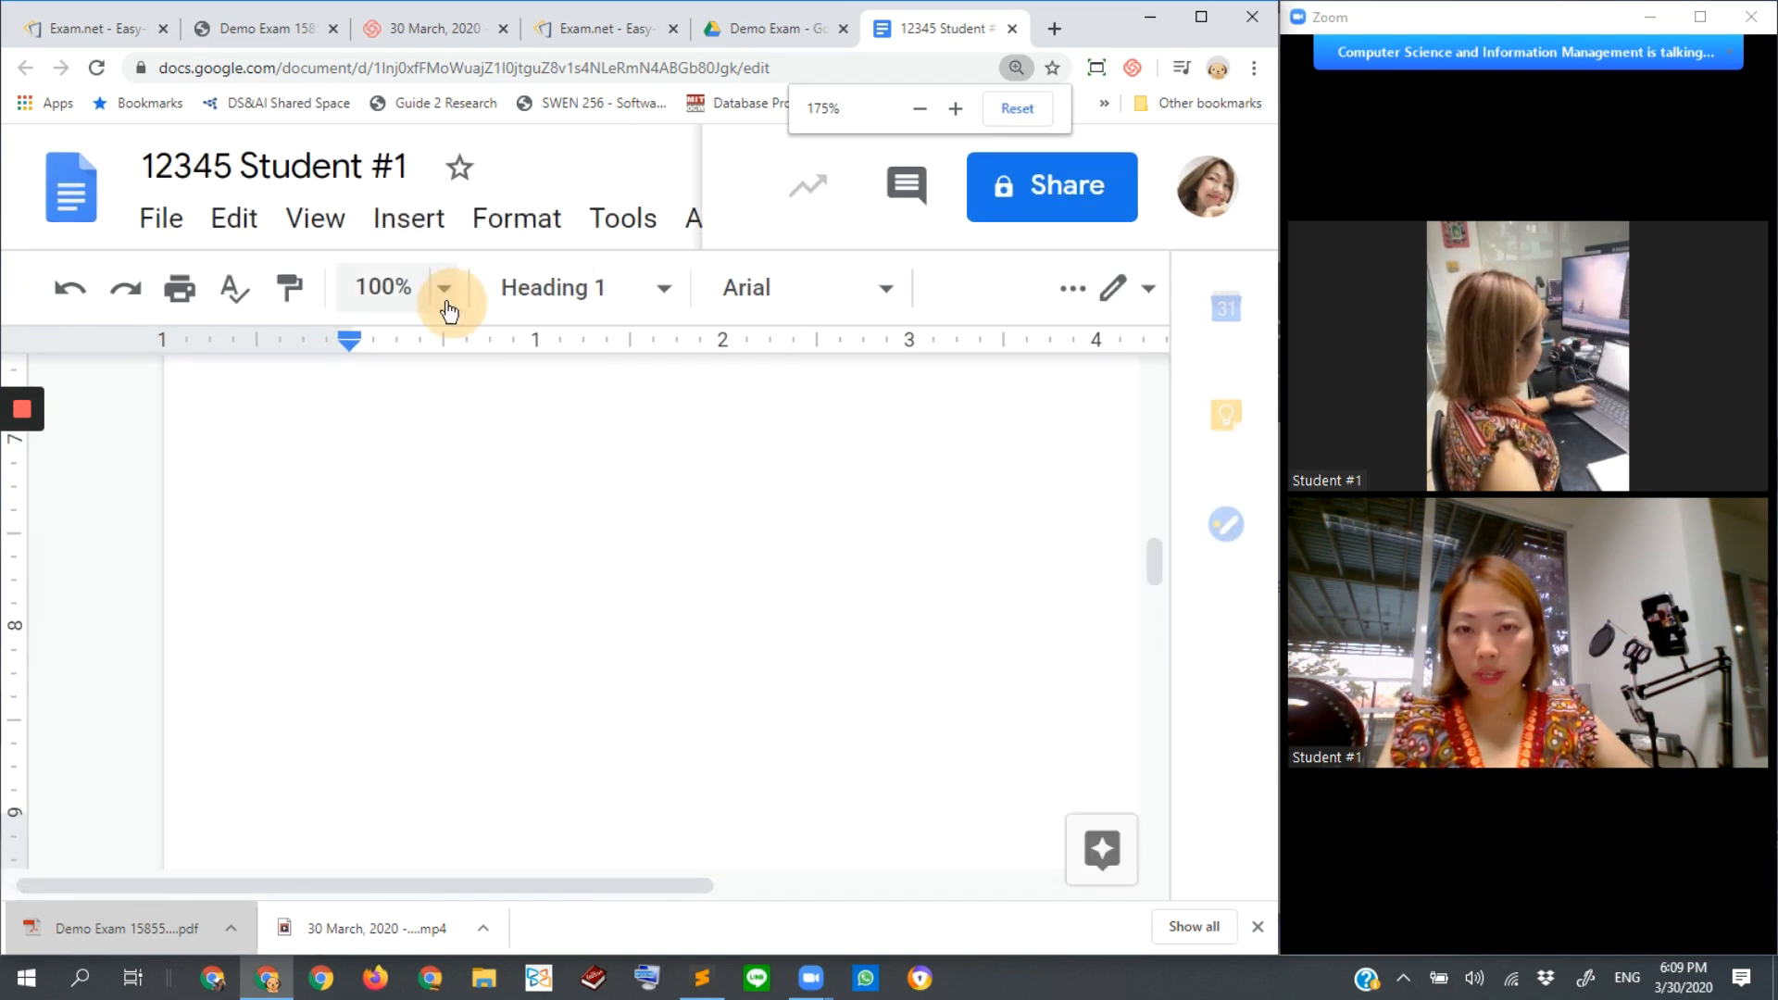
{"action": "left_click", "coordinate": [442, 287]}
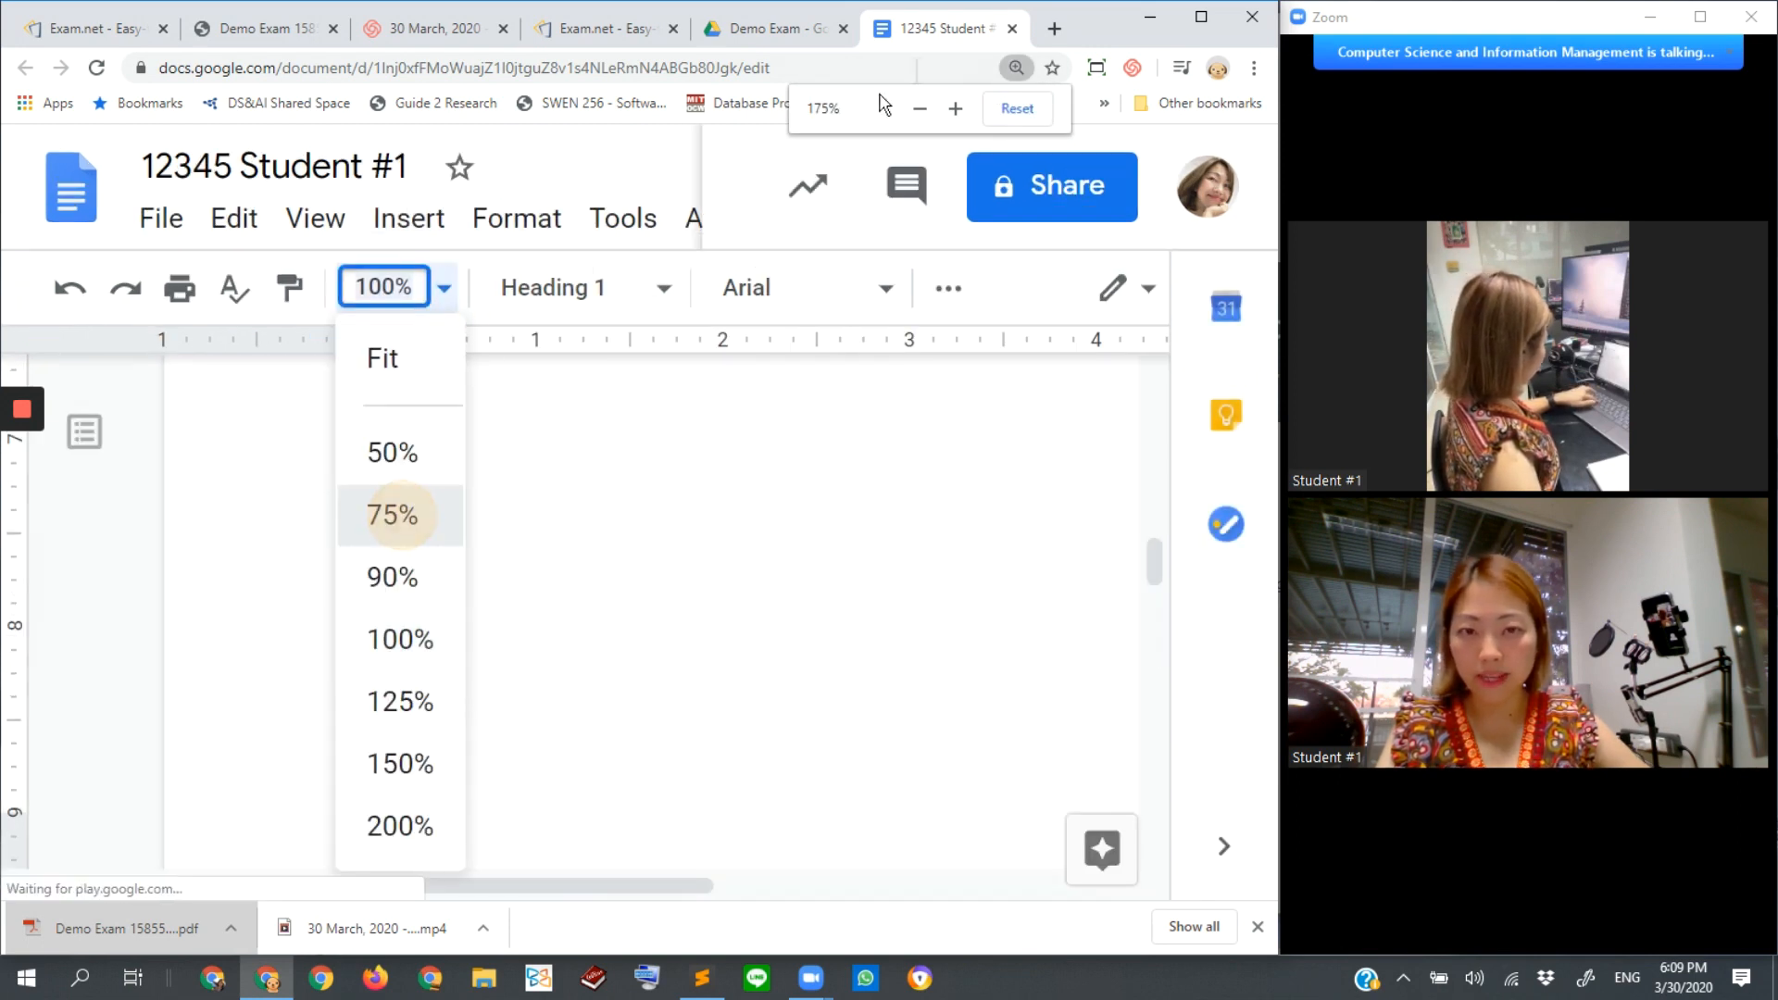
{"action": "left_click", "coordinate": [390, 513]}
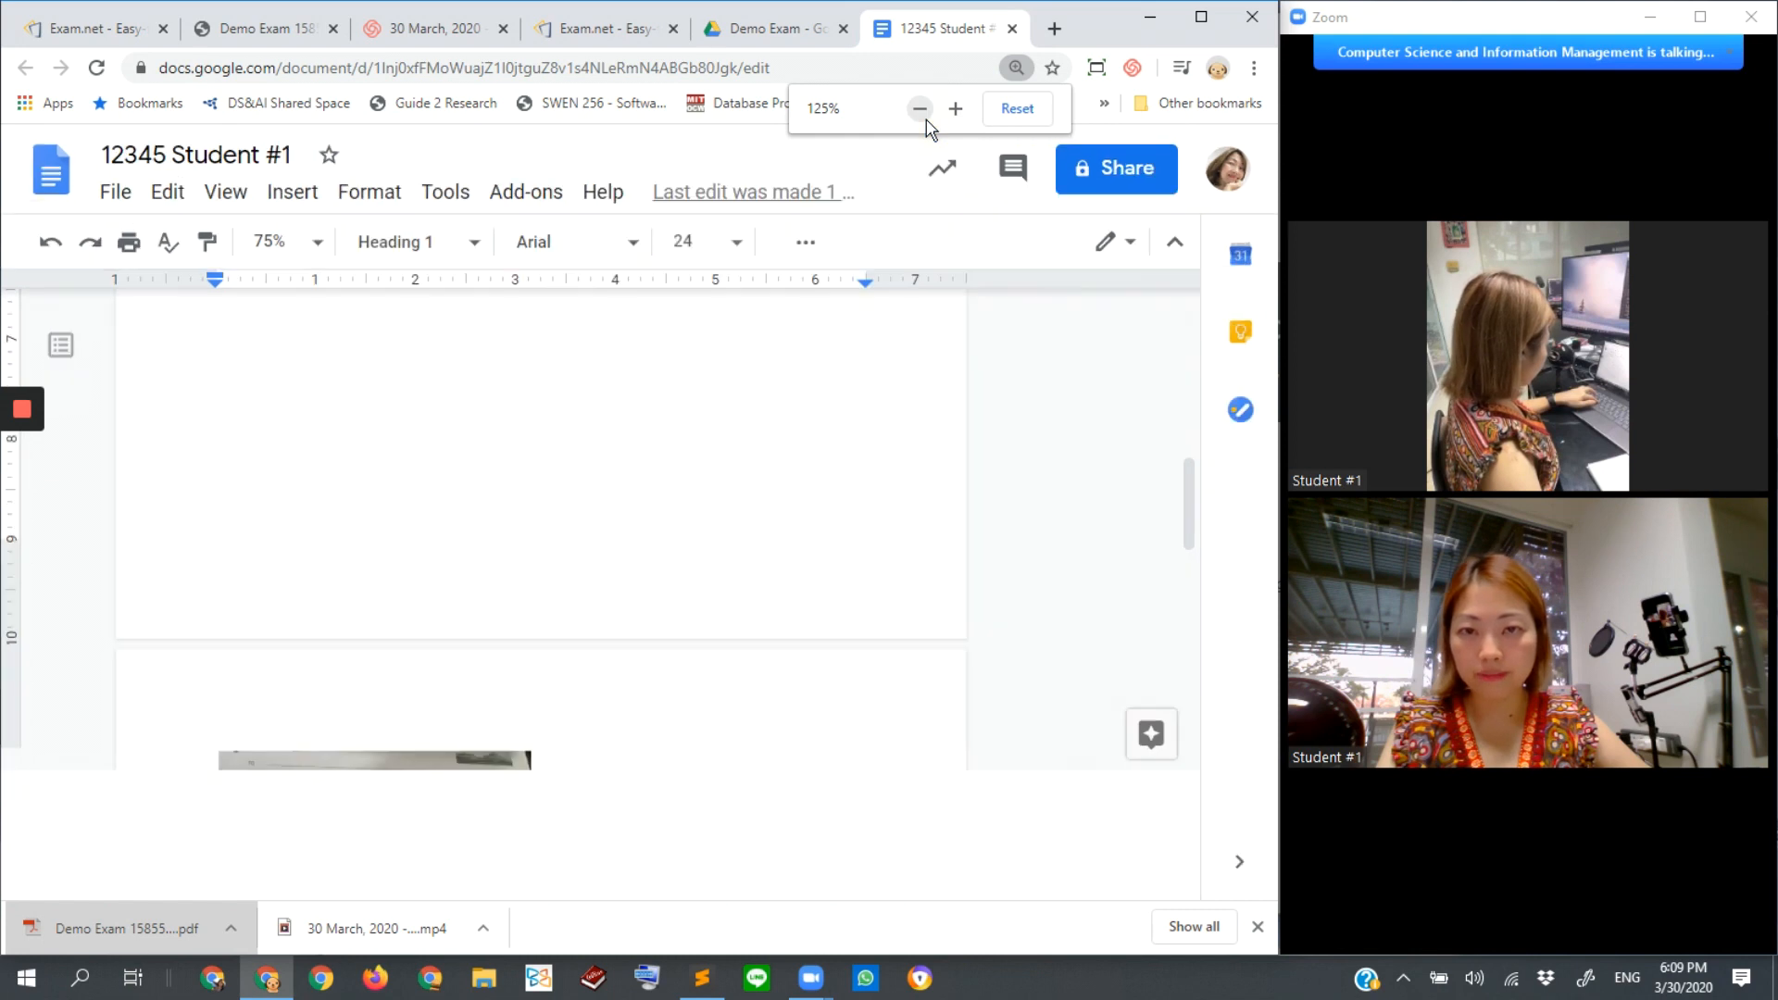
{"action": "left_click", "coordinate": [921, 108]}
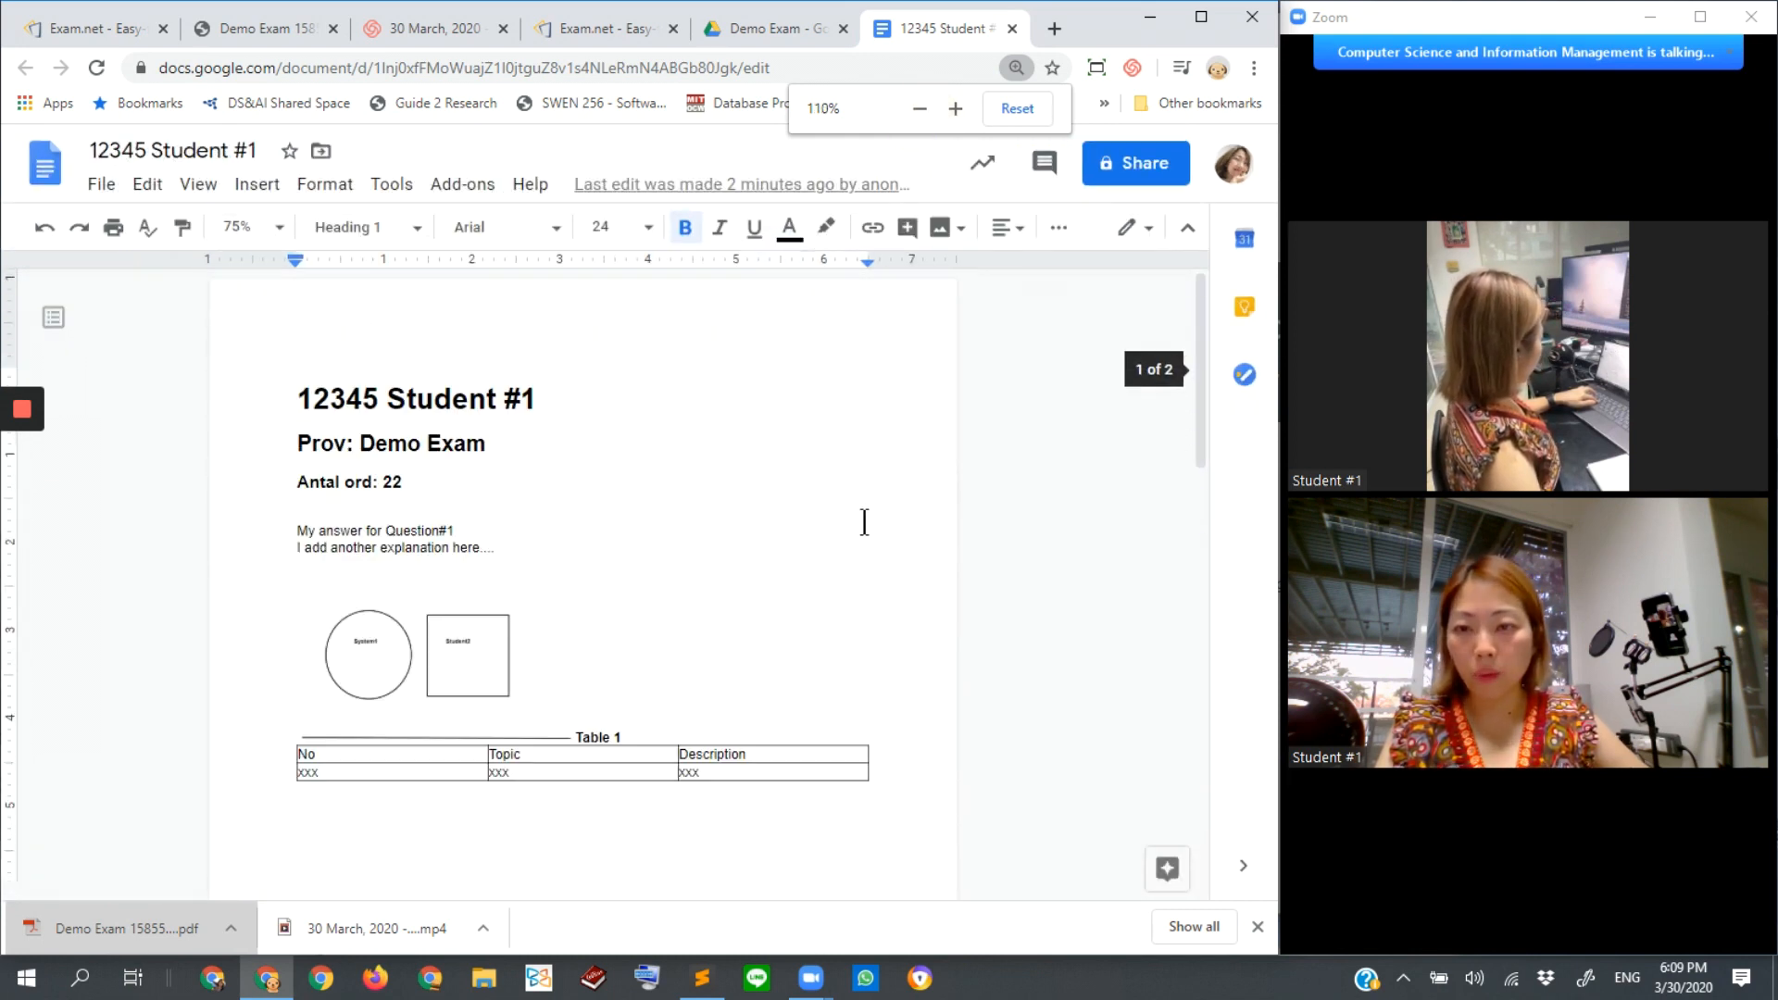
{"action": "scroll", "scroll_direction": "down", "scroll_amount": 3}
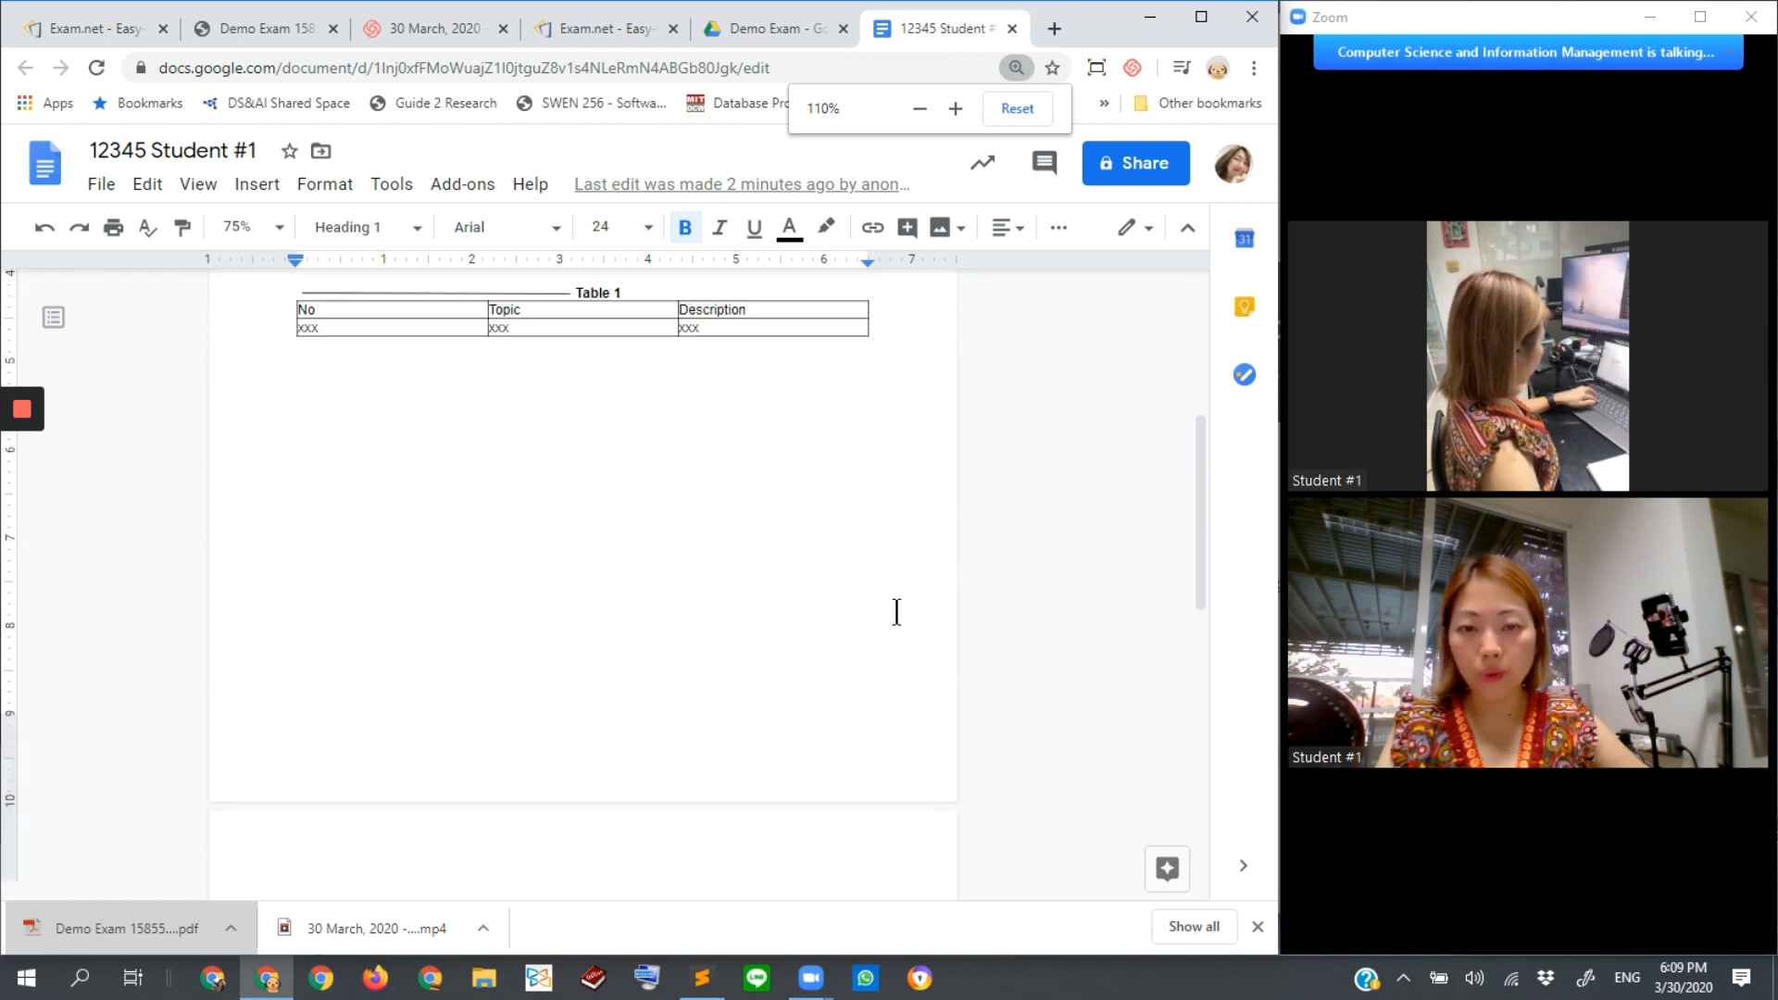
{"action": "scroll", "scroll_direction": "down", "scroll_amount": 3}
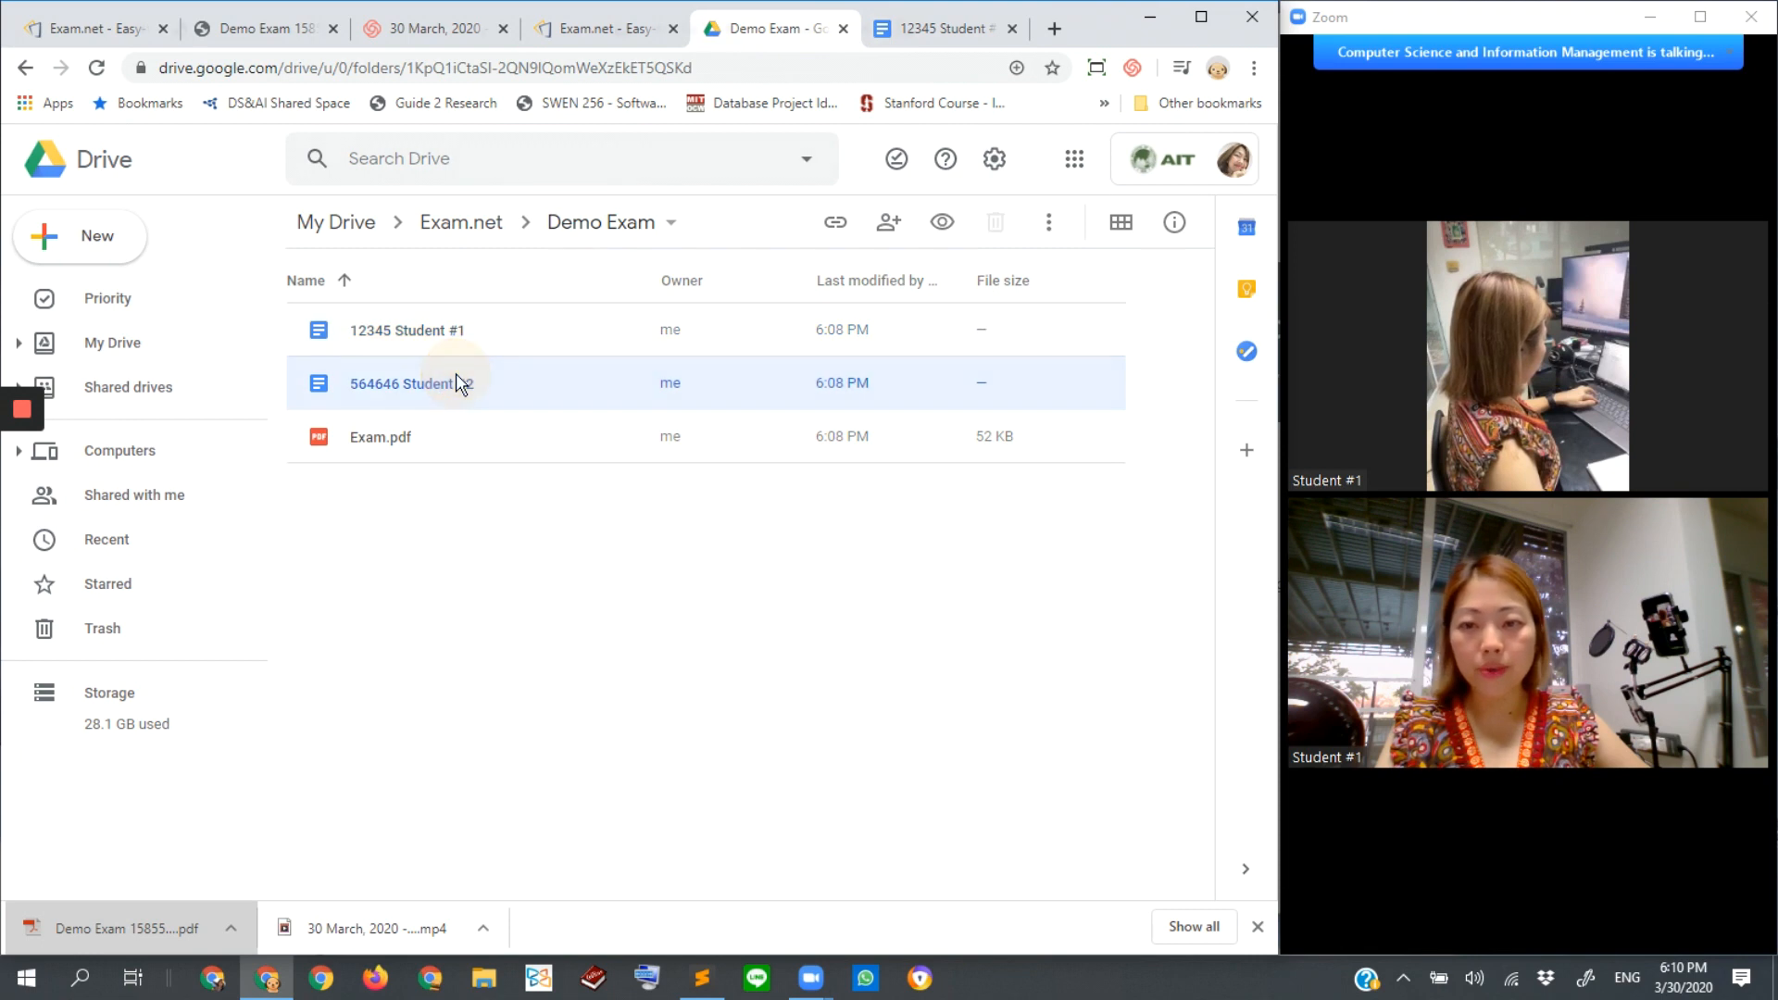
View the photographed answer sheet in the 564646 Student #2 document, then return to Exam.net results.
{"action": "double_click", "coordinate": [402, 382]}
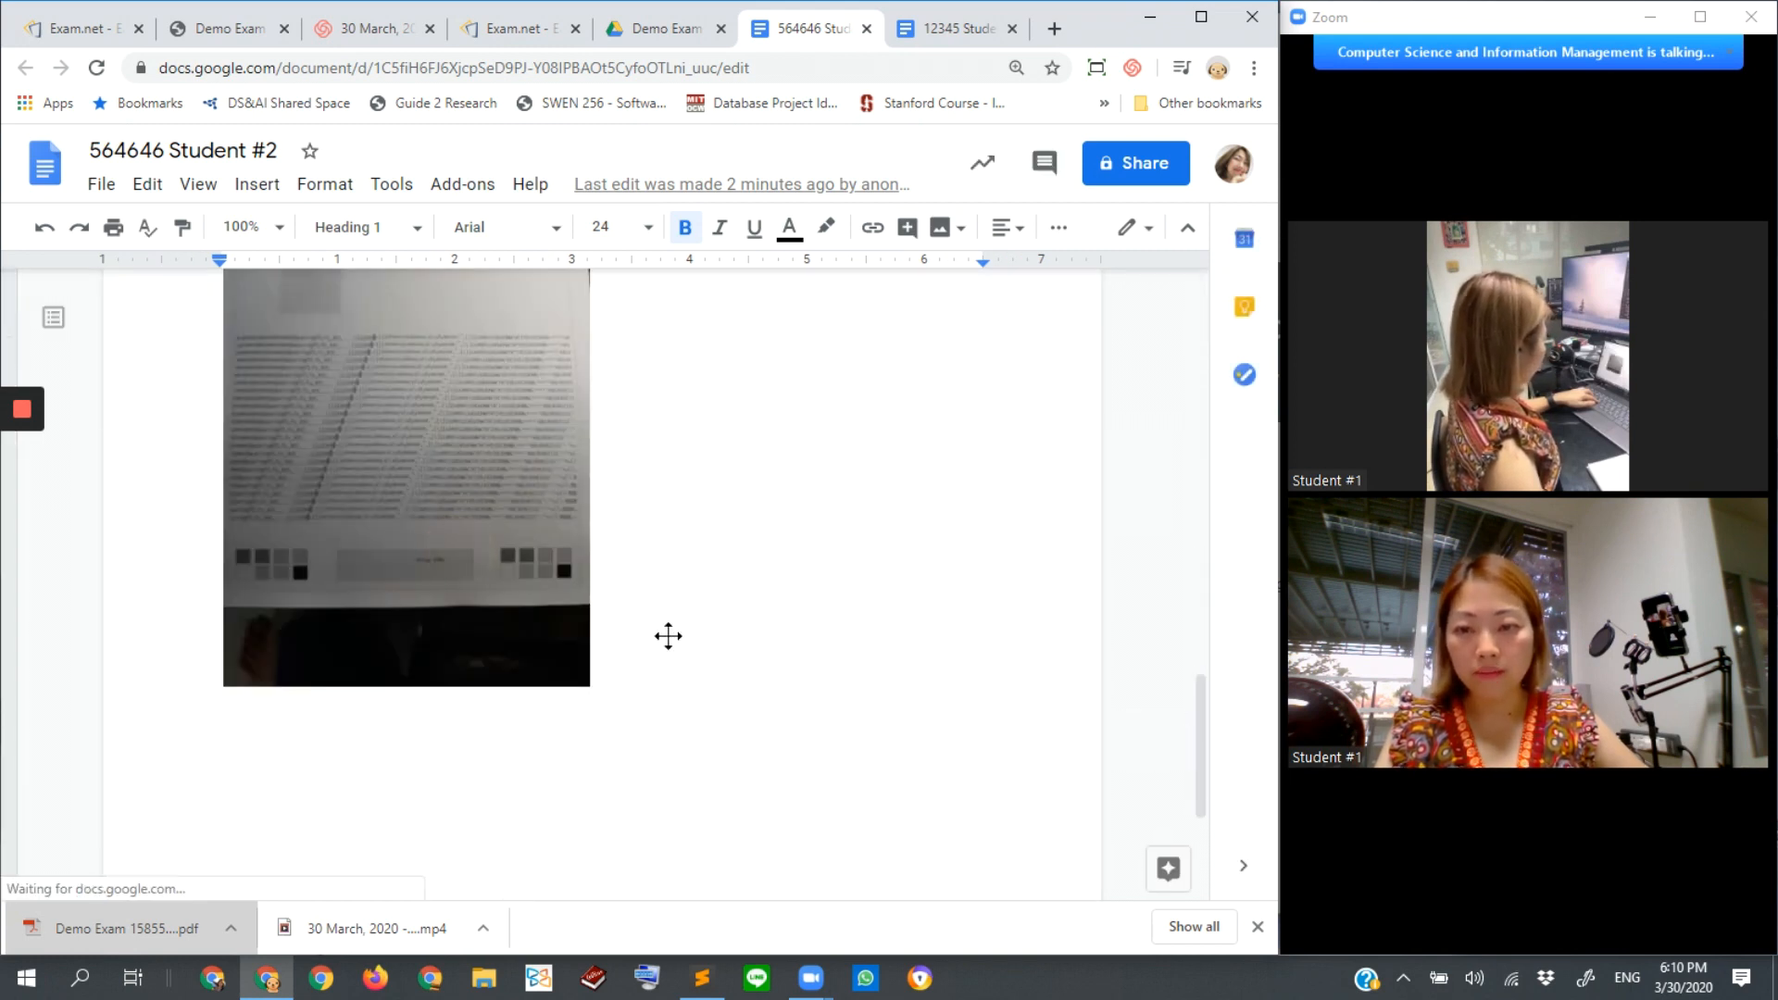
{"action": "left_click", "coordinate": [406, 476]}
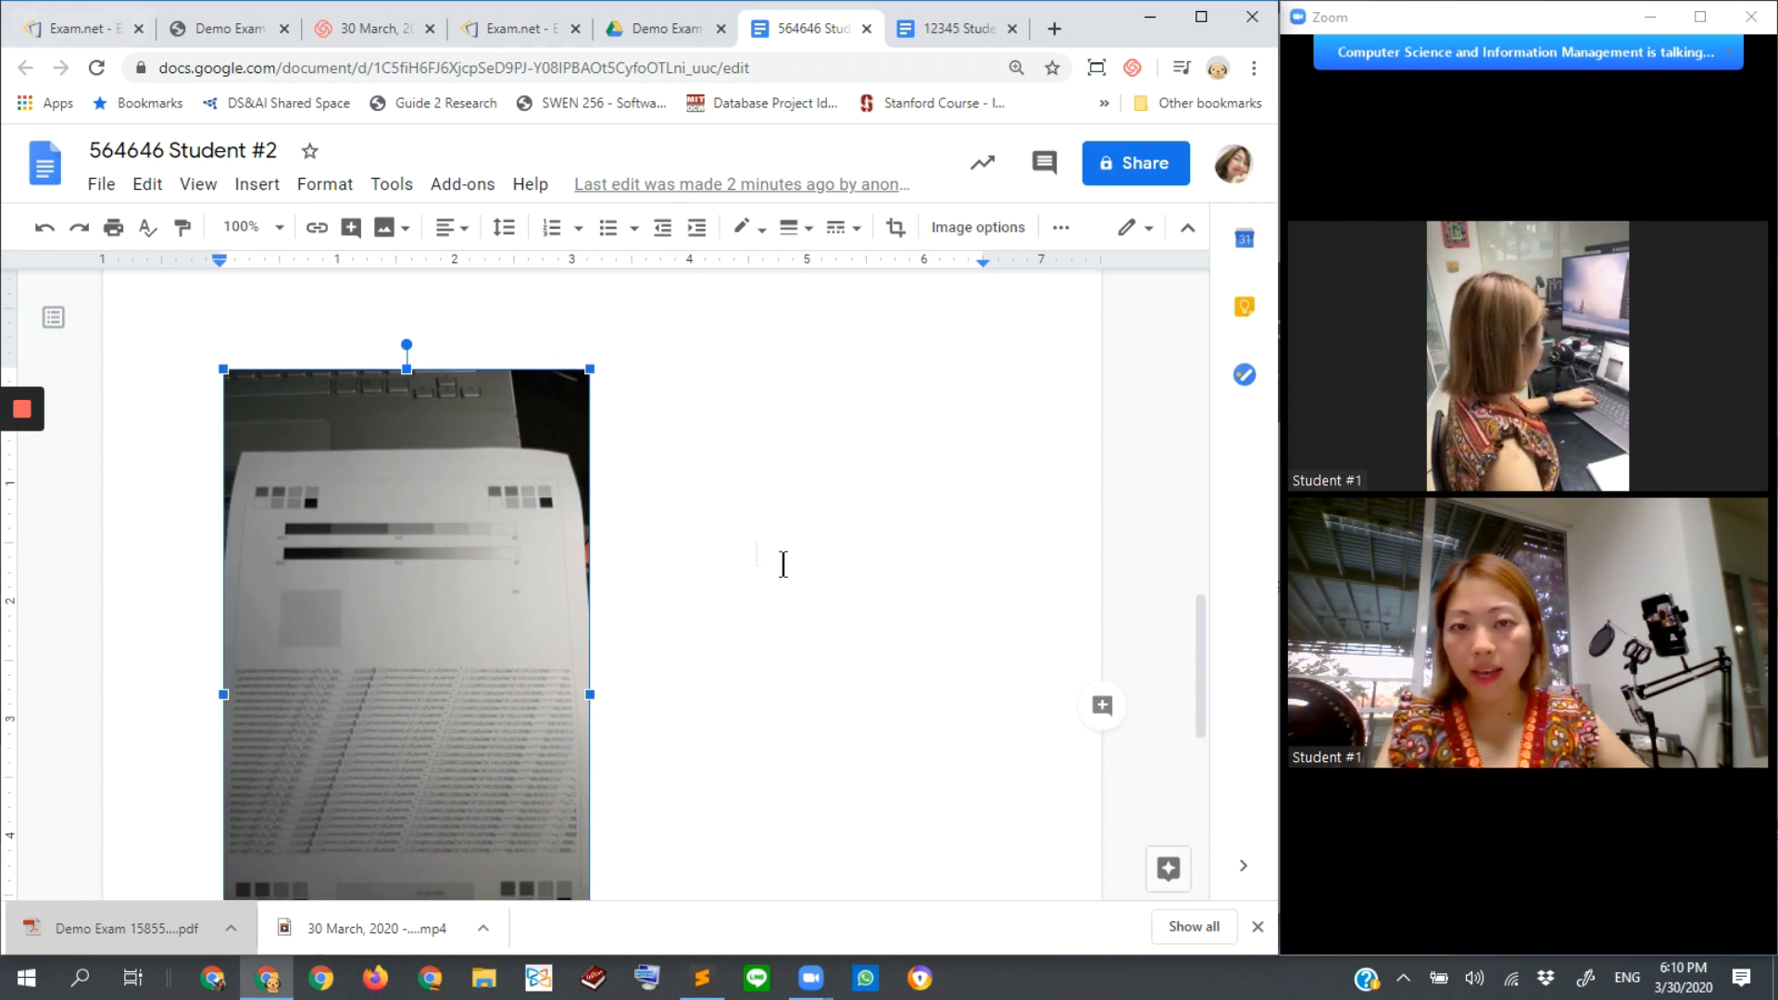
{"action": "left_click", "coordinate": [74, 28]}
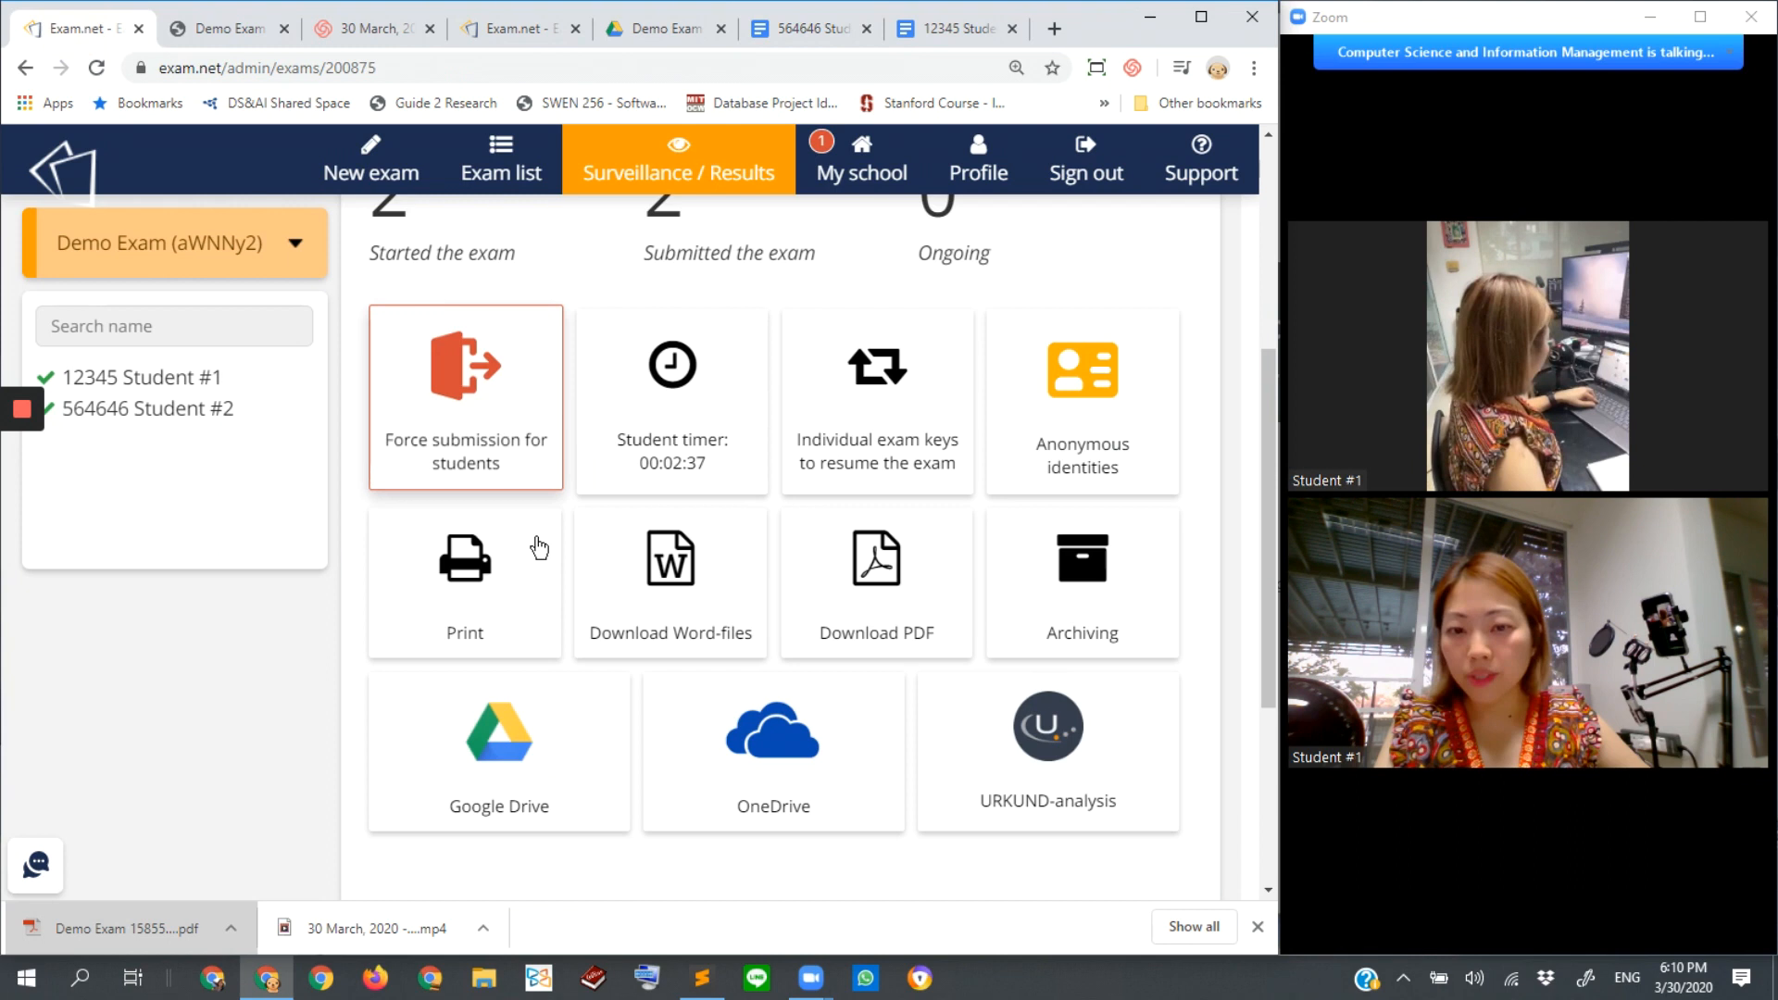
Show the exam log for 12345 Student #1 with its submitted, loaded and resumed entries, then go back.
{"action": "scroll", "scroll_direction": "down", "scroll_amount": 3}
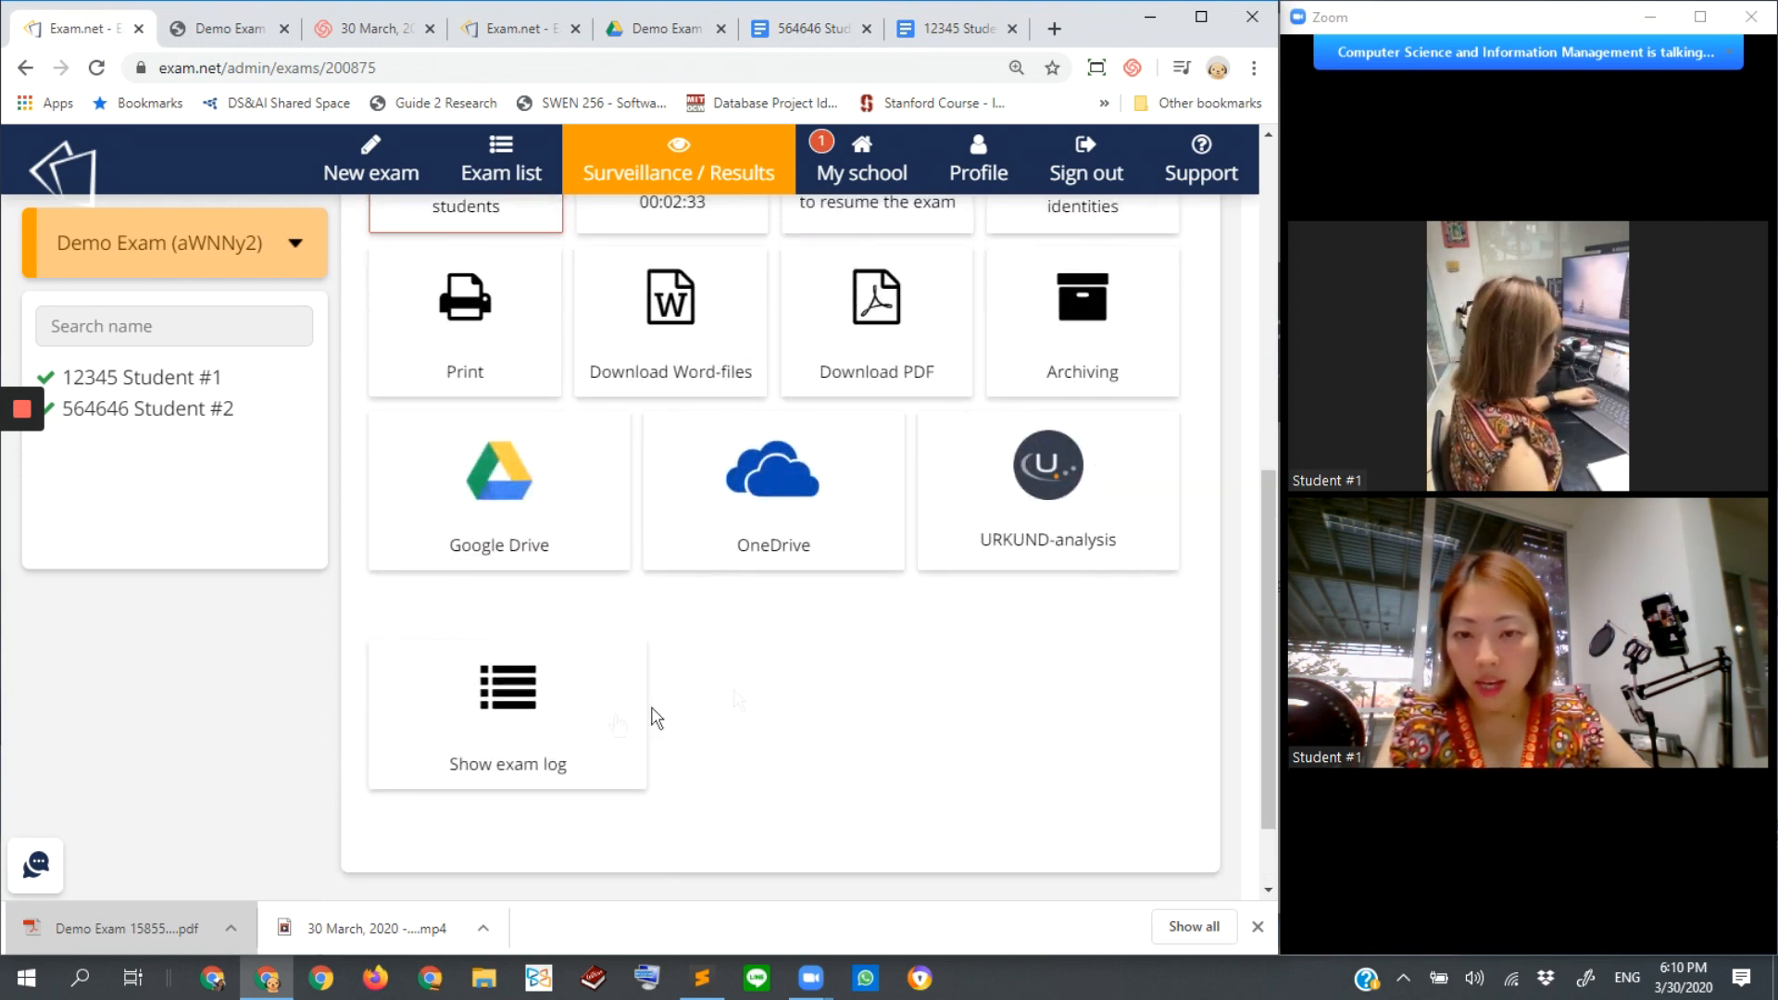
{"action": "left_click", "coordinate": [463, 321]}
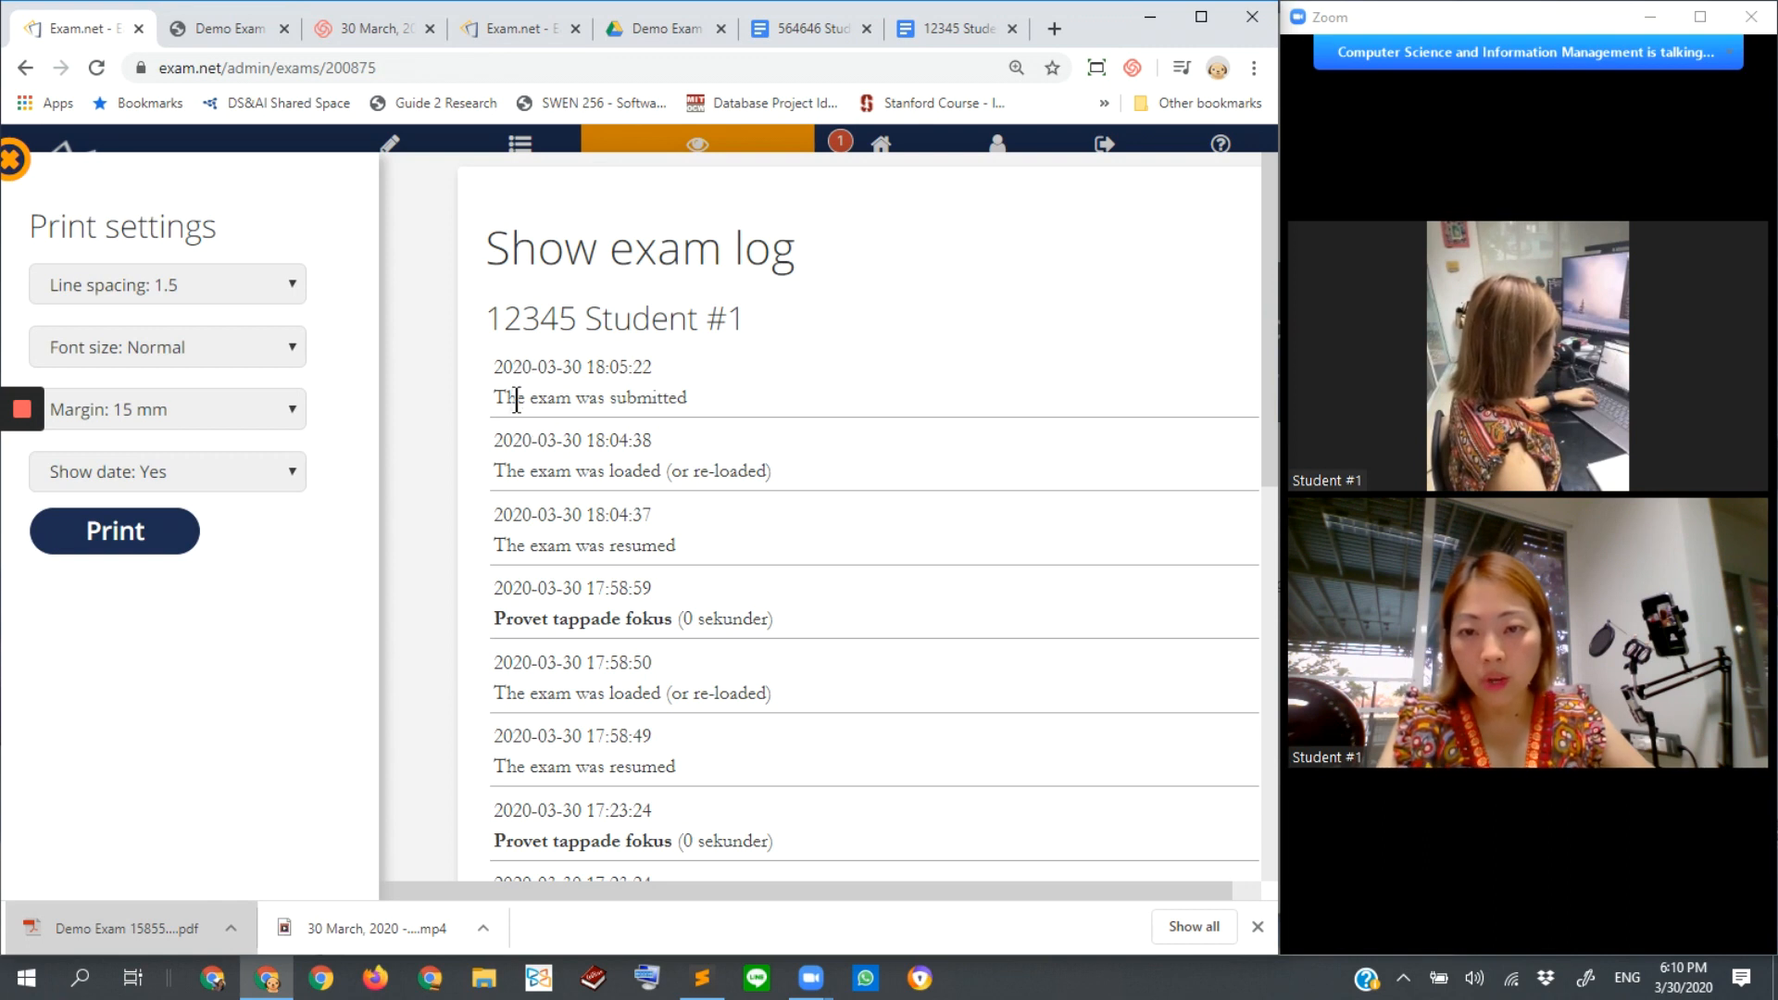
{"action": "double_click", "coordinate": [589, 398]}
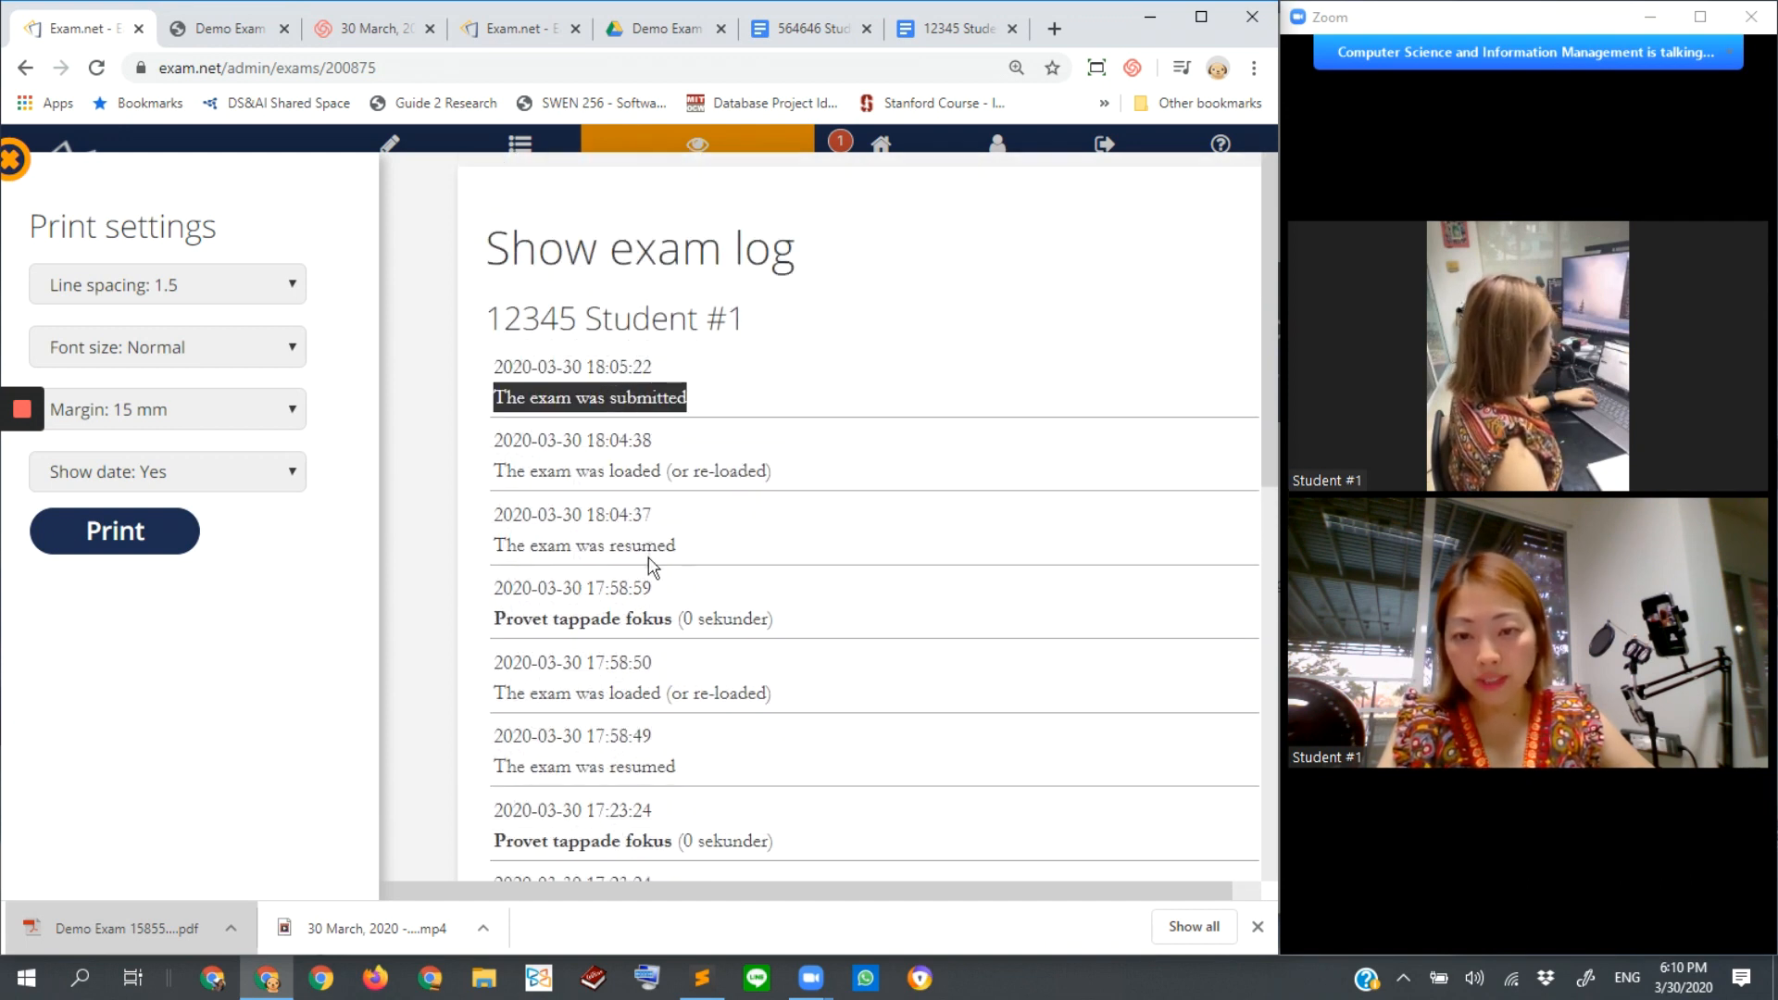
{"action": "scroll", "scroll_direction": "down", "scroll_amount": 3}
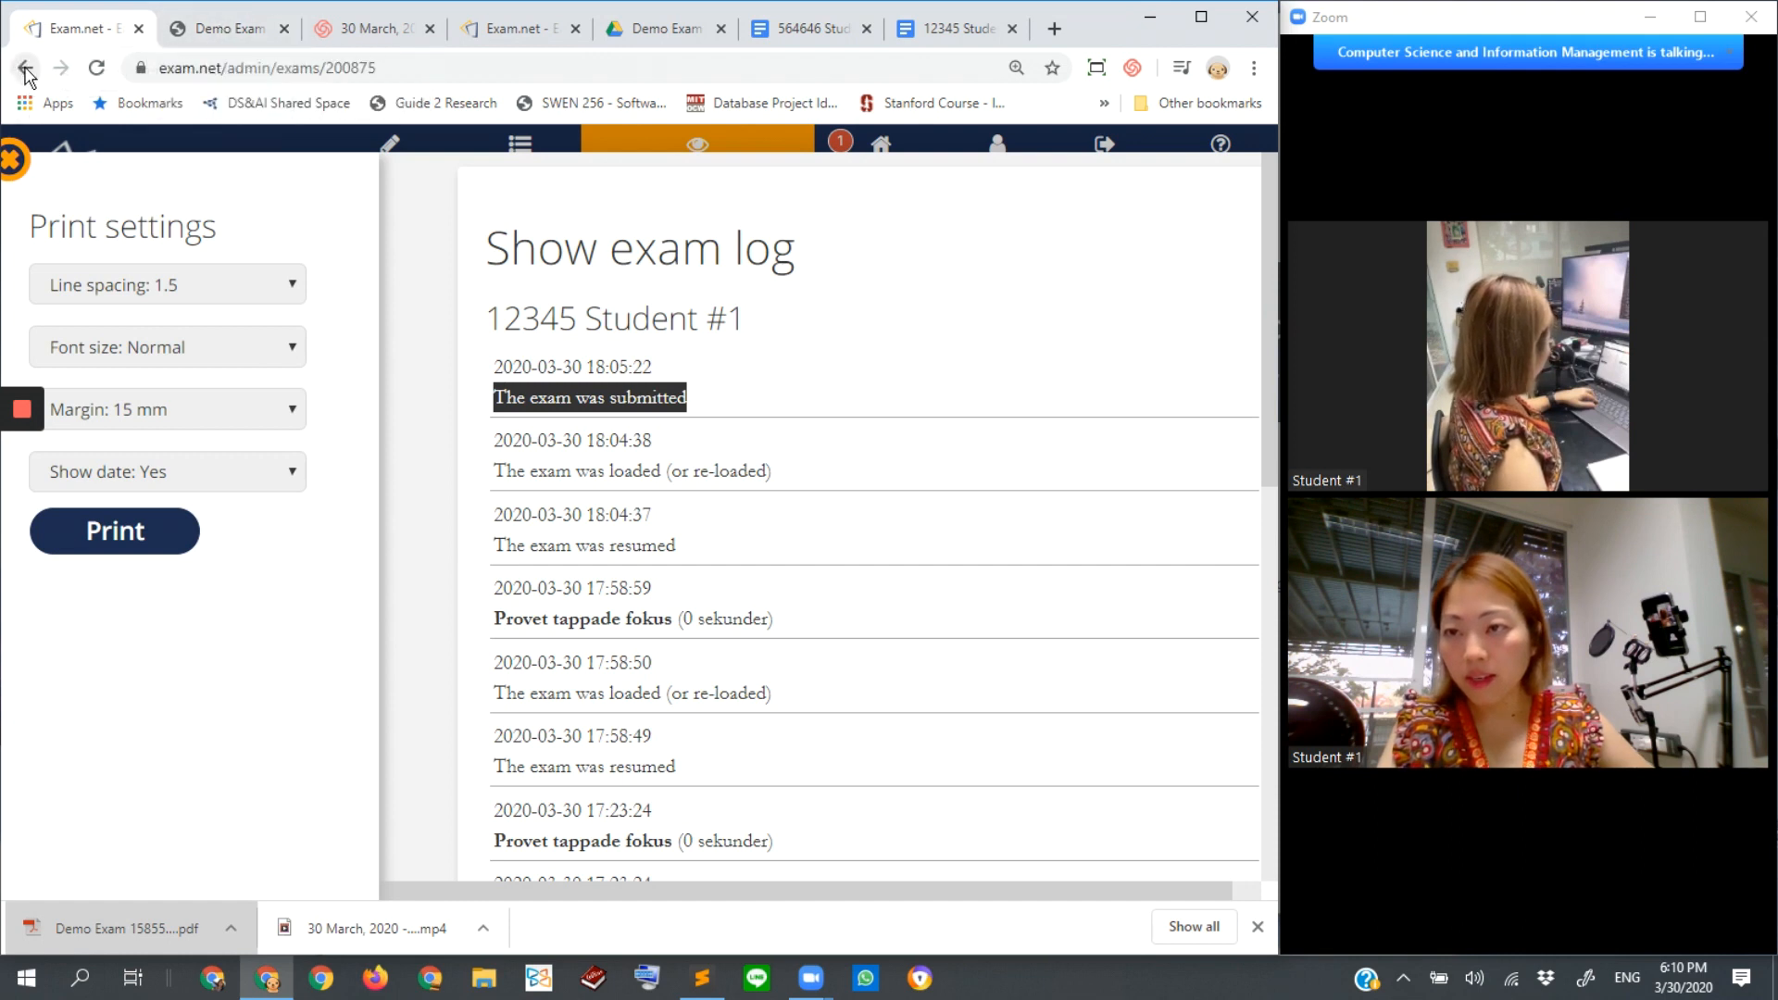
{"action": "left_click", "coordinate": [24, 68]}
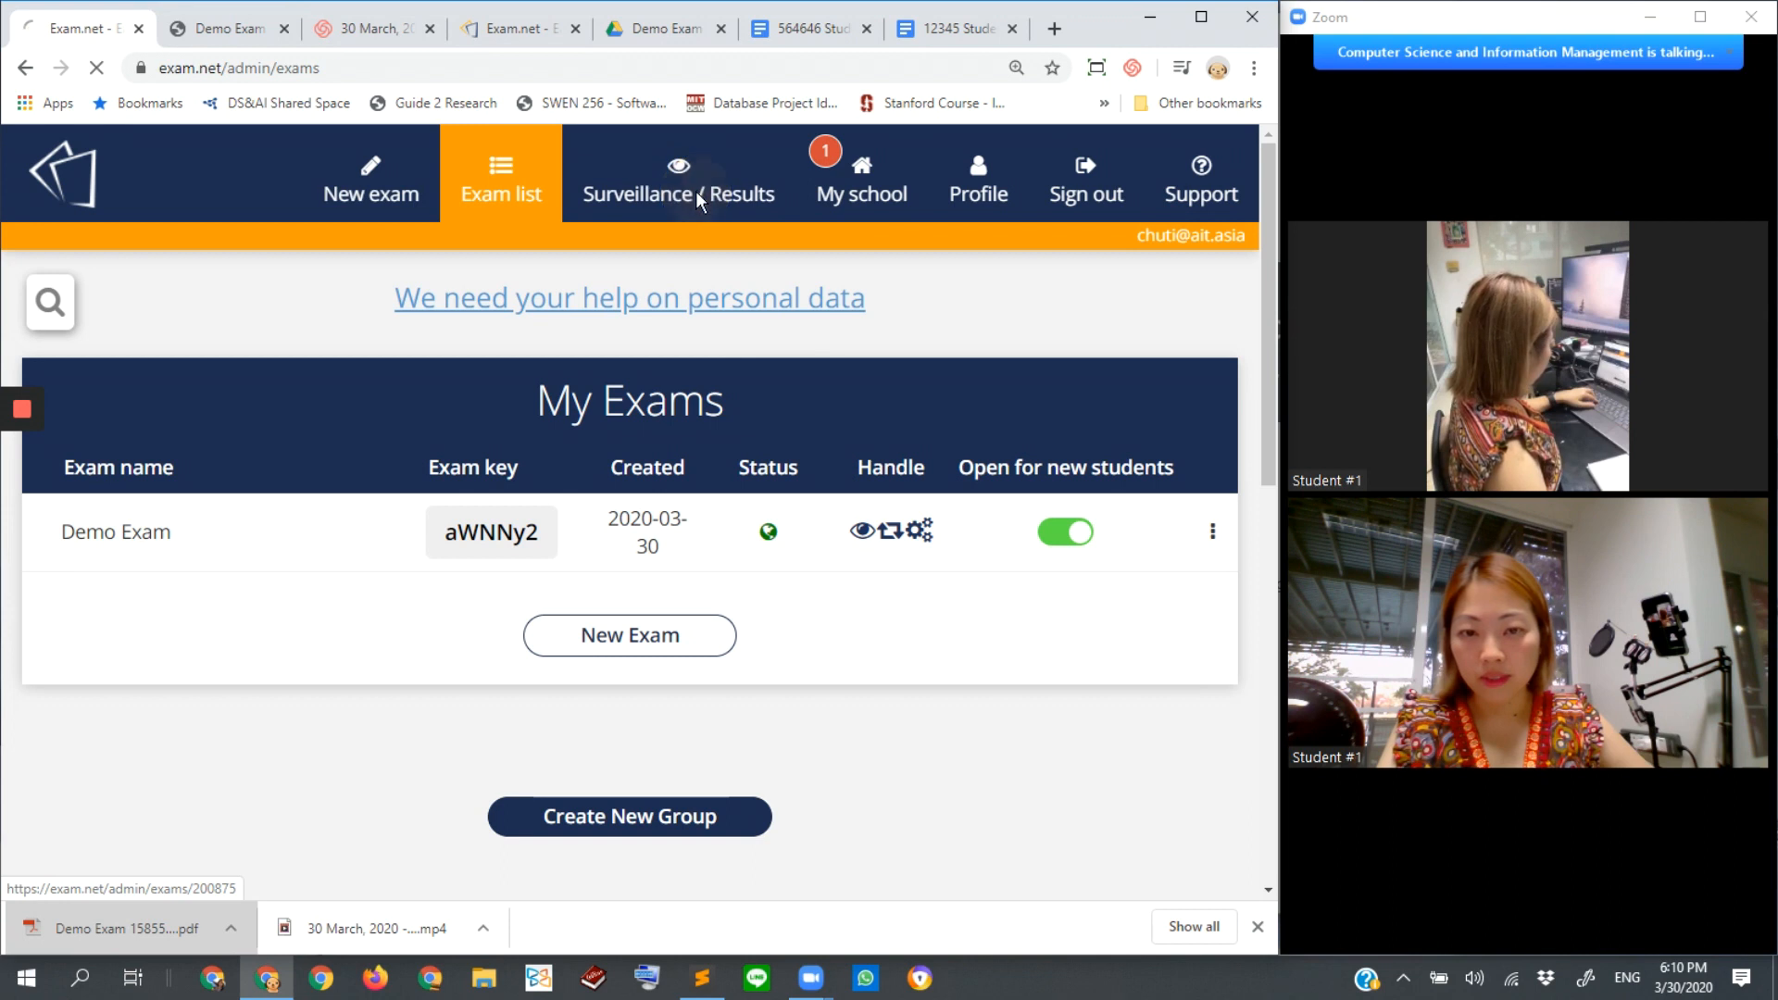
Reopen Surveillance / Results for Demo Exam showing 2 started, 2 submitted, 0 ongoing.
{"action": "left_click", "coordinate": [678, 182]}
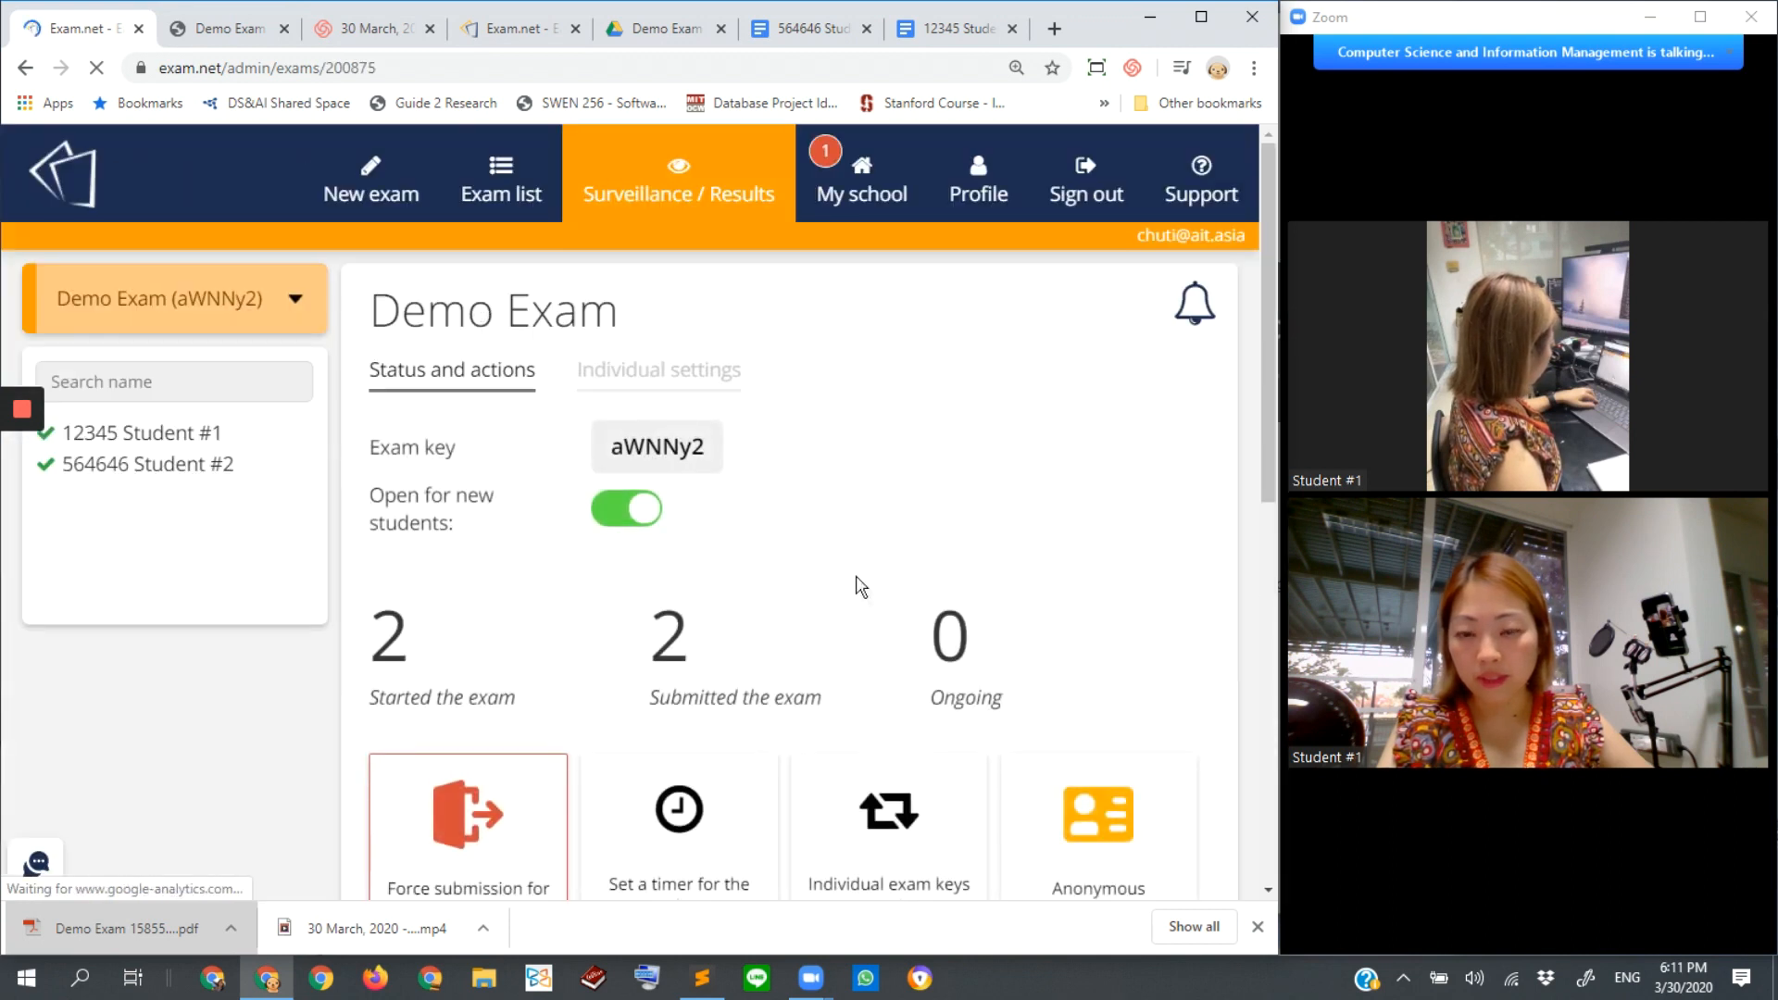
{"action": "scroll", "scroll_direction": "down", "scroll_amount": 3}
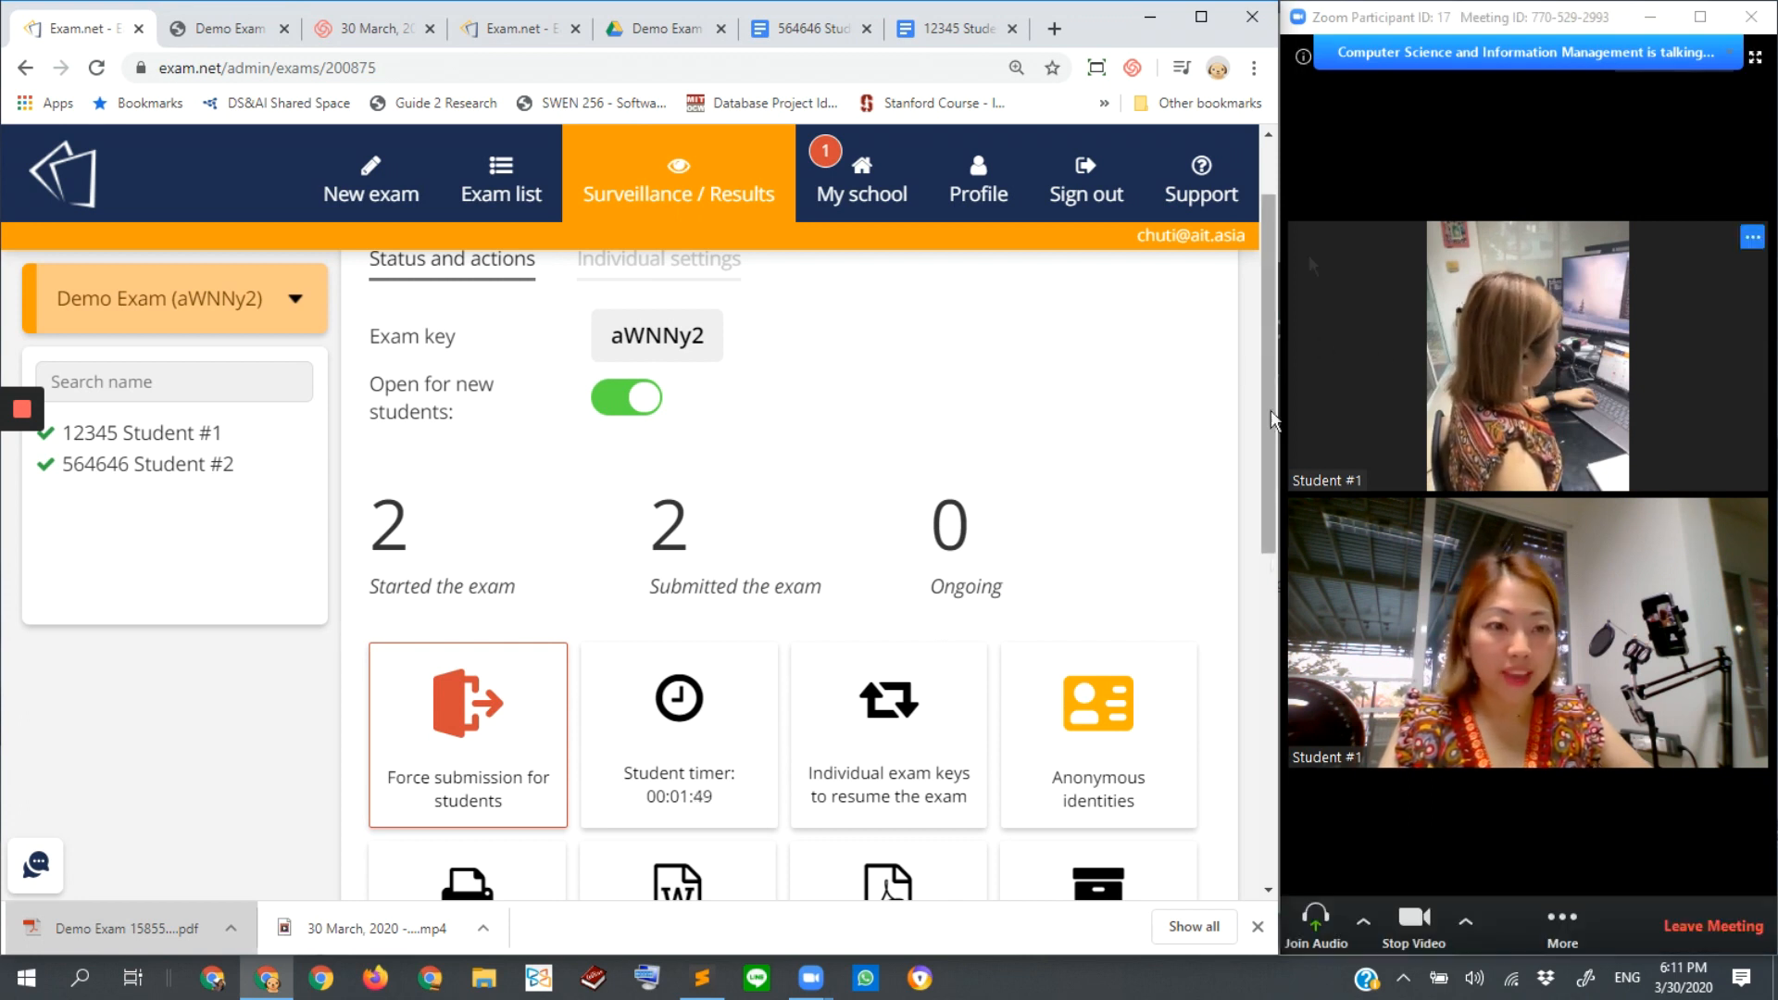
{"action": "mouse_move", "coordinate": [1608, 155]}
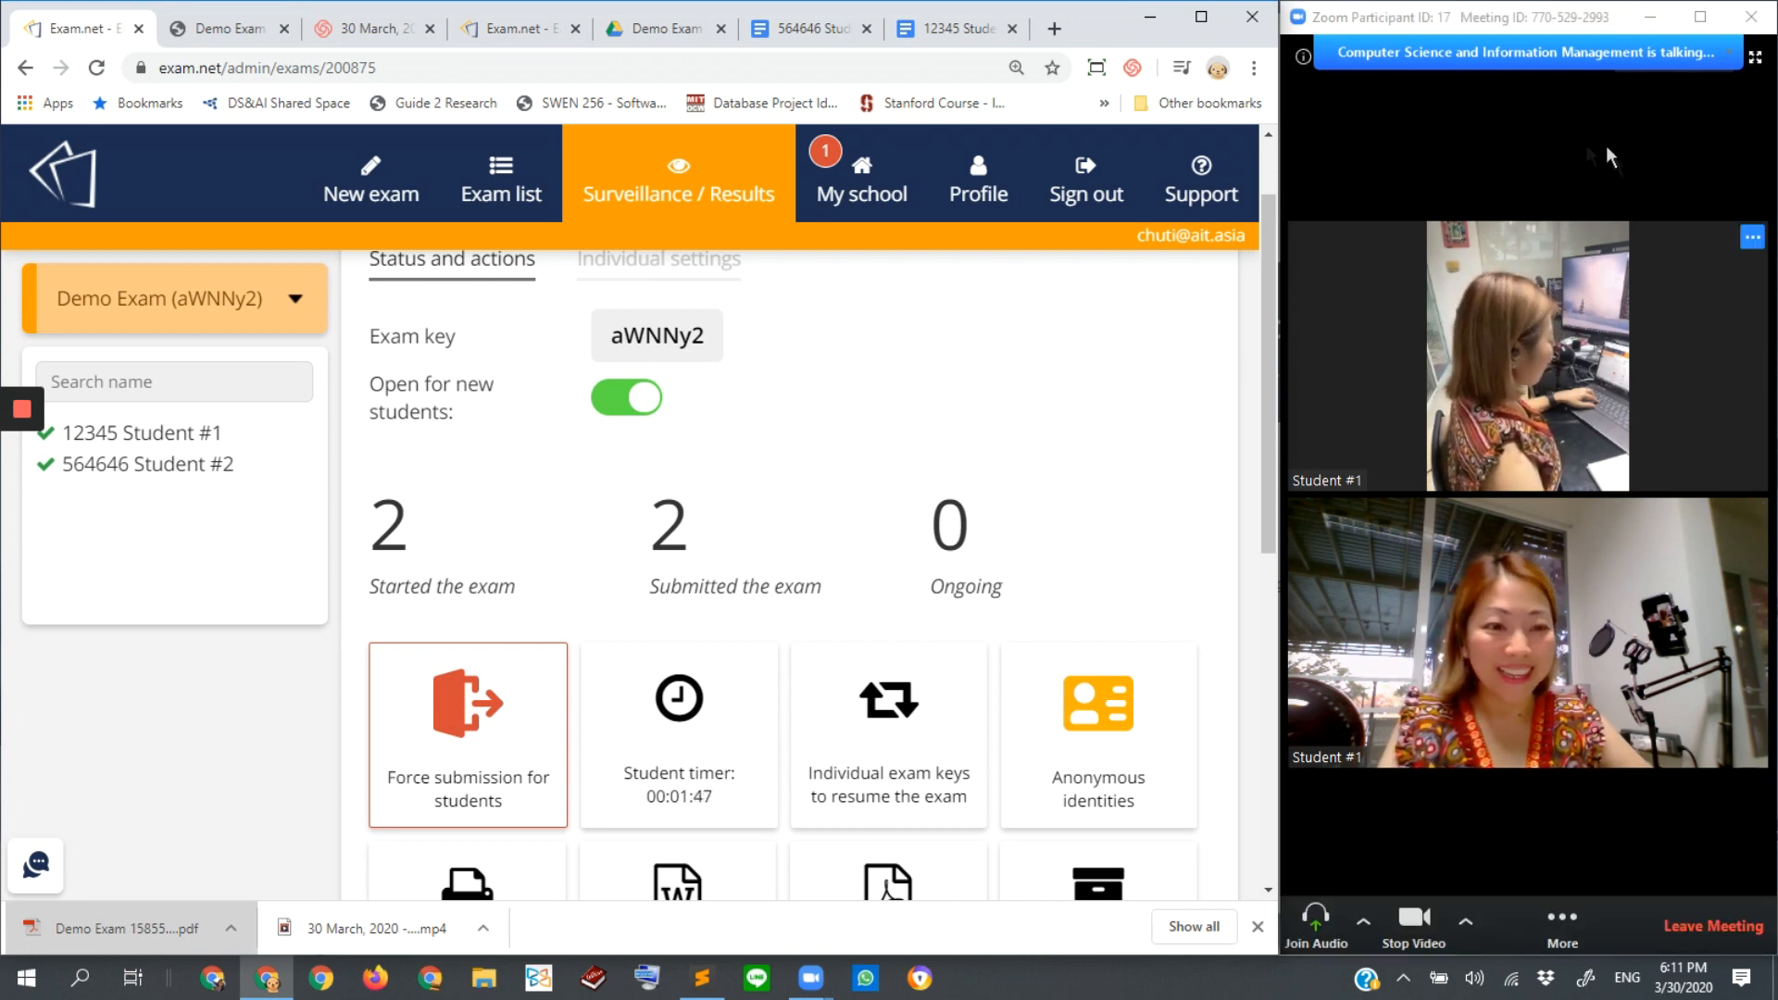
{"action": "mouse_move", "coordinate": [1326, 402]}
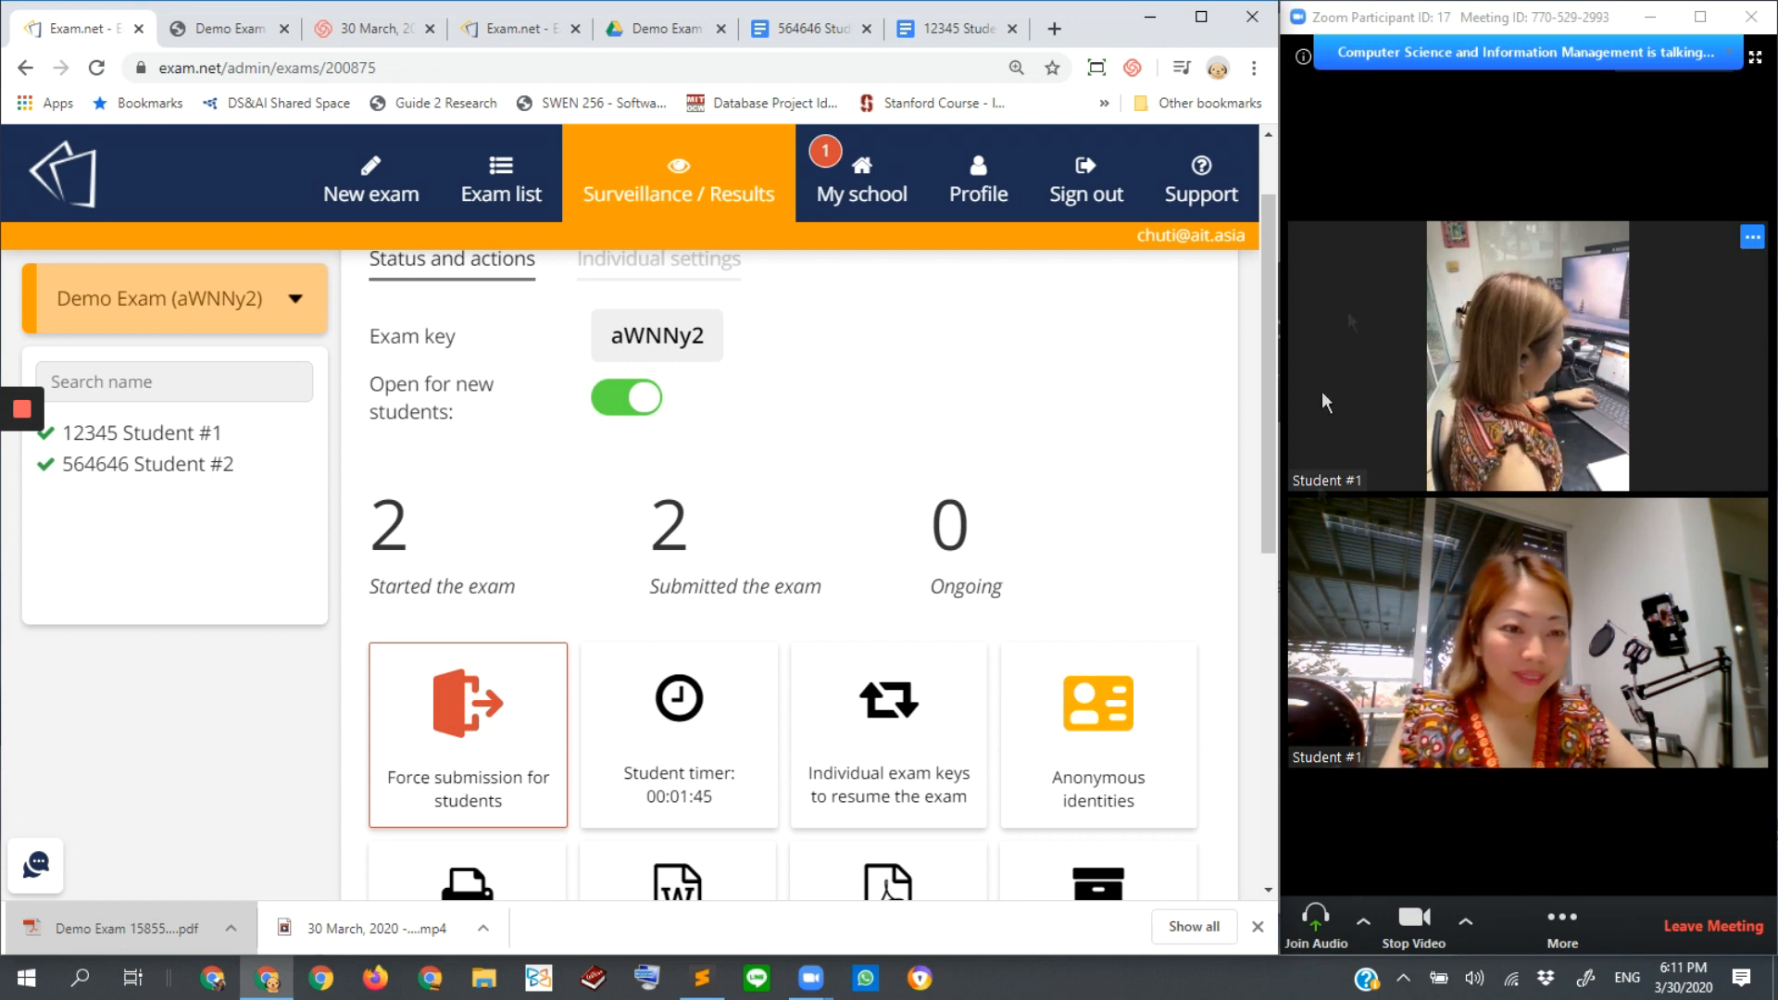